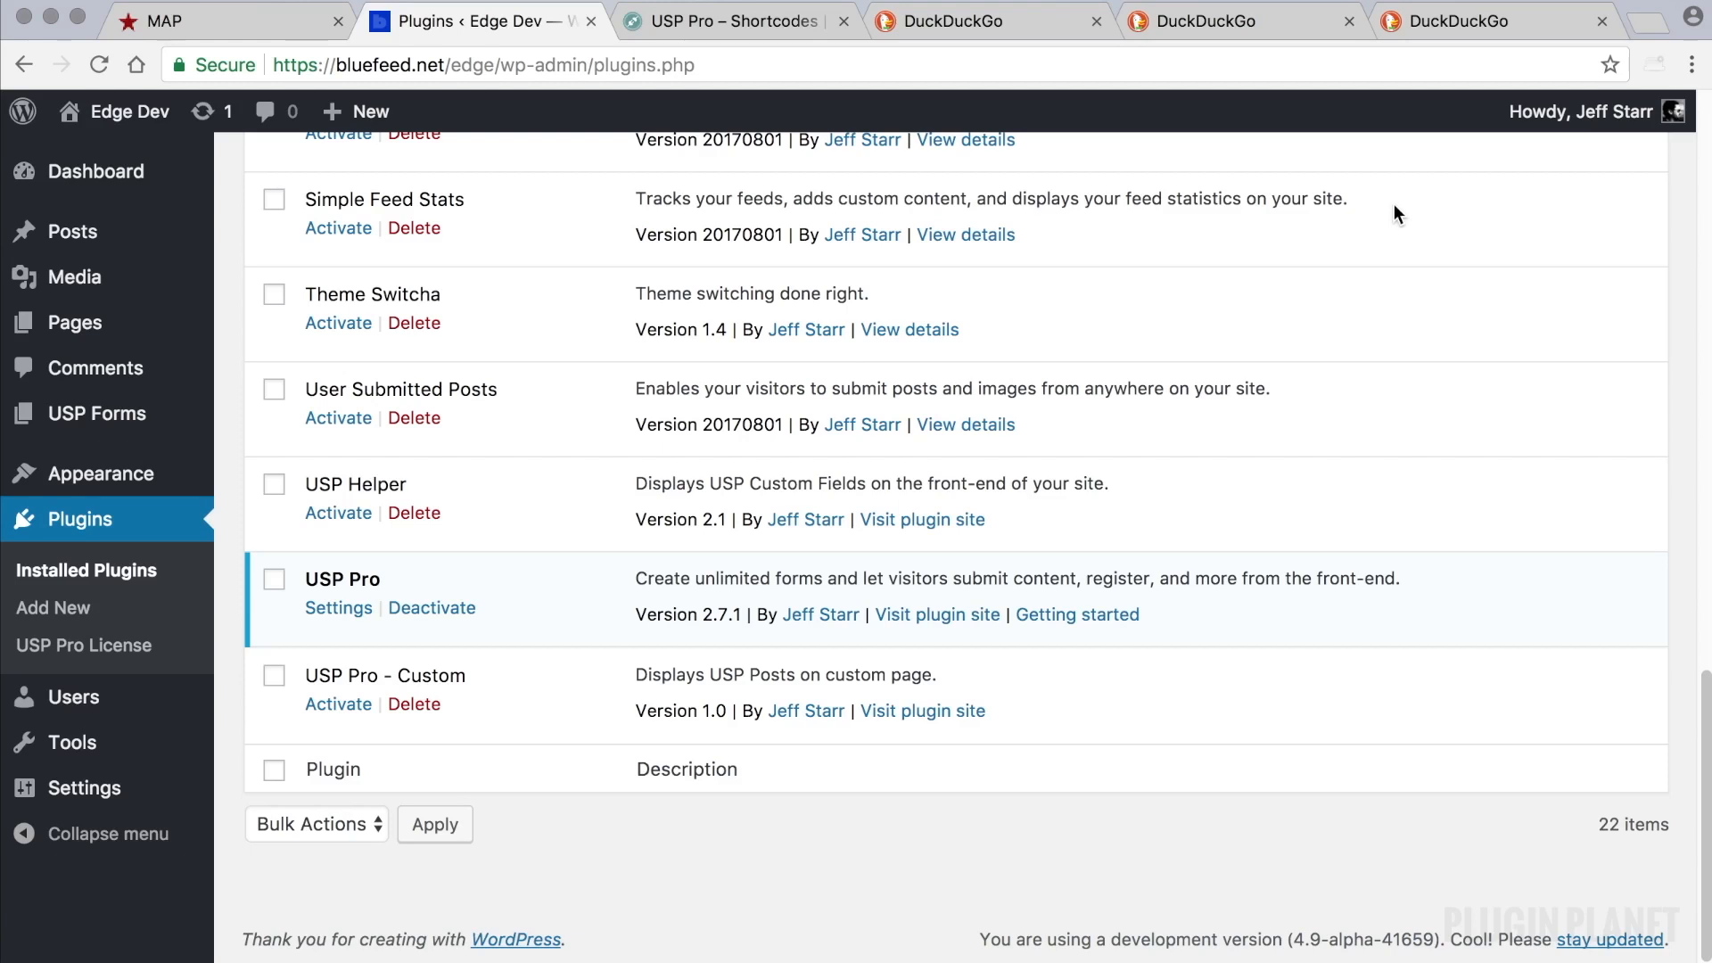
pyautogui.moveTo(553, 641)
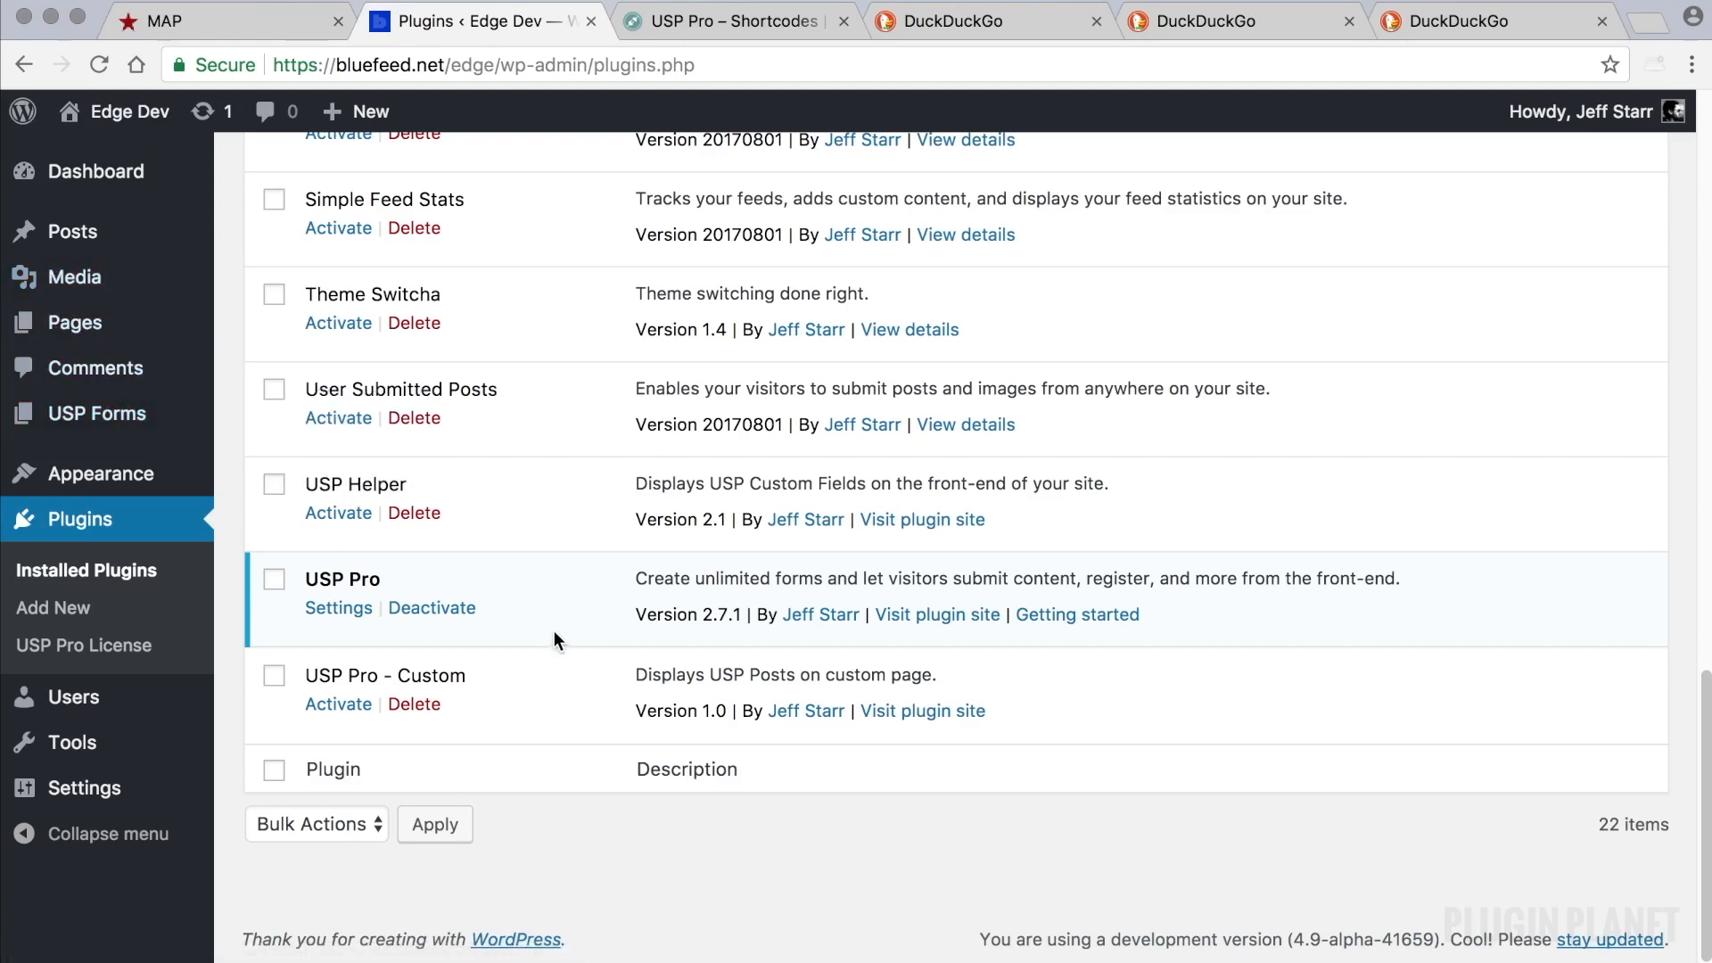
pyautogui.moveTo(93, 413)
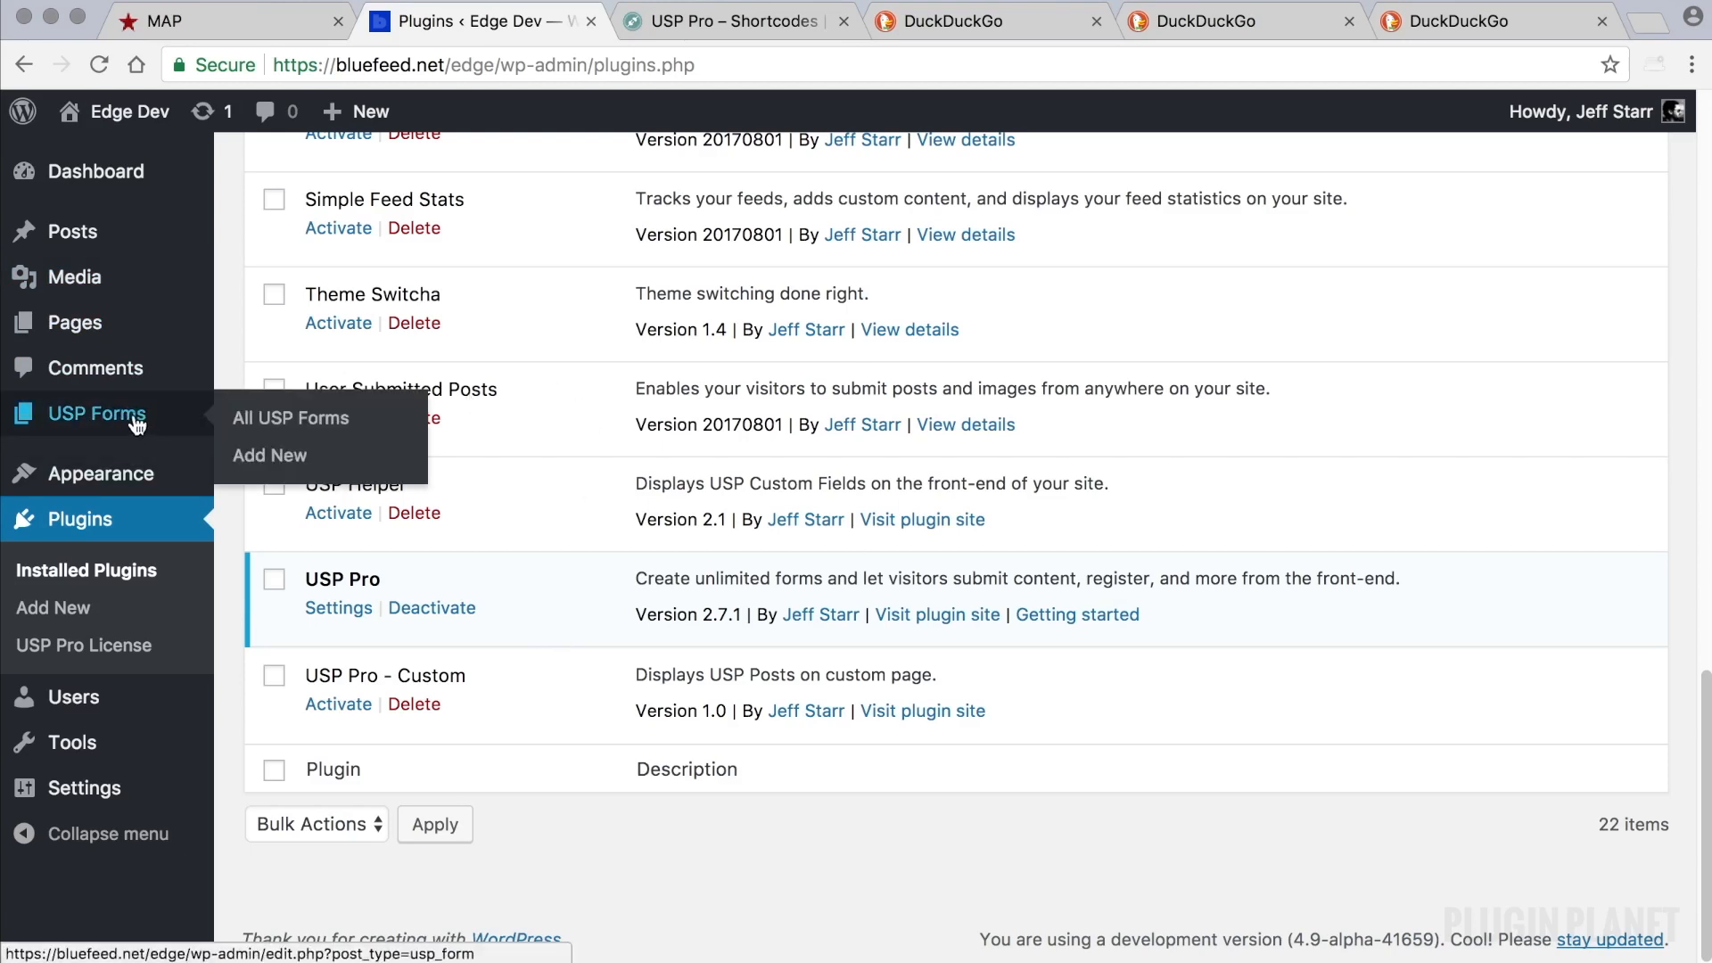
# Open the USP Form Demo draft from the All USP Forms list.
pyautogui.click(289, 418)
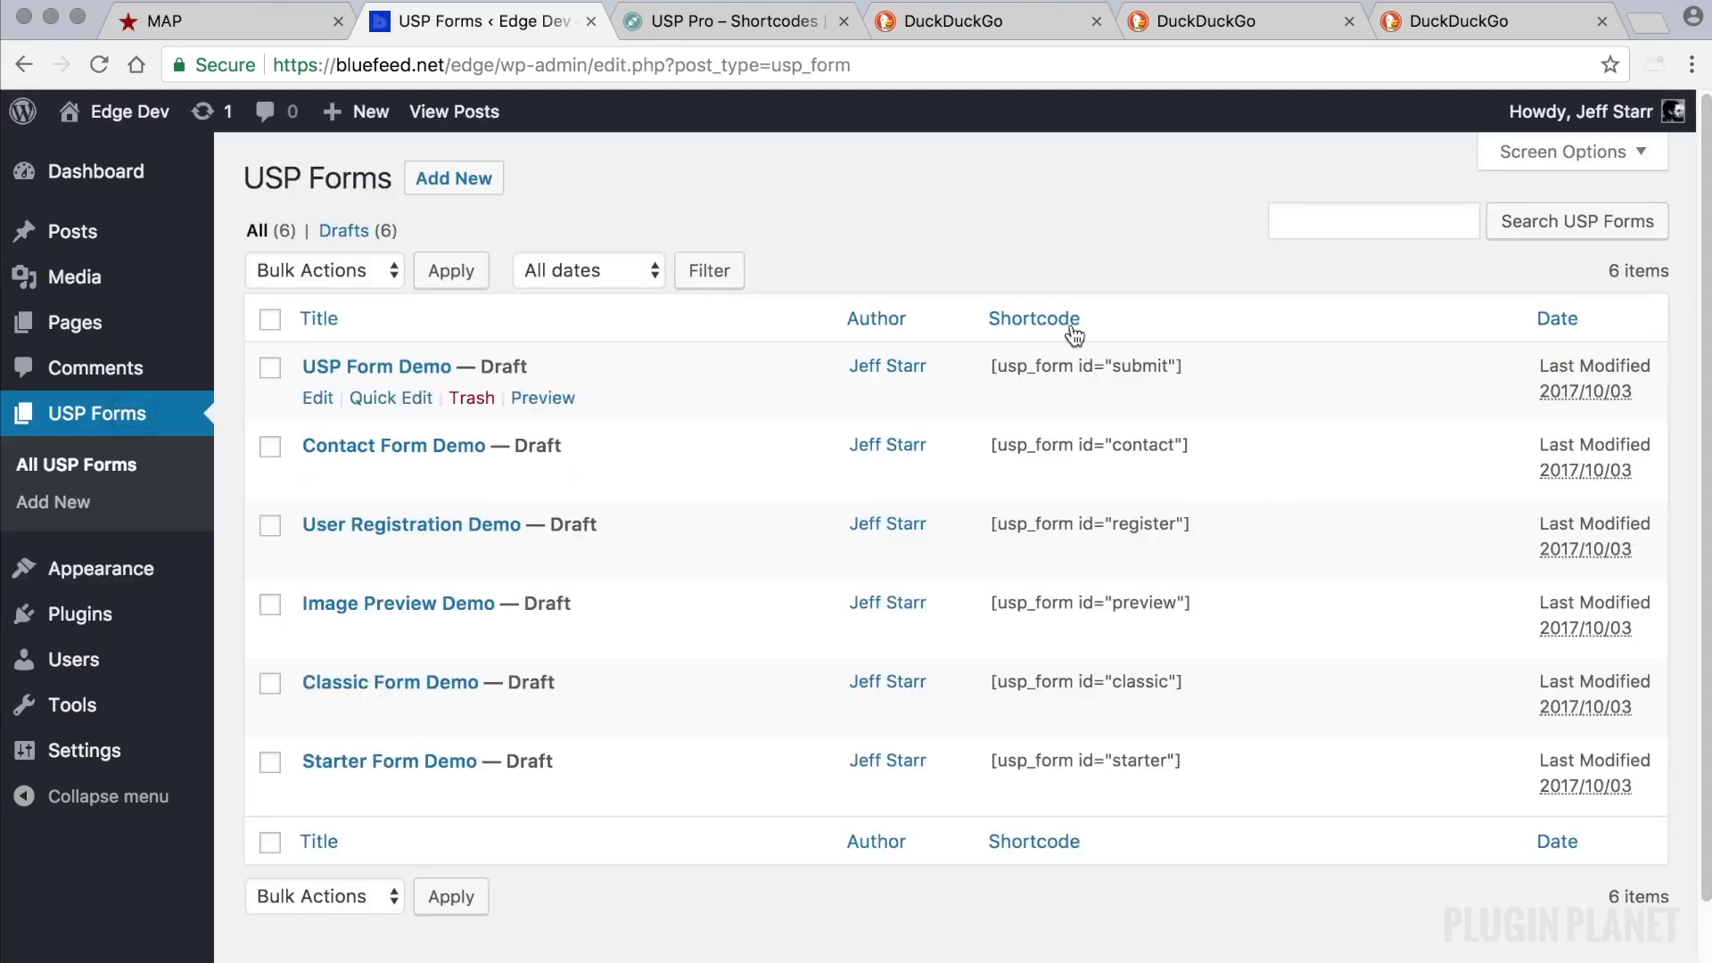
pyautogui.moveTo(1010, 234)
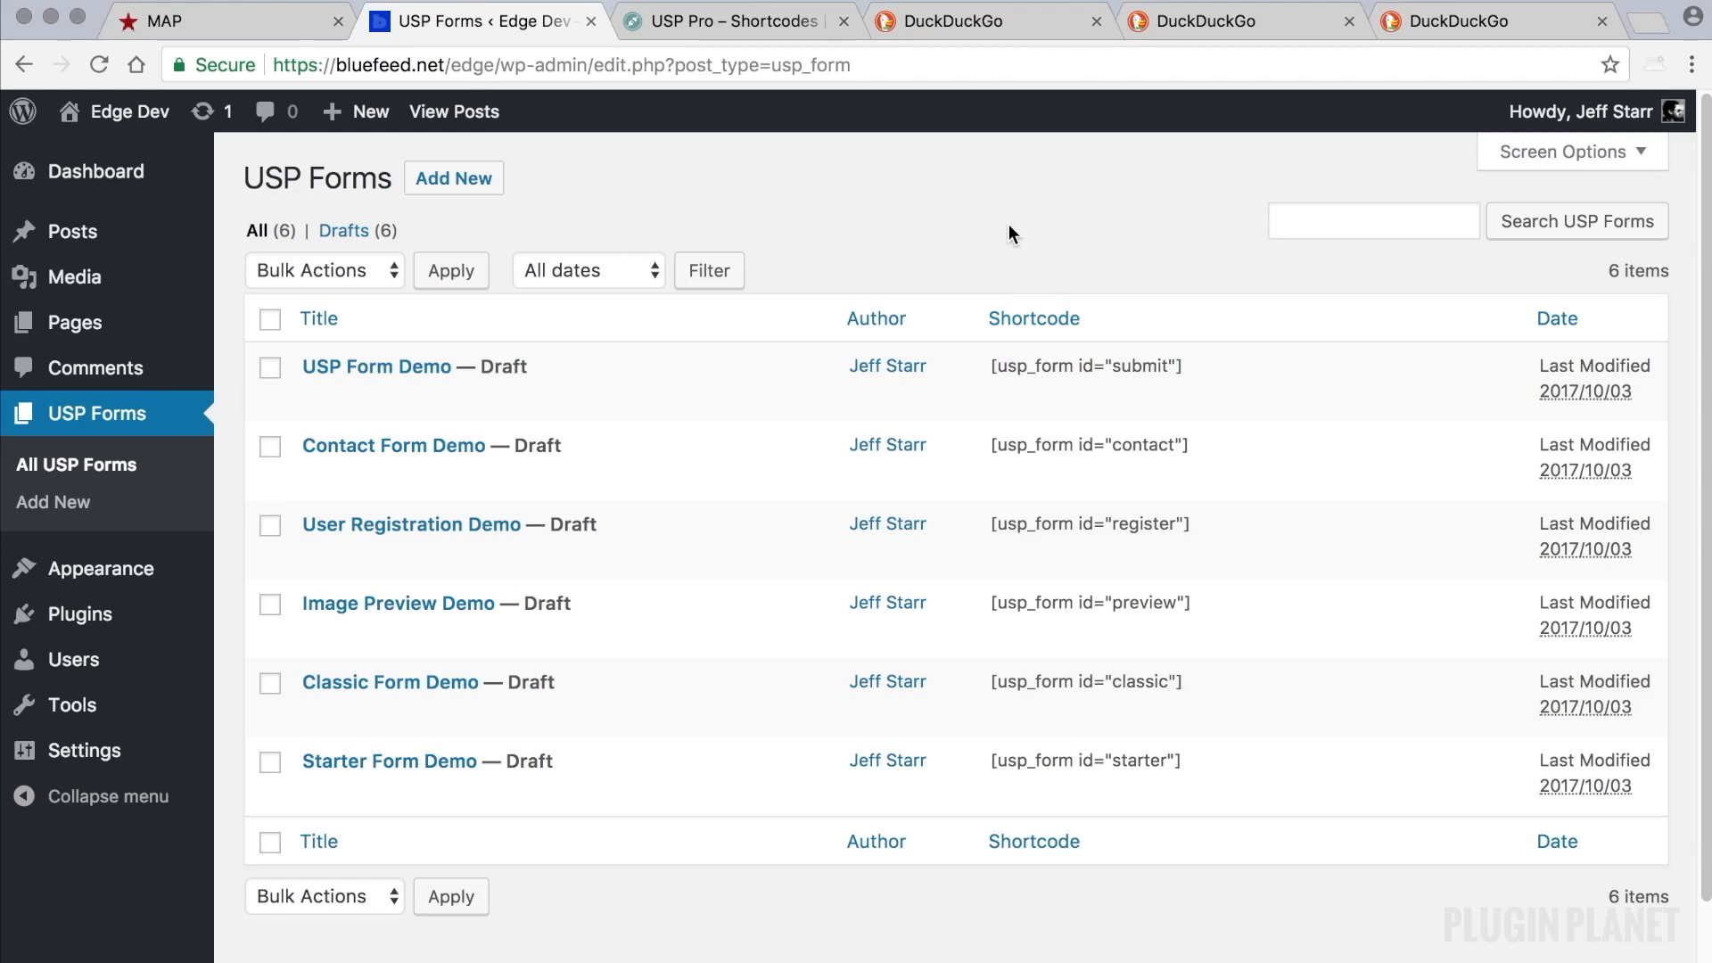
pyautogui.moveTo(900, 211)
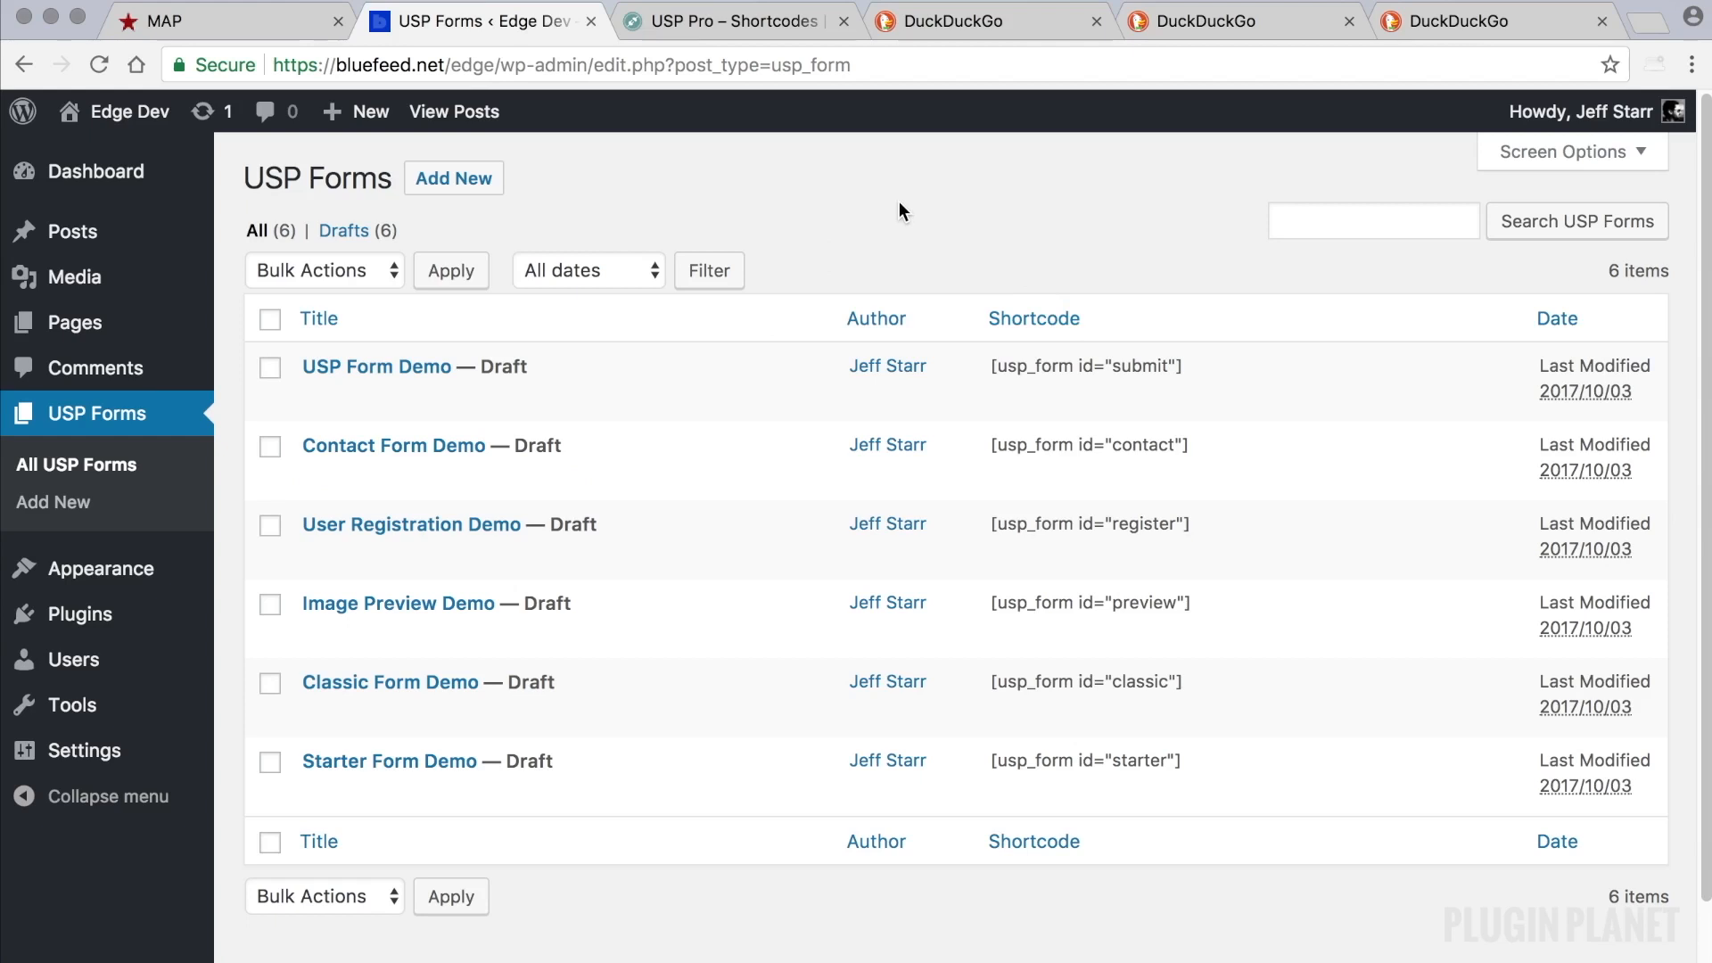
pyautogui.moveTo(861, 217)
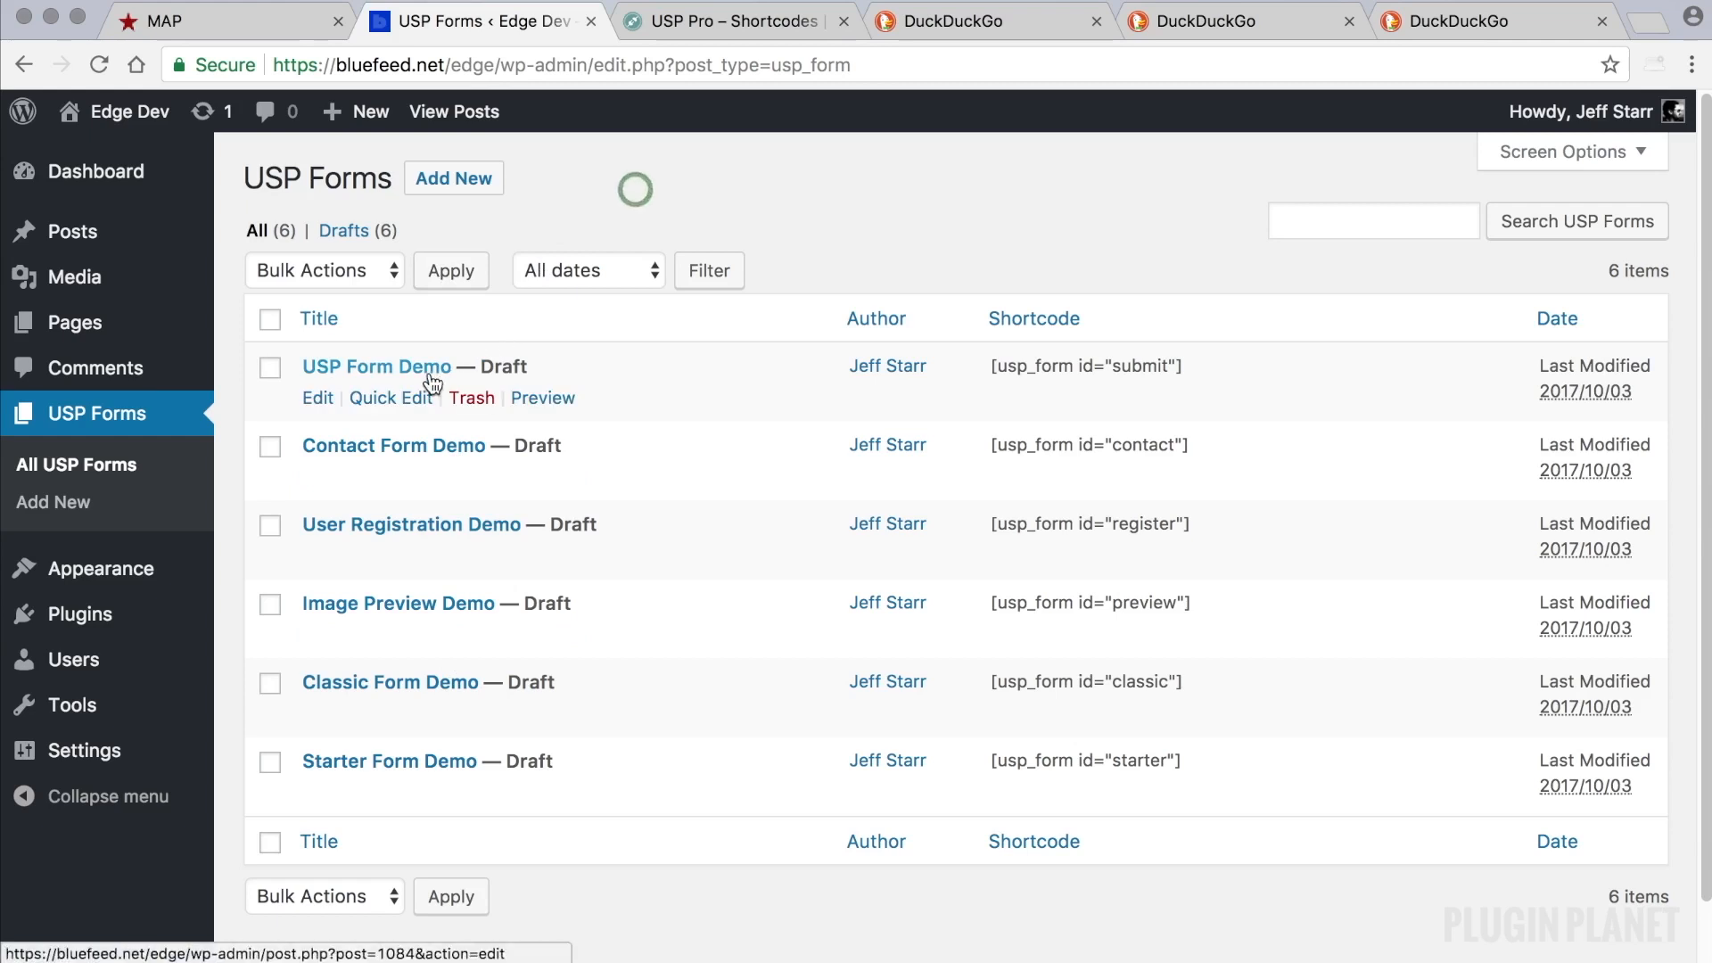
pyautogui.moveTo(886, 223)
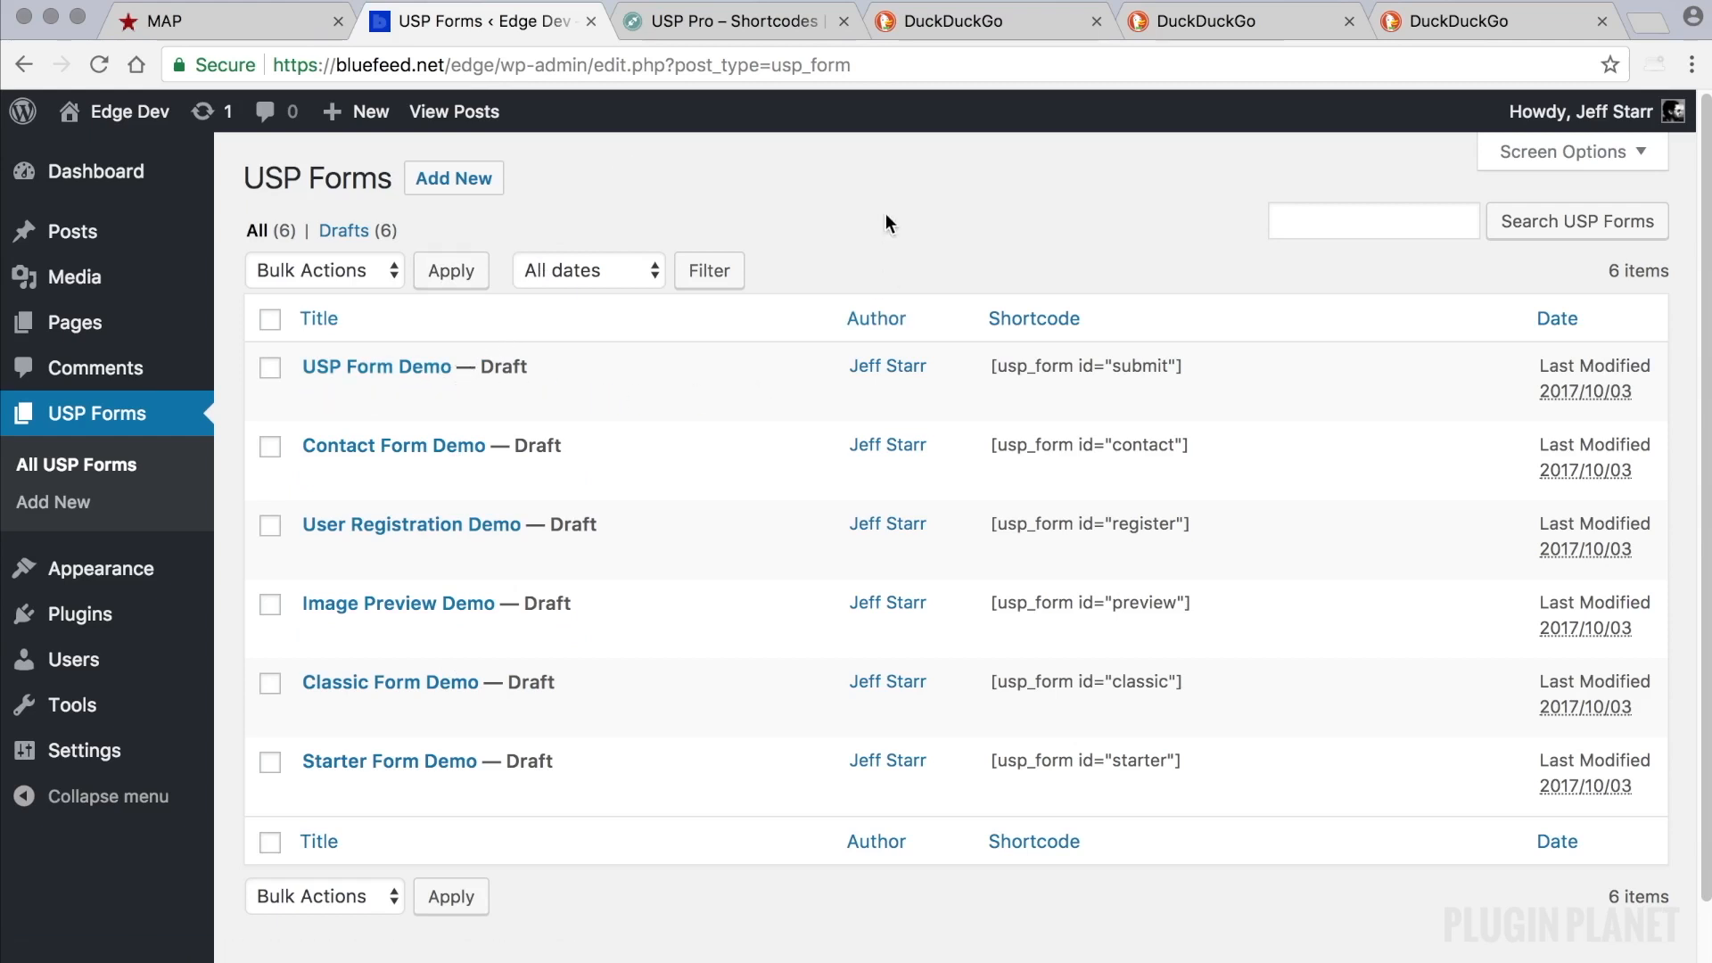
pyautogui.click(452, 178)
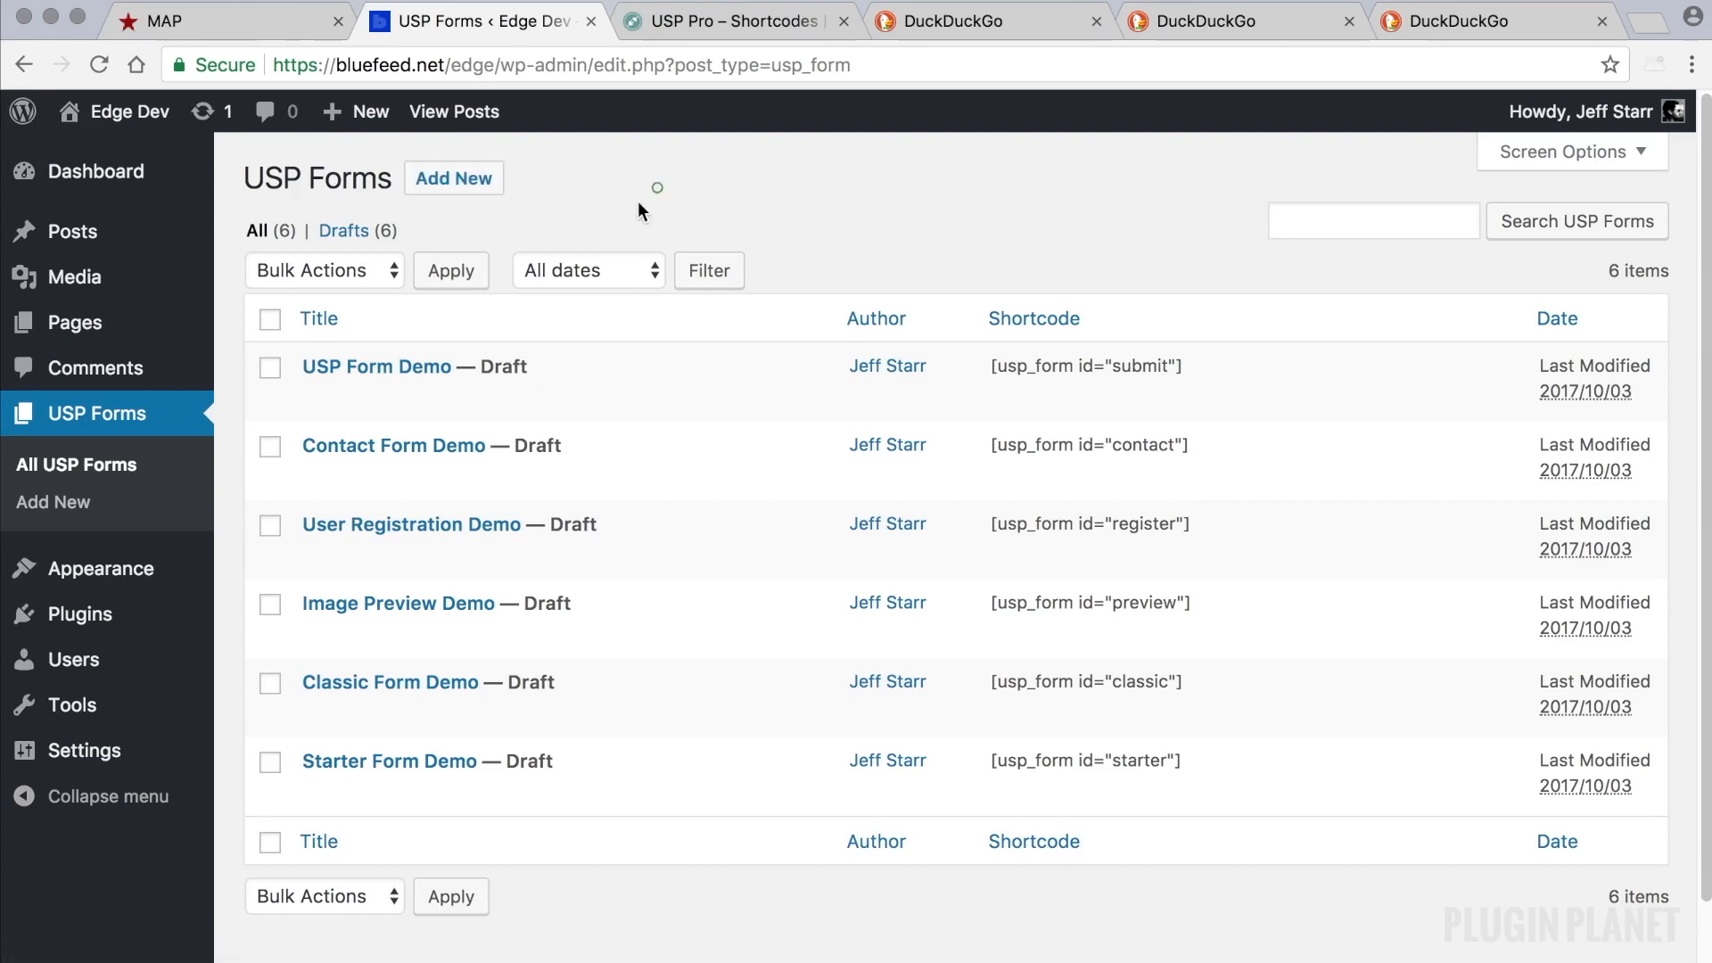
pyautogui.click(375, 366)
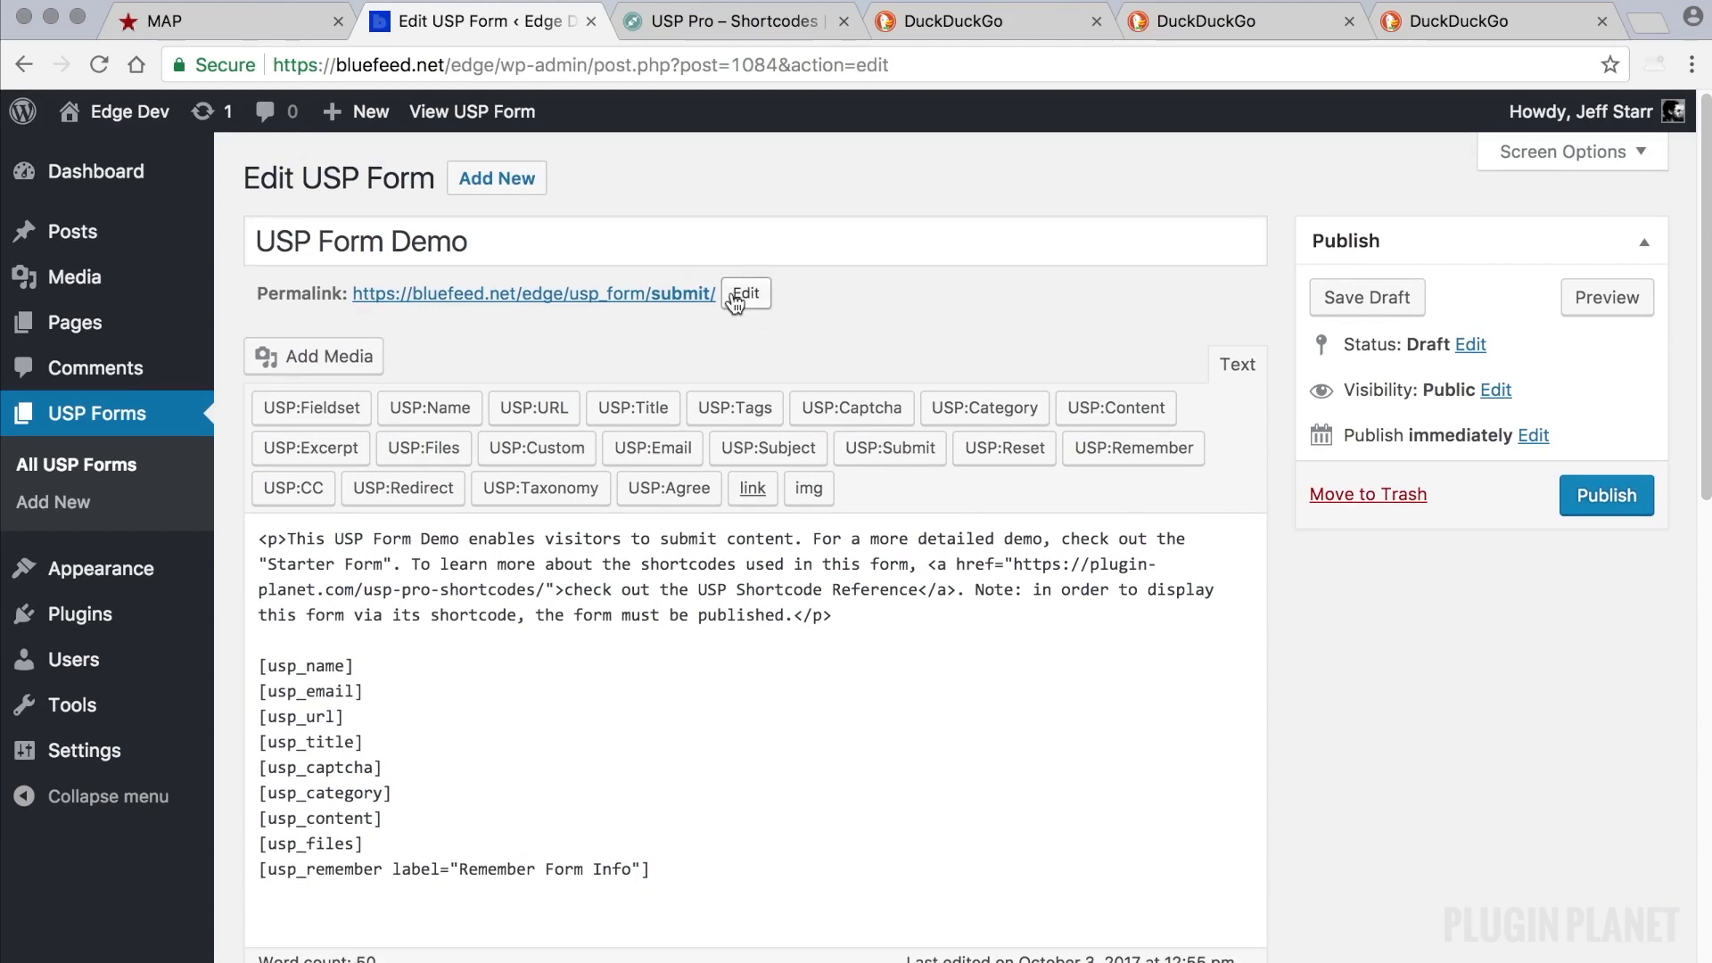
pyautogui.click(1606, 297)
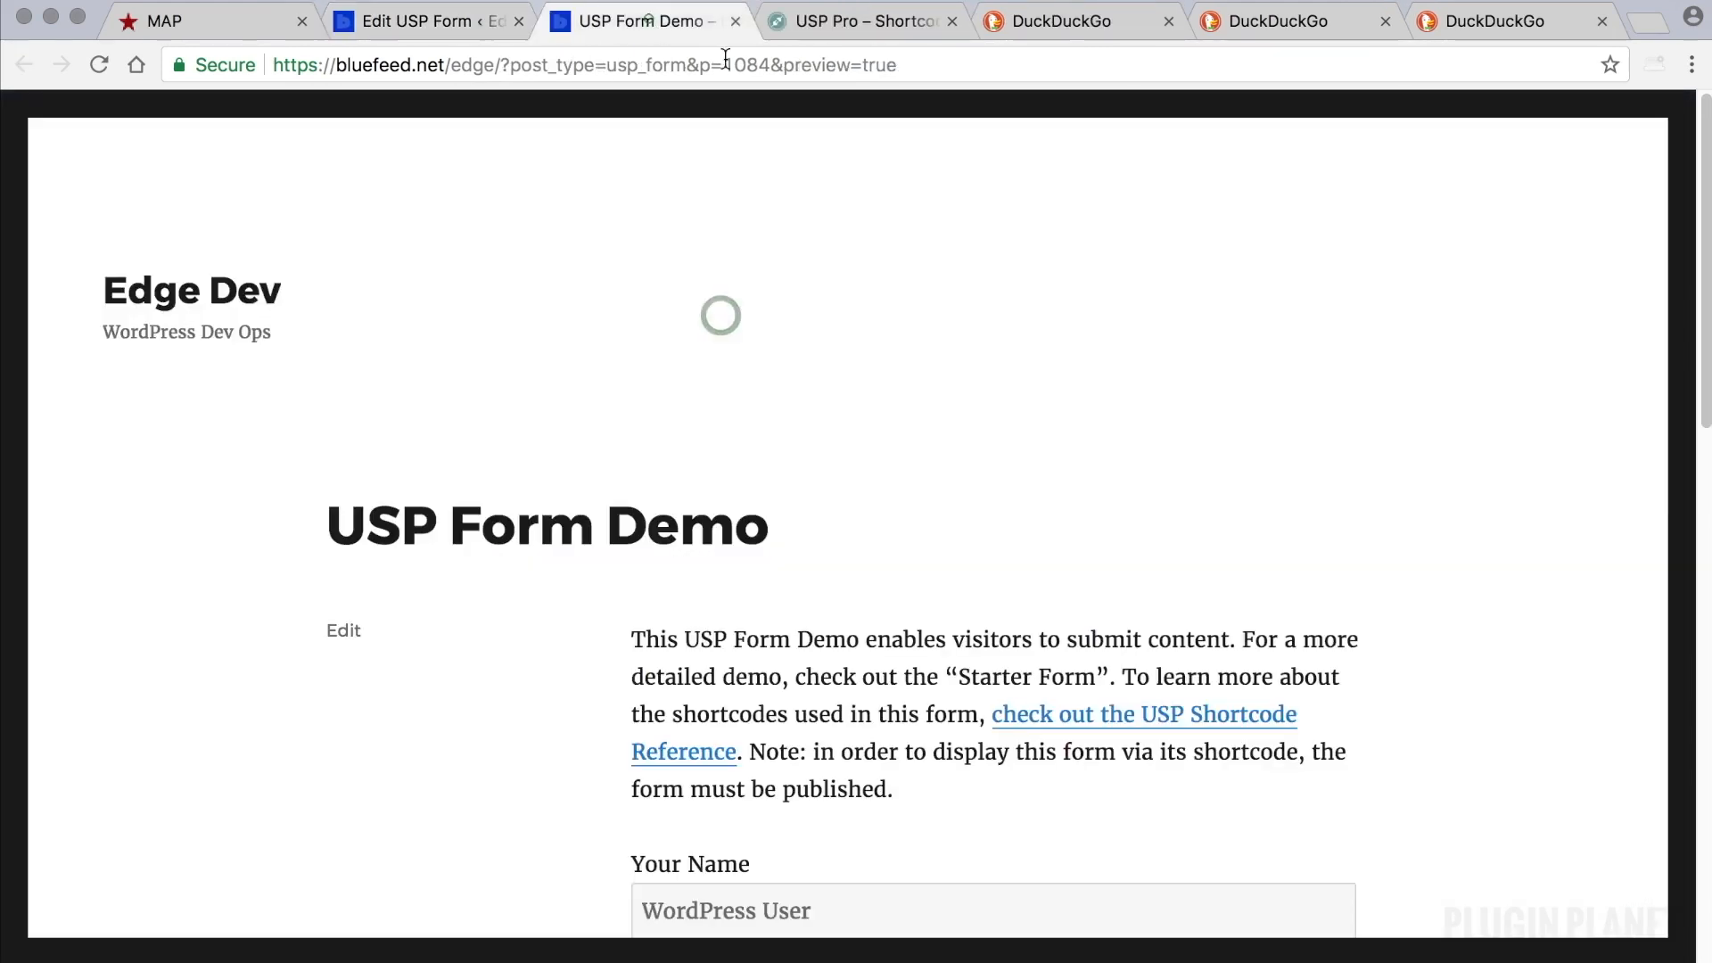
pyautogui.scroll(-3)
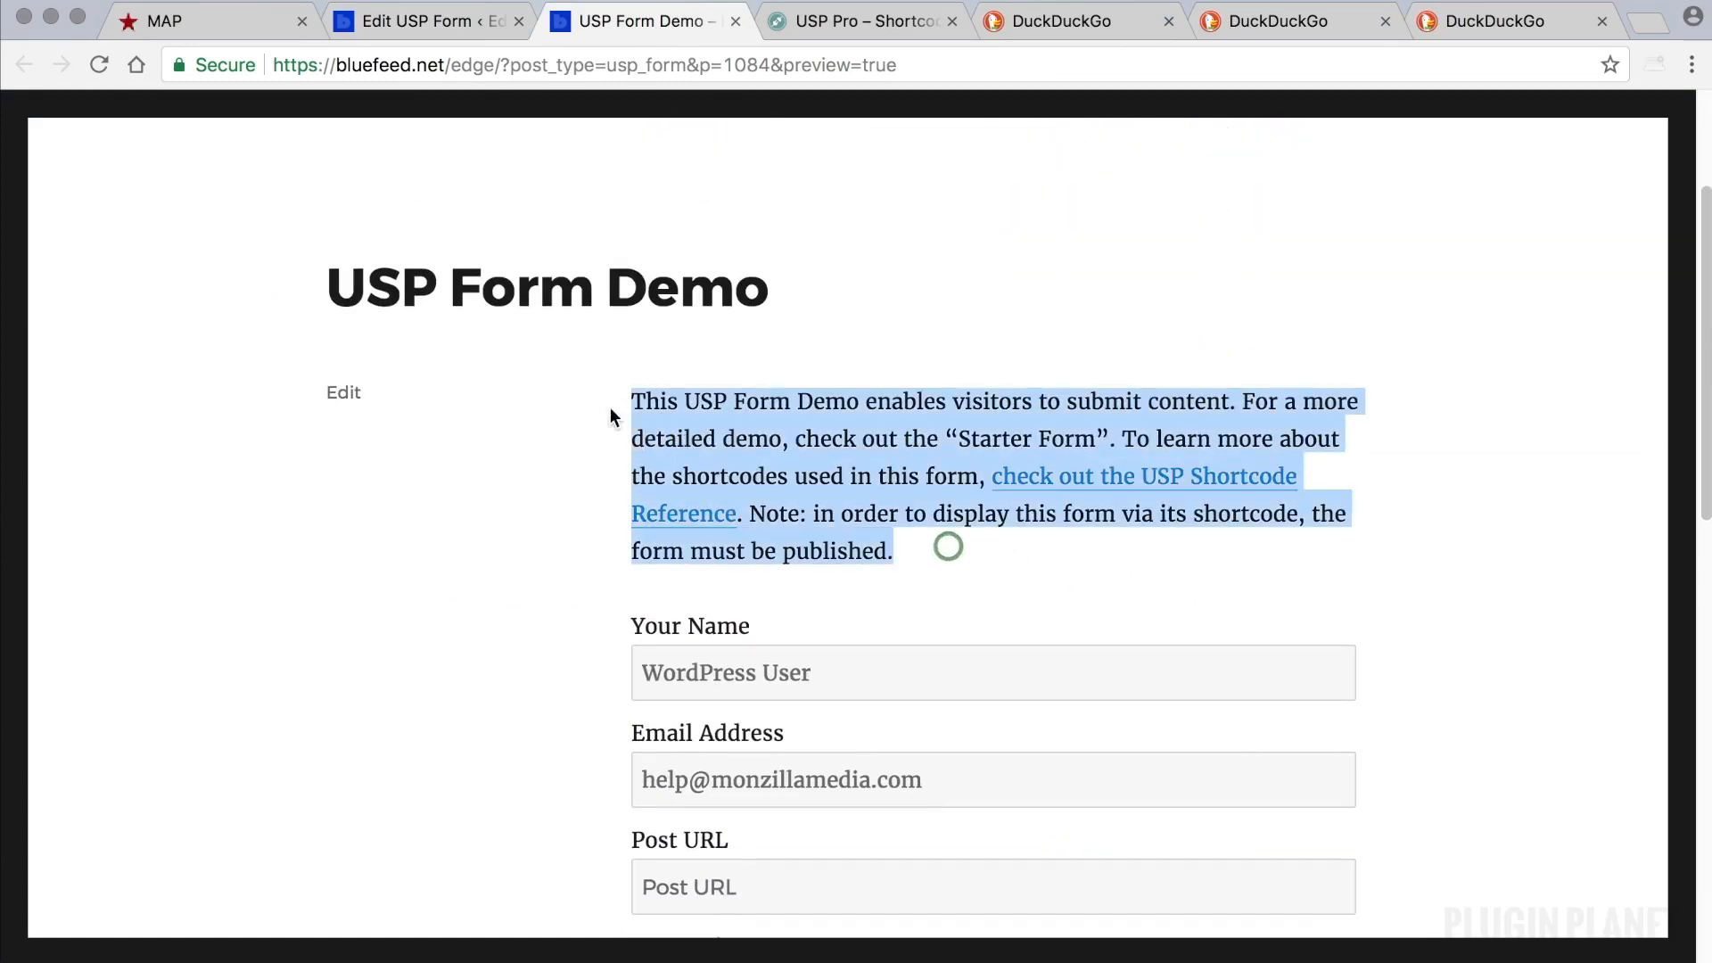
pyautogui.scroll(-3)
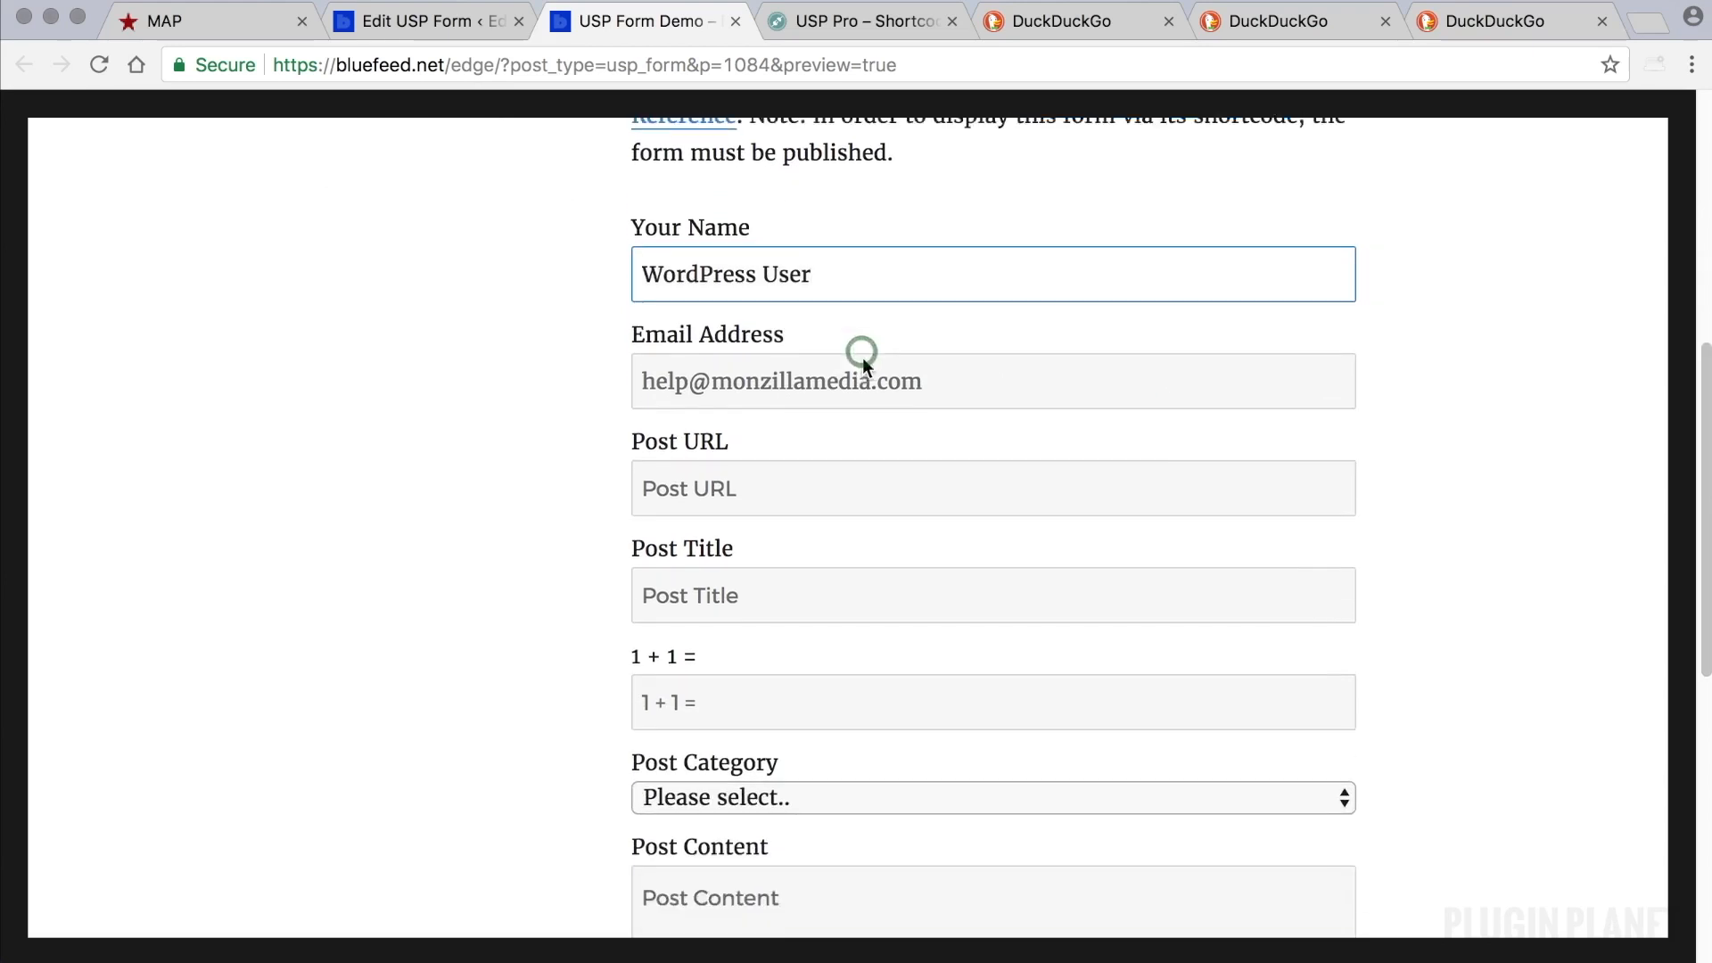
pyautogui.scroll(-3)
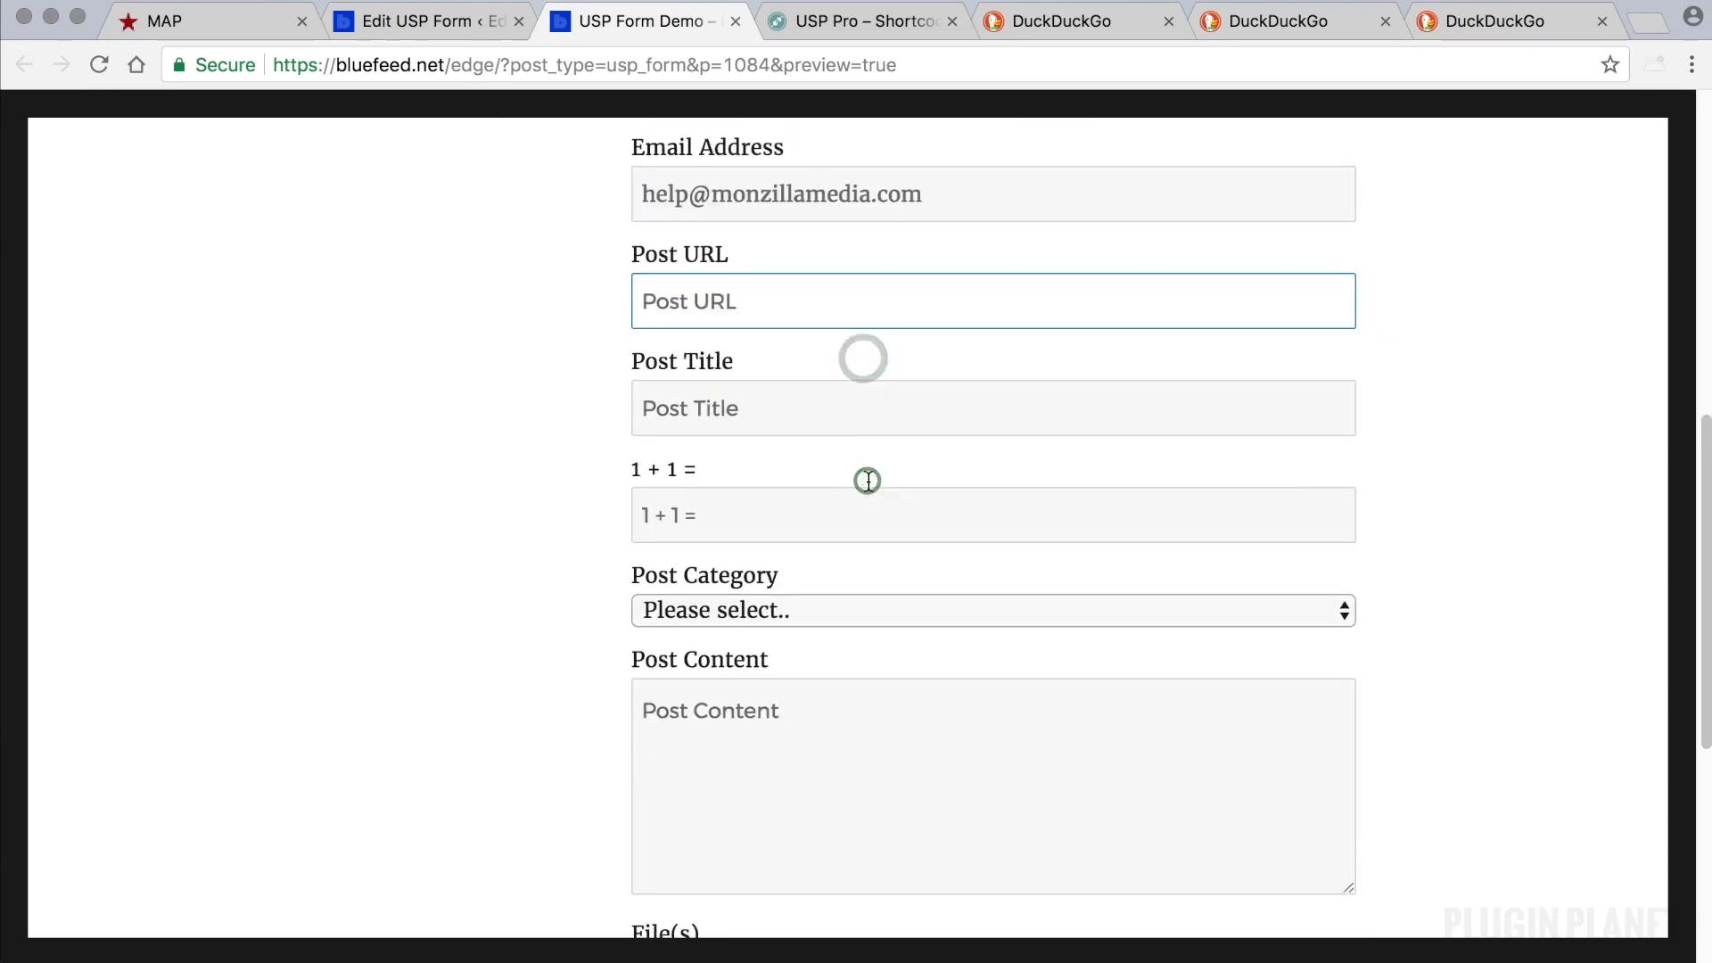
pyautogui.scroll(-3)
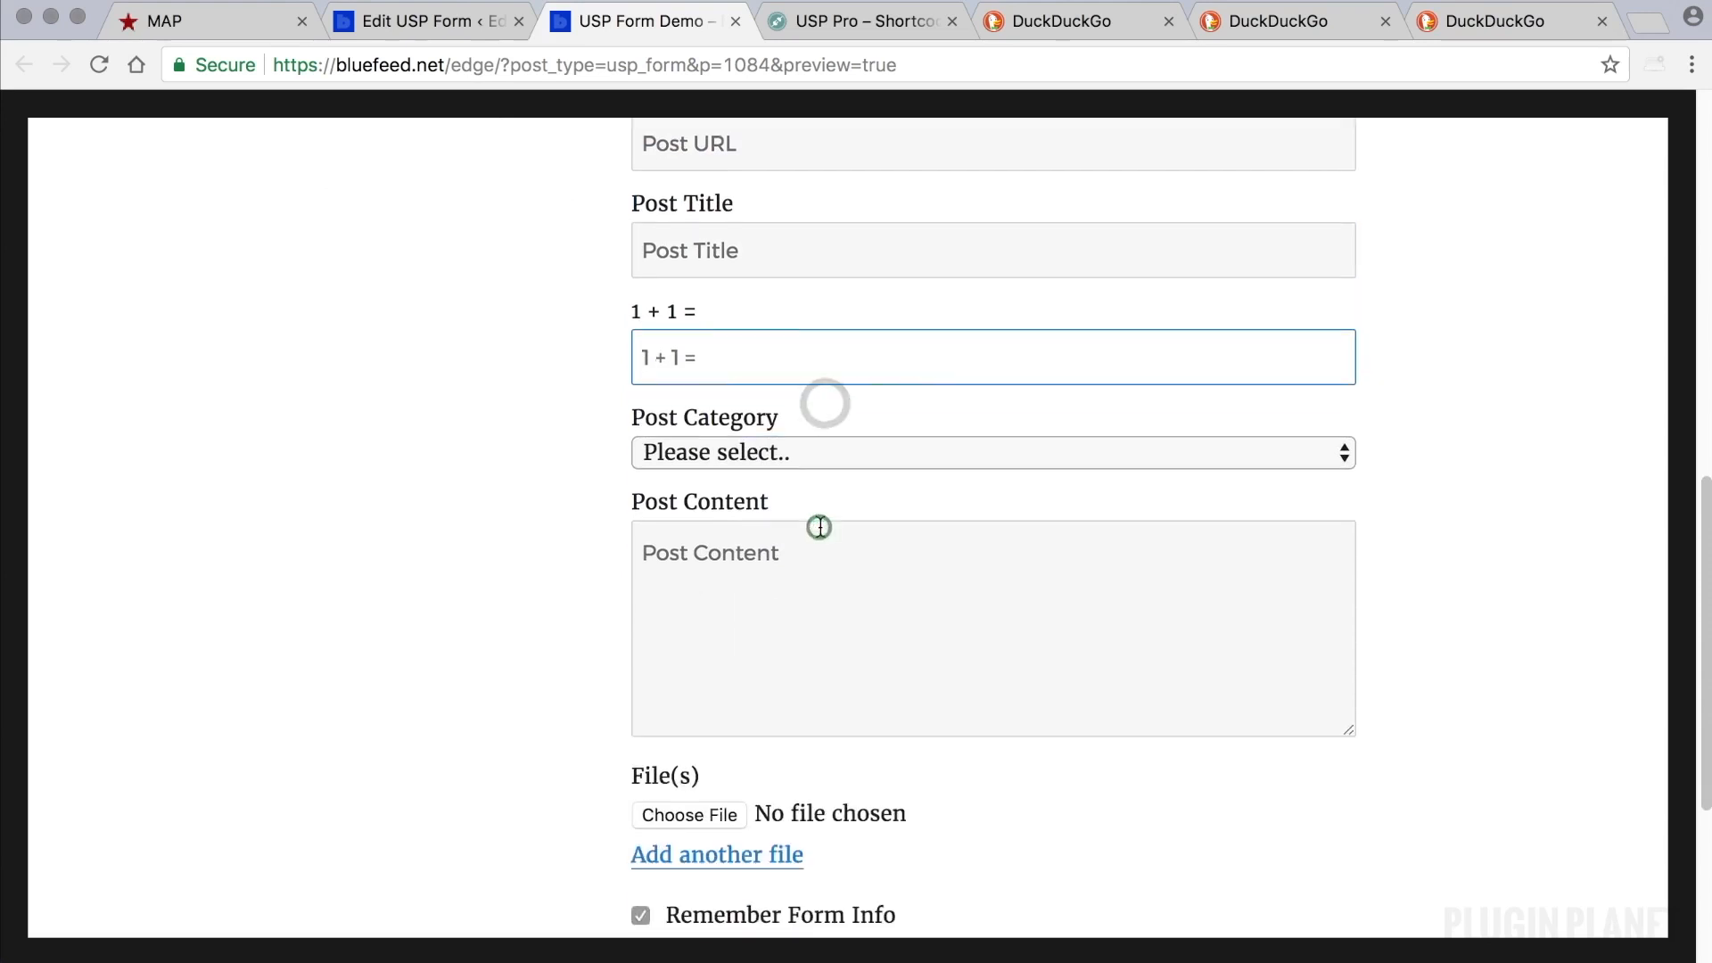
pyautogui.click(991, 452)
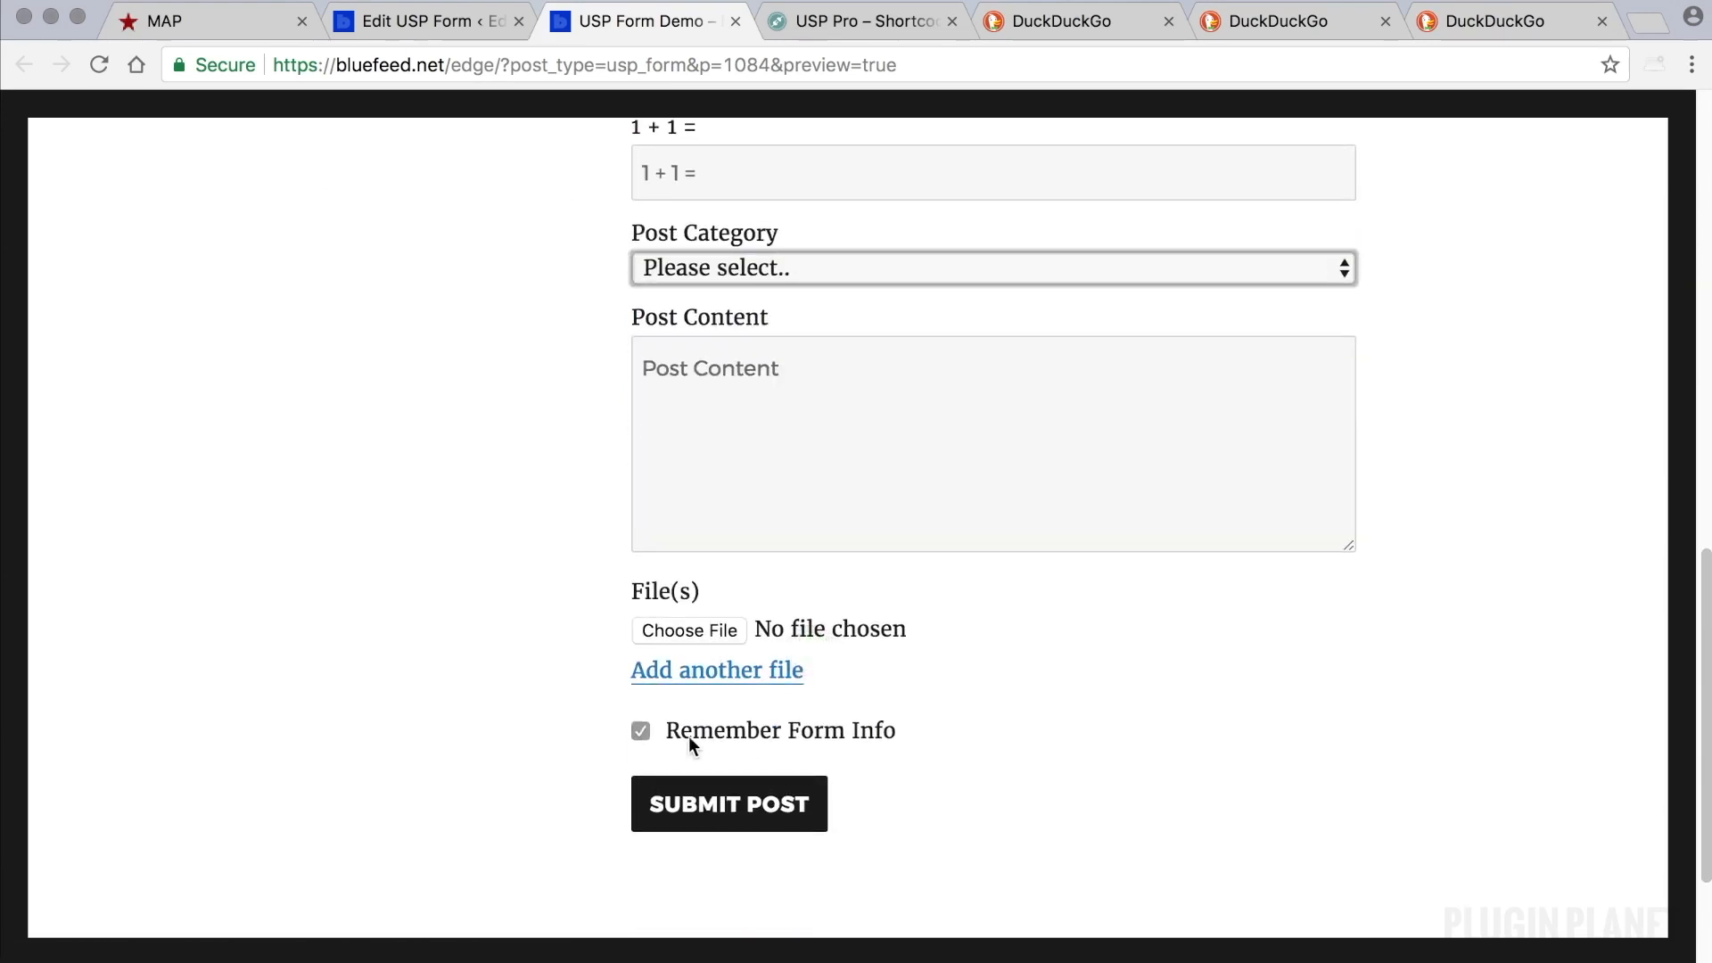
pyautogui.click(640, 731)
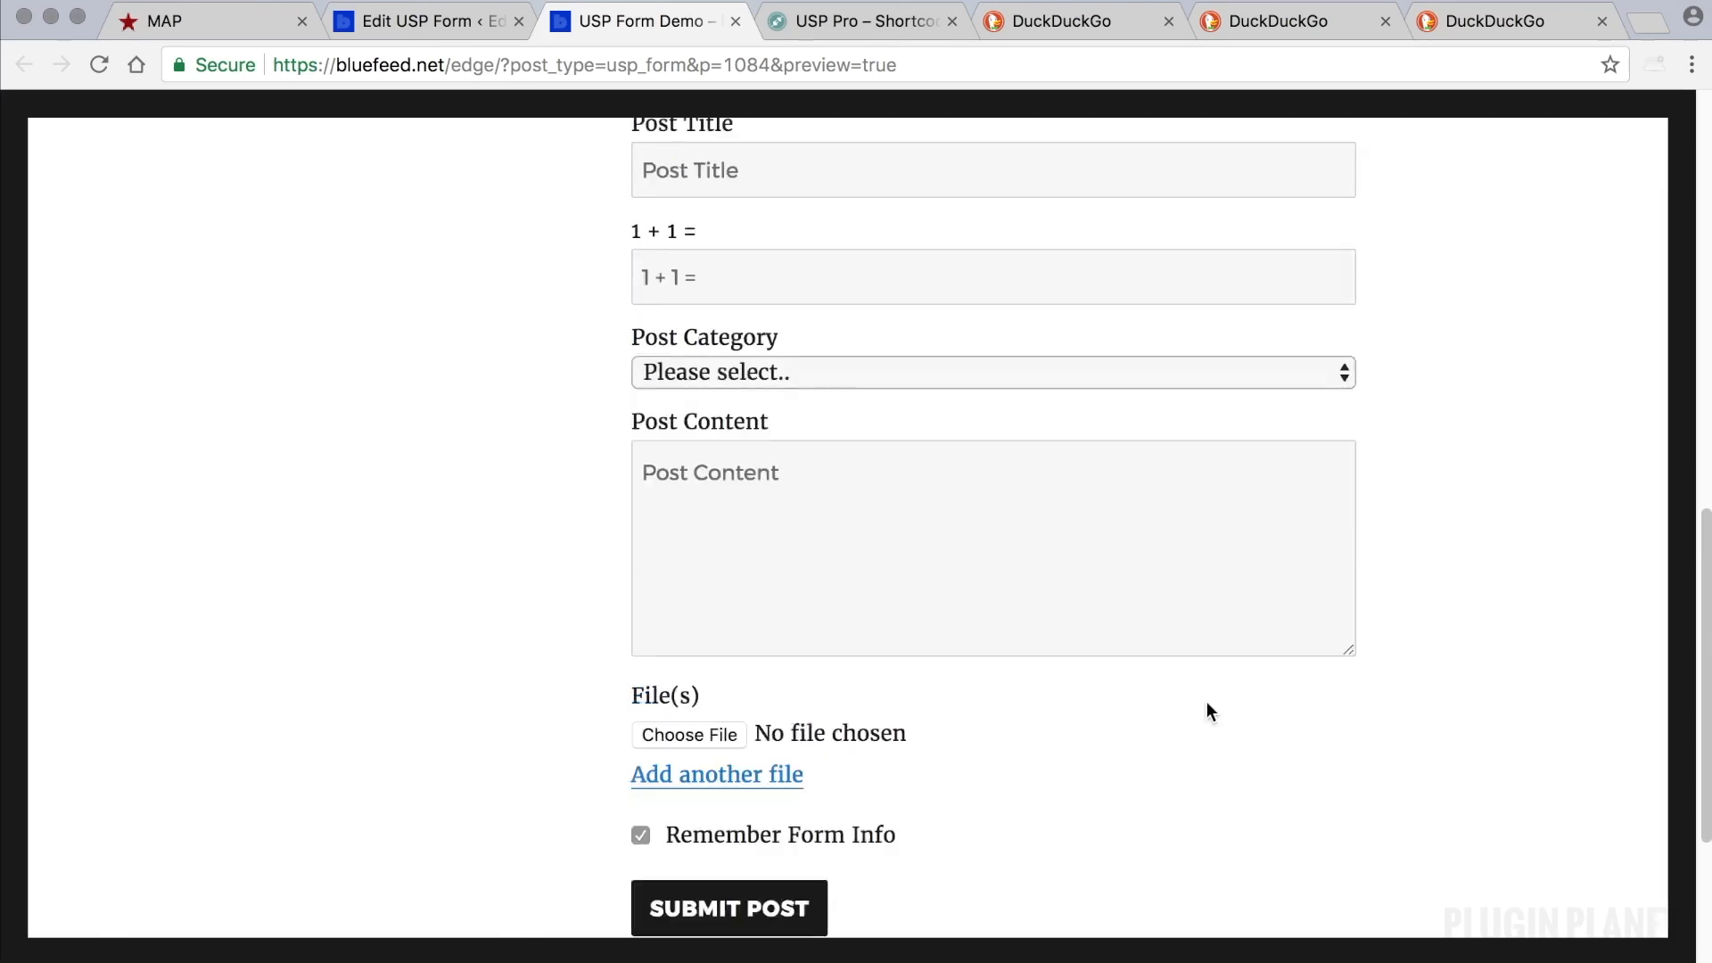
pyautogui.scroll(3)
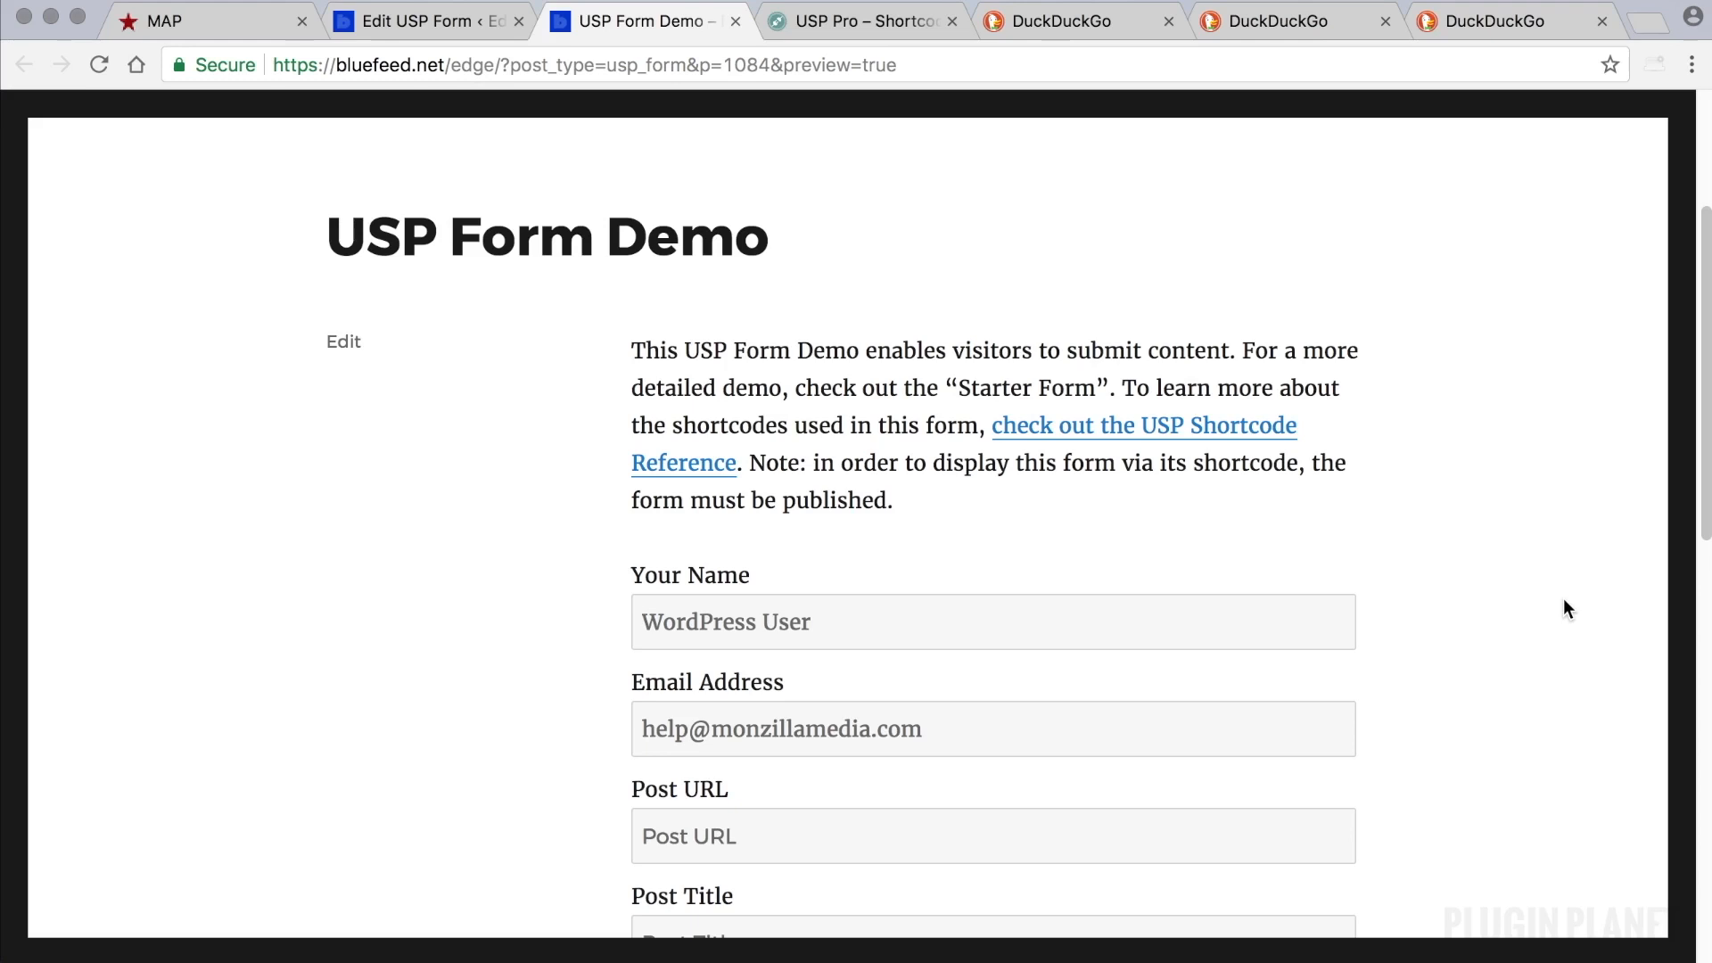
pyautogui.scroll(-3)
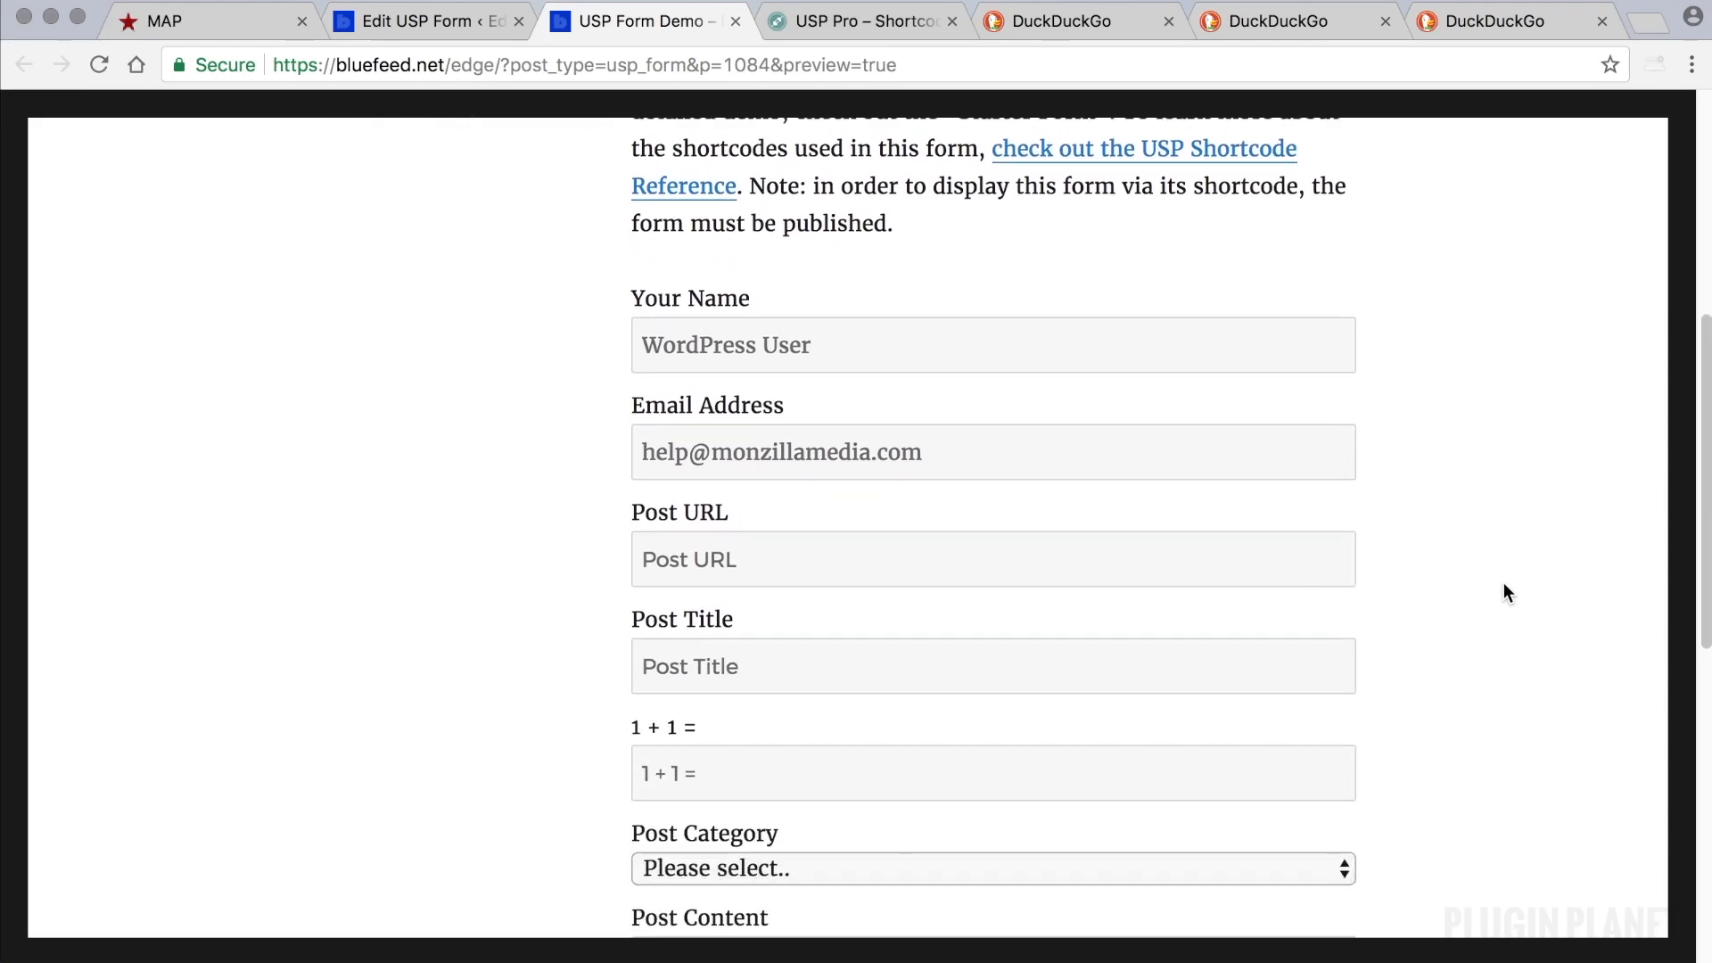
pyautogui.scroll(-3)
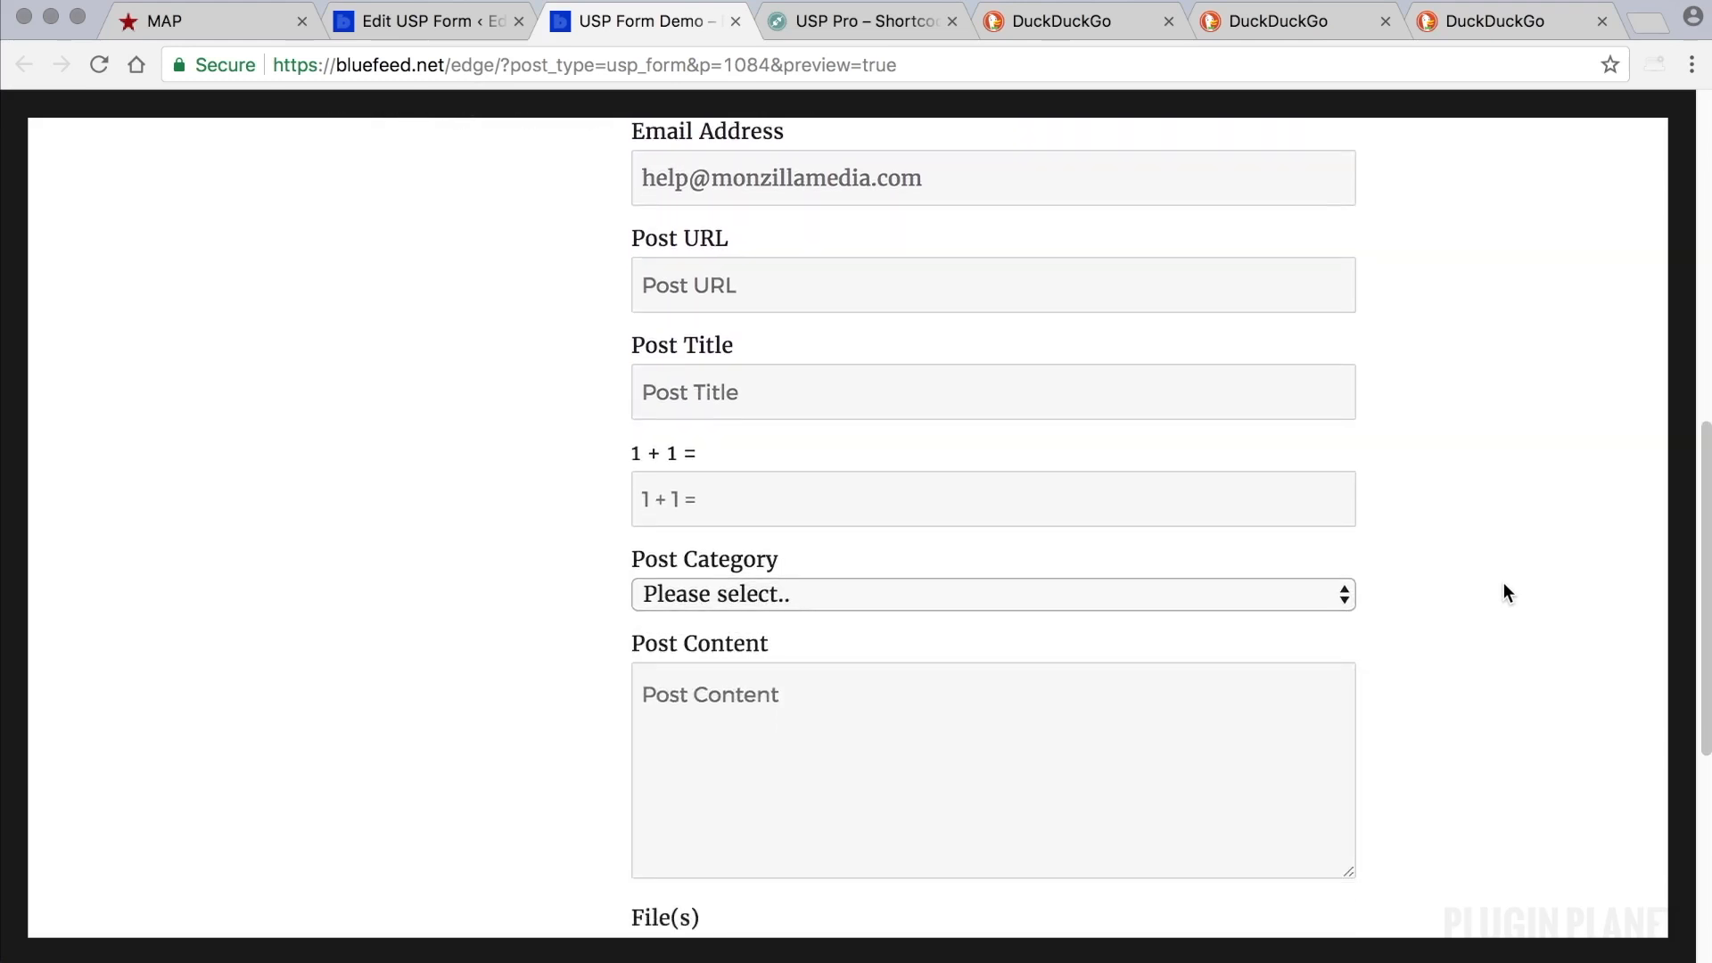
pyautogui.scroll(-3)
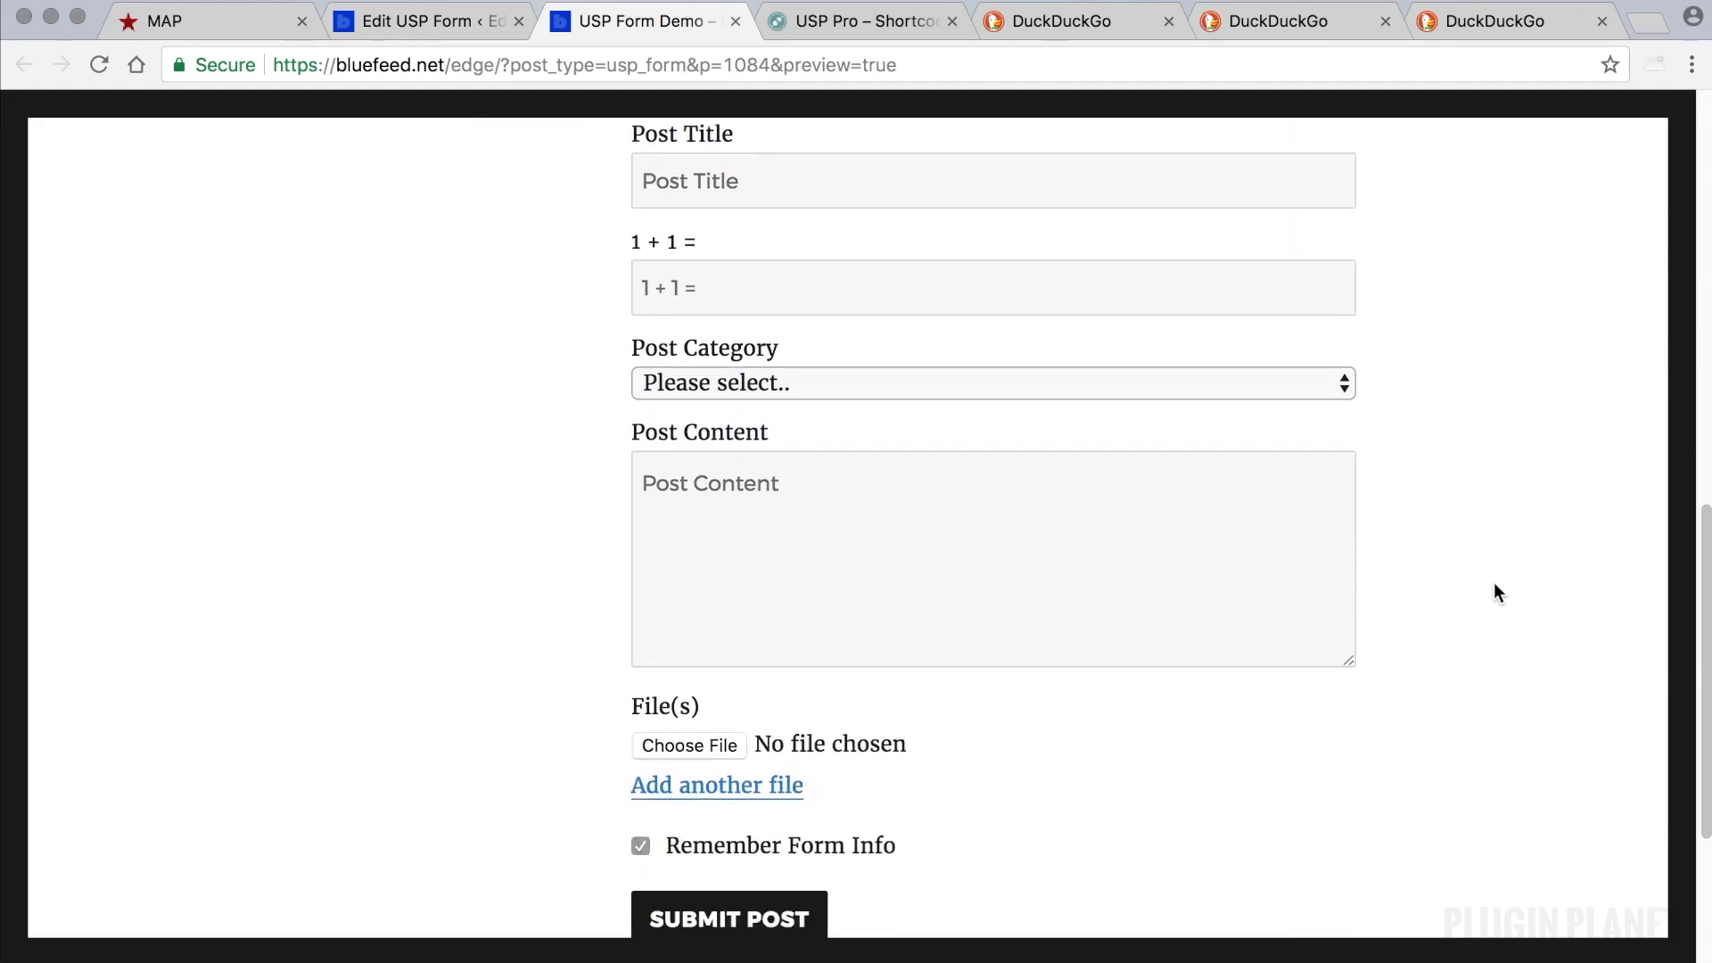
pyautogui.scroll(3)
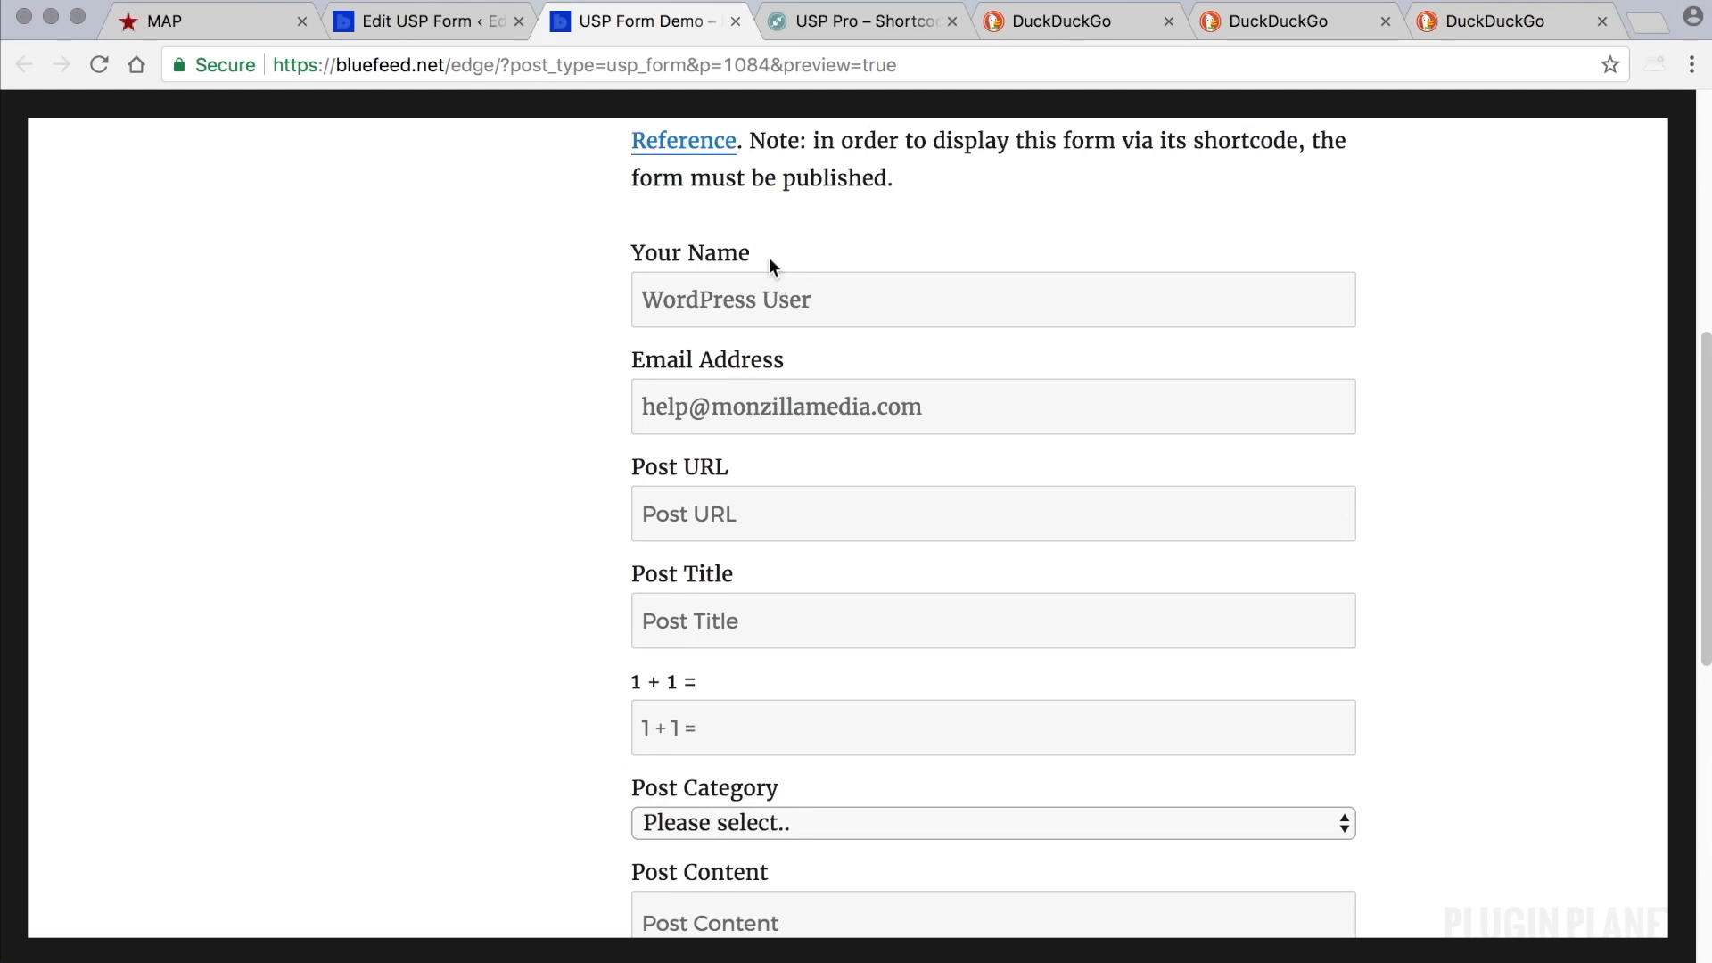
pyautogui.doubleClick(689, 253)
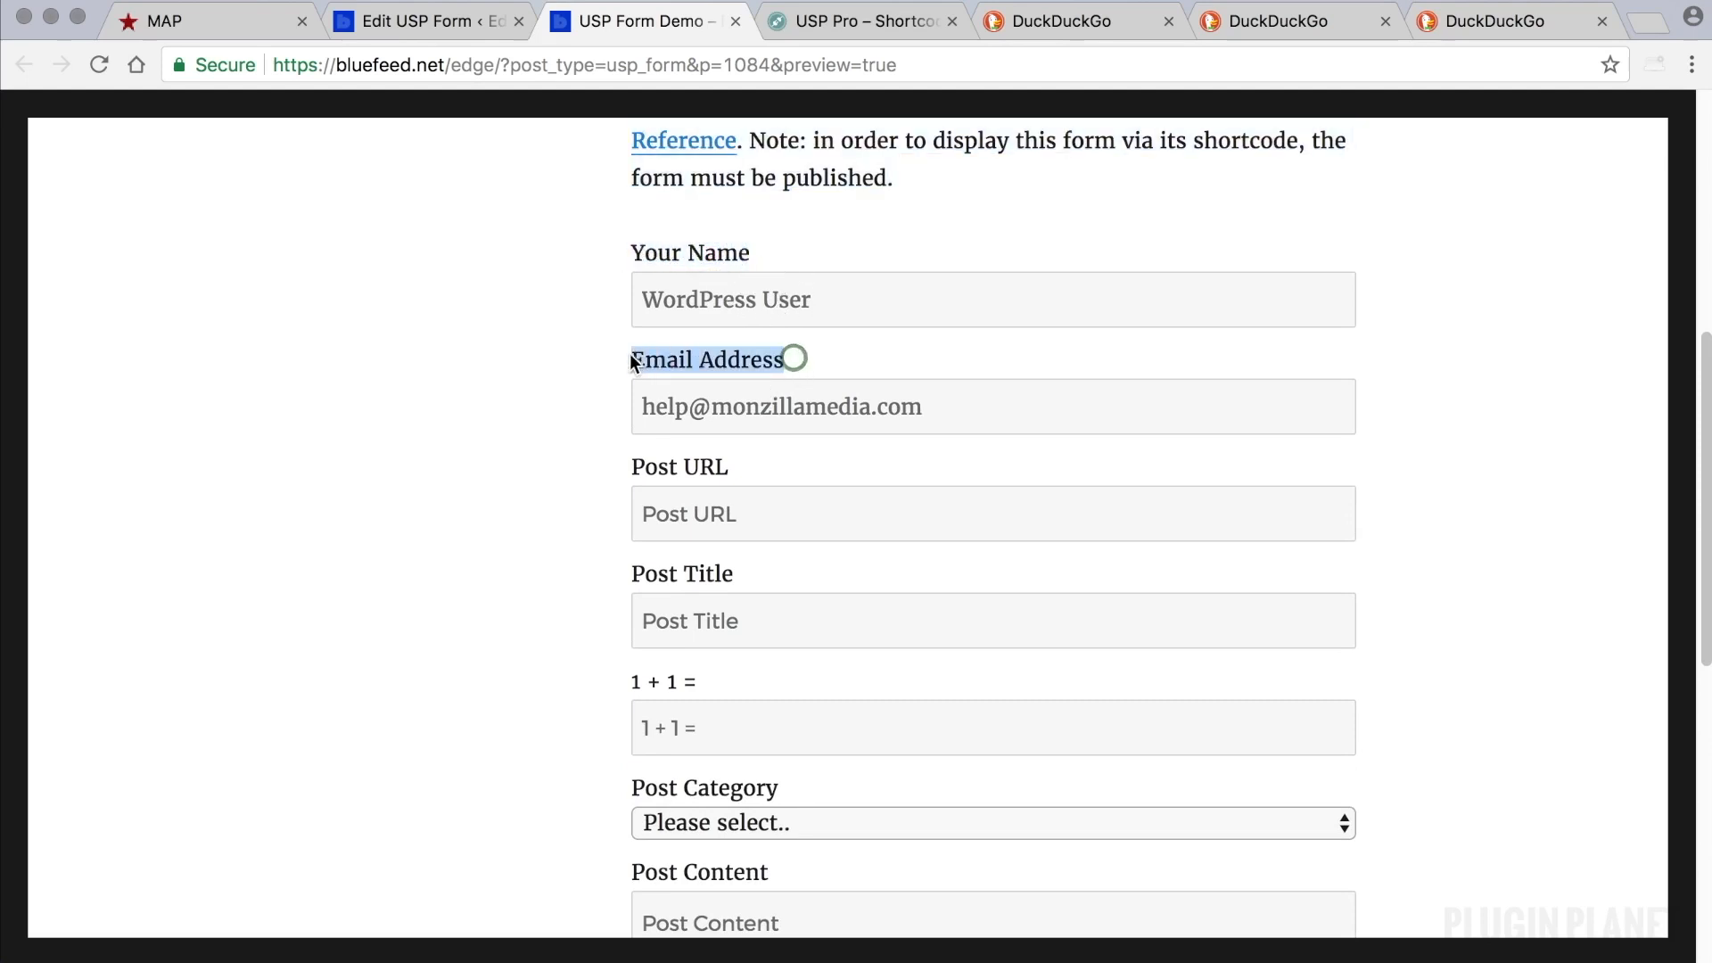
pyautogui.click(426, 21)
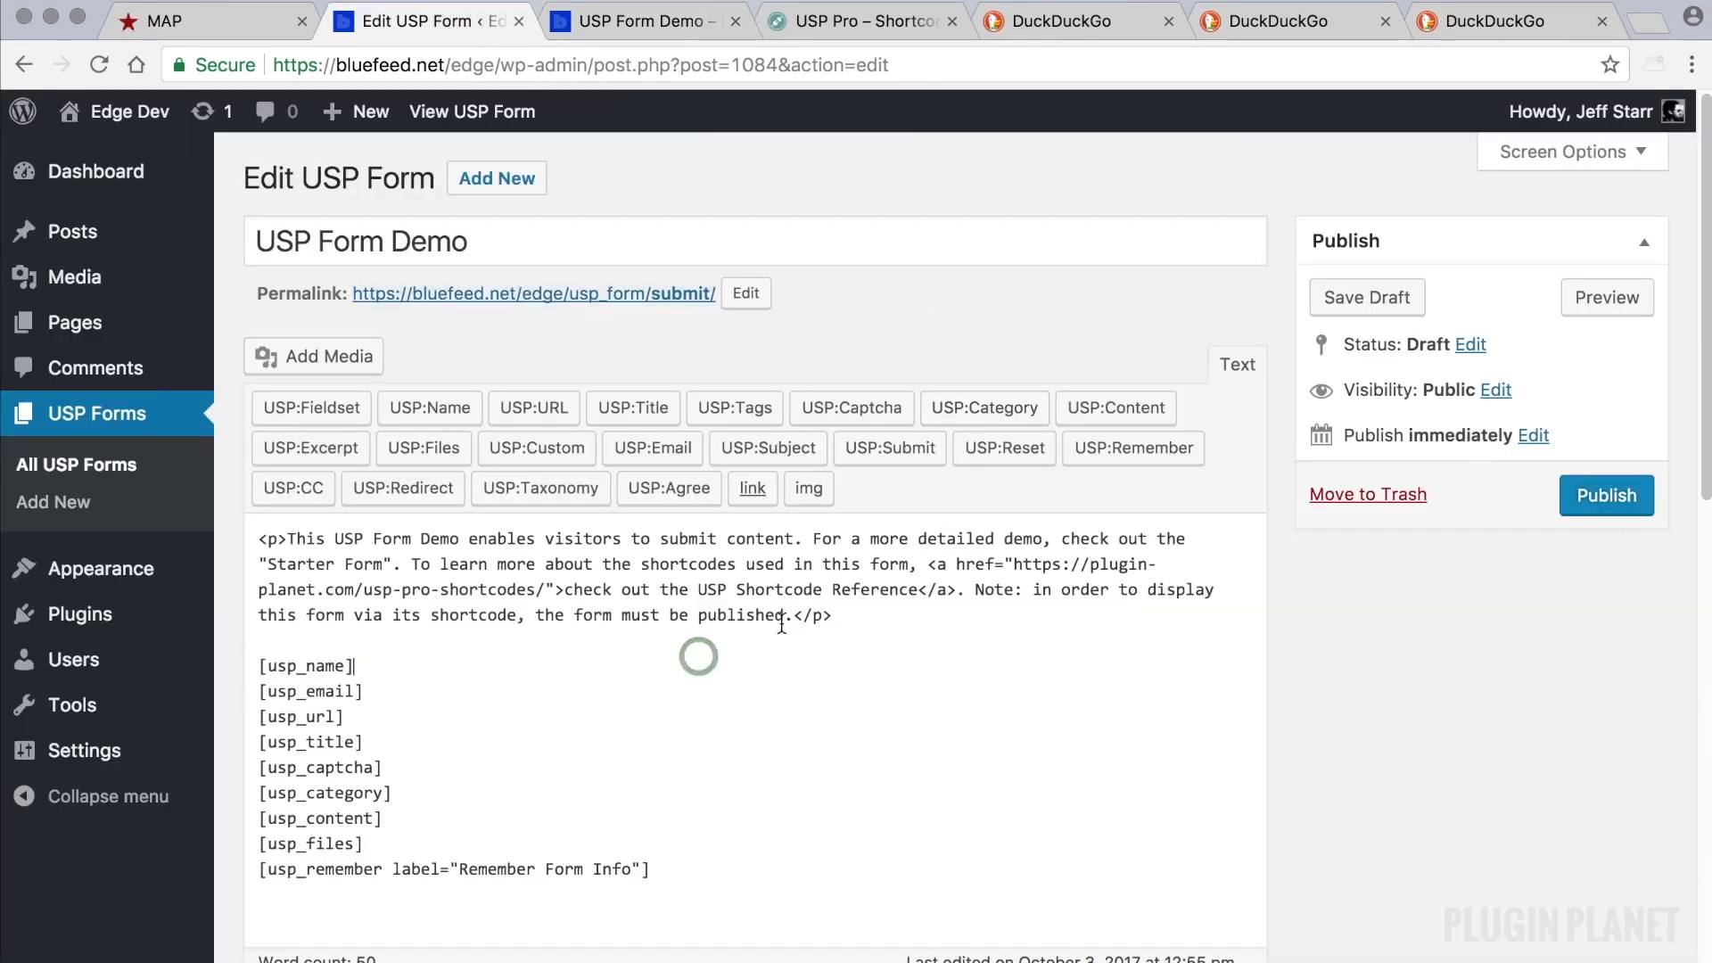
# Replace the intro paragraph with 'Welcome to the post-submission page!' and save the draft.
pyautogui.moveTo(259, 537); pyautogui.dragTo(831, 615)
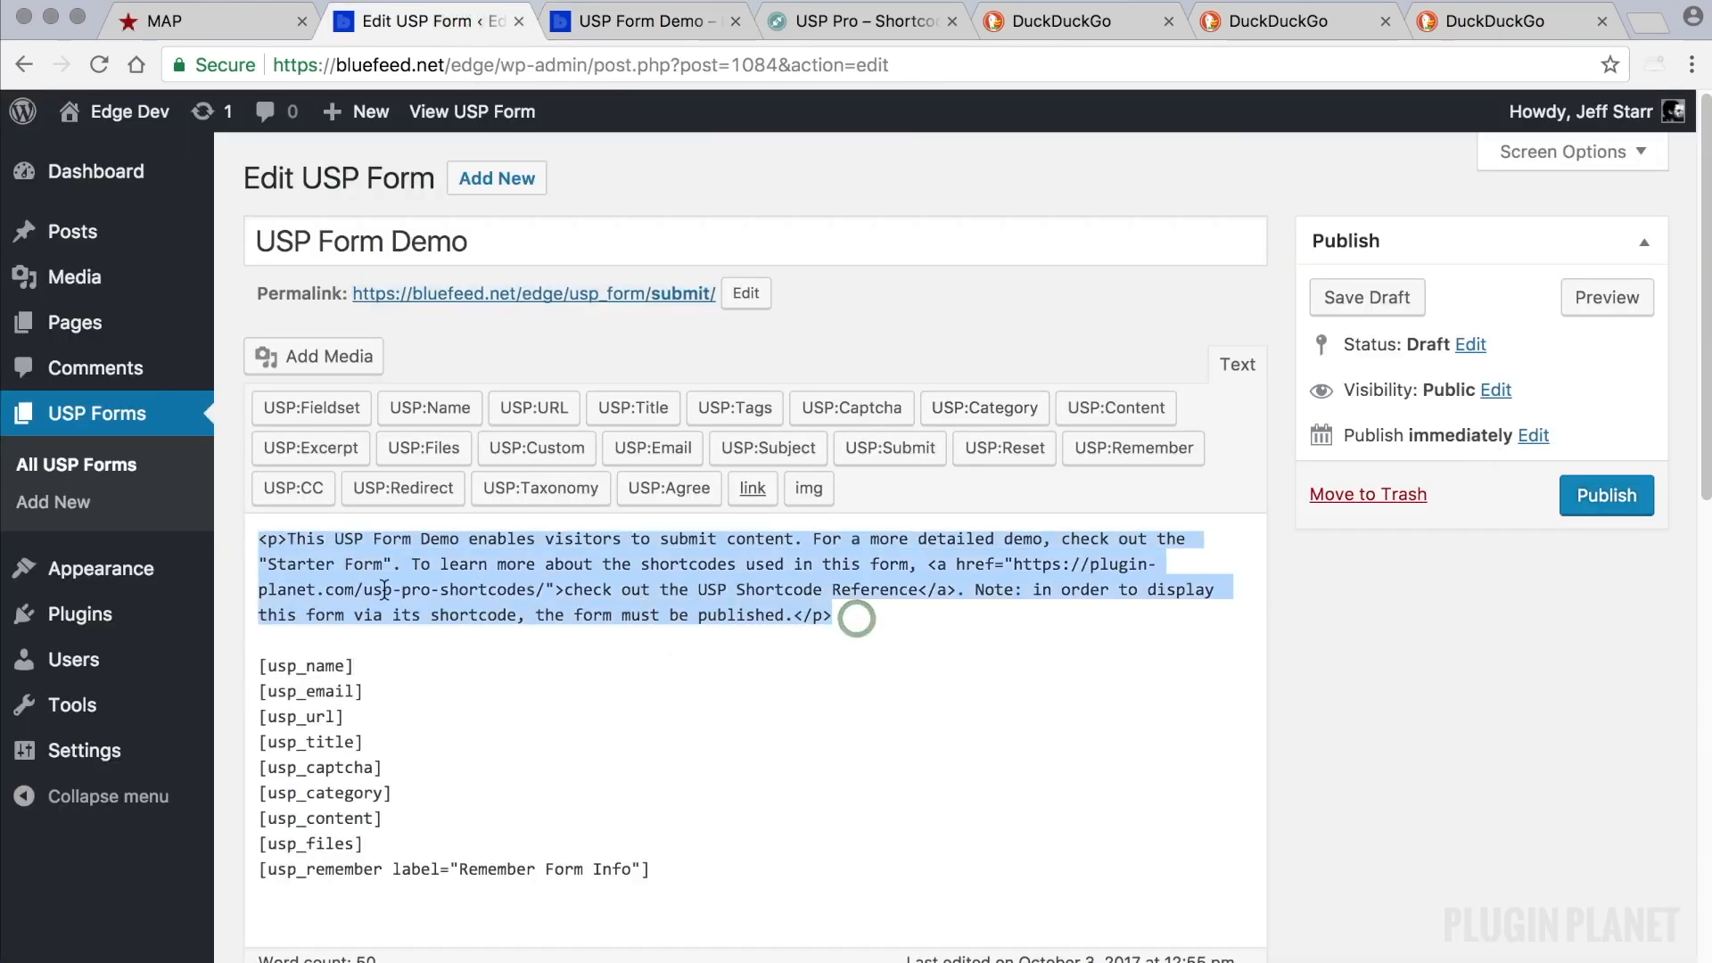
pyautogui.write('Wel')
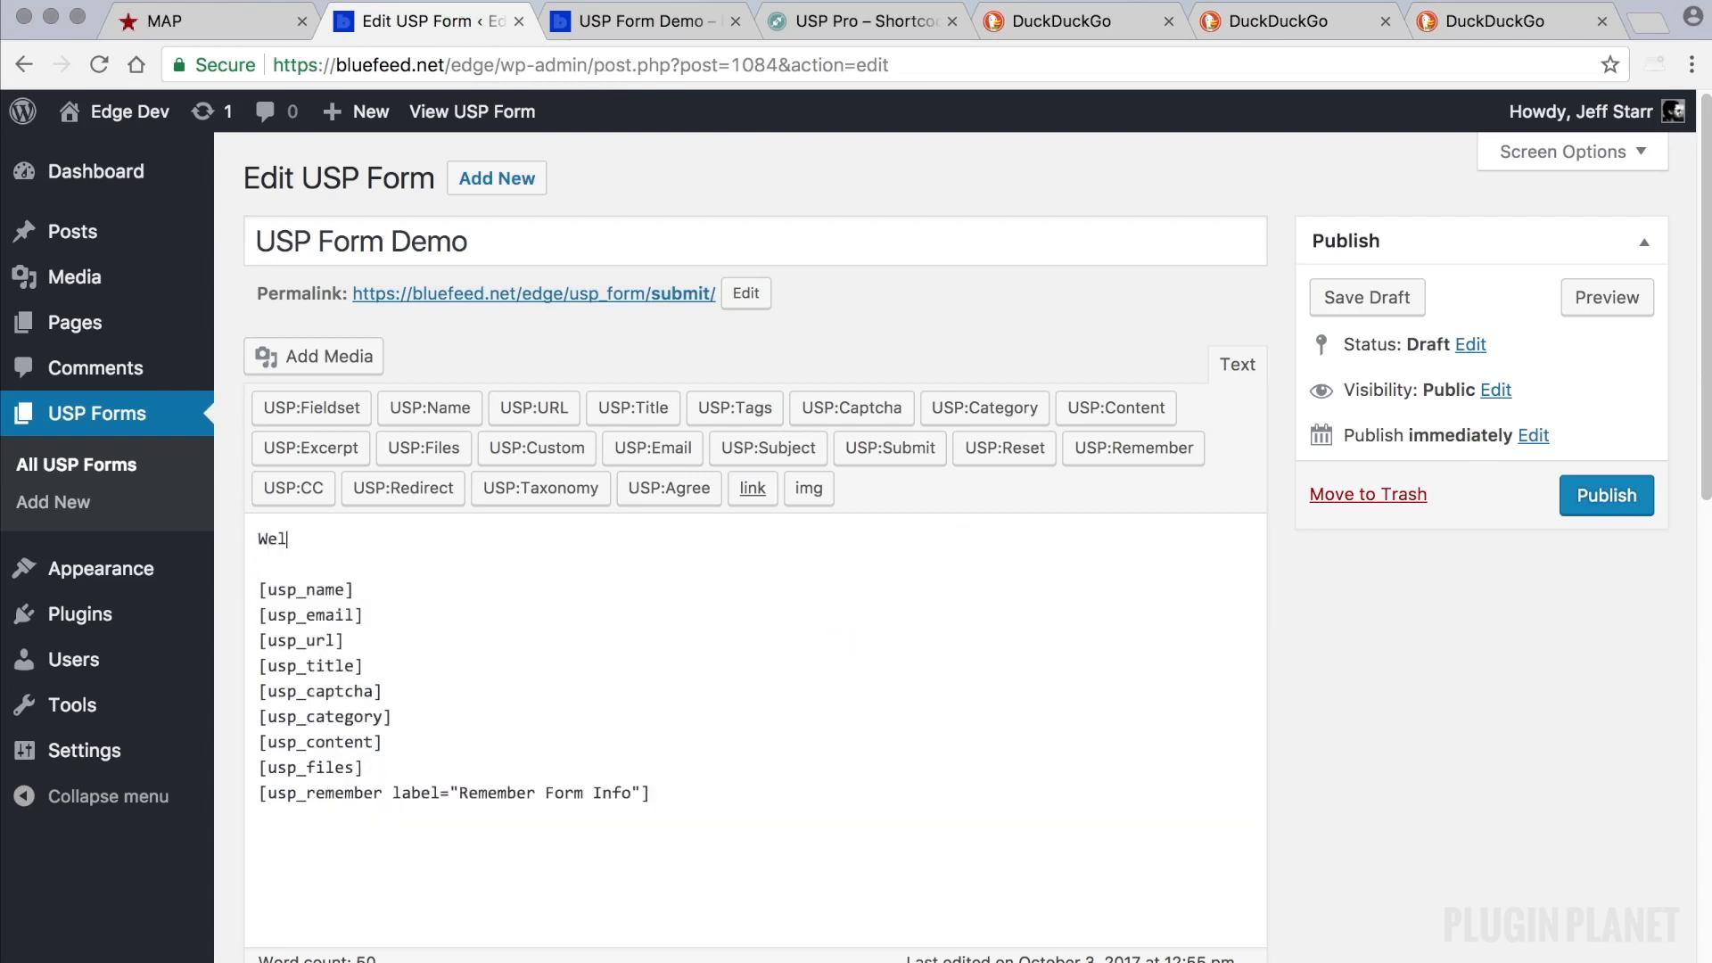
pyautogui.write('come to the')
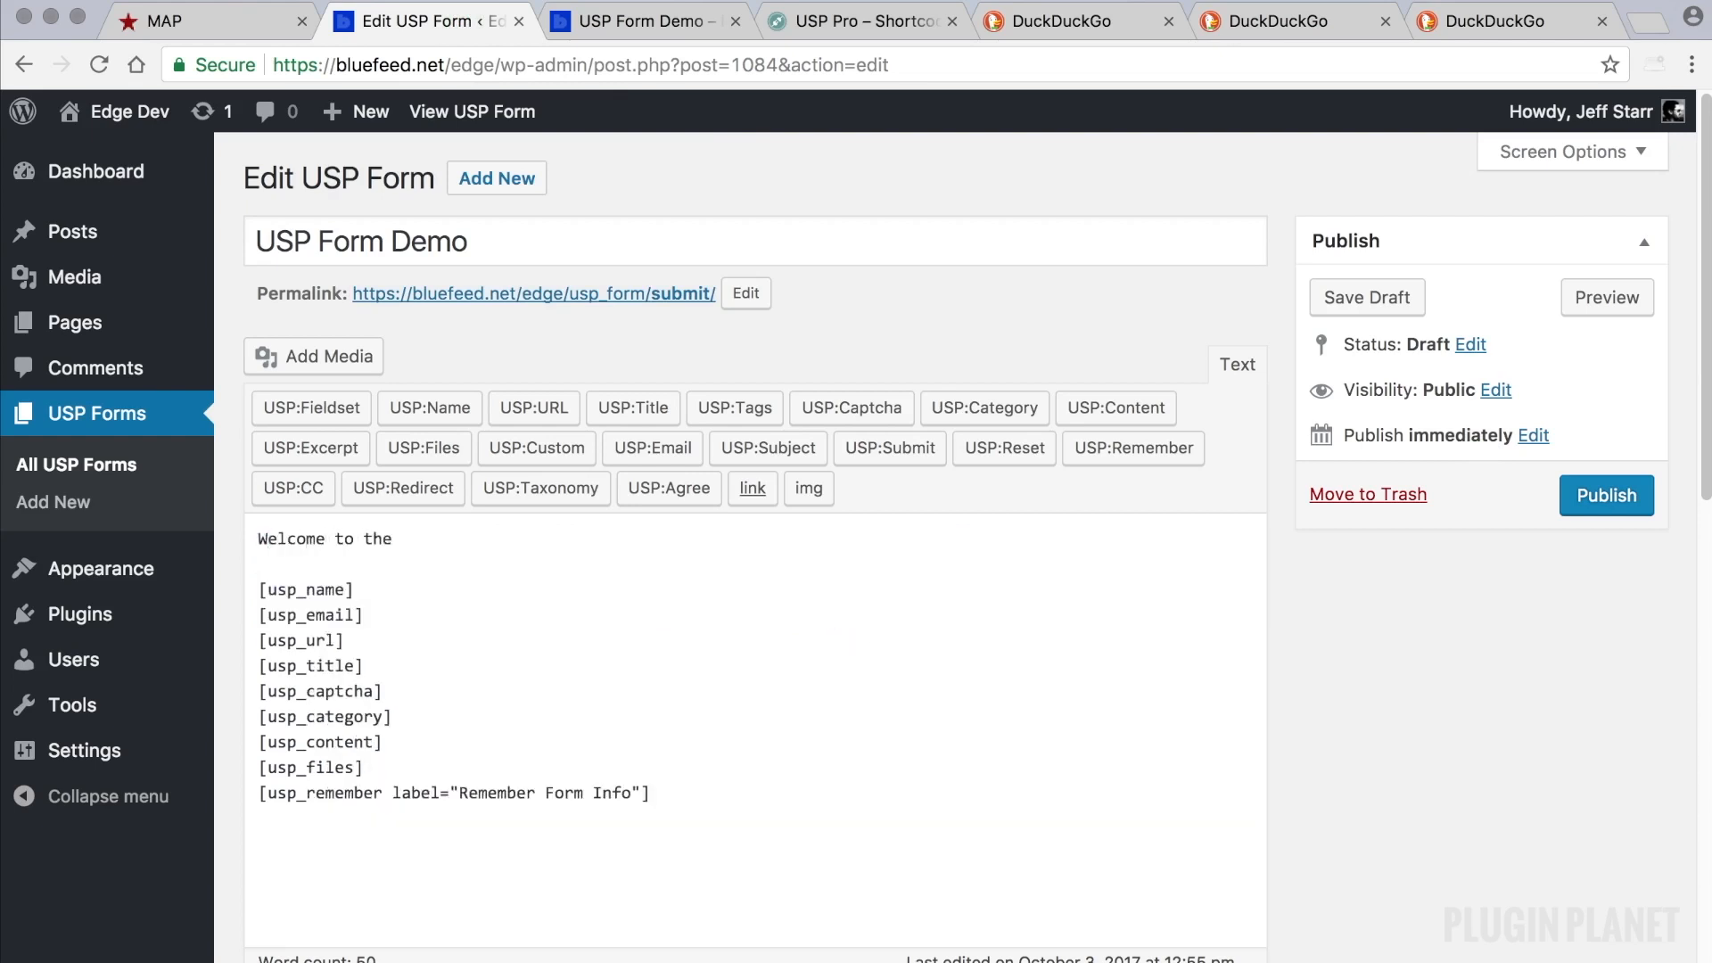
pyautogui.write('post-submis')
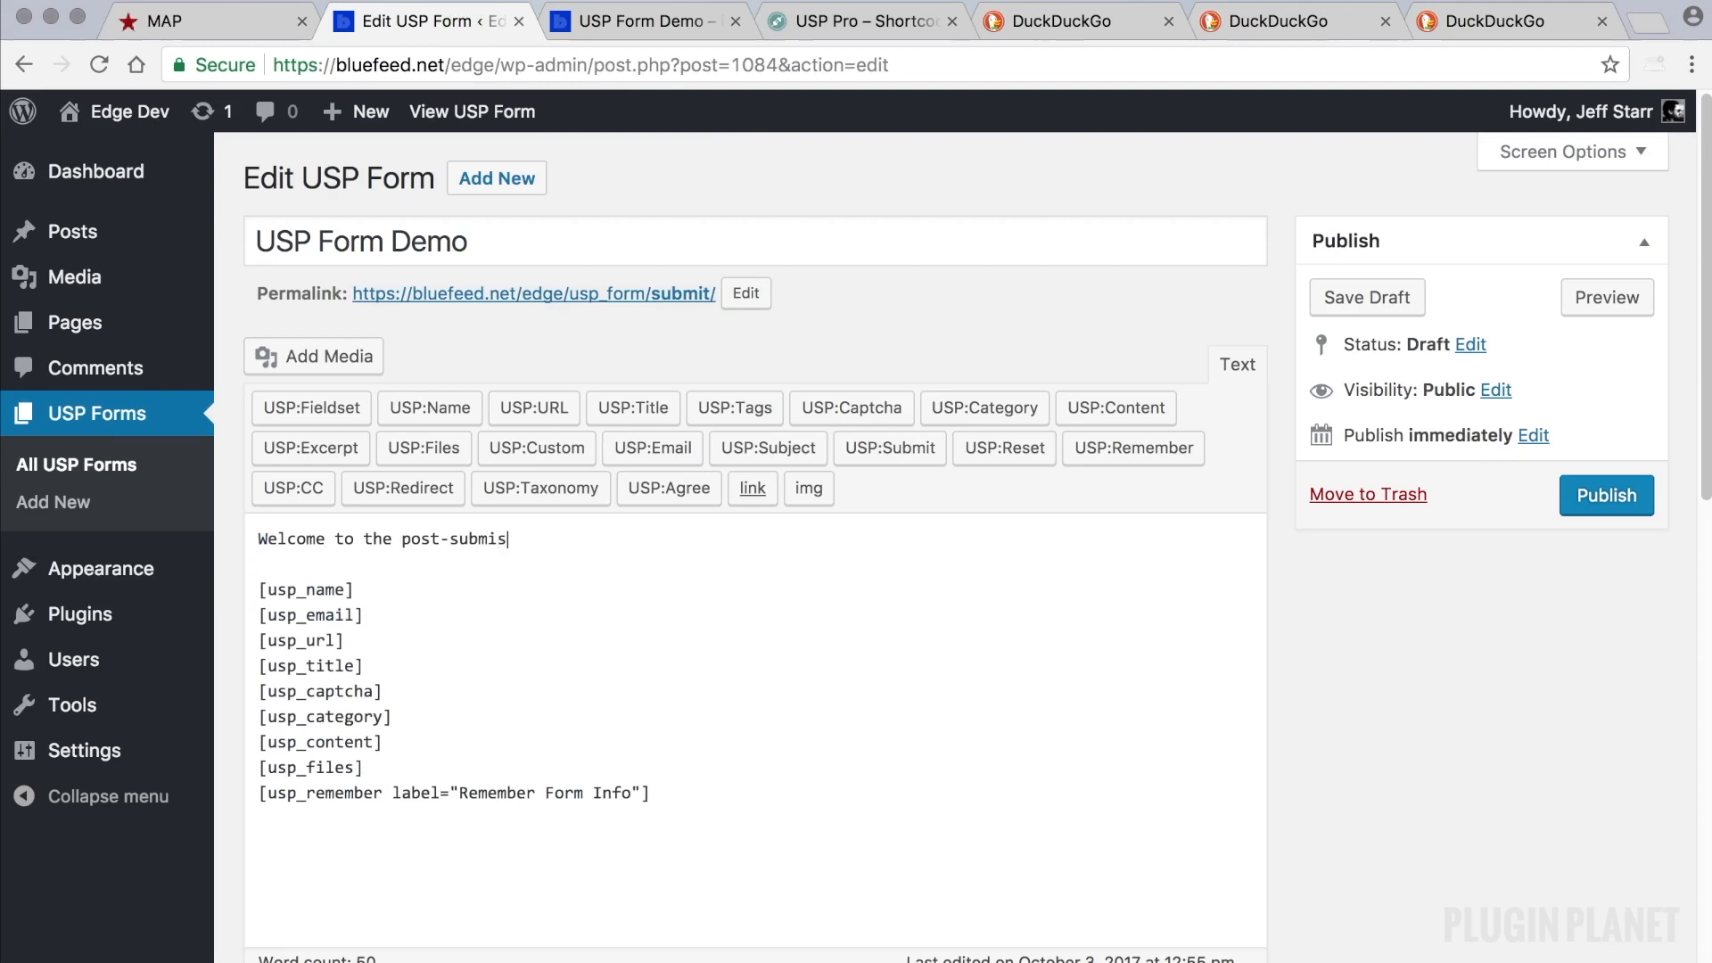
pyautogui.write('sion page!')
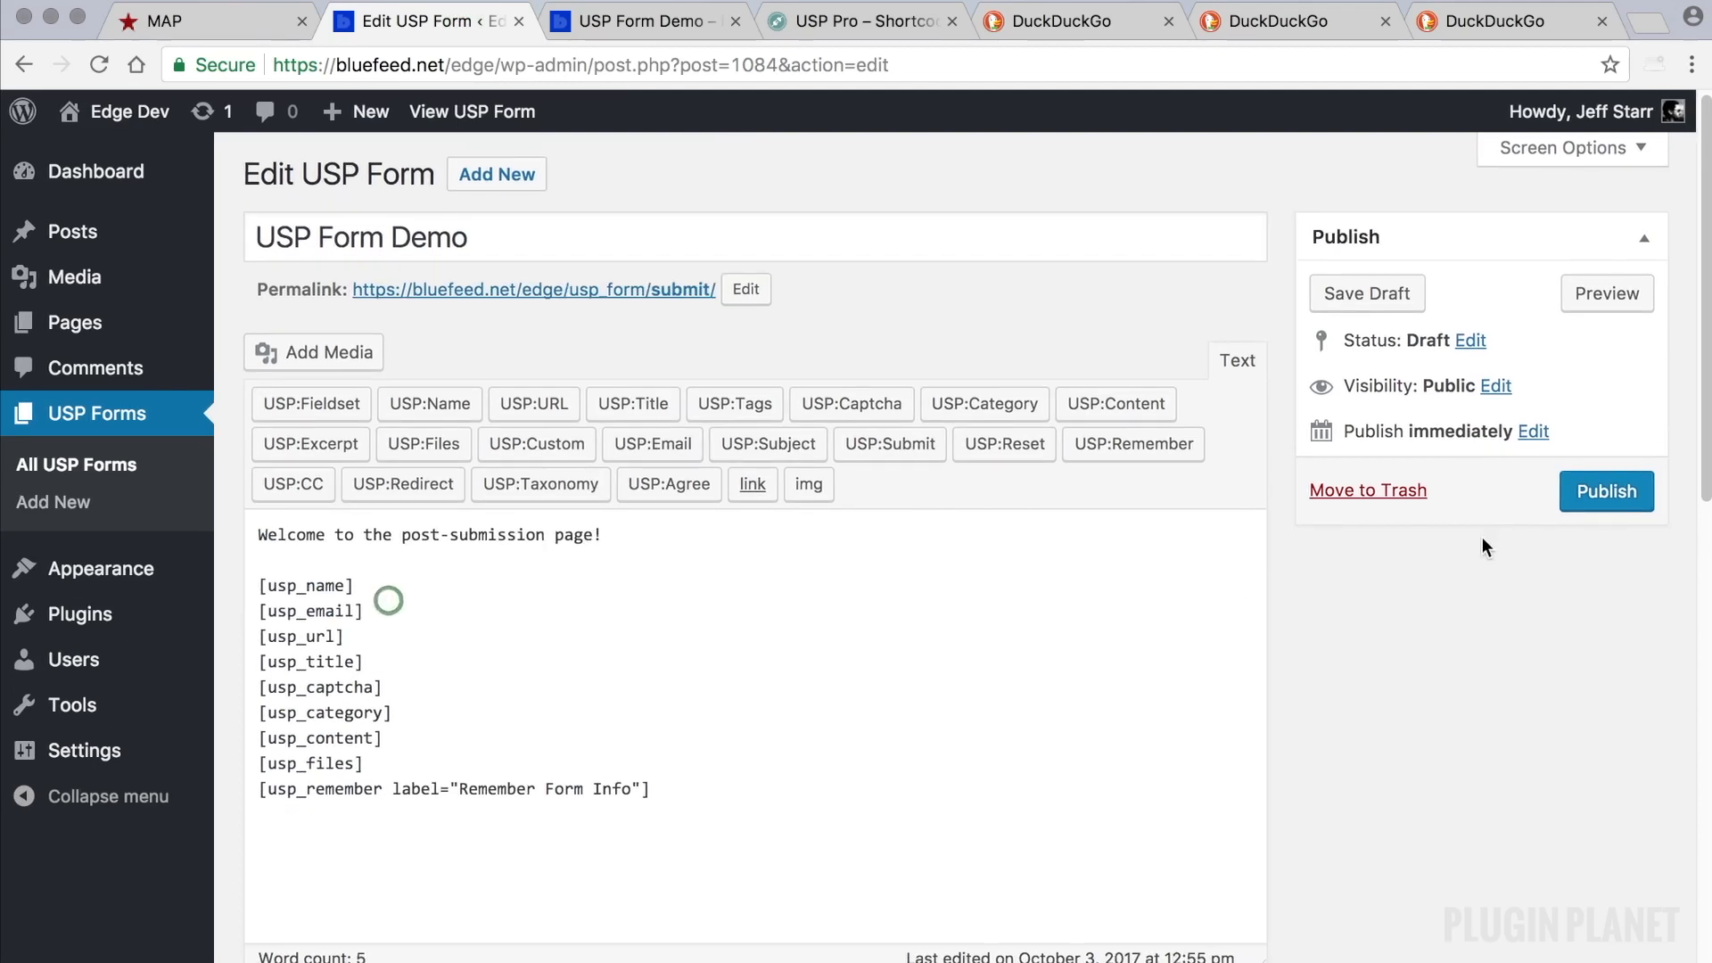
pyautogui.click(641, 20)
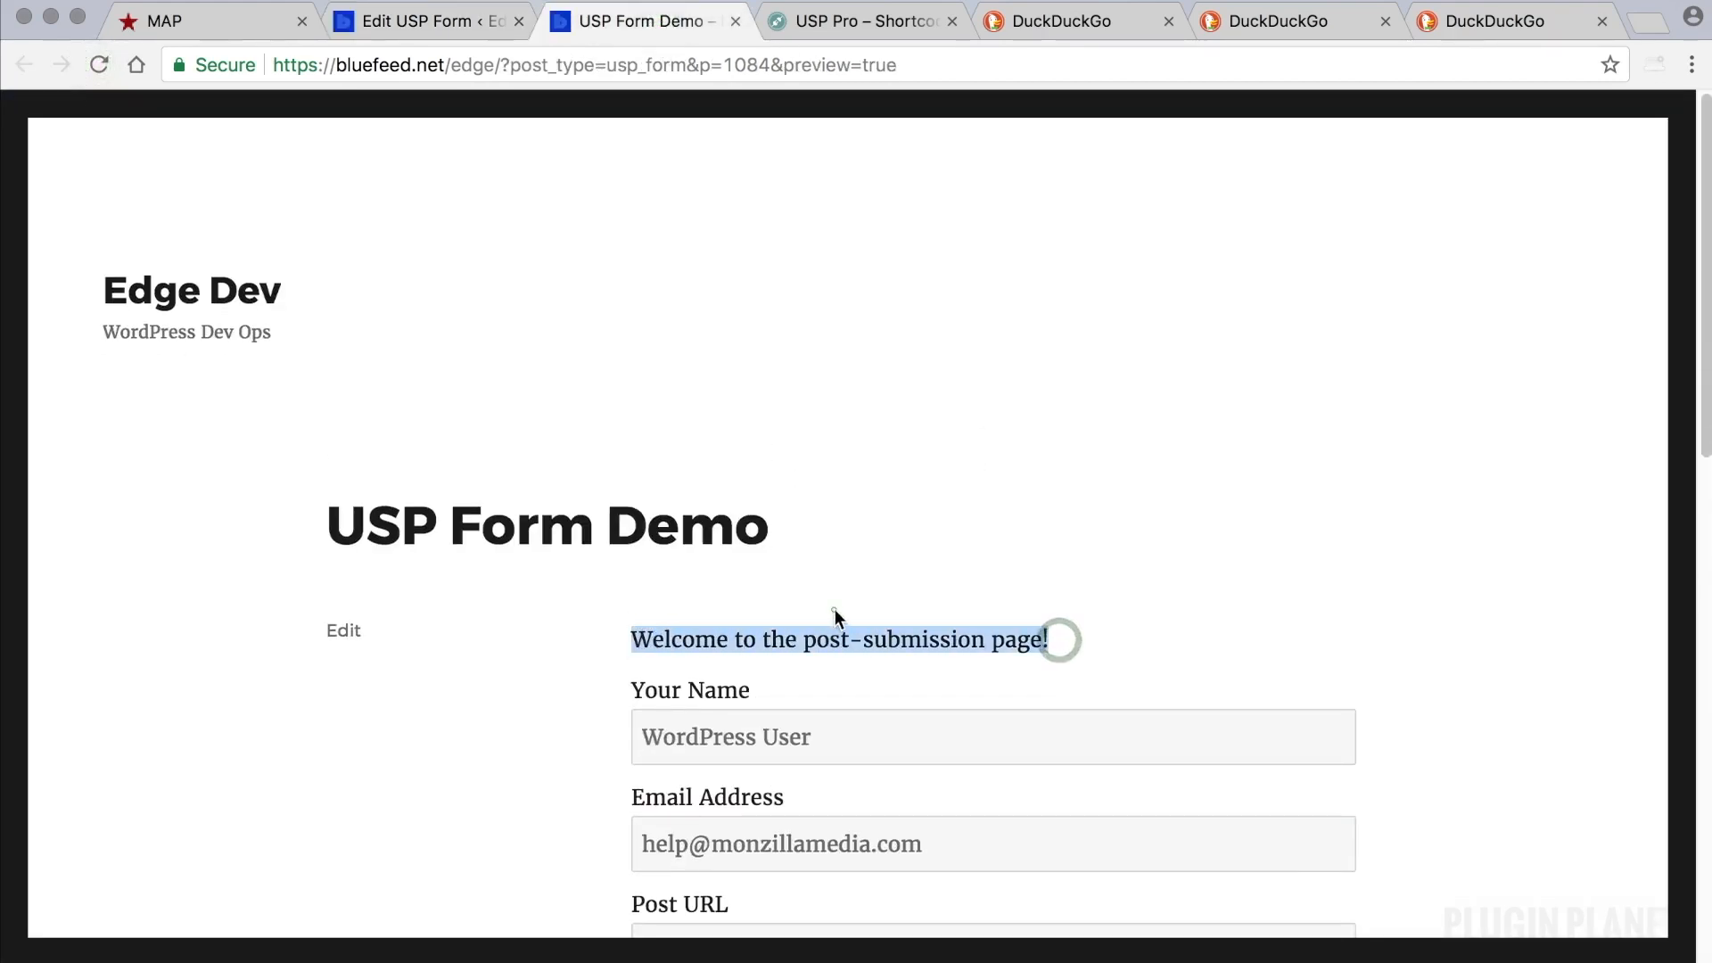
# Return to the Edit USP Form tab for USP Form Demo.
pyautogui.click(426, 20)
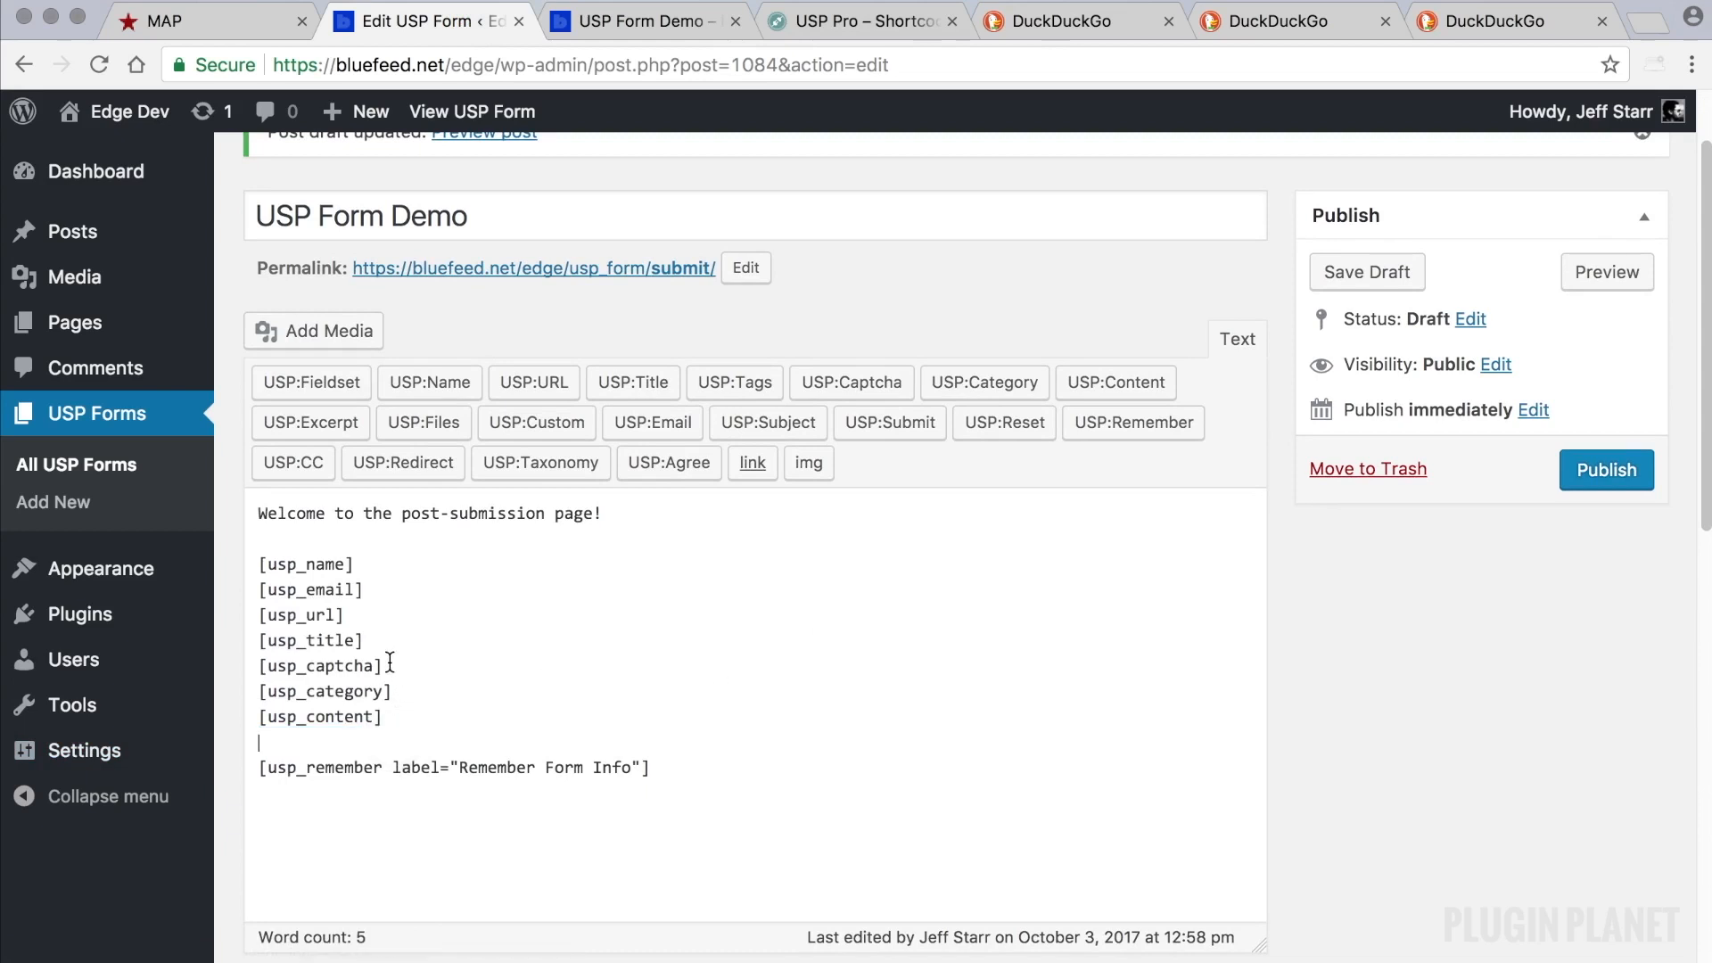
# Delete the [usp_files] shortcode and save the draft.
pyautogui.doubleClick(301, 613)
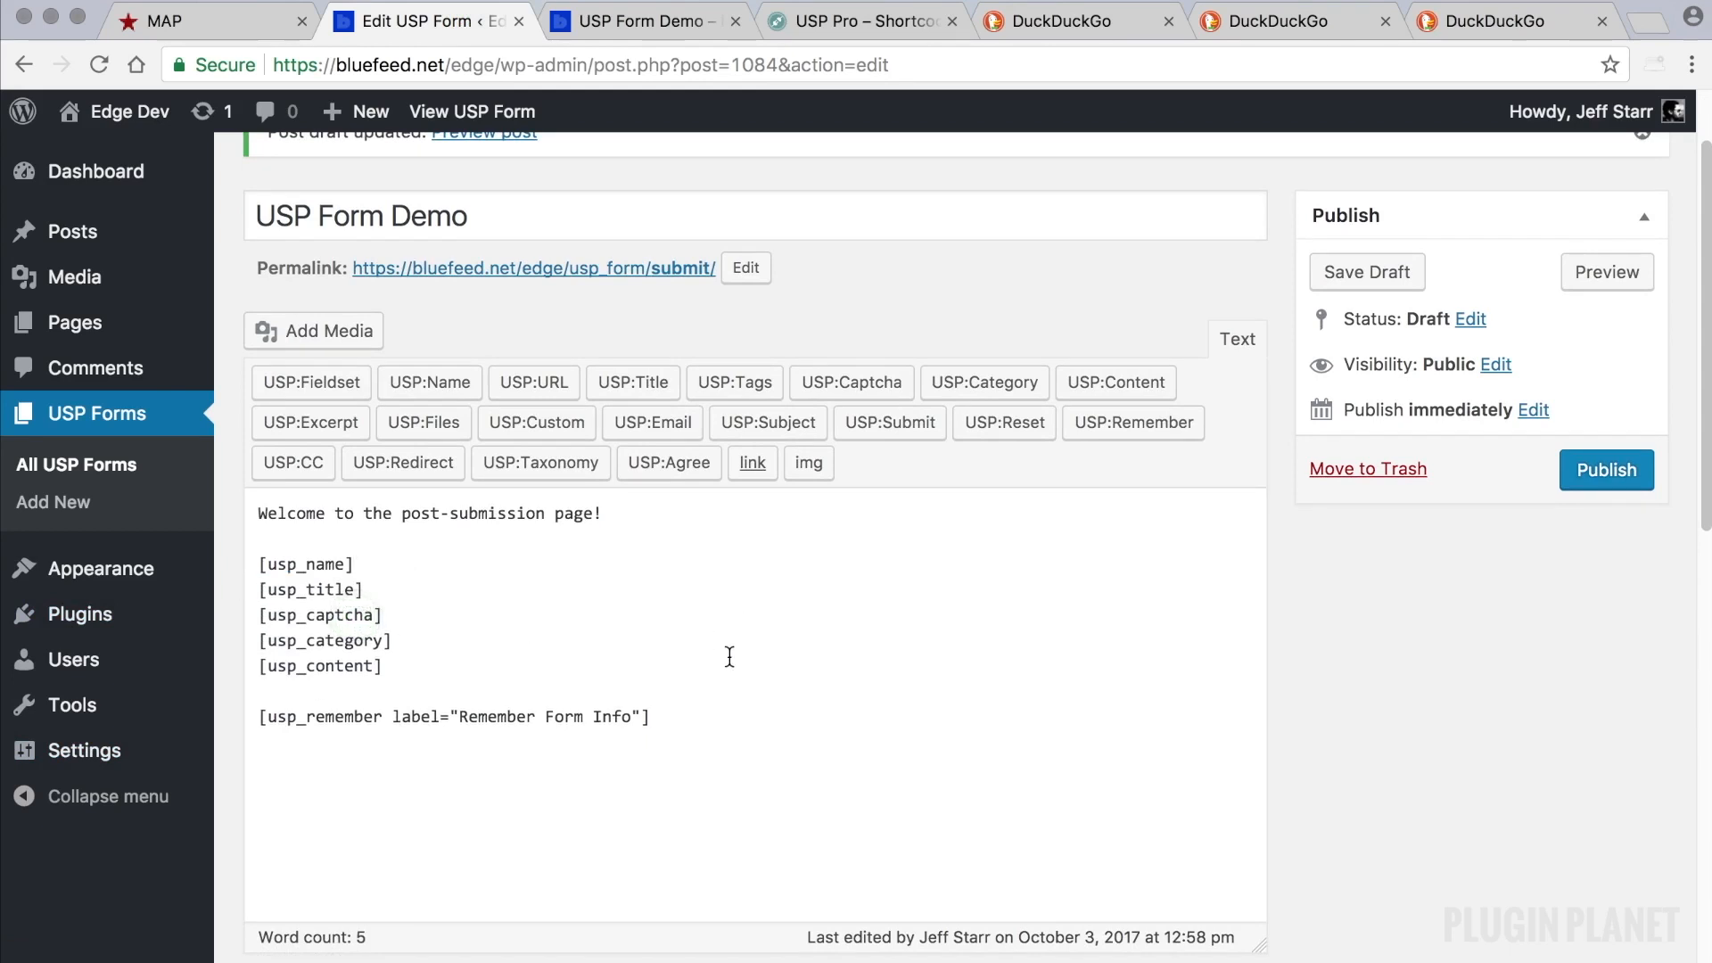
pyautogui.click(1365, 272)
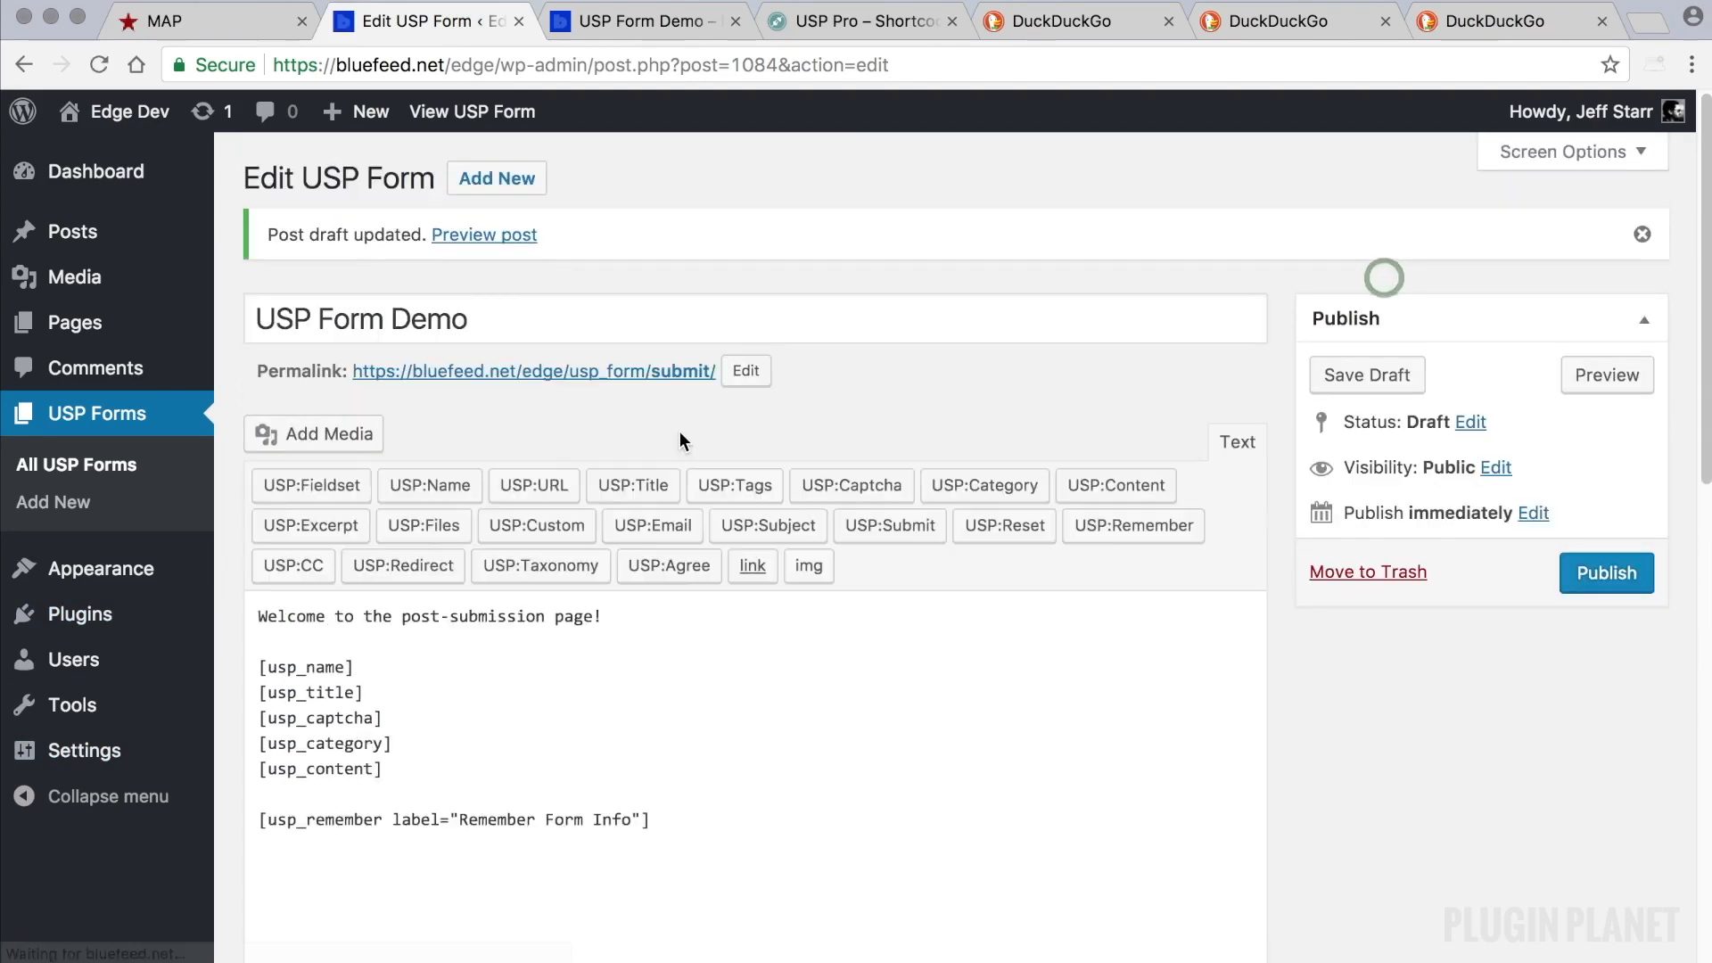
pyautogui.scroll(-3)
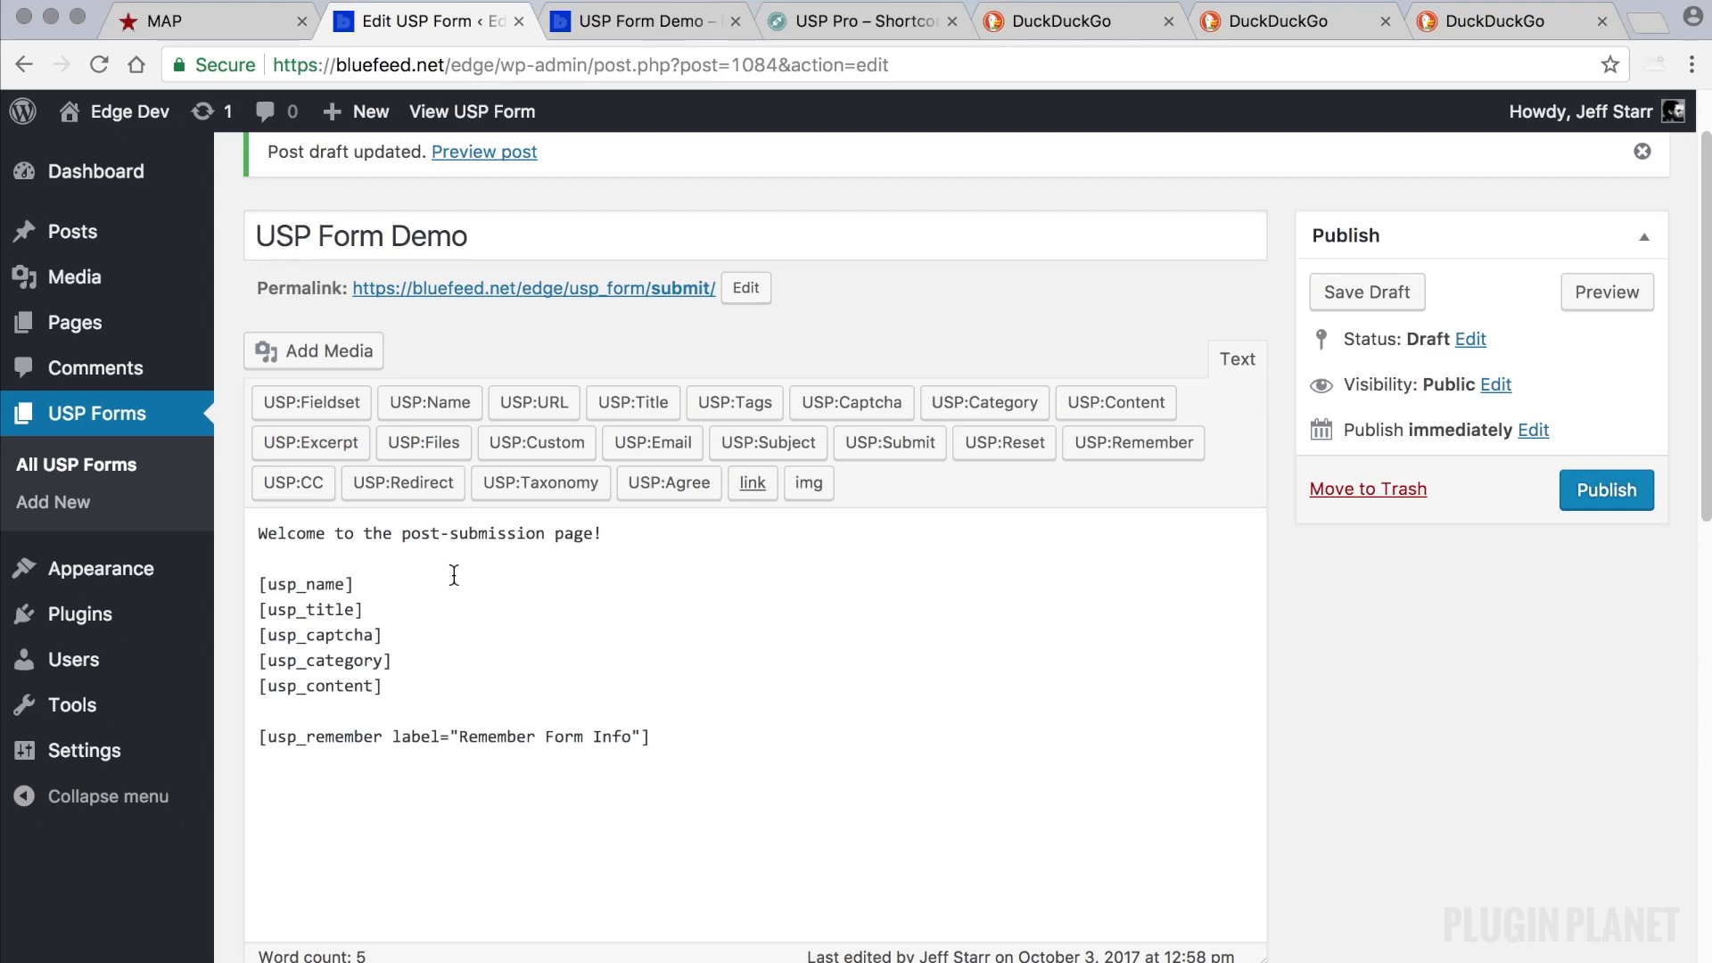
pyautogui.moveTo(418, 609)
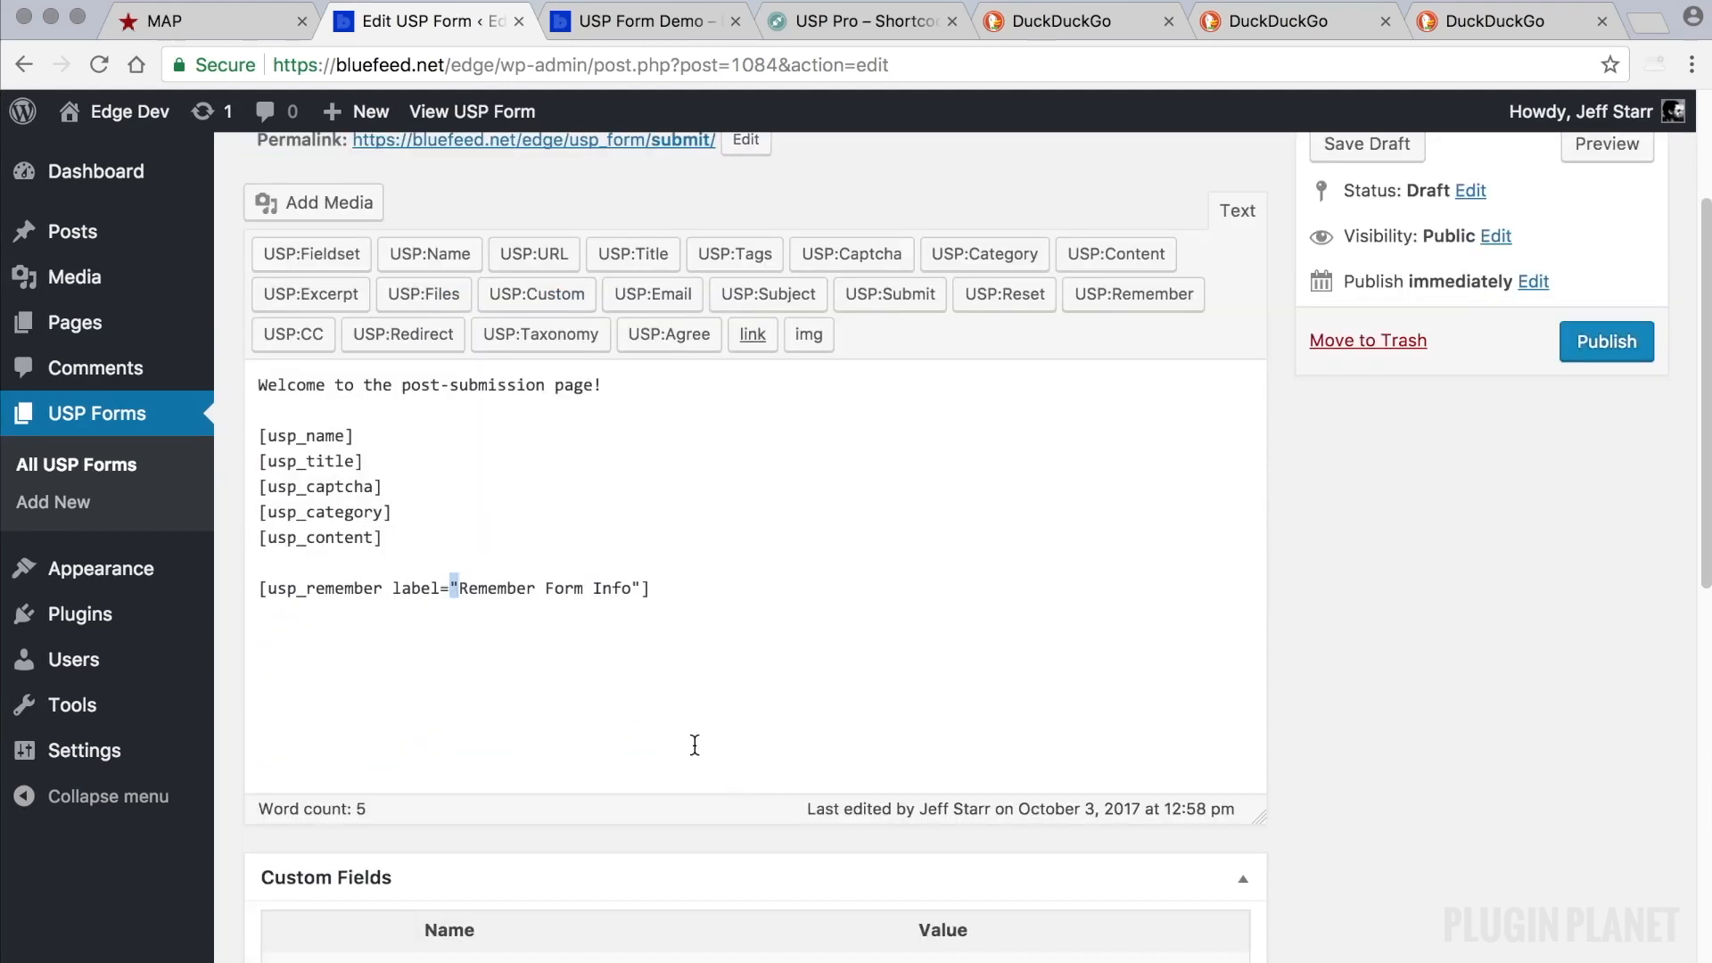
pyautogui.moveTo(764, 719)
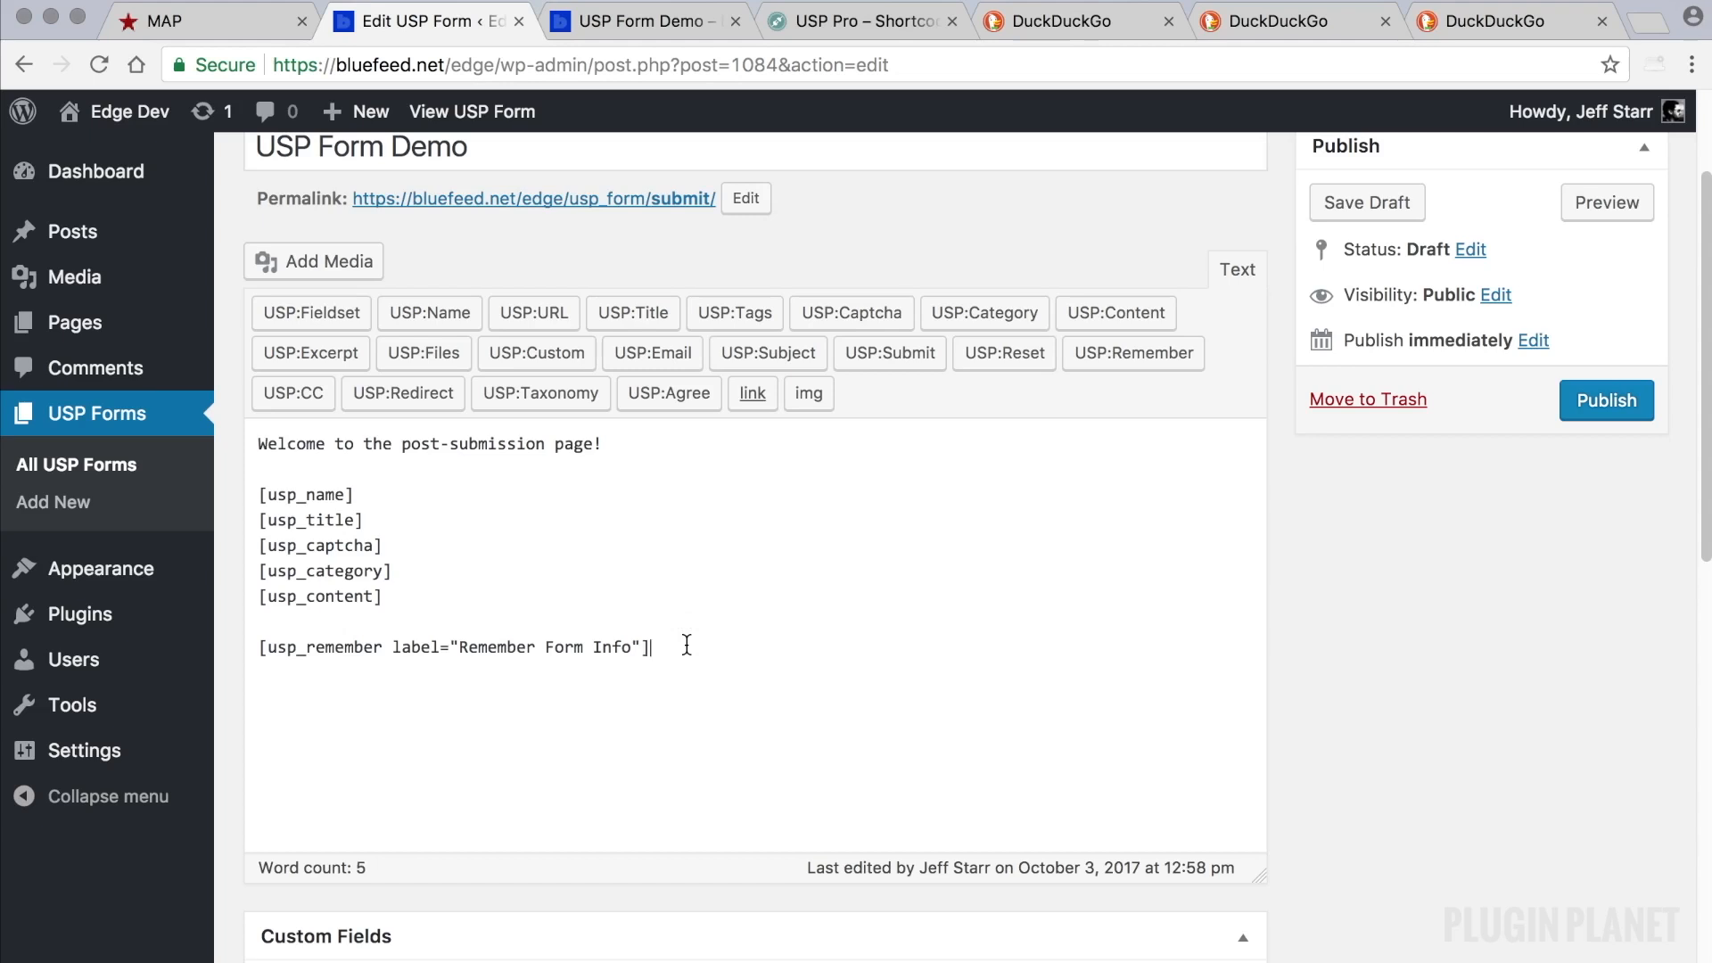
# Save the draft again and open the form preview on the site.
pyautogui.click(1235, 269)
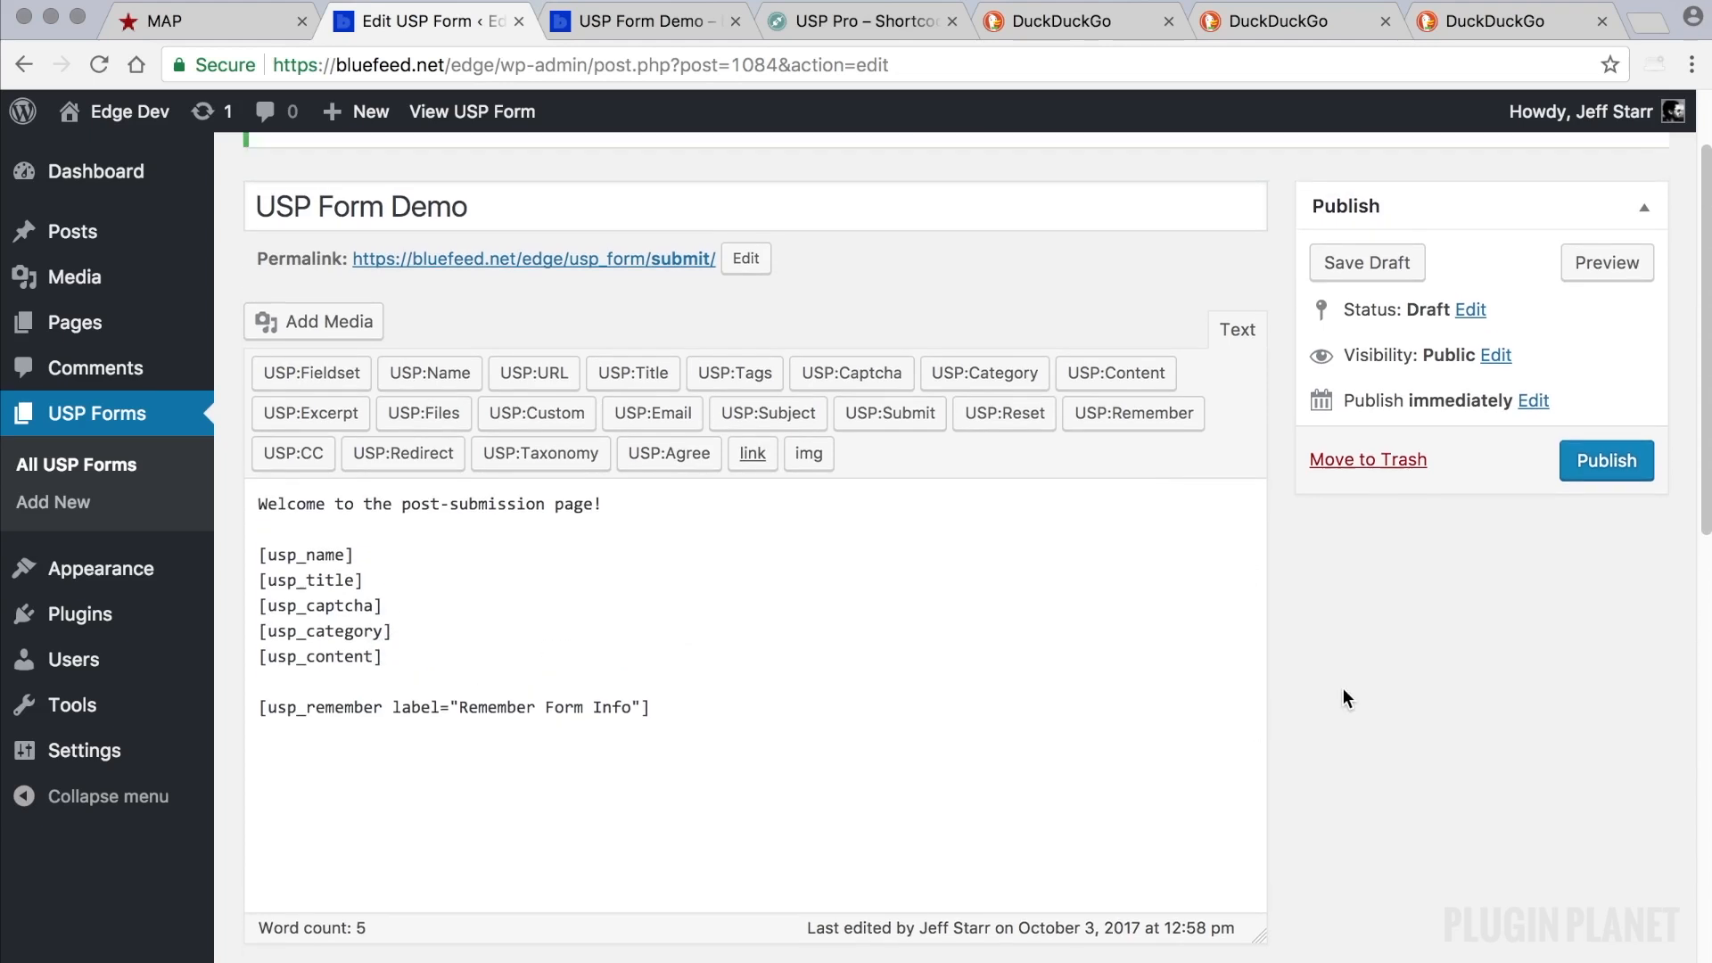
pyautogui.click(1366, 262)
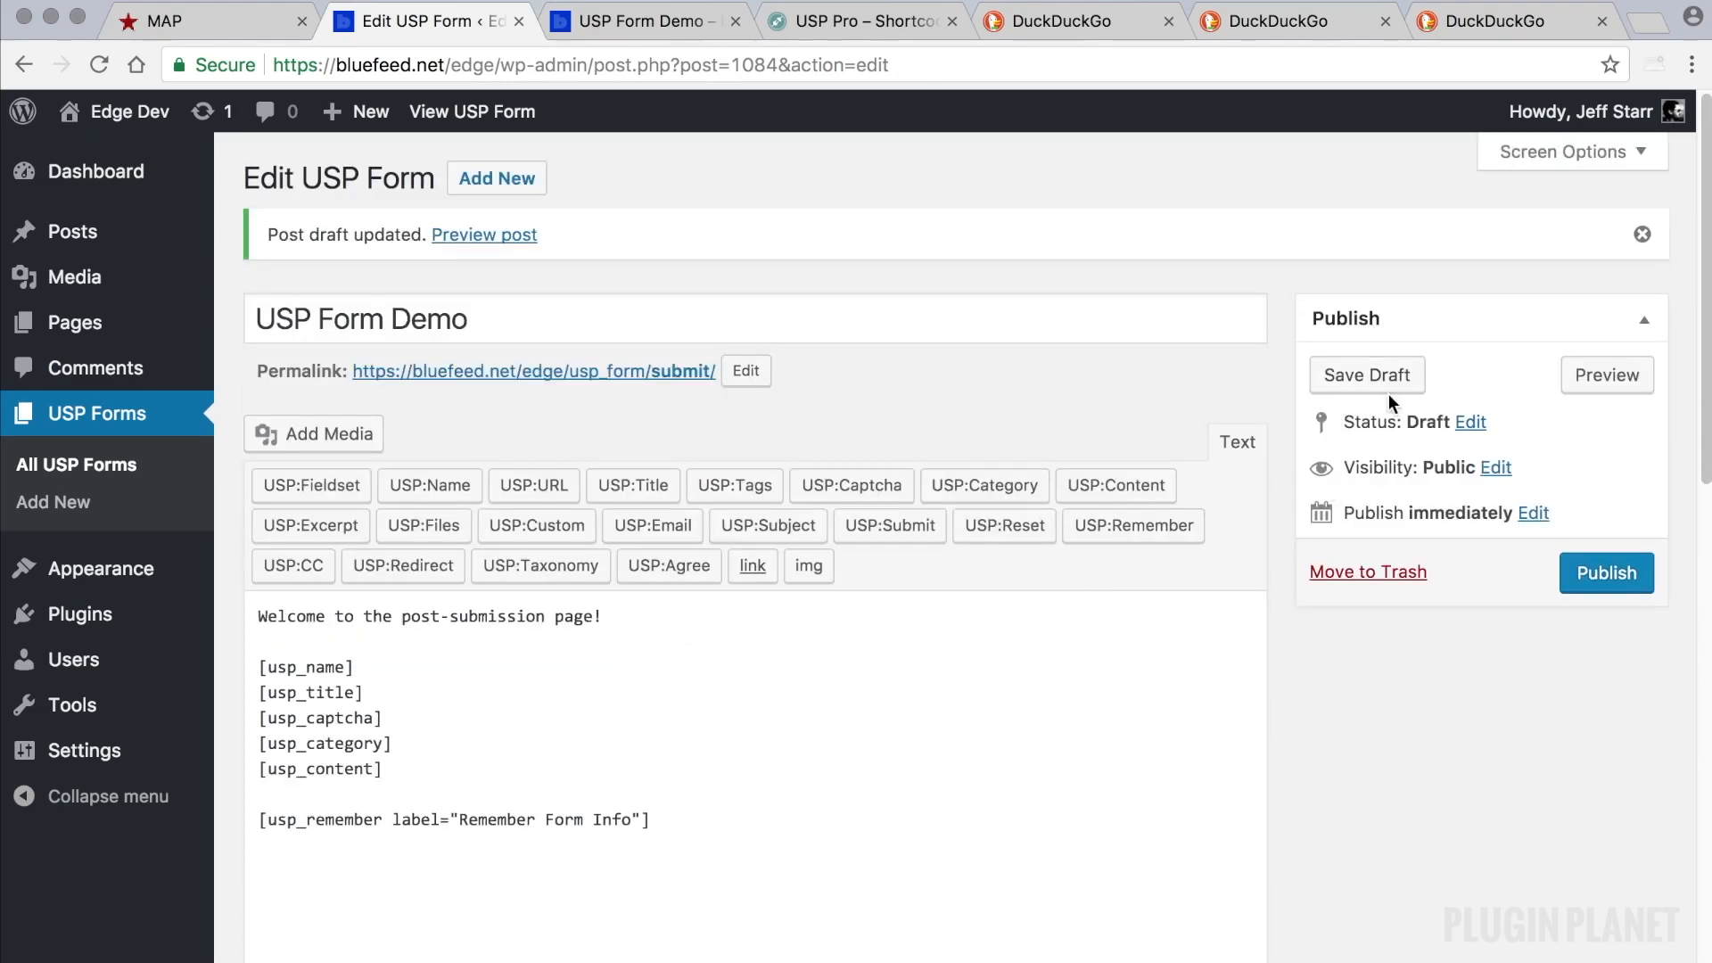
pyautogui.click(1366, 375)
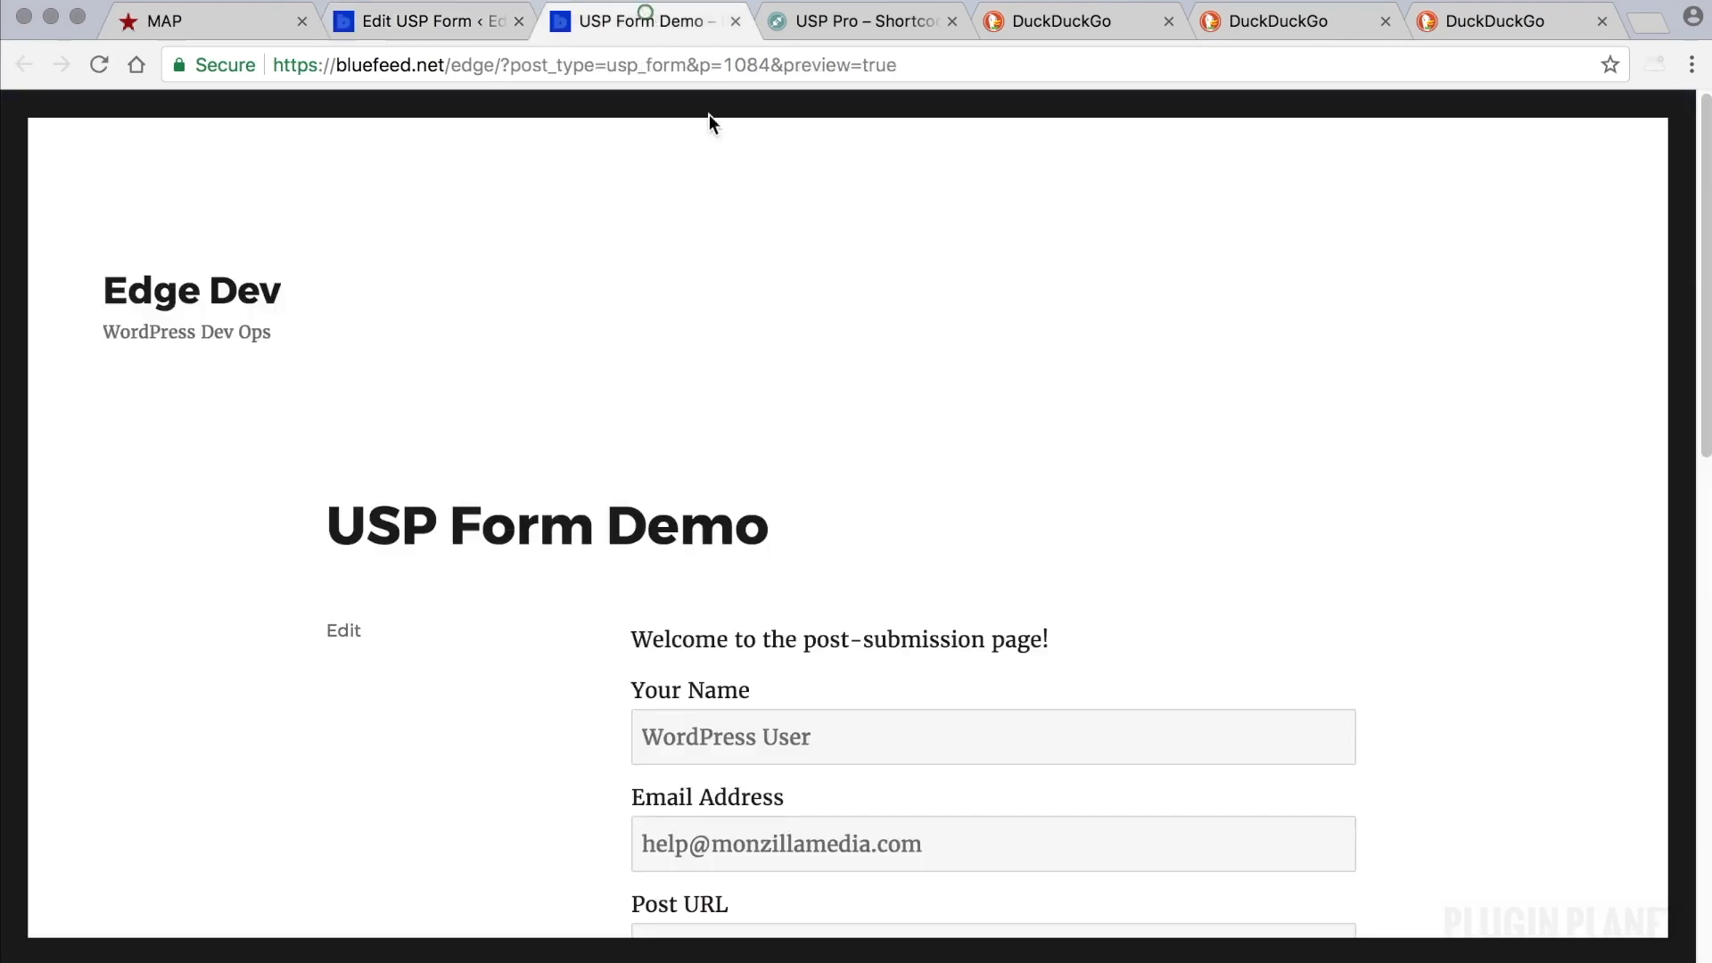
pyautogui.scroll(-3)
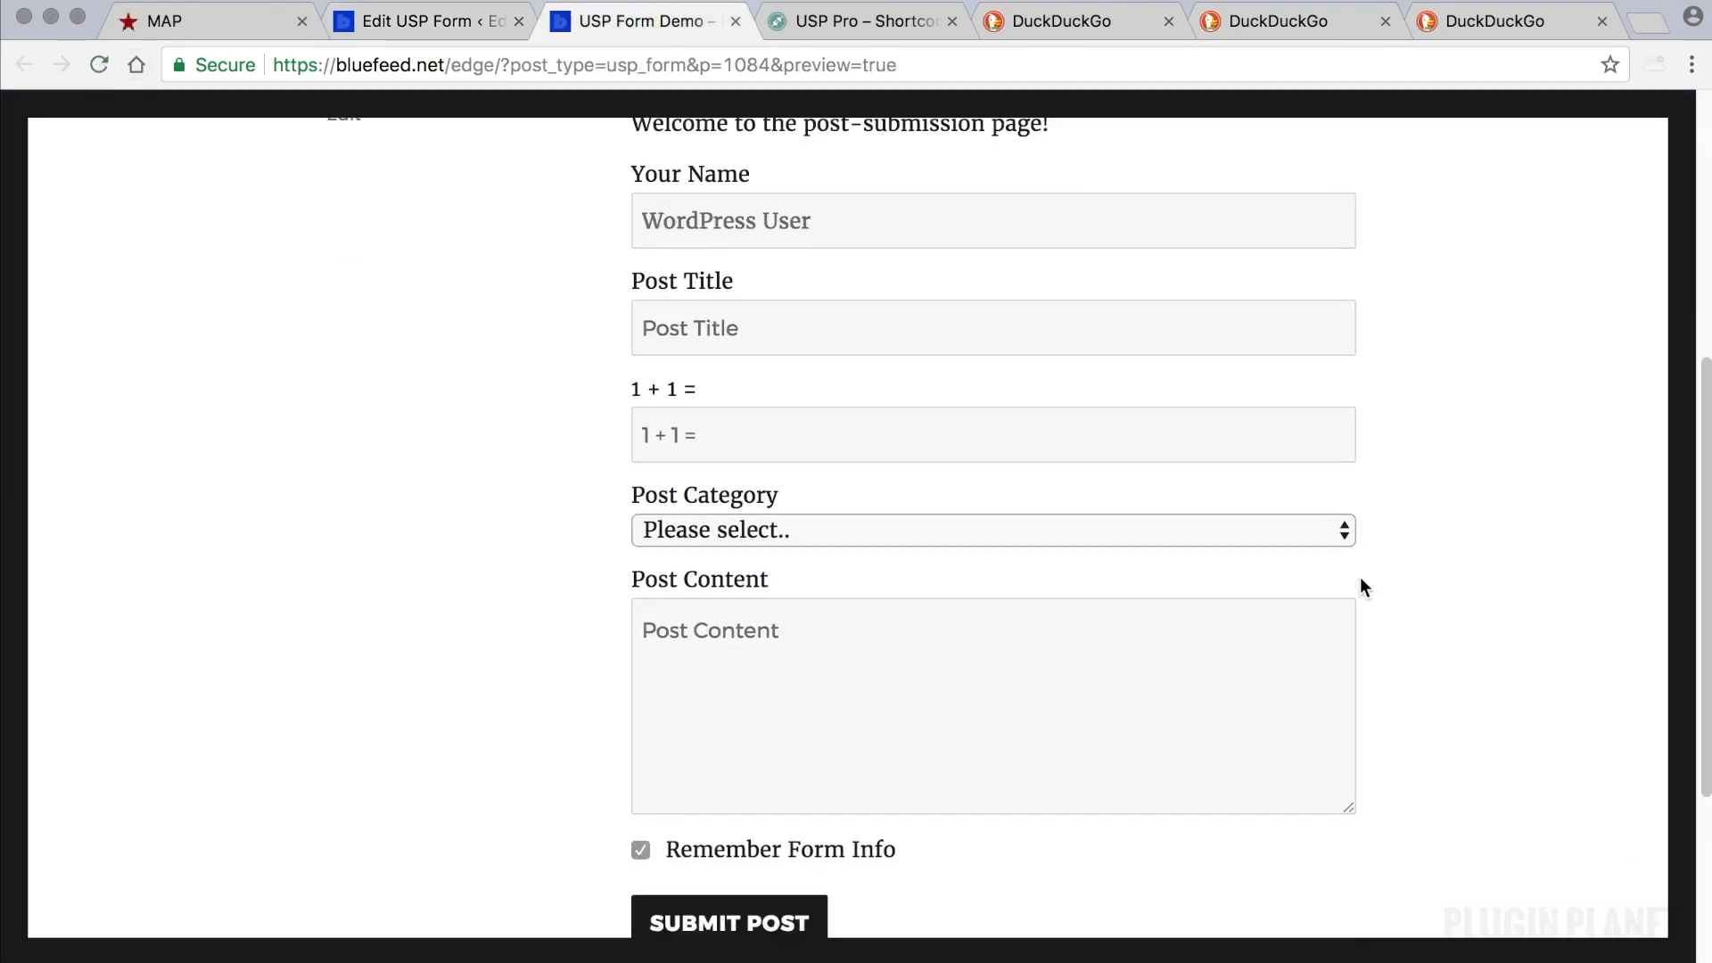
pyautogui.scroll(-3)
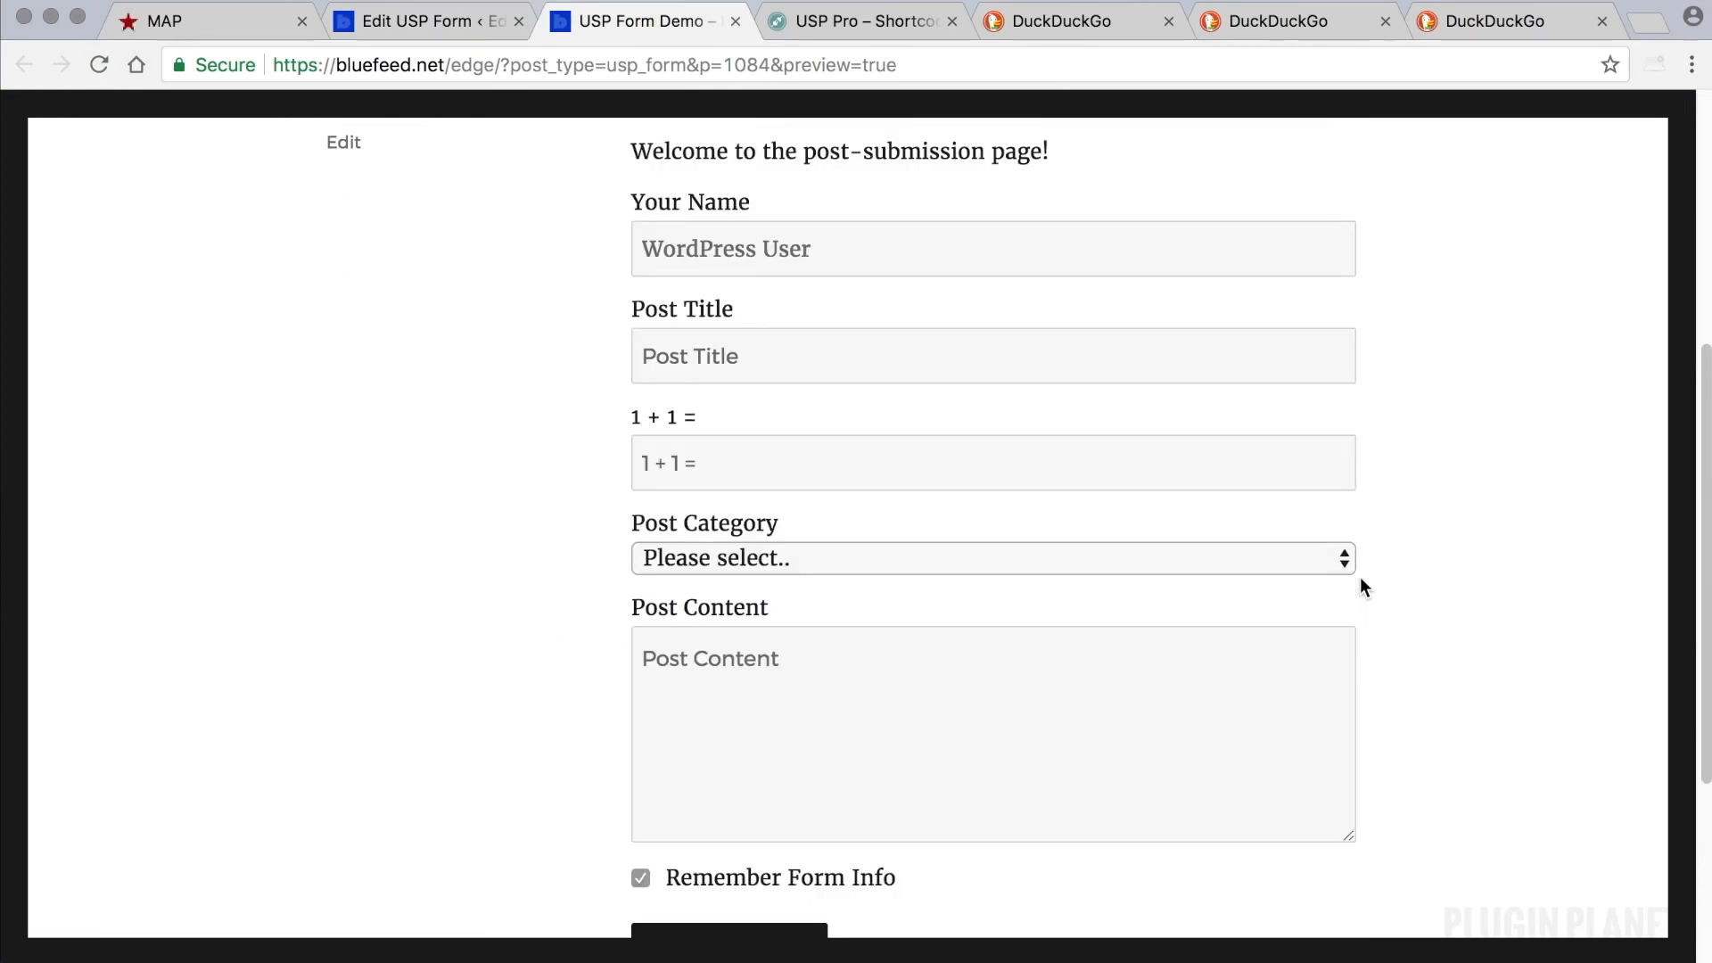
pyautogui.scroll(-3)
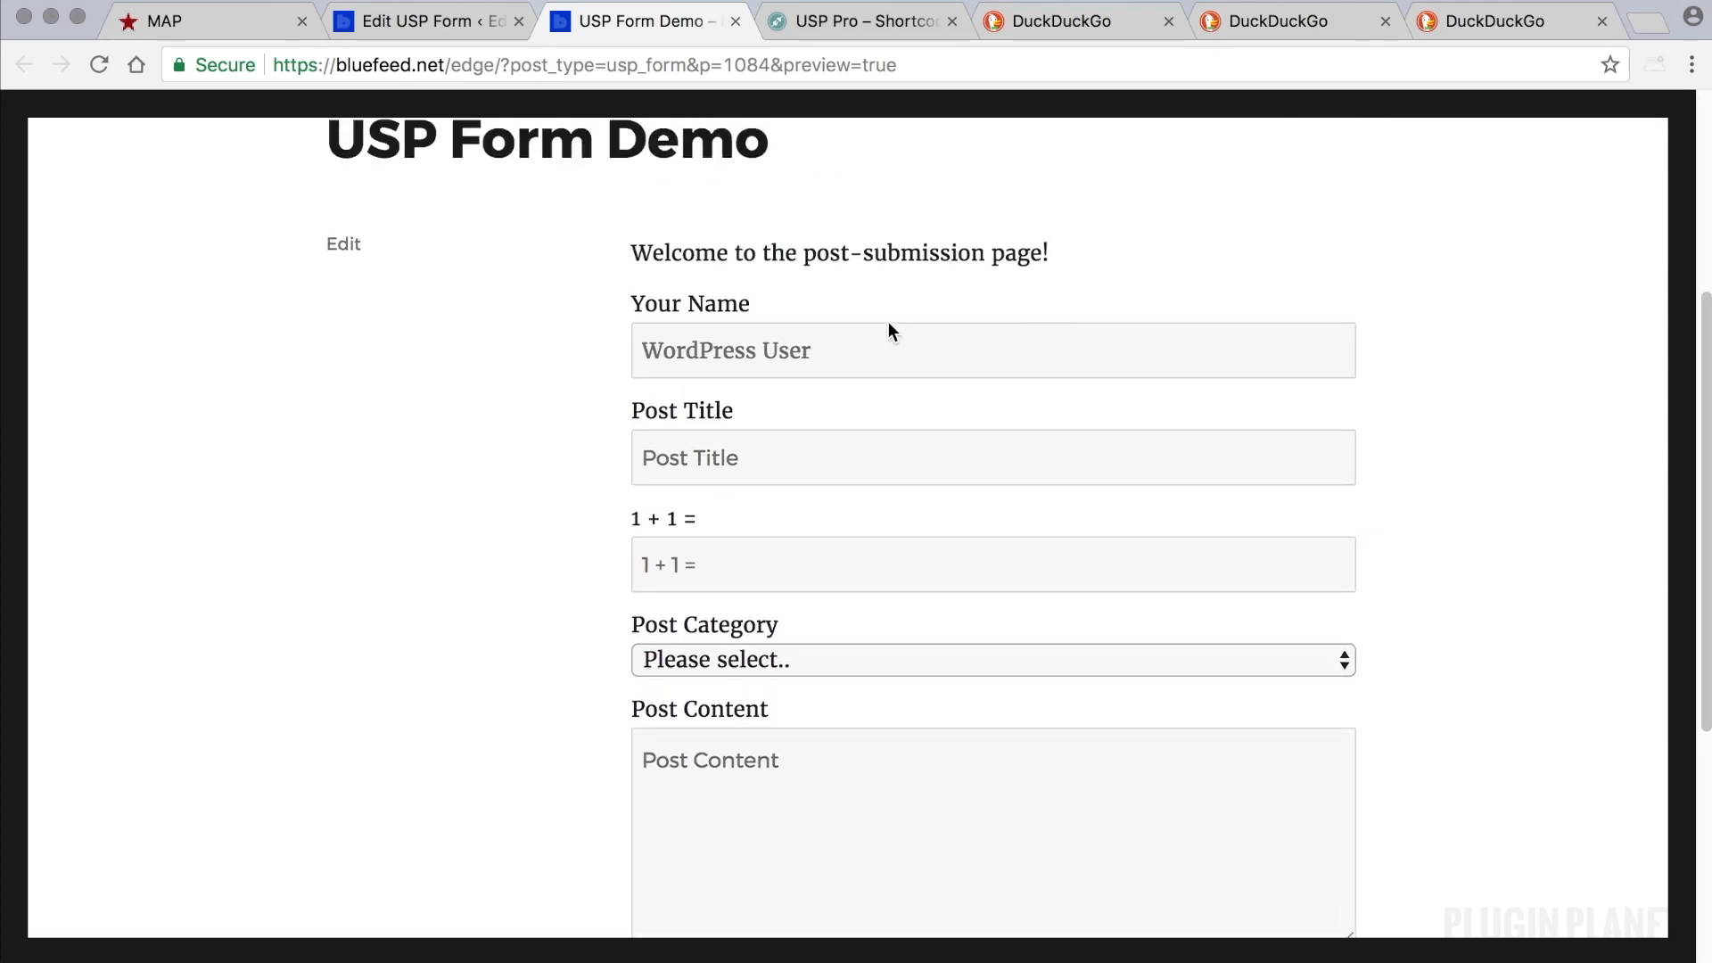
# Delete the plain [usp_name] shortcode, leaving a blank line for a new name field.
pyautogui.click(426, 21)
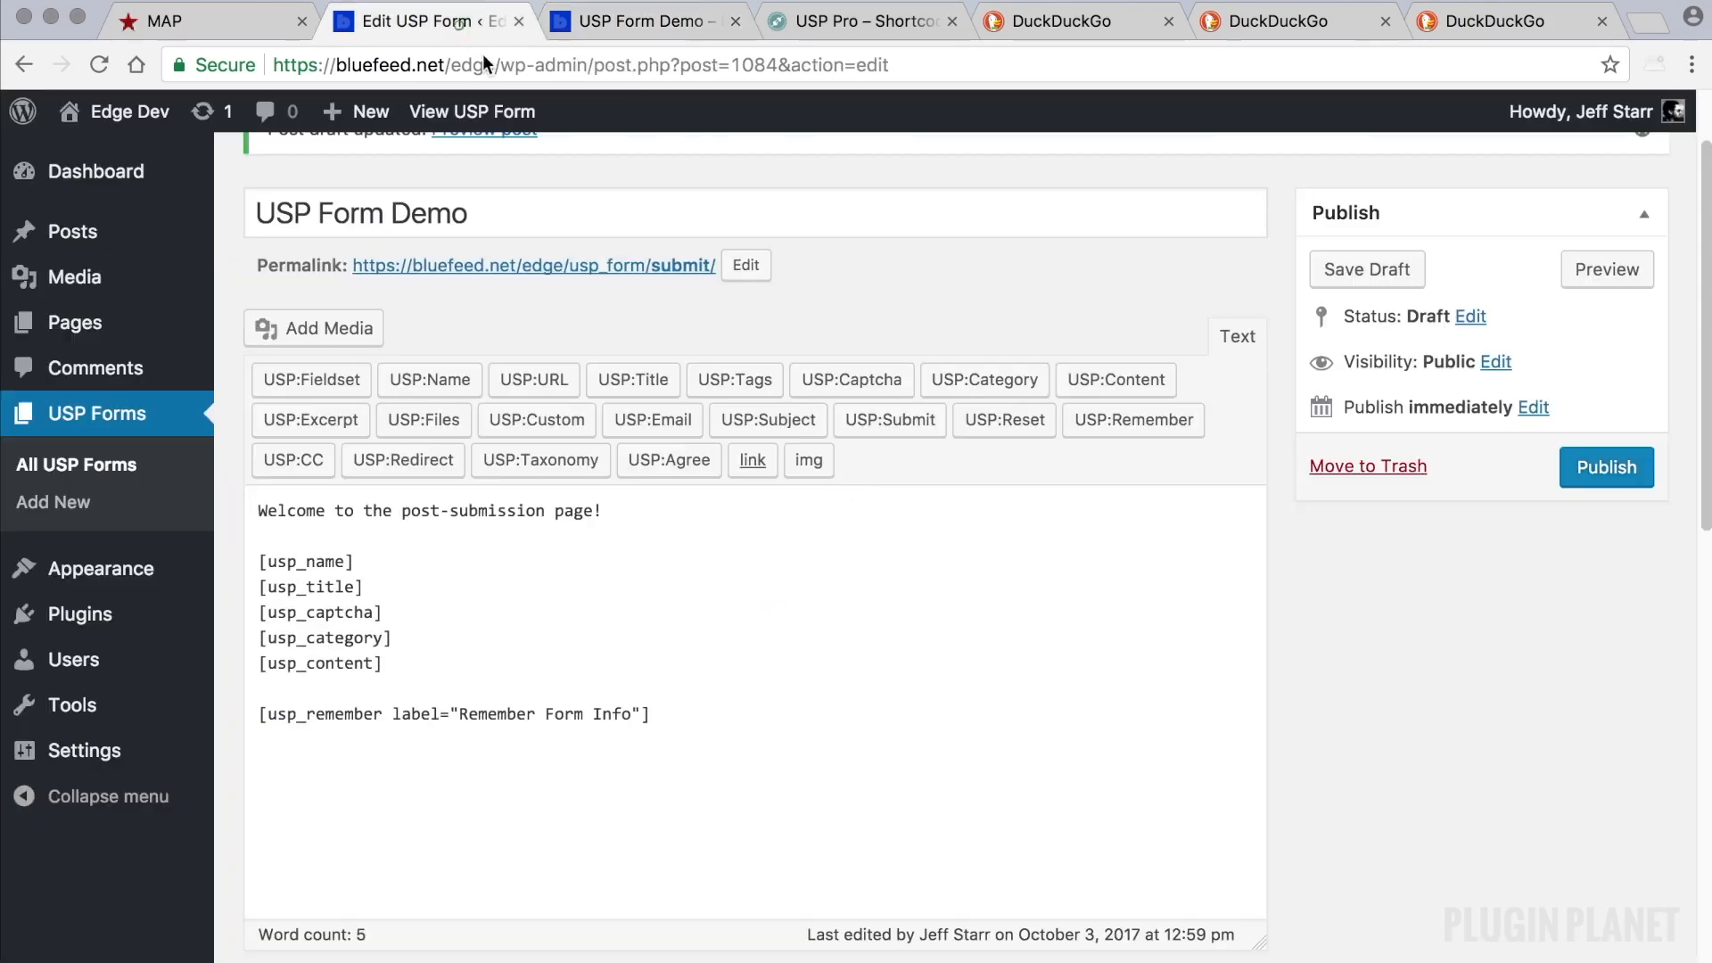
pyautogui.click(345, 560)
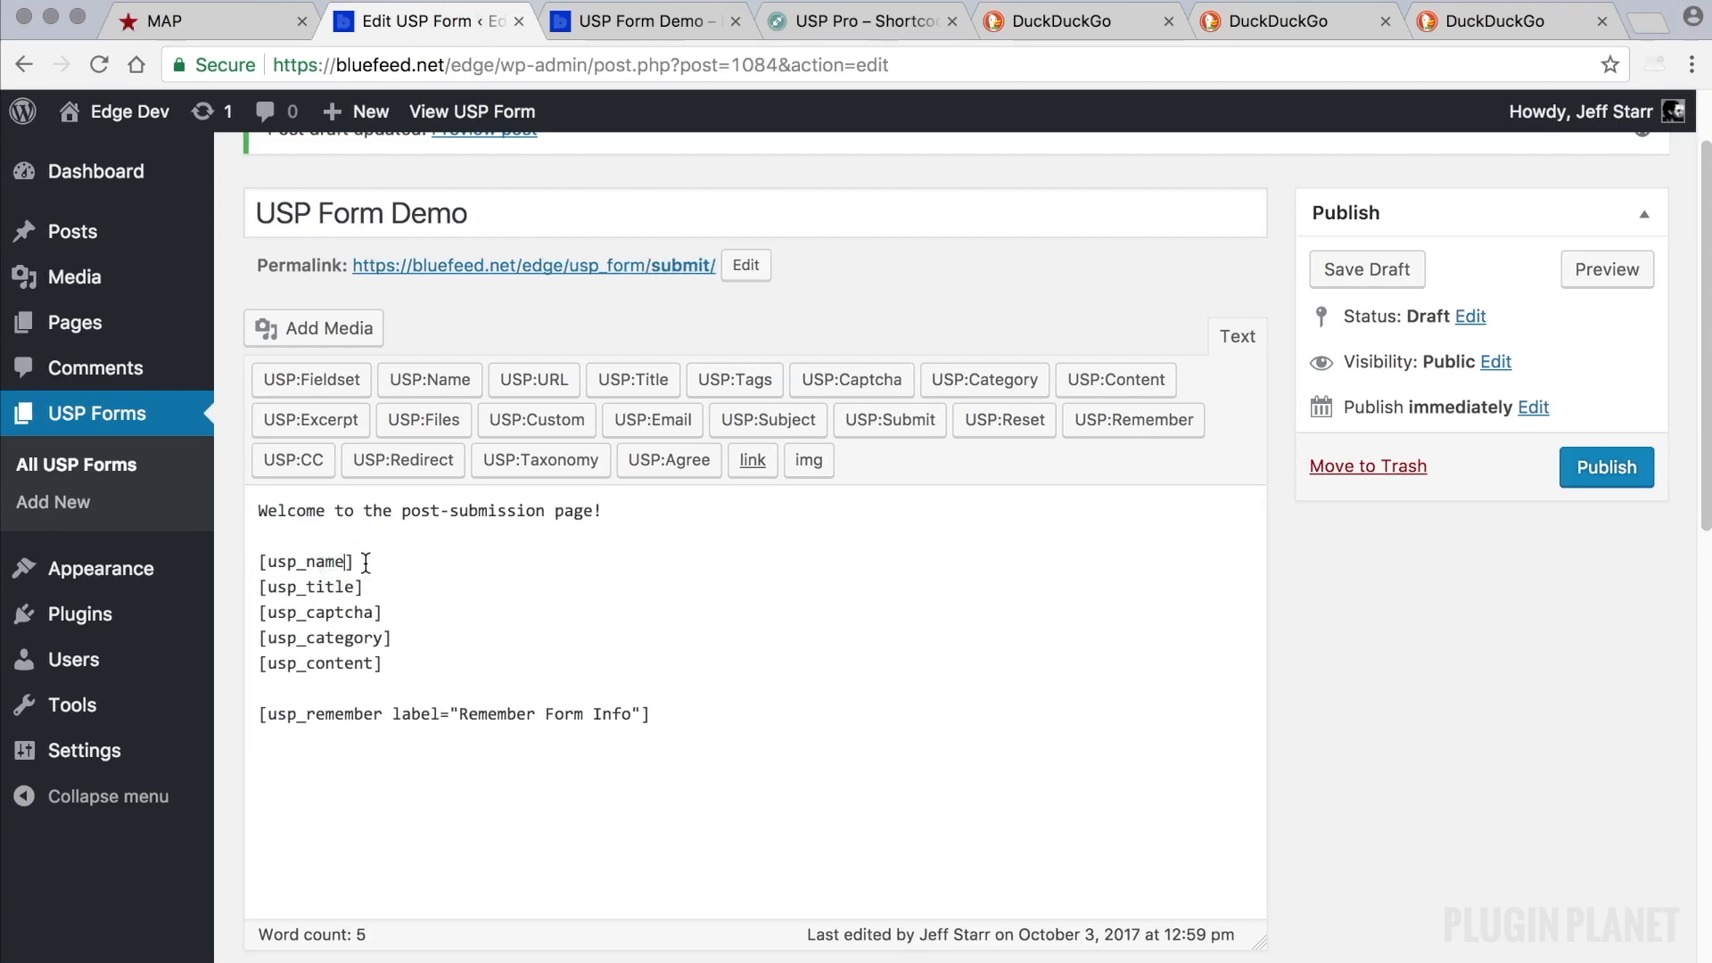
pyautogui.doubleClick(306, 562)
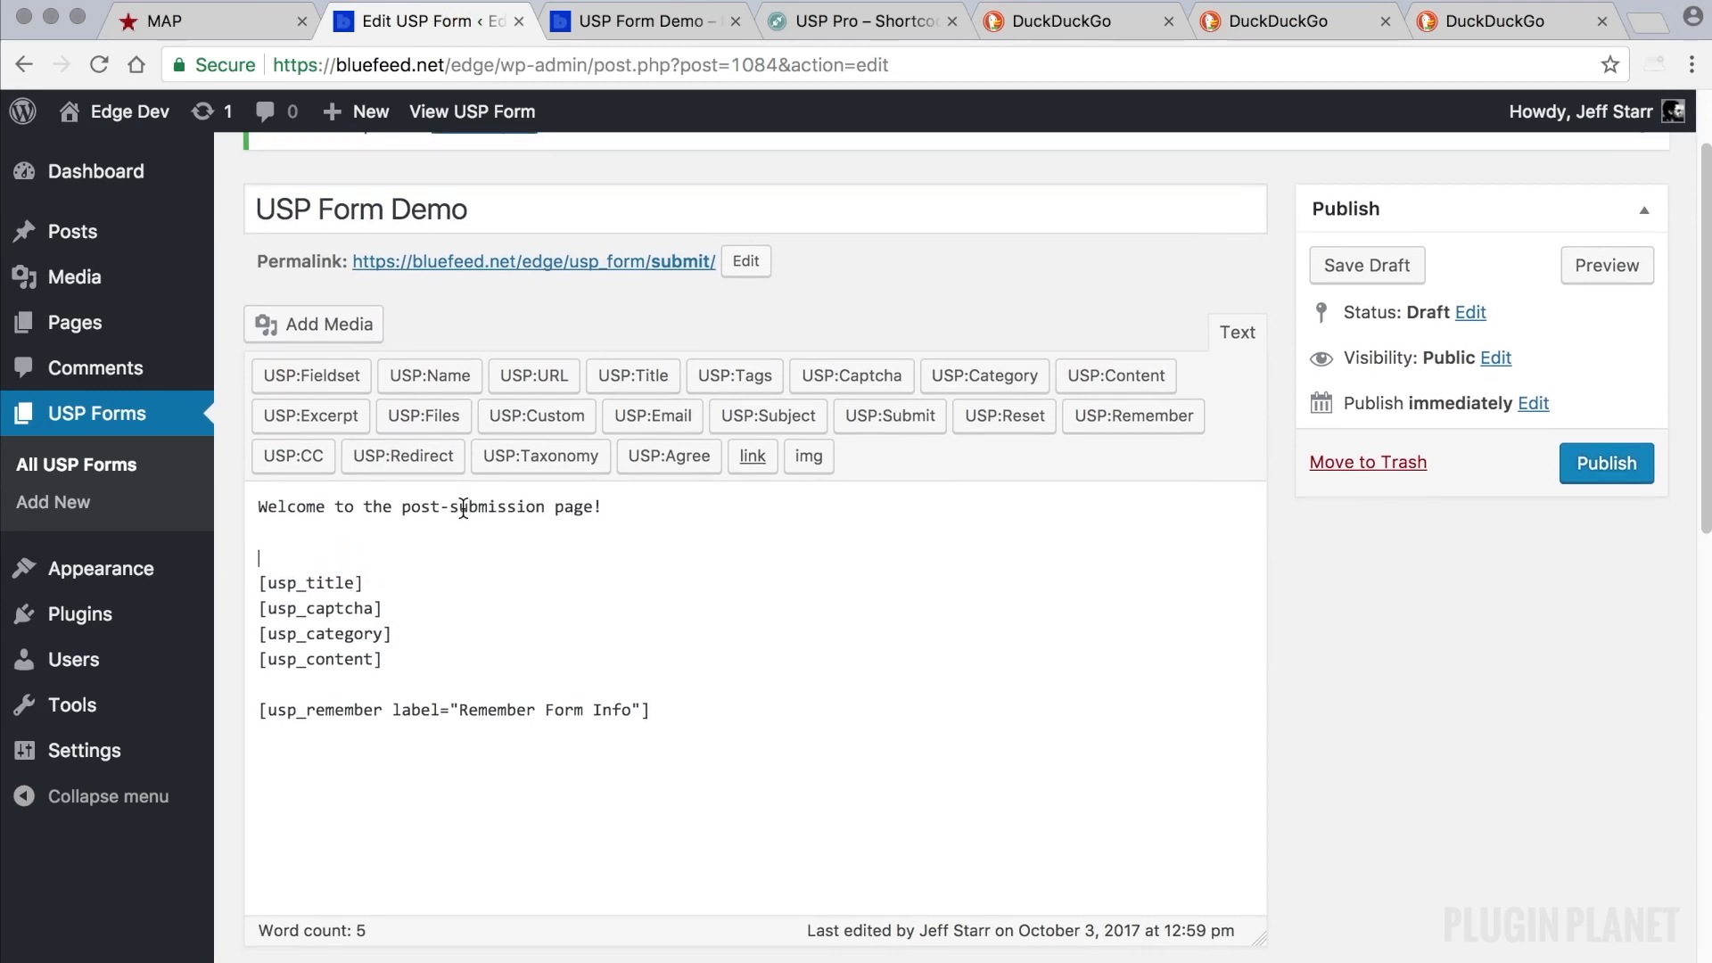
pyautogui.click(1366, 264)
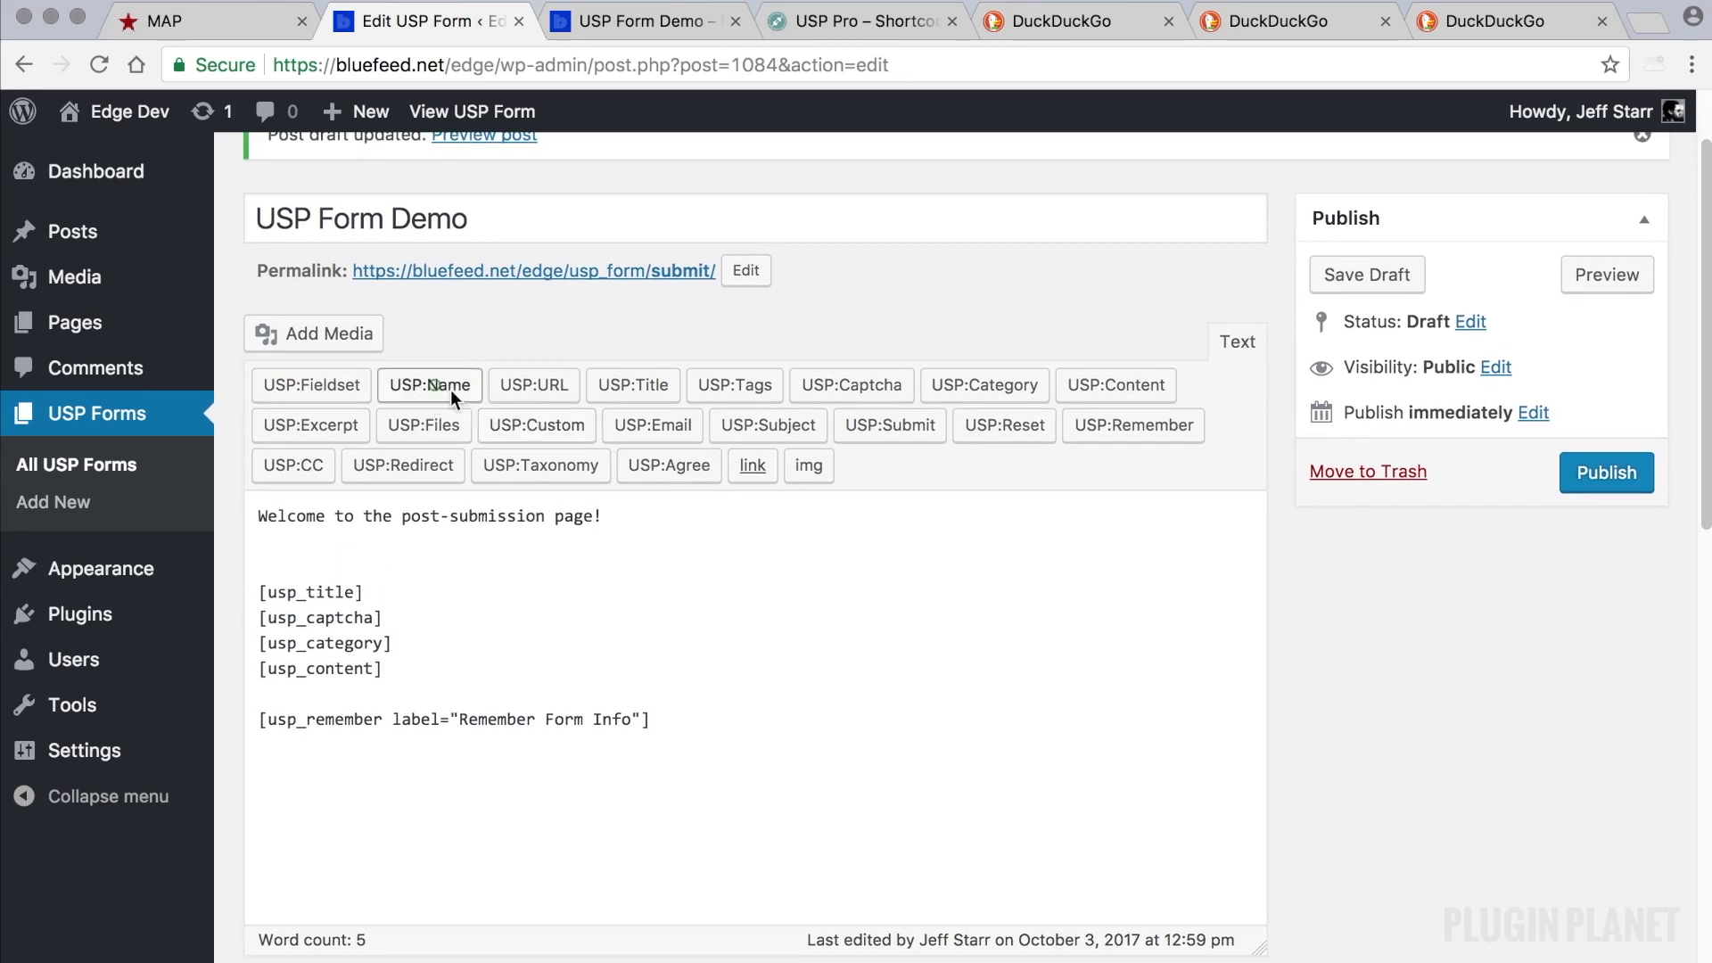
pyautogui.click(428, 385)
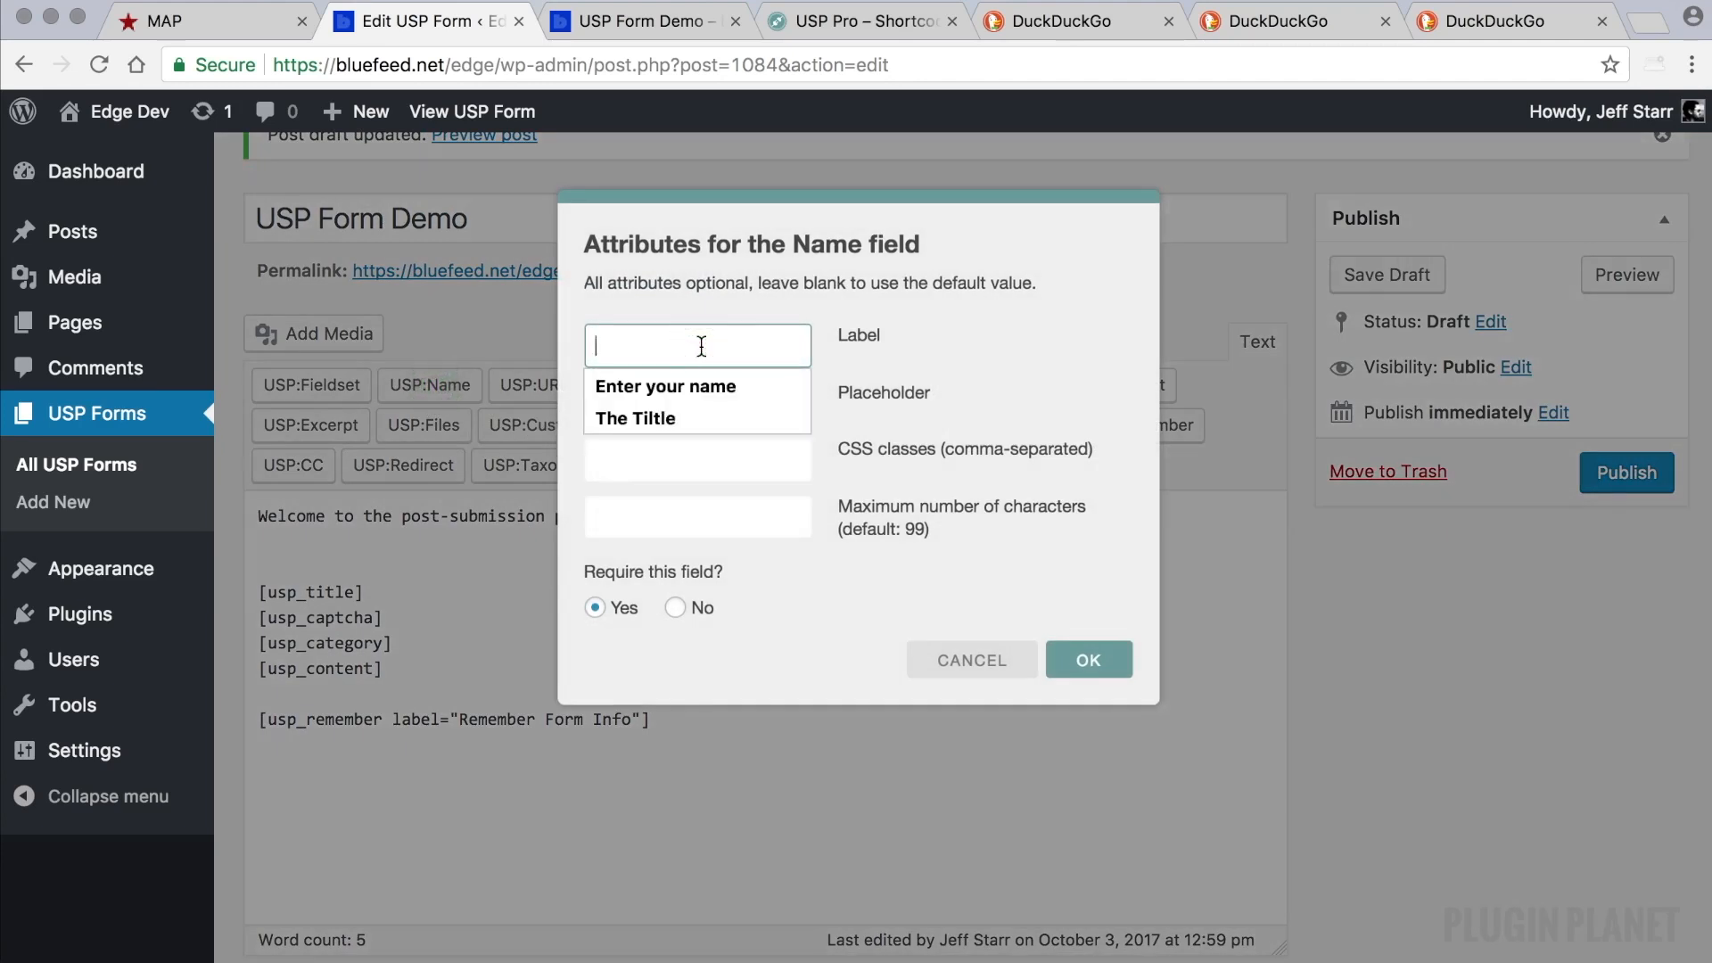
# Insert a required name field labelled 'Enter your name', placeholder 'Name', max 100.
pyautogui.click(663, 385)
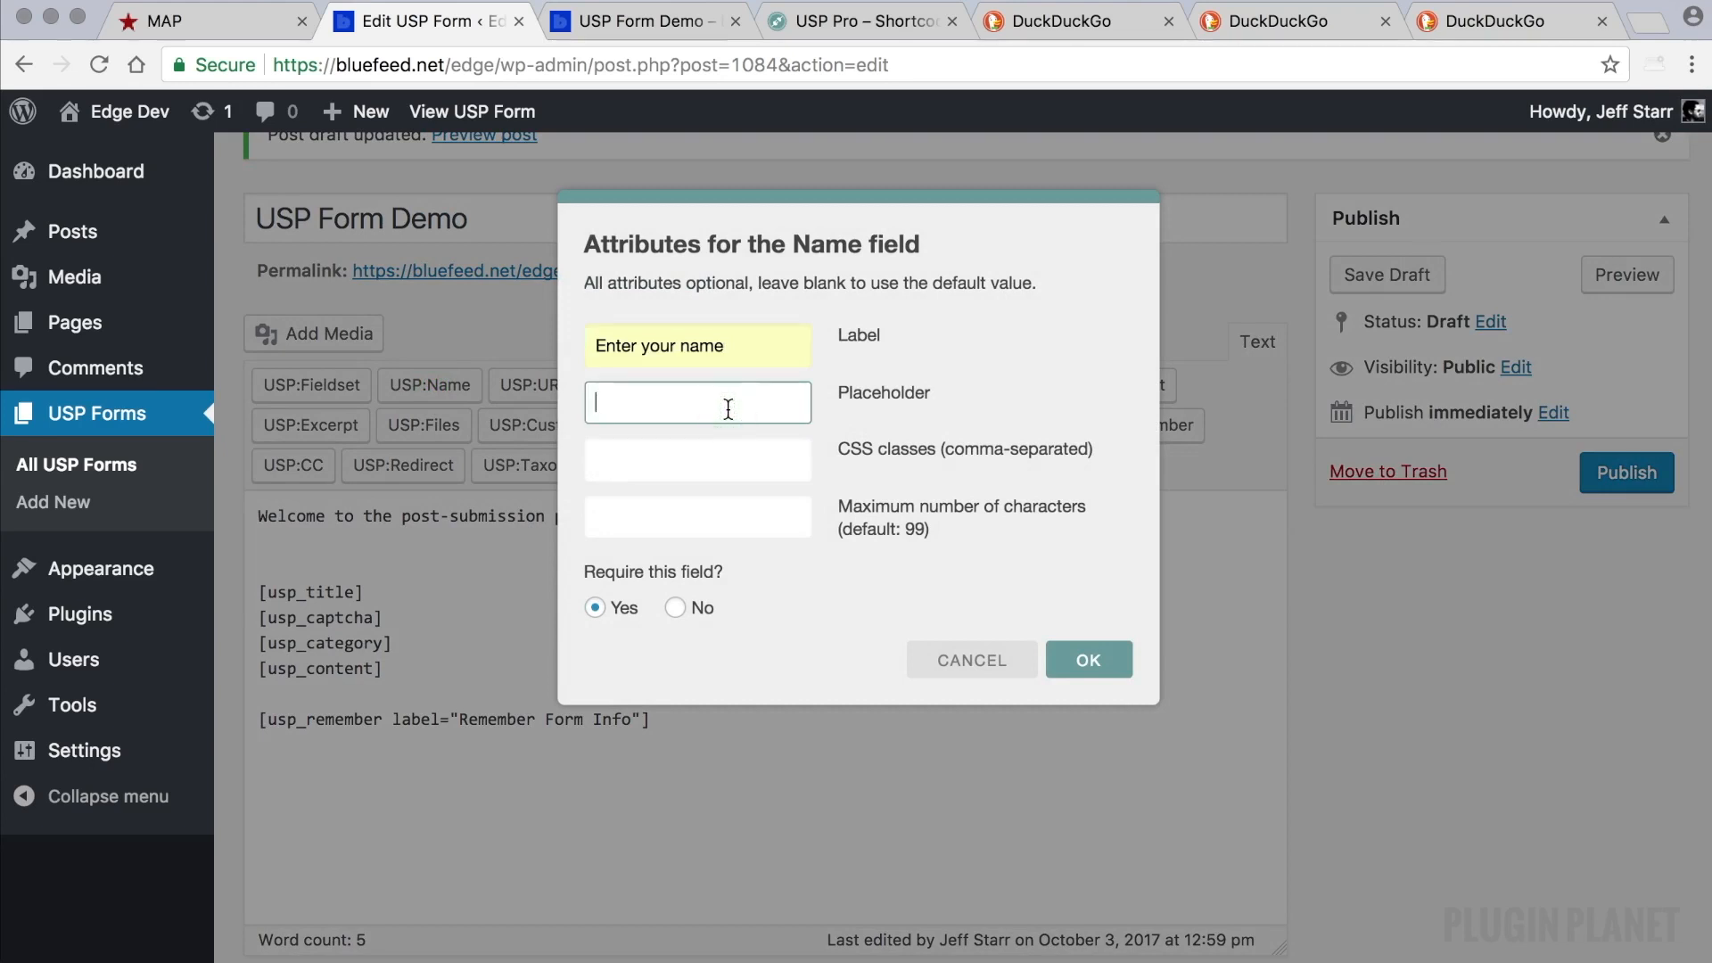
pyautogui.write('Name')
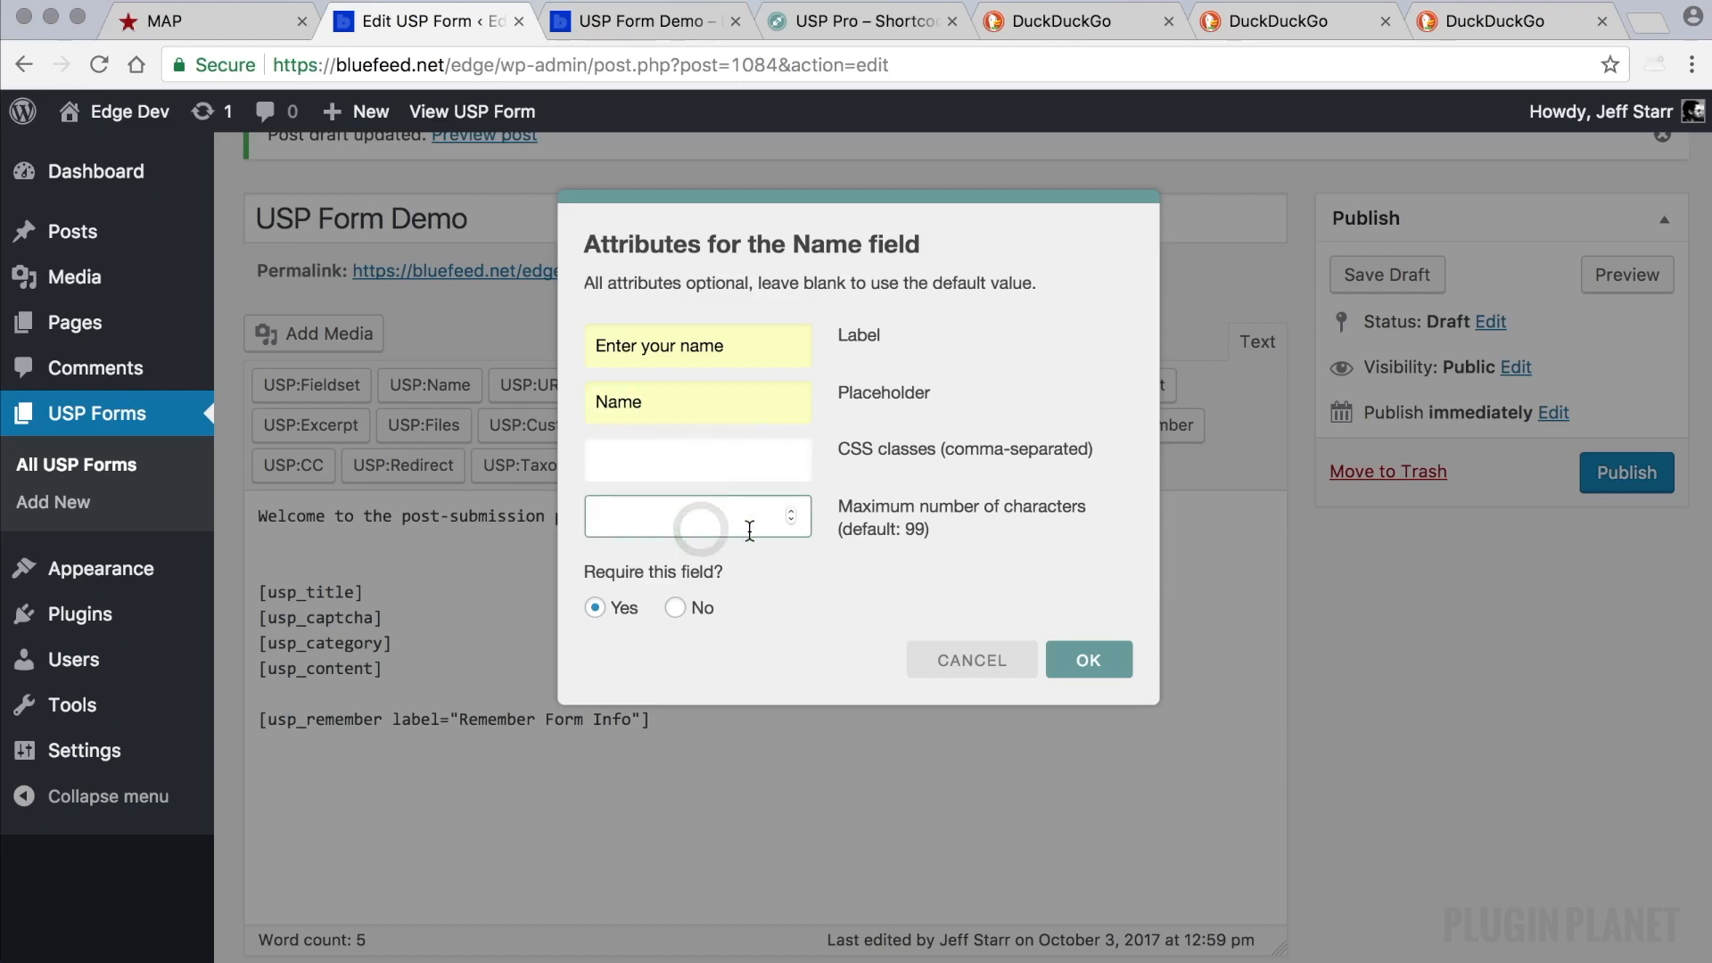
pyautogui.write('1')
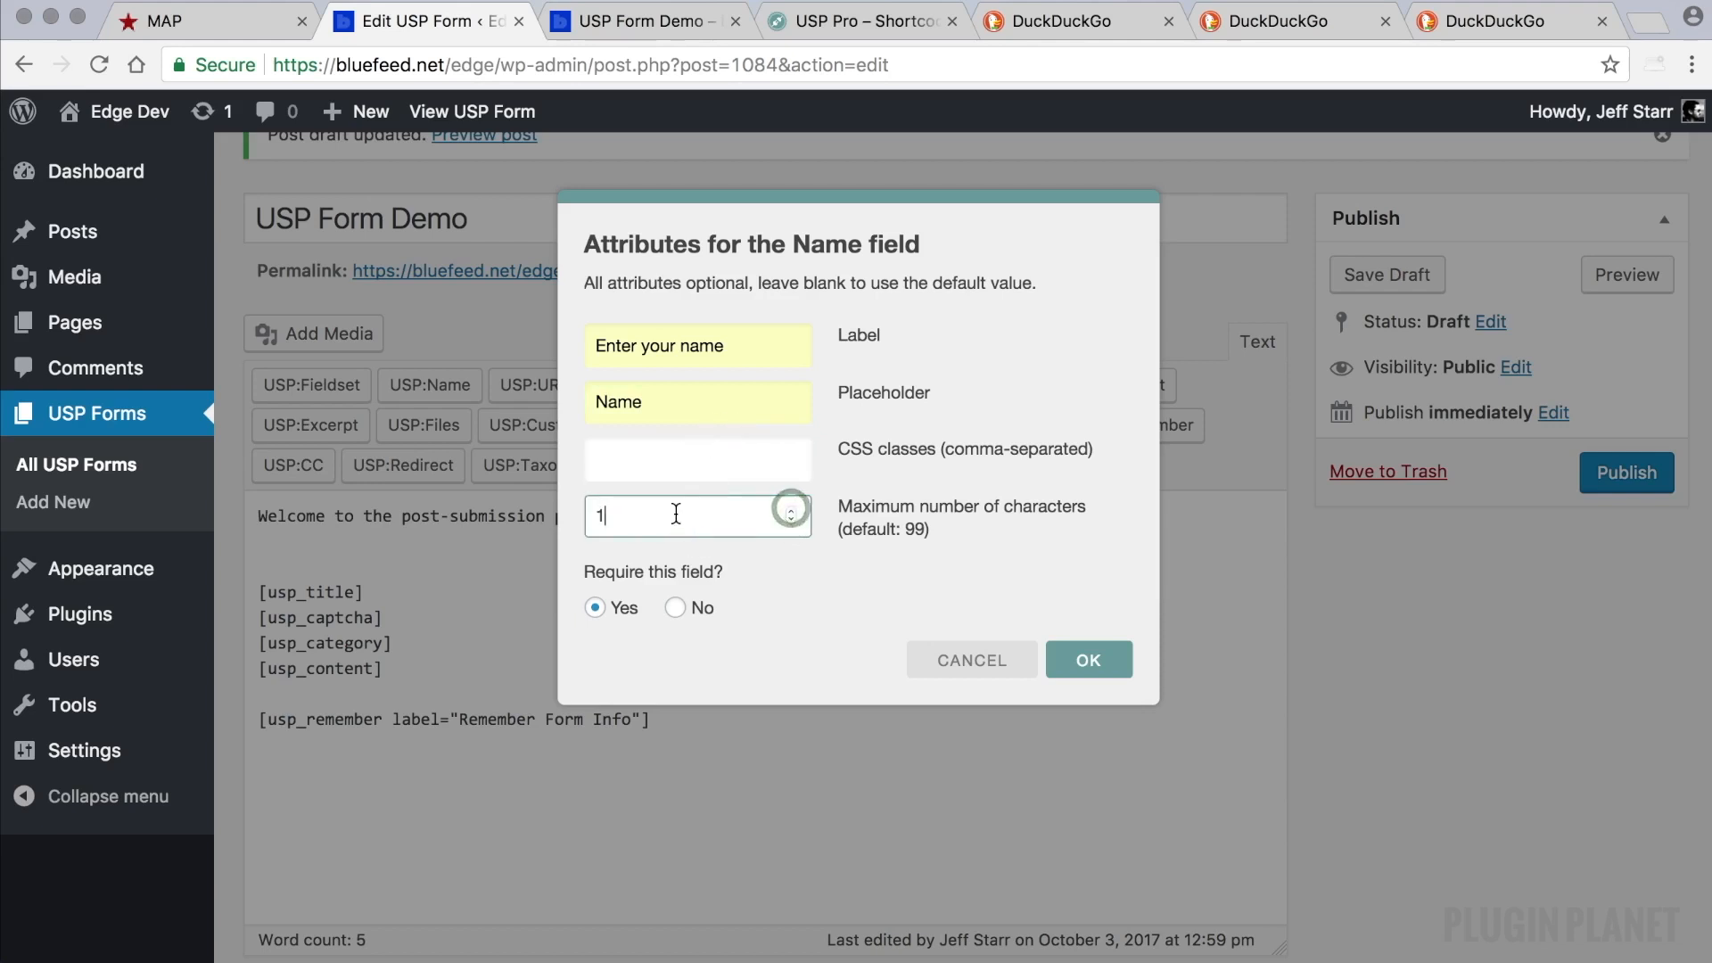
pyautogui.write('00')
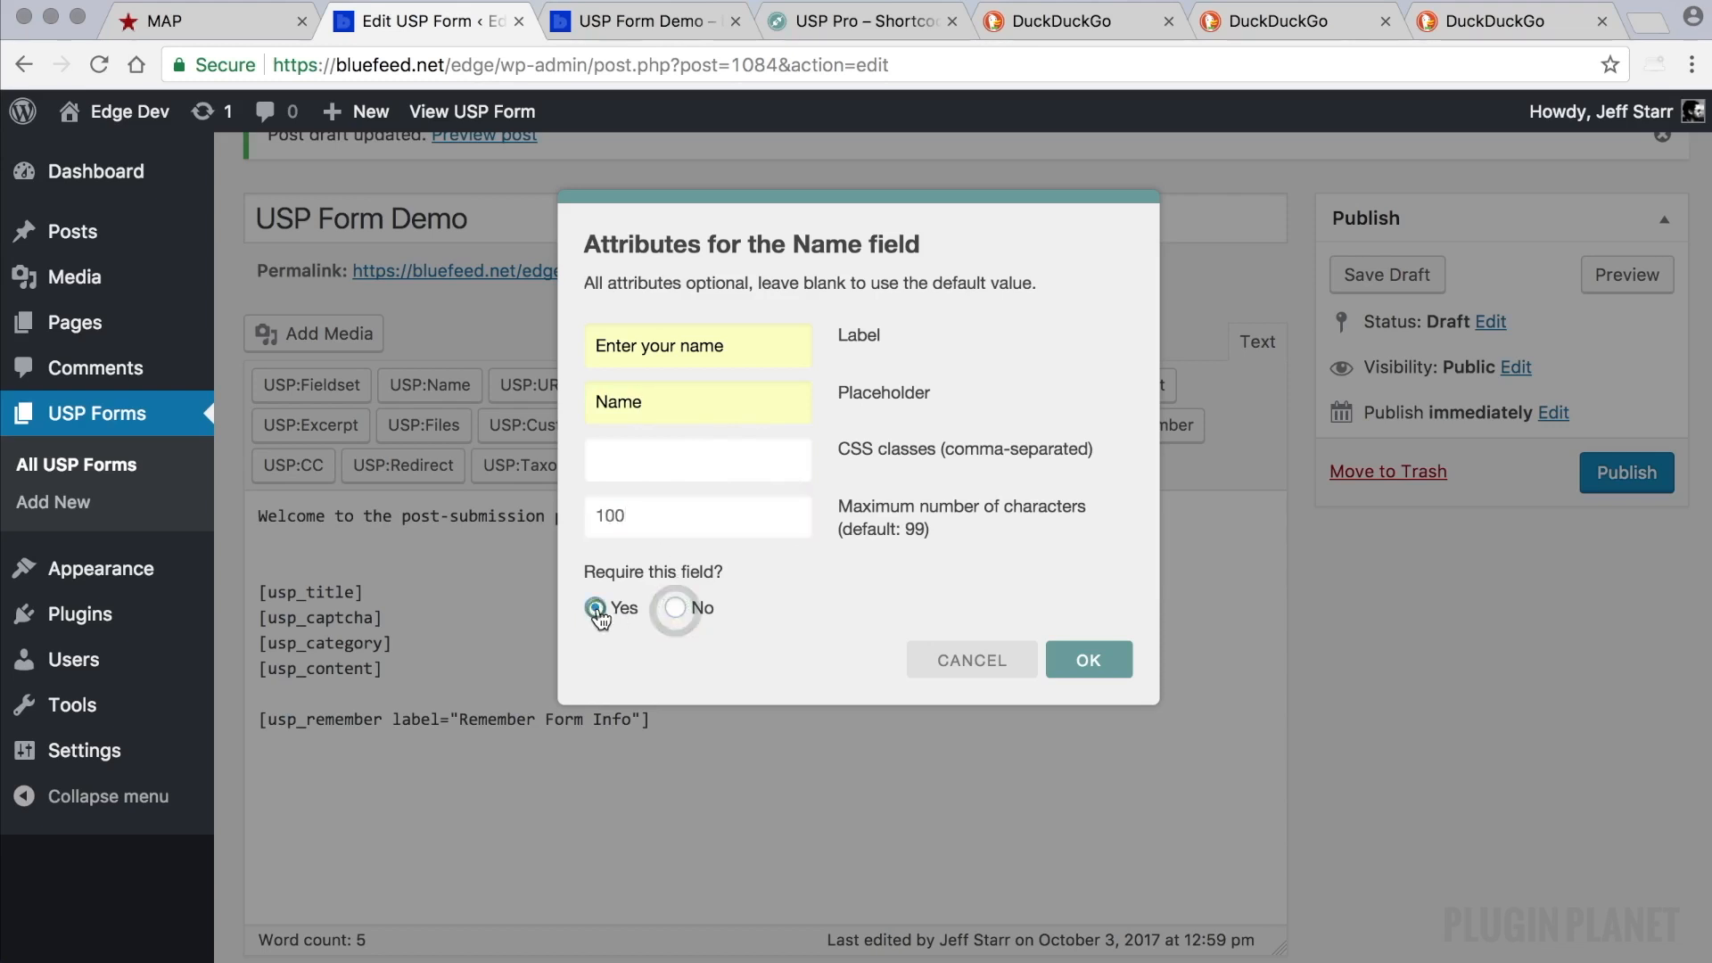
pyautogui.click(675, 608)
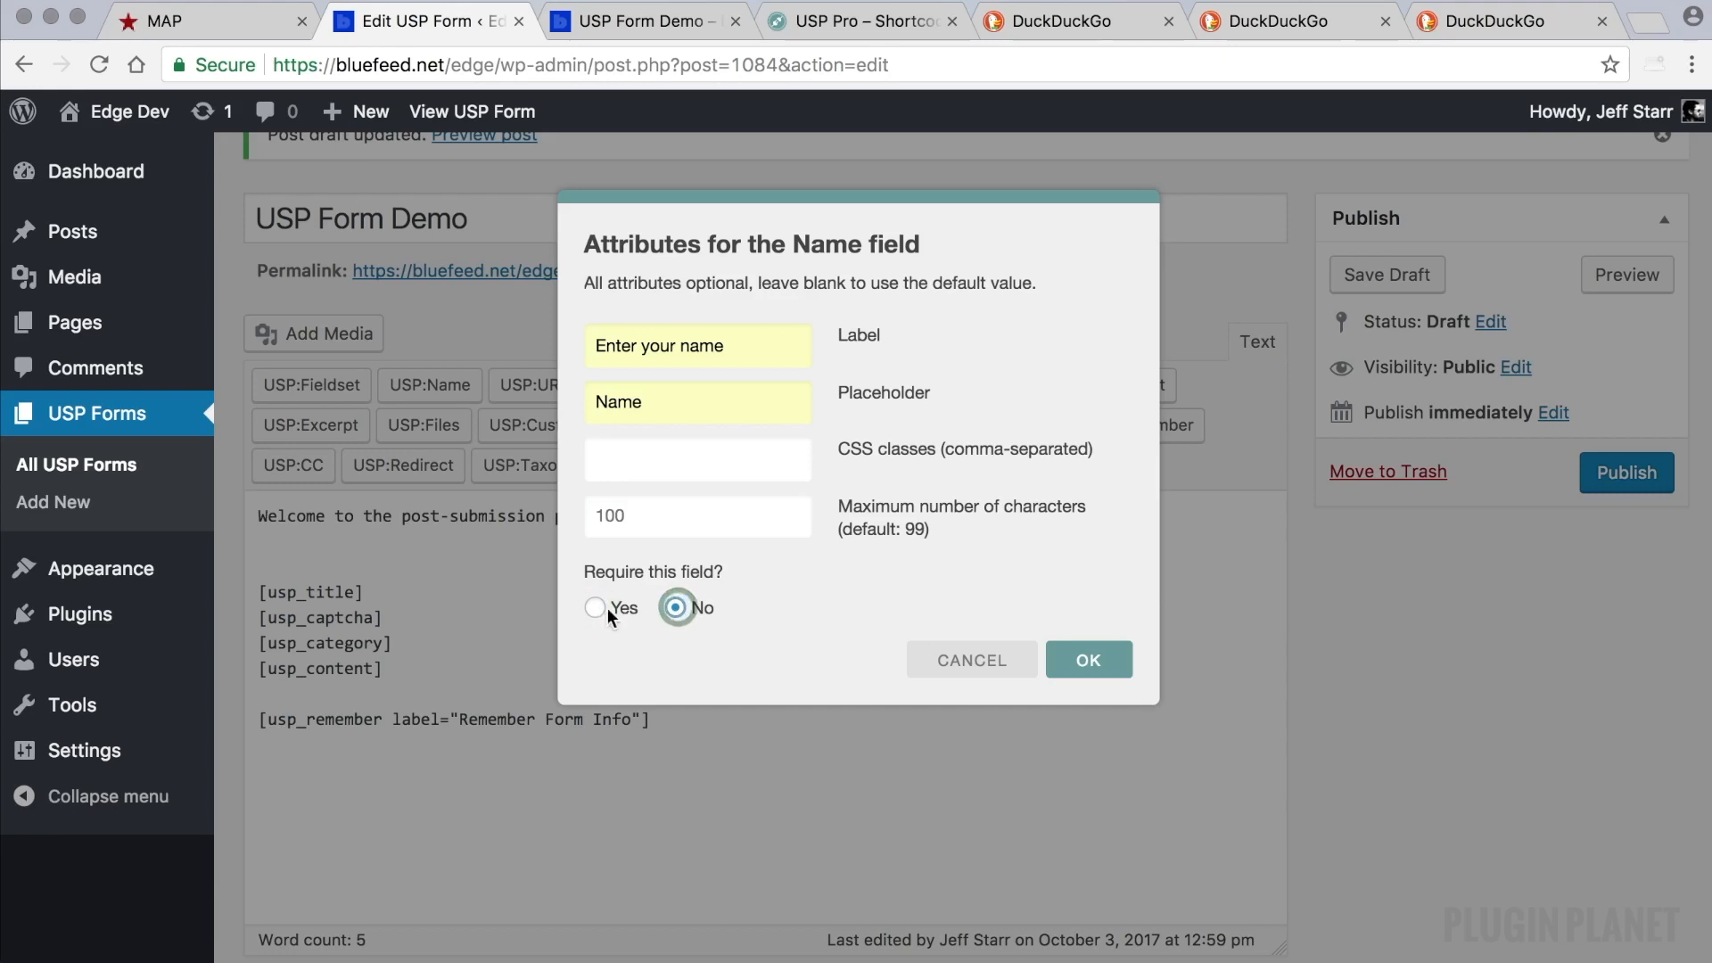
pyautogui.click(595, 608)
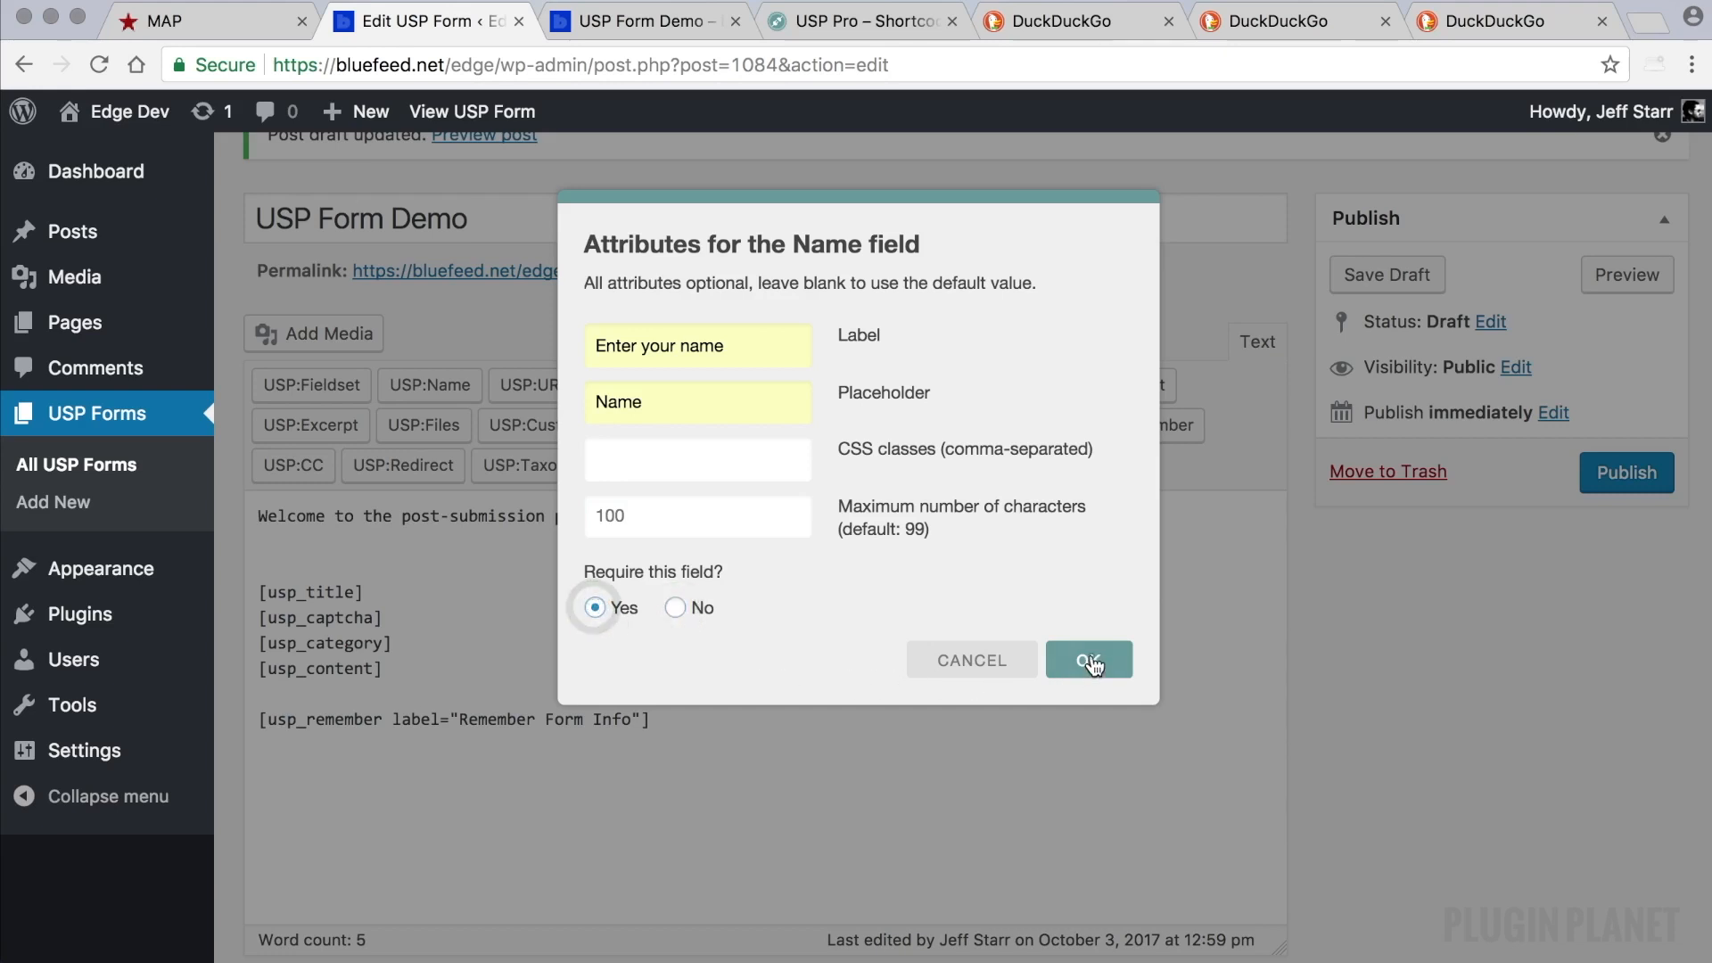
pyautogui.click(1089, 660)
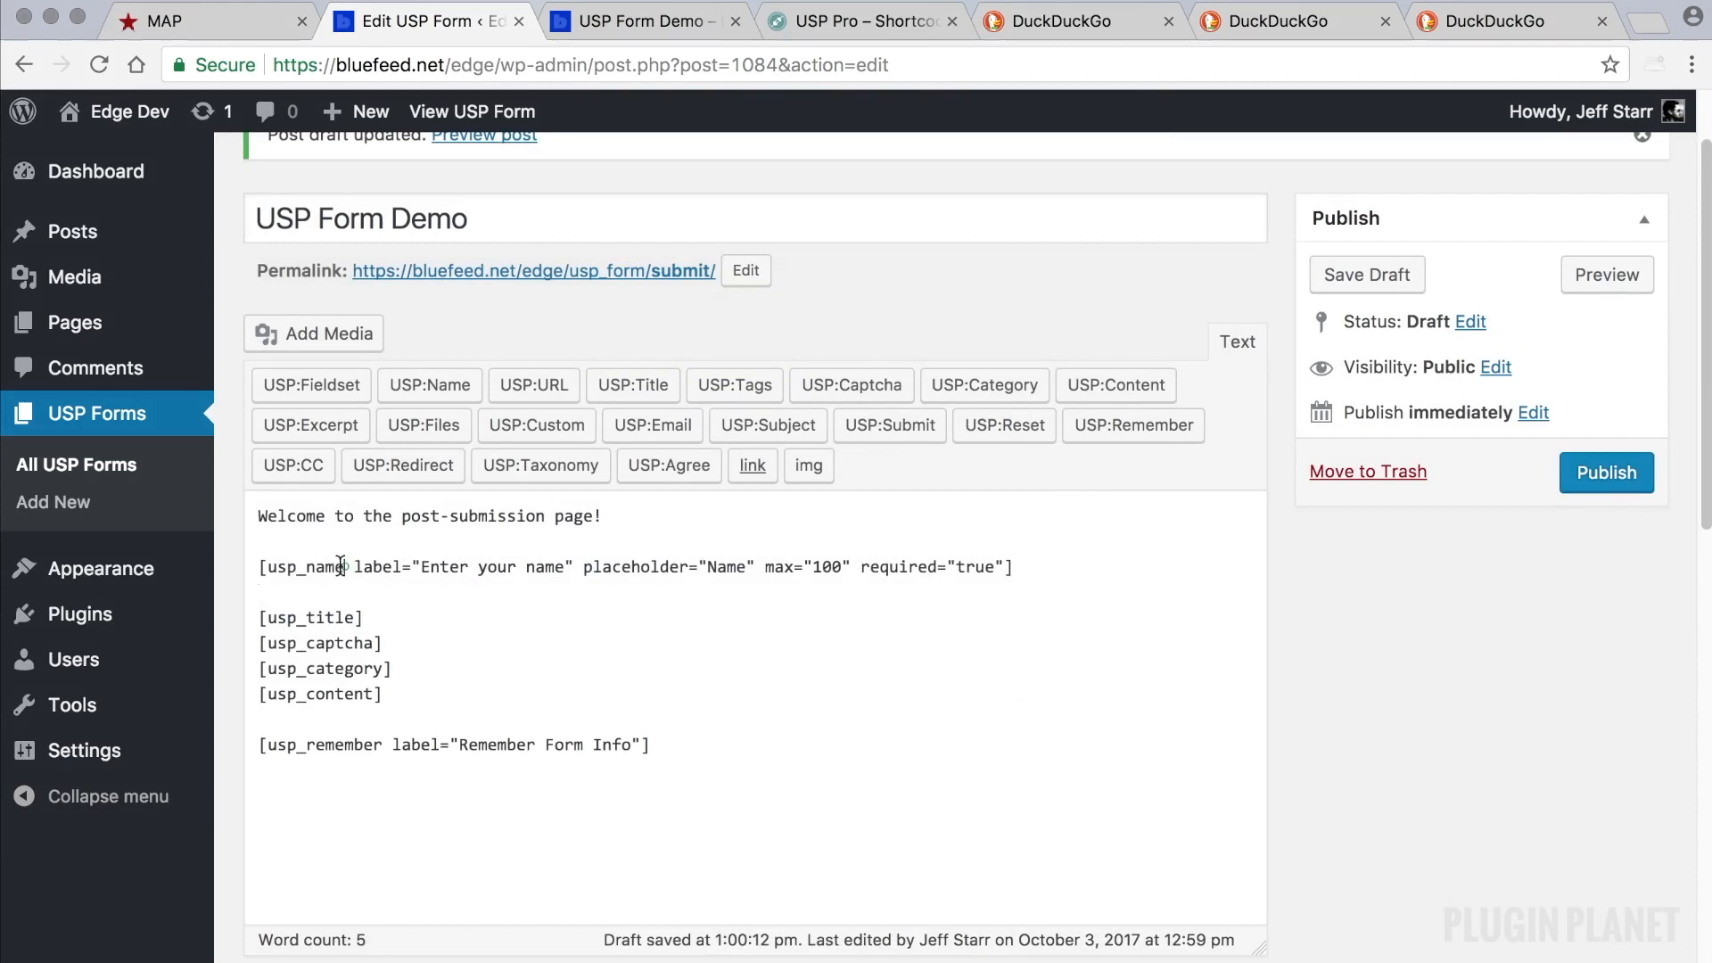
pyautogui.doubleClick(305, 567)
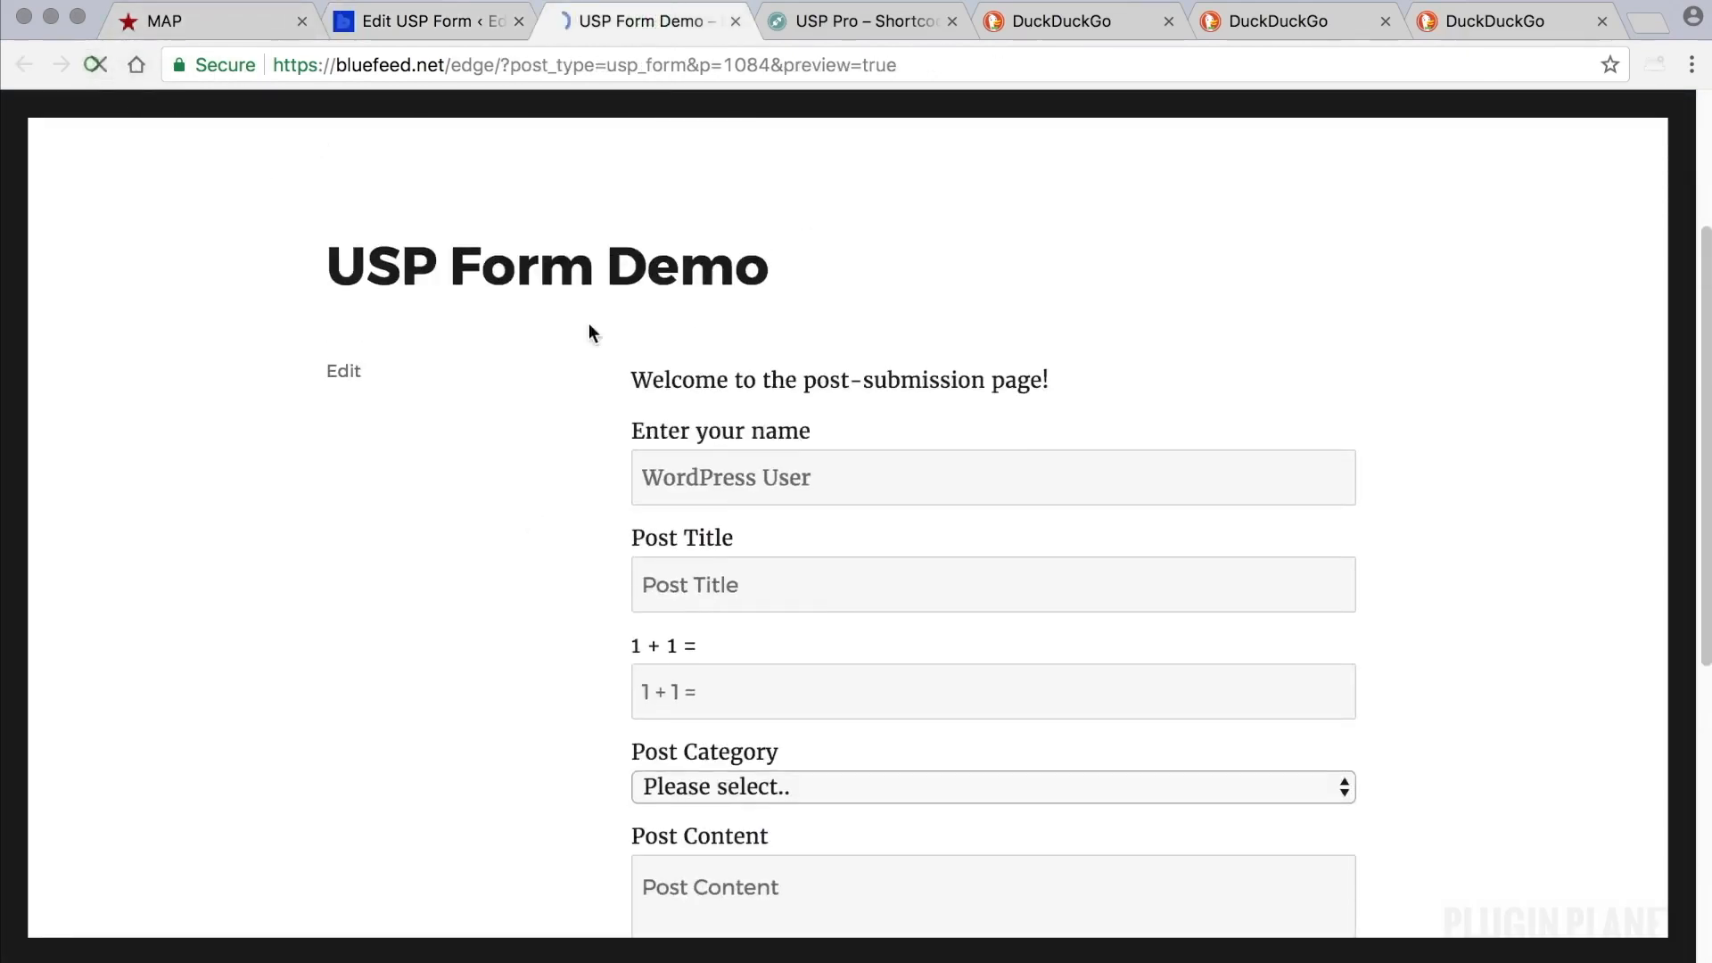
# Inspect the preview's name field and reload it to show the 'Name' placeholder.
pyautogui.doubleClick(719, 429)
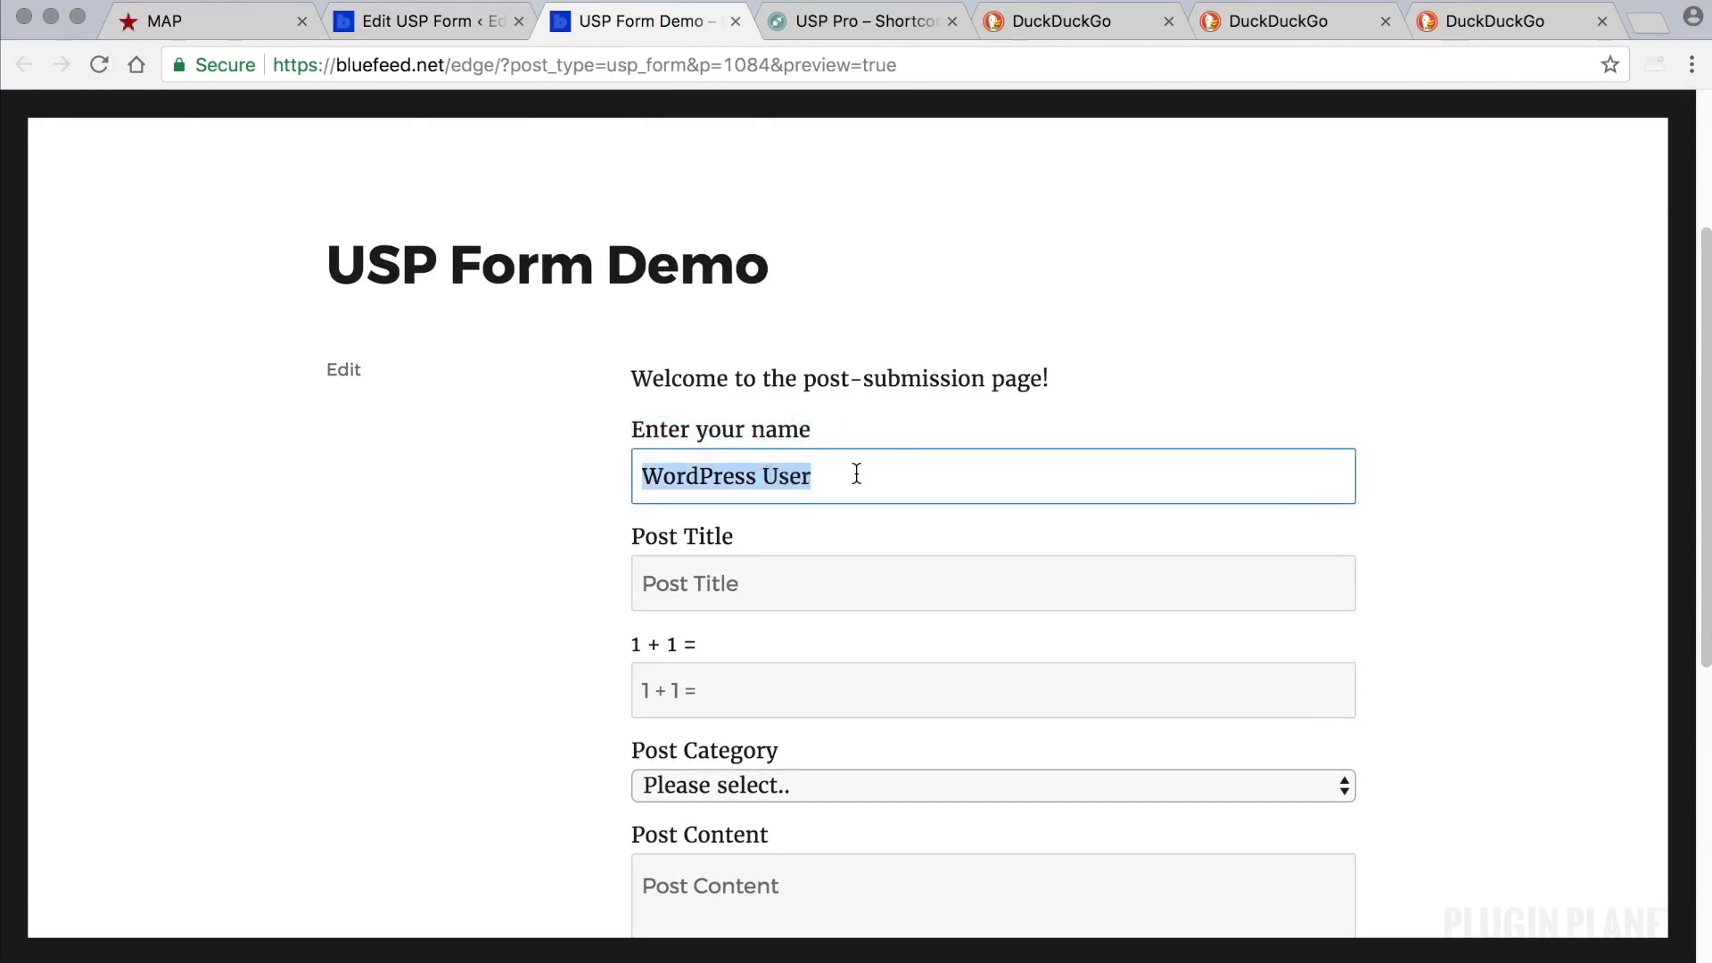
pyautogui.click(856, 476)
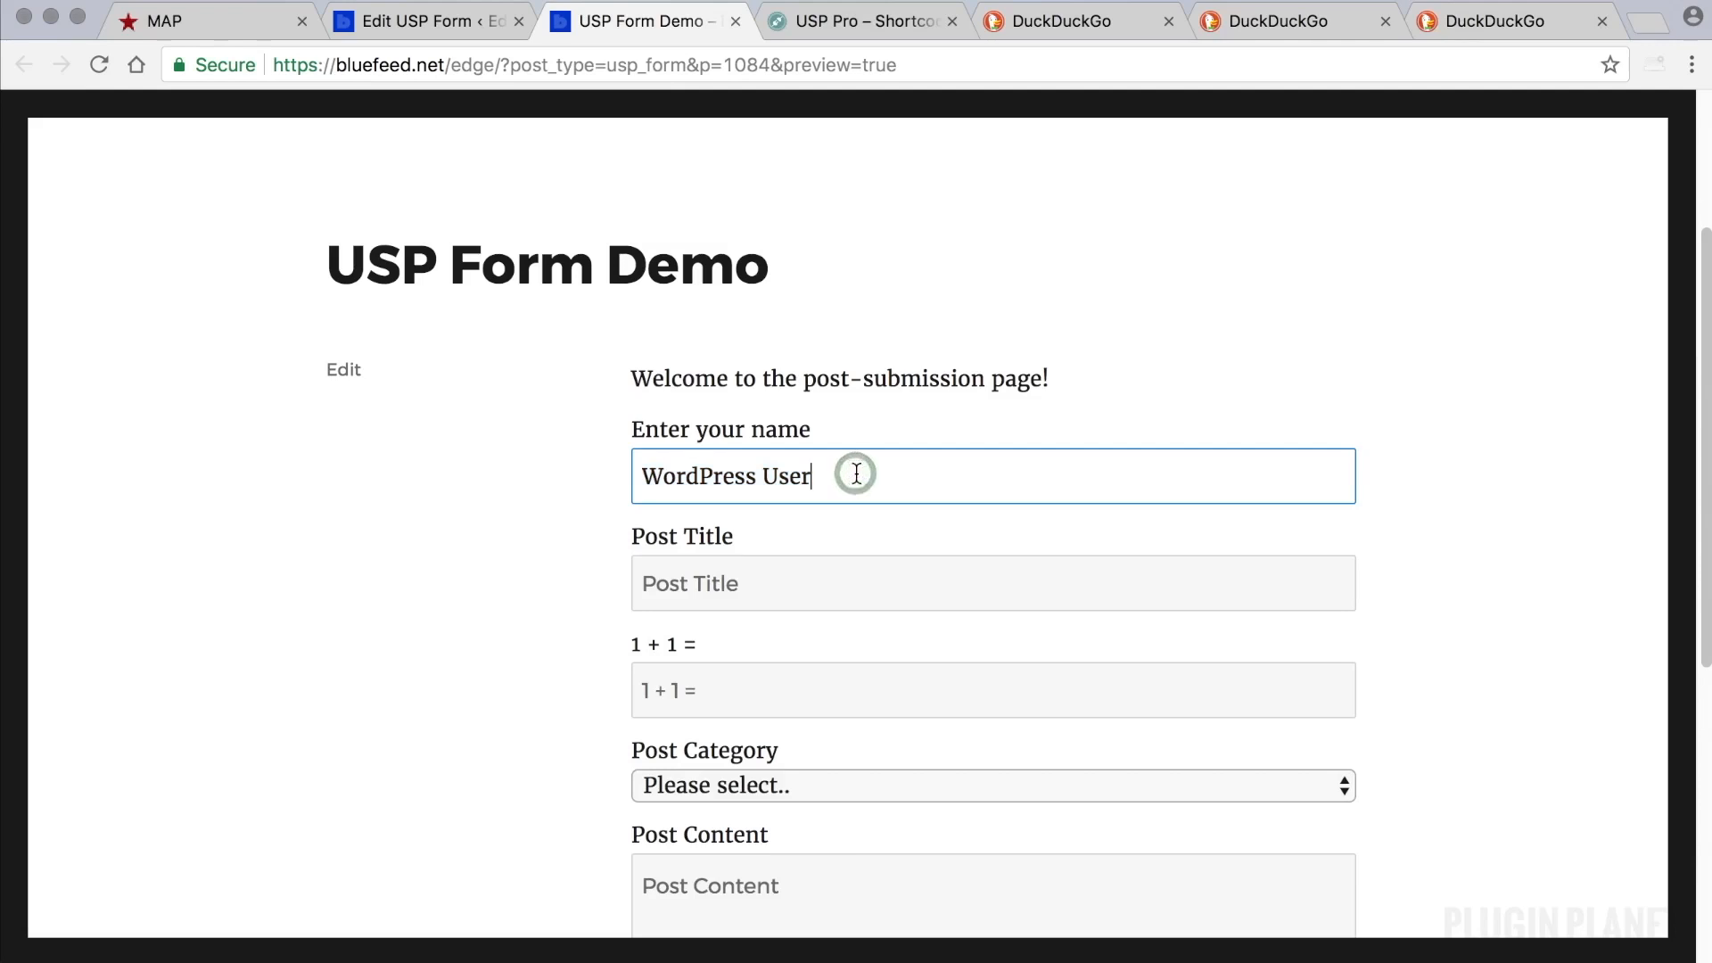
pyautogui.click(426, 21)
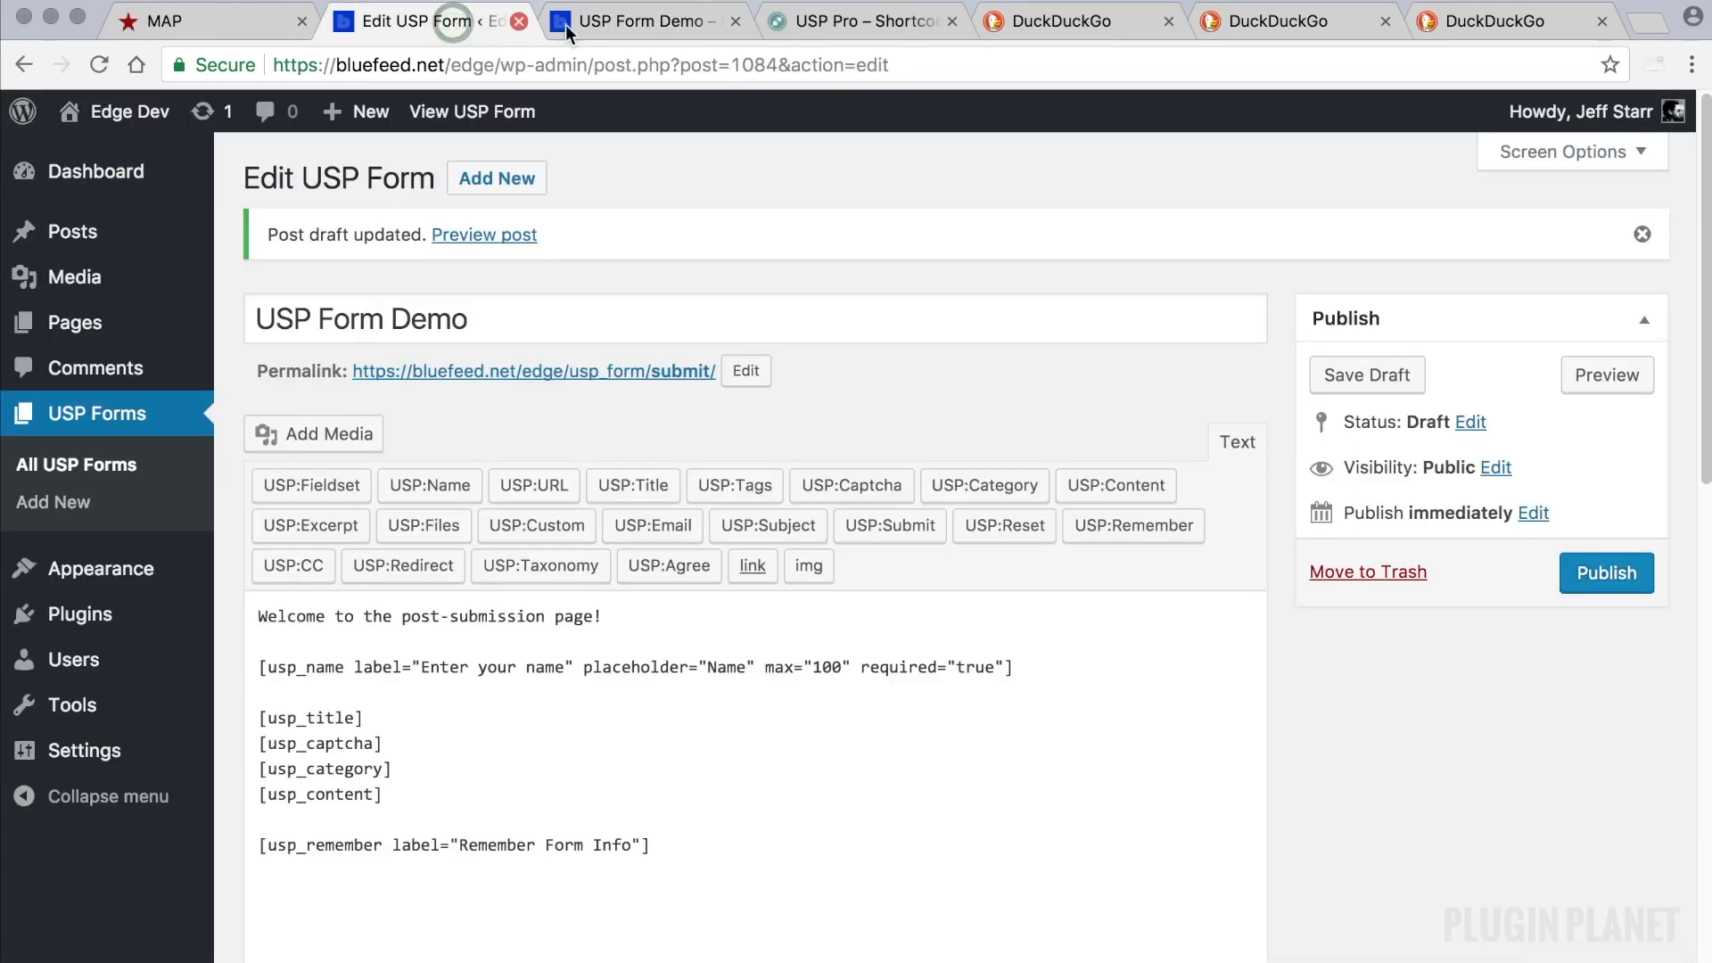
pyautogui.click(643, 21)
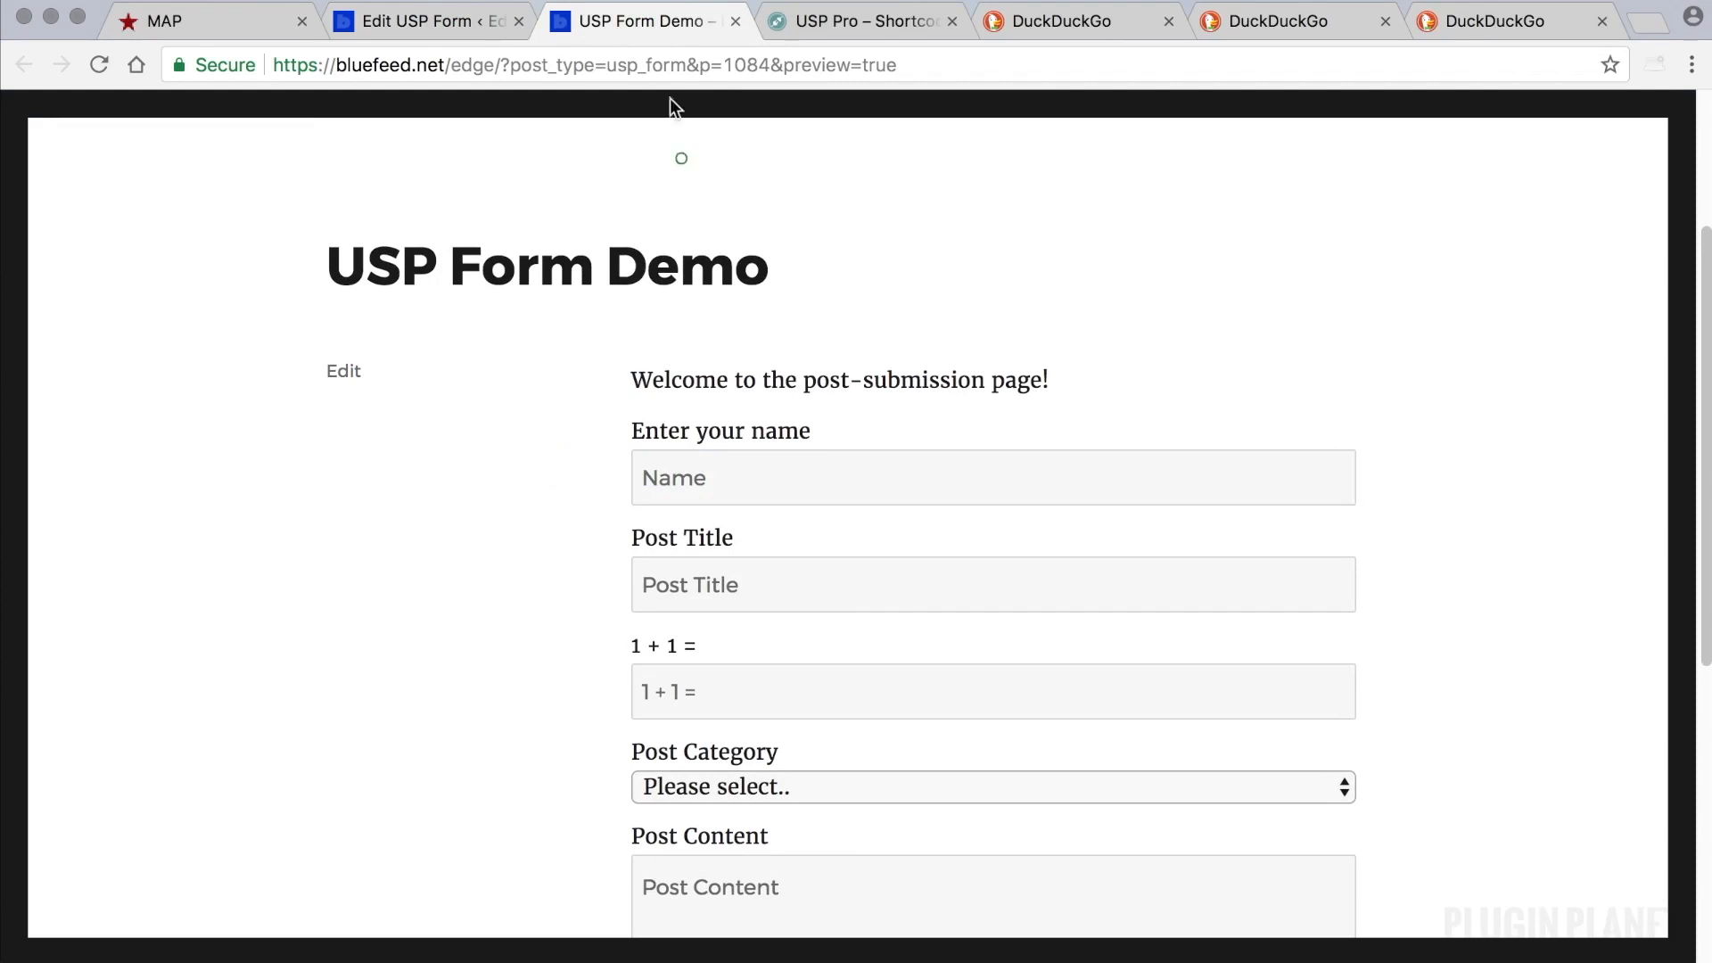
# Set the usp_title shortcode to label 'Enter a title', placeholder 'Title', max 100, required.
pyautogui.click(426, 21)
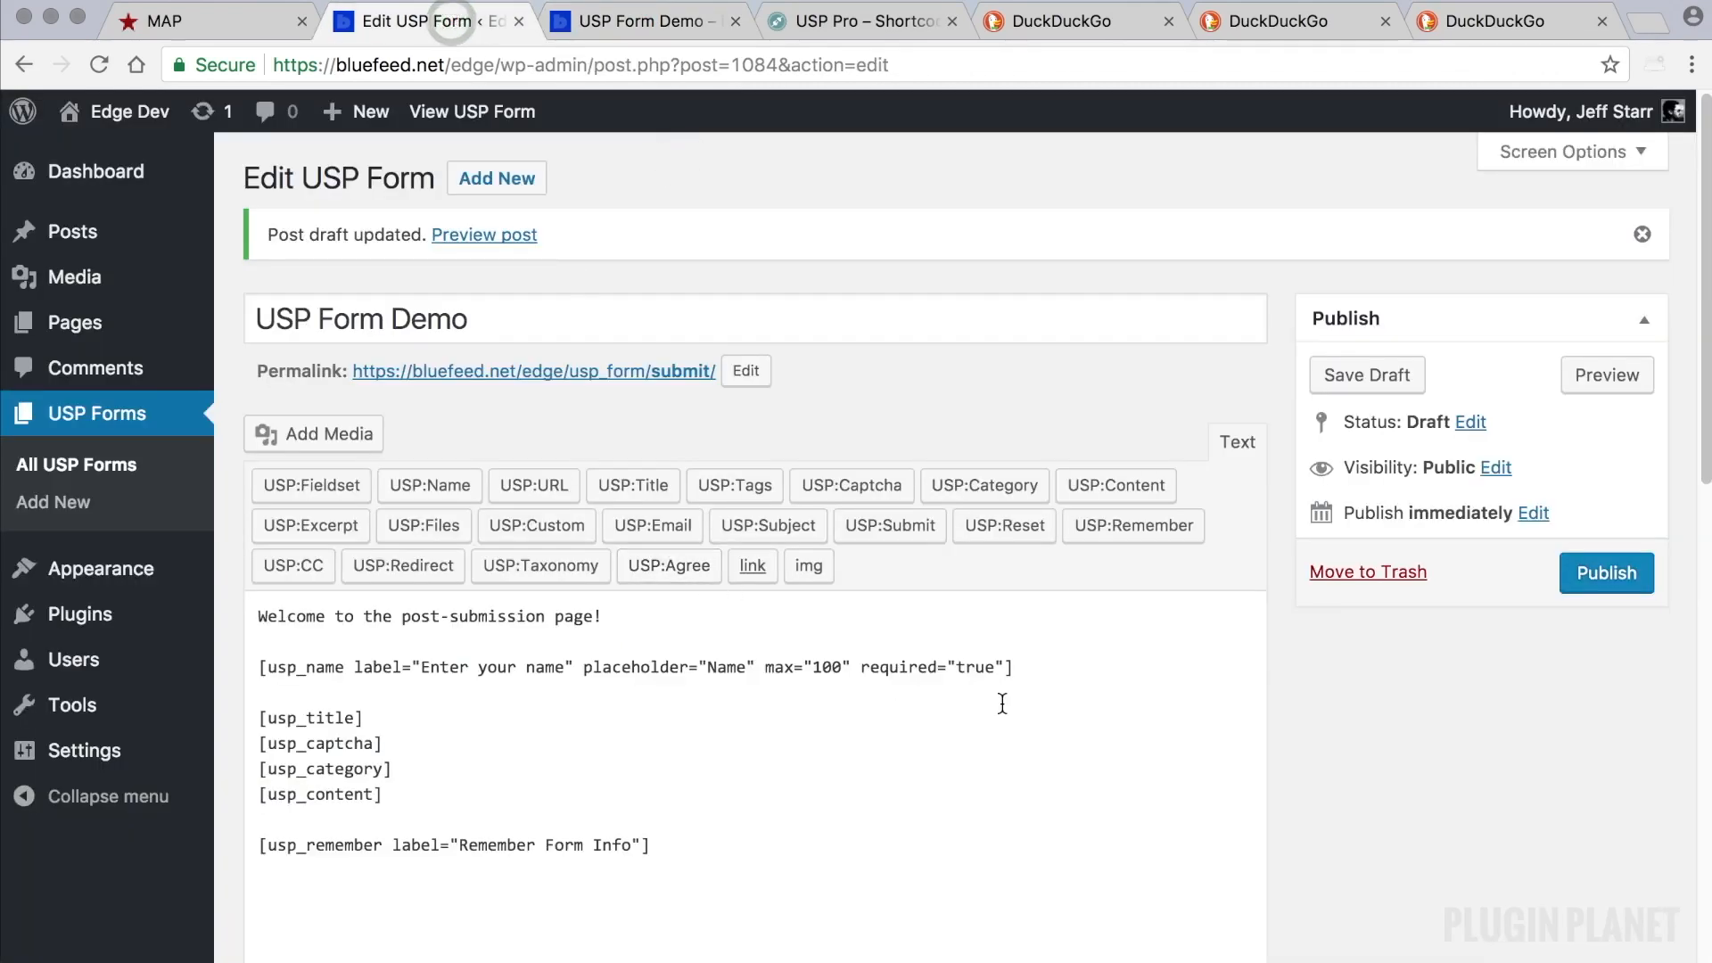
pyautogui.moveTo(934, 687)
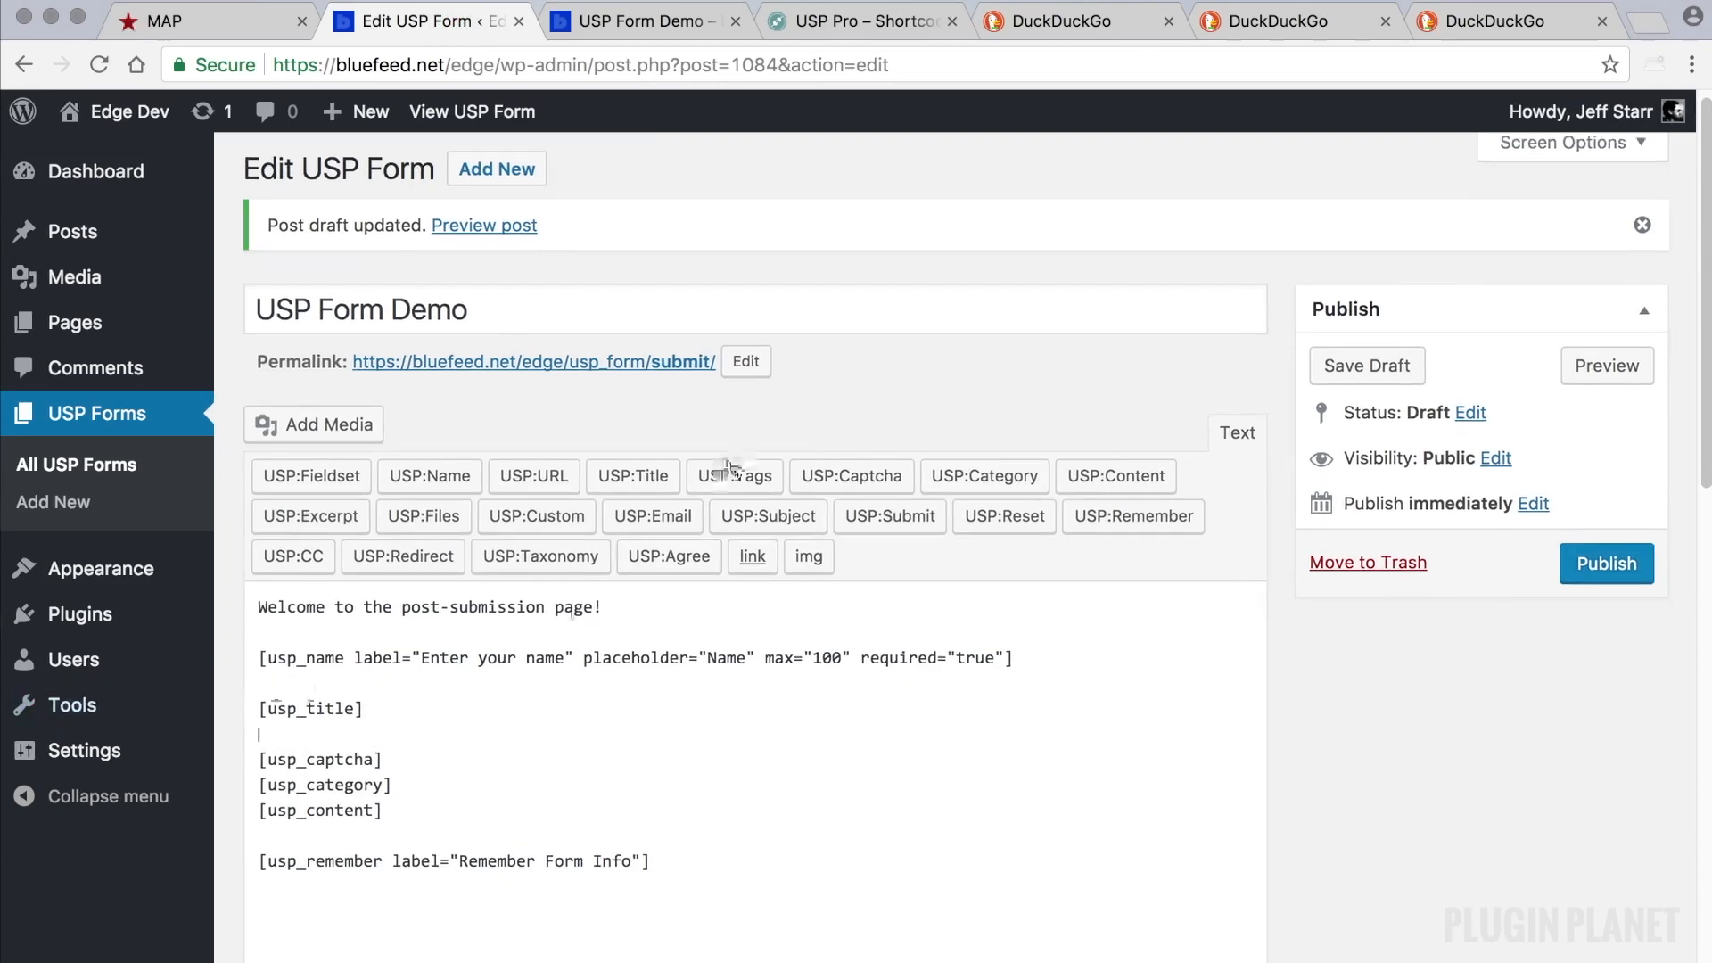
pyautogui.moveTo(536, 515)
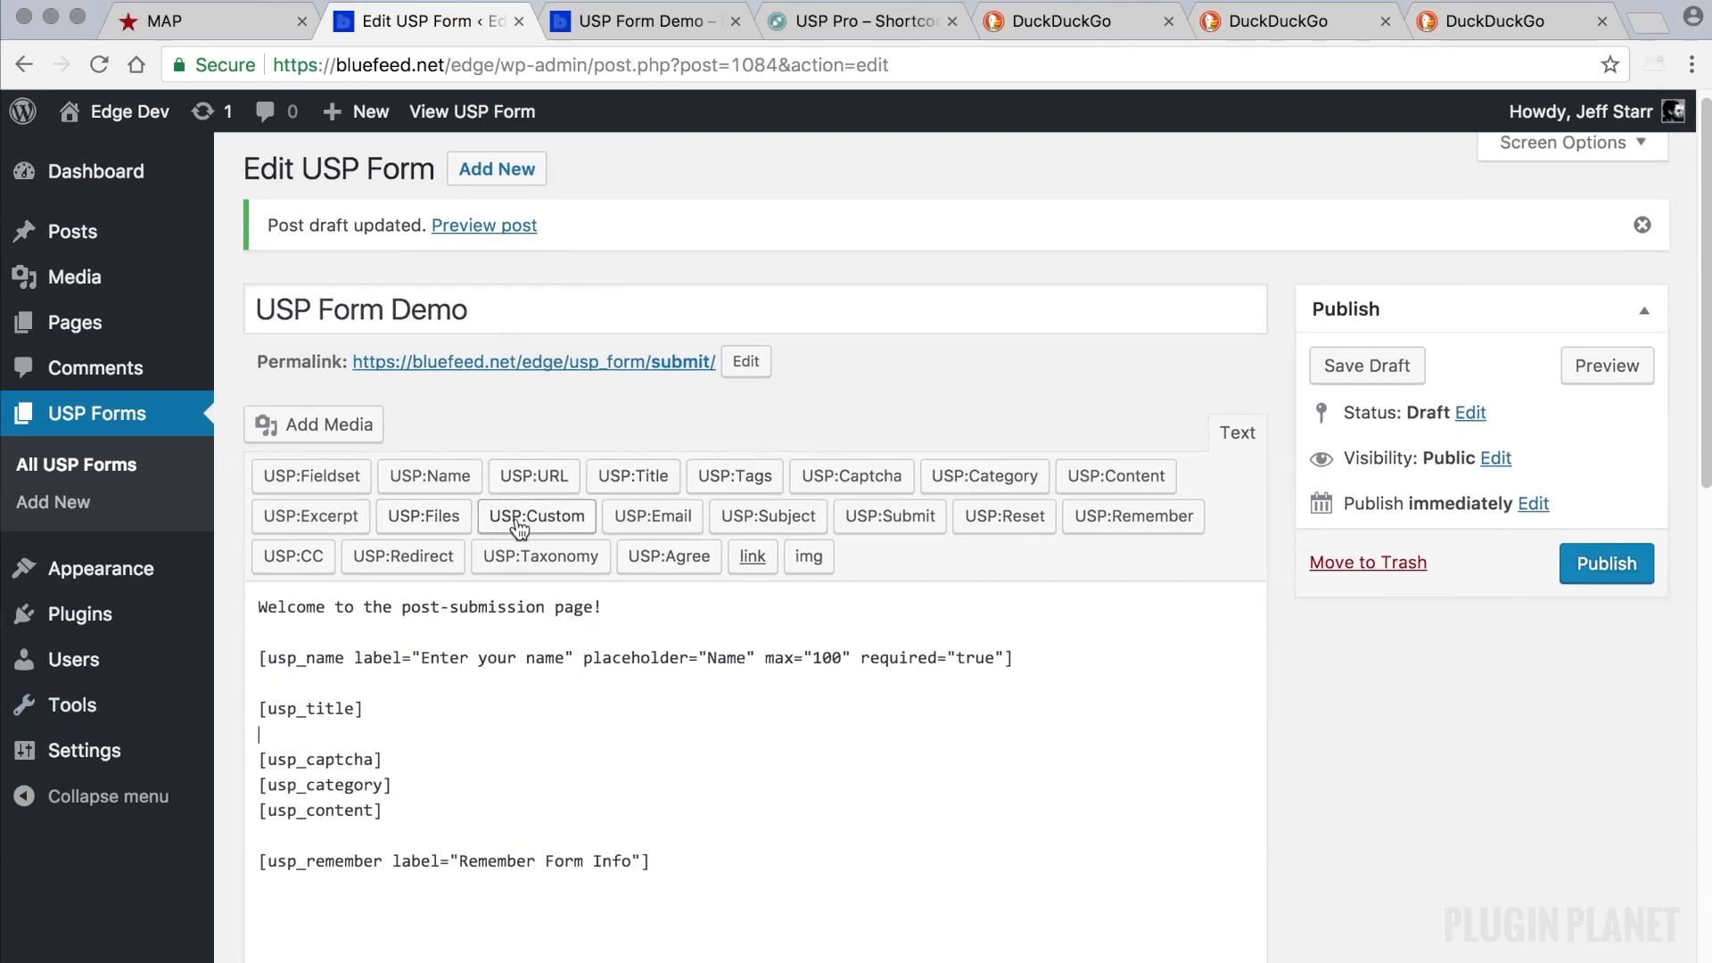
pyautogui.moveTo(399, 762)
pyautogui.write(' label="')
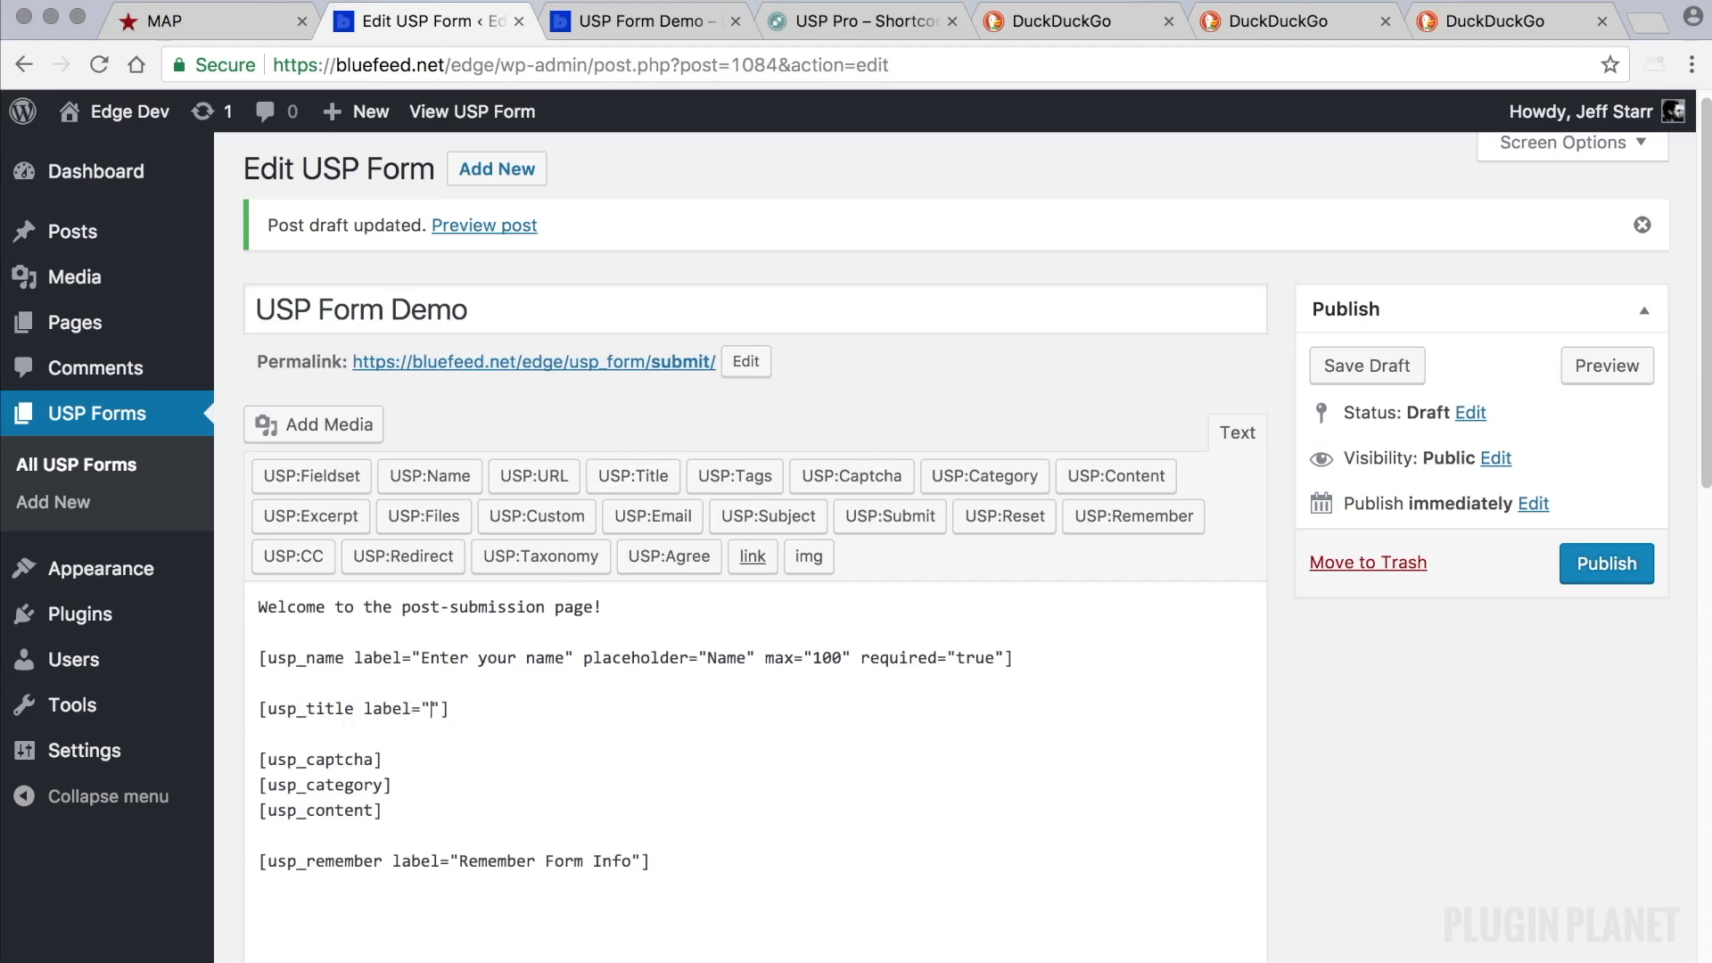
pyautogui.write('Enter a')
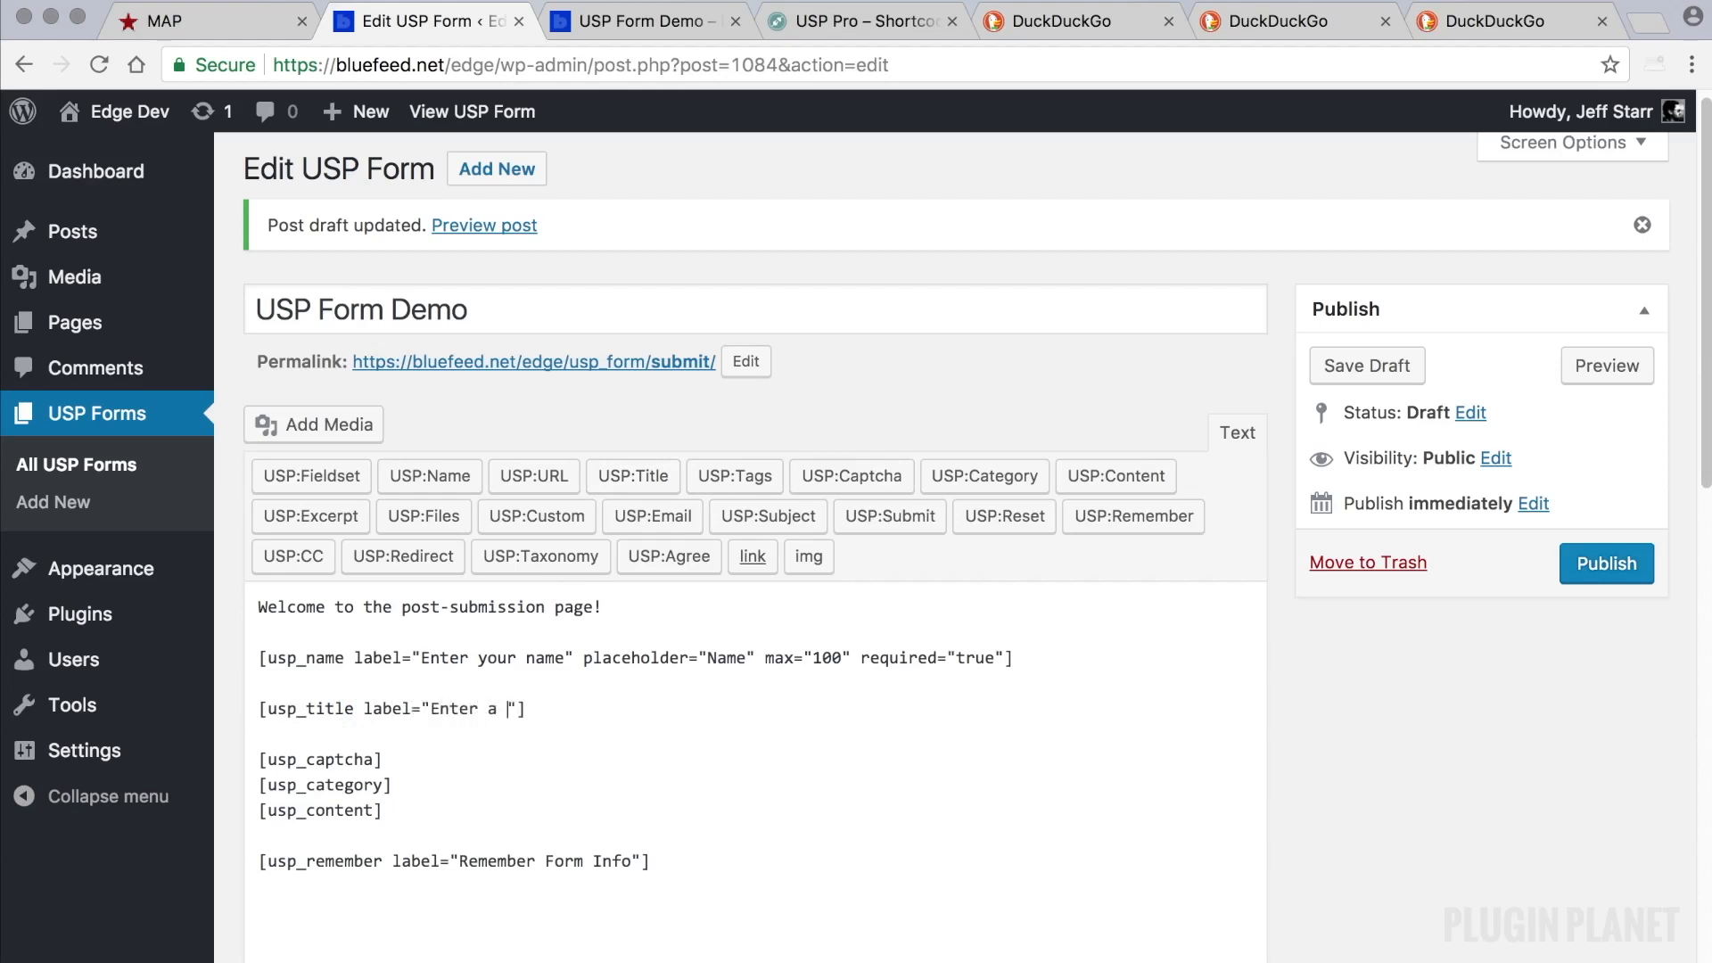
pyautogui.write('title')
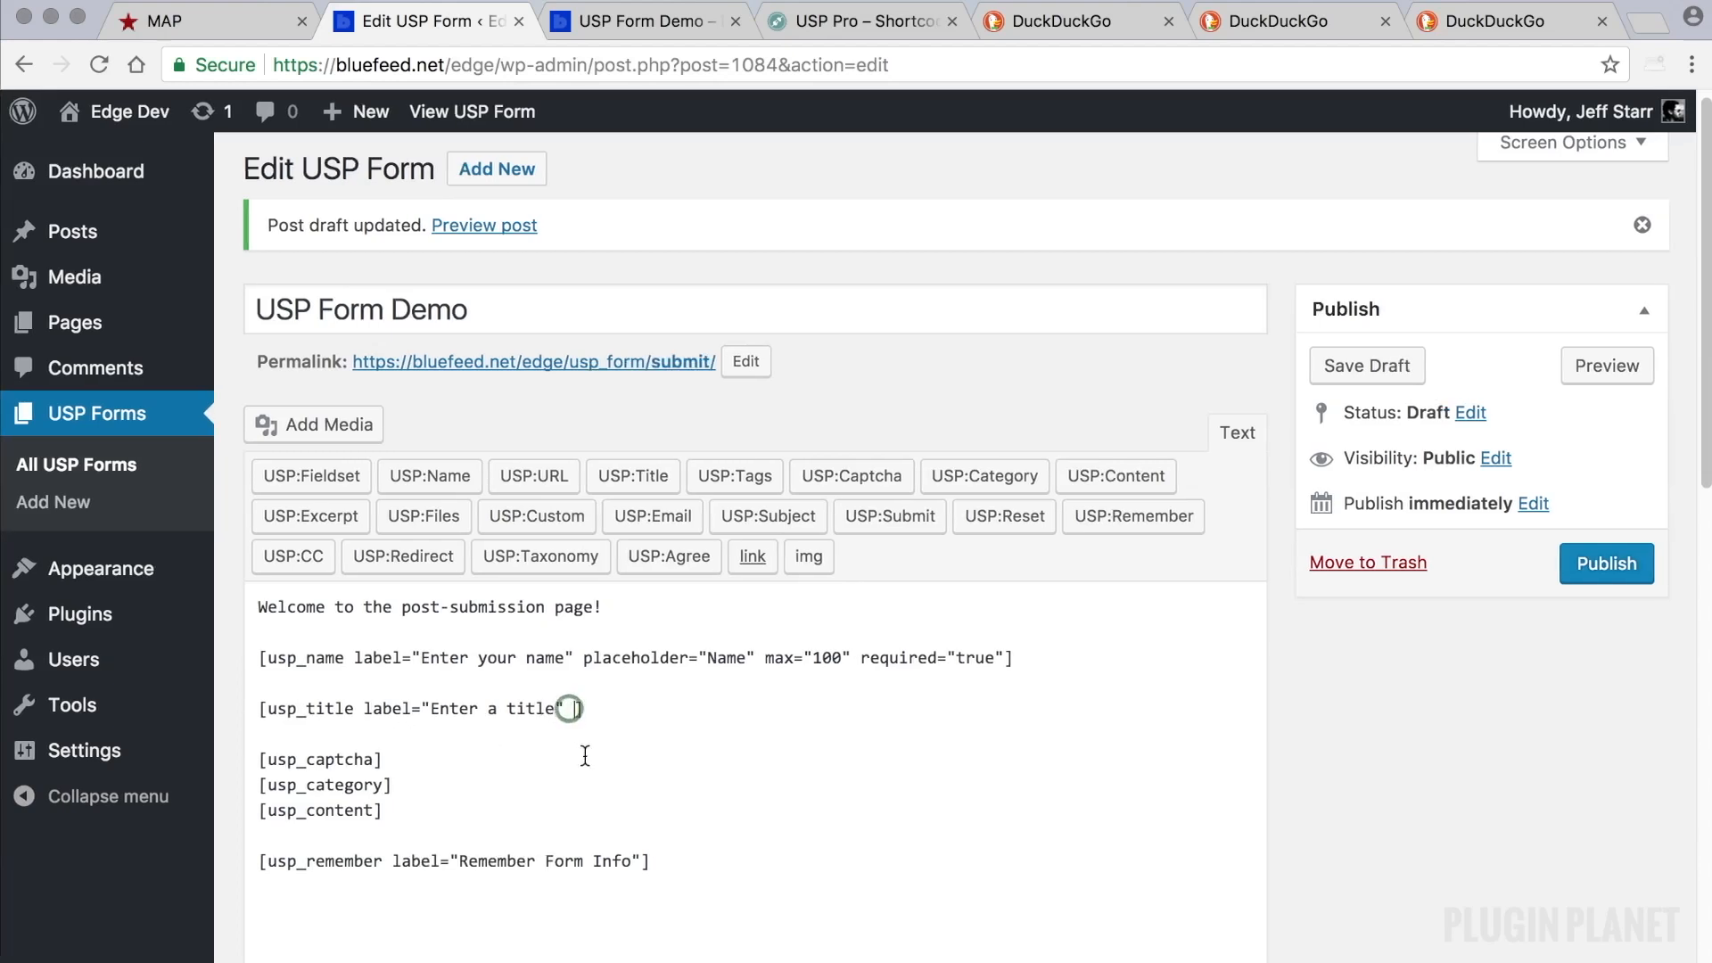
pyautogui.write('placeholder="')
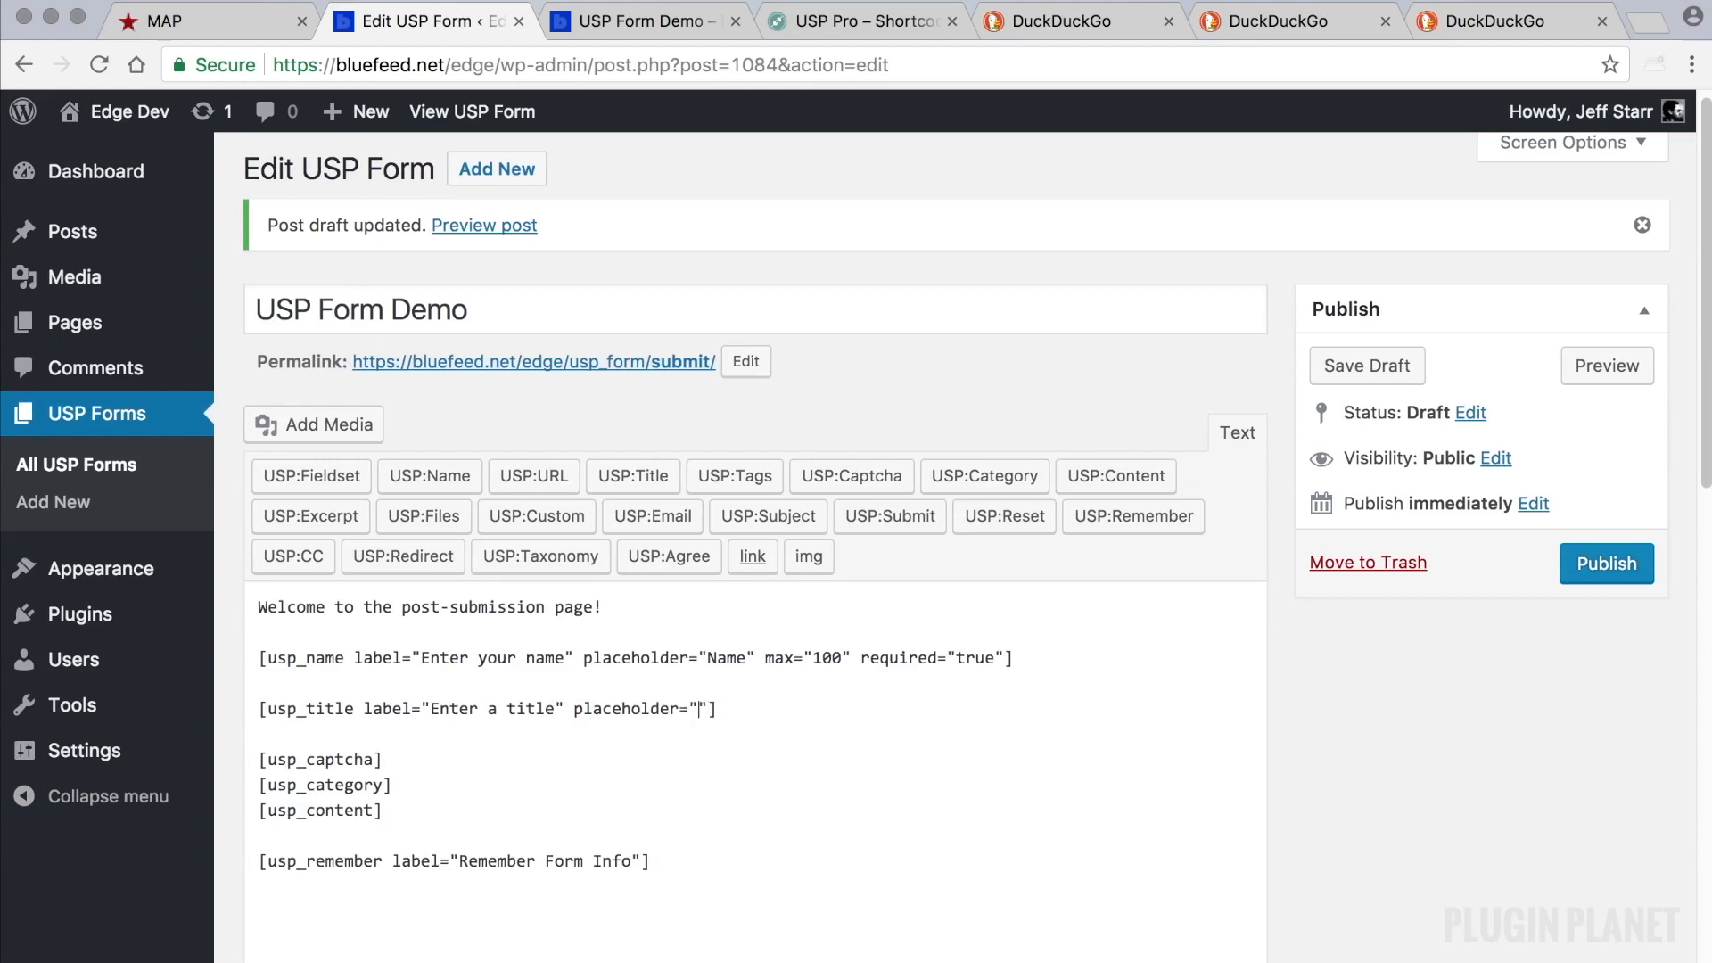
pyautogui.write('Title')
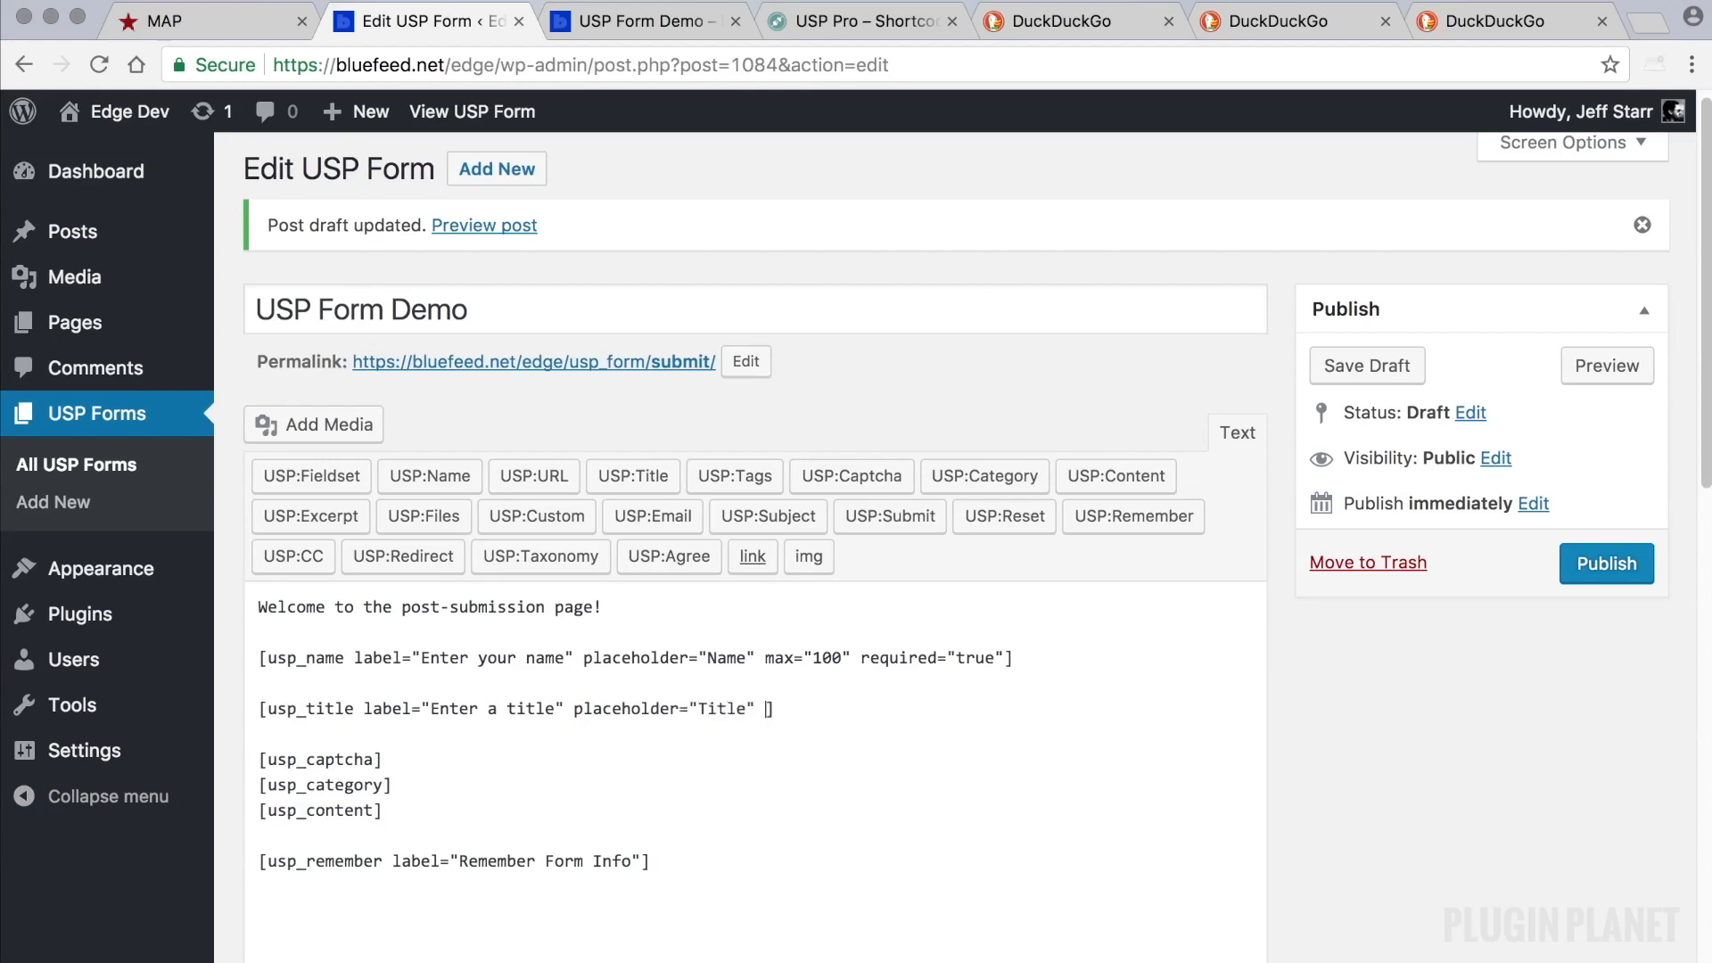
pyautogui.write('max="')
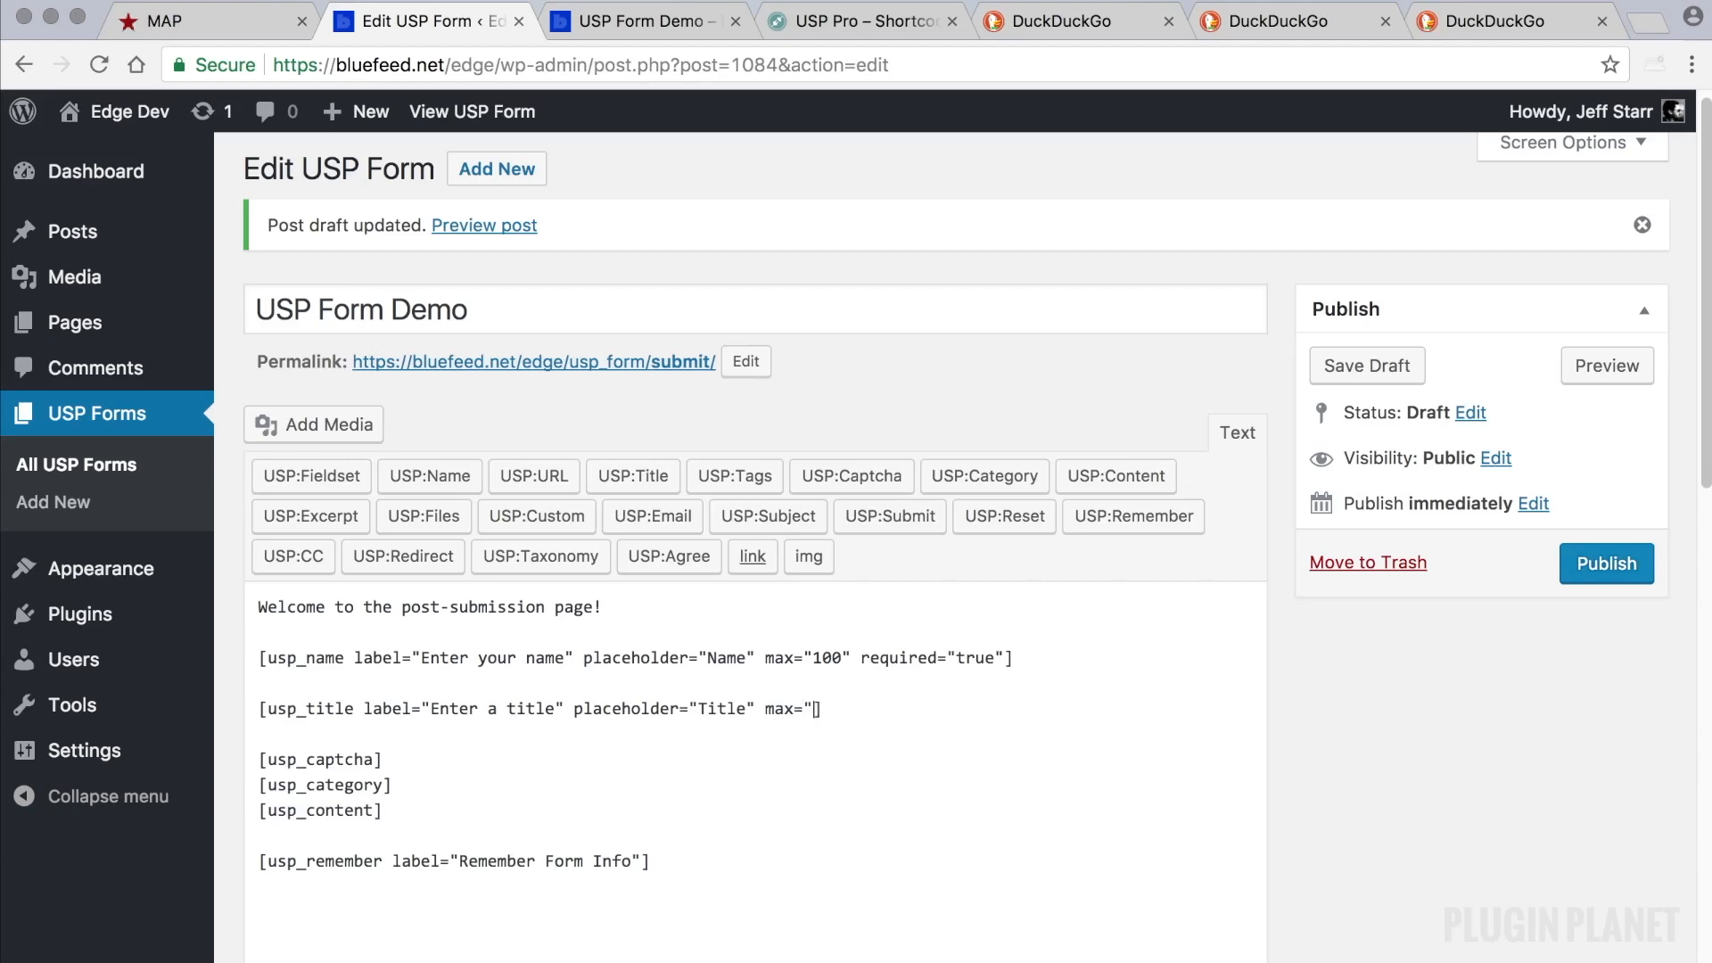
pyautogui.write('100')
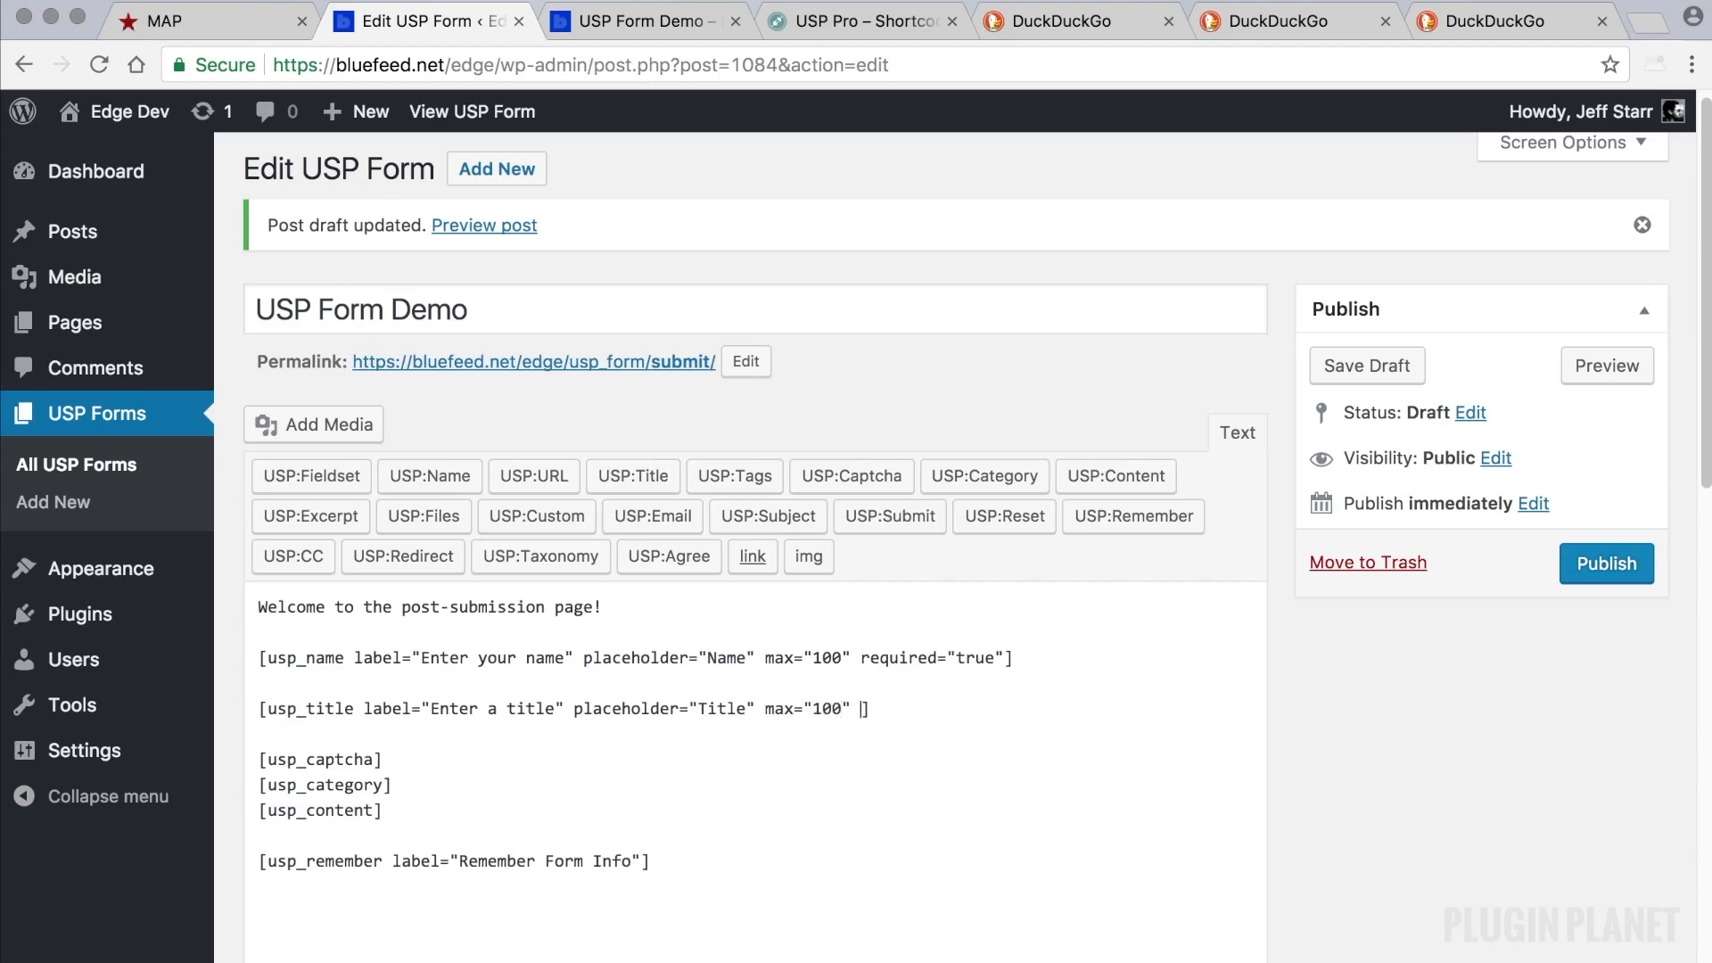
pyautogui.write('required="true"')
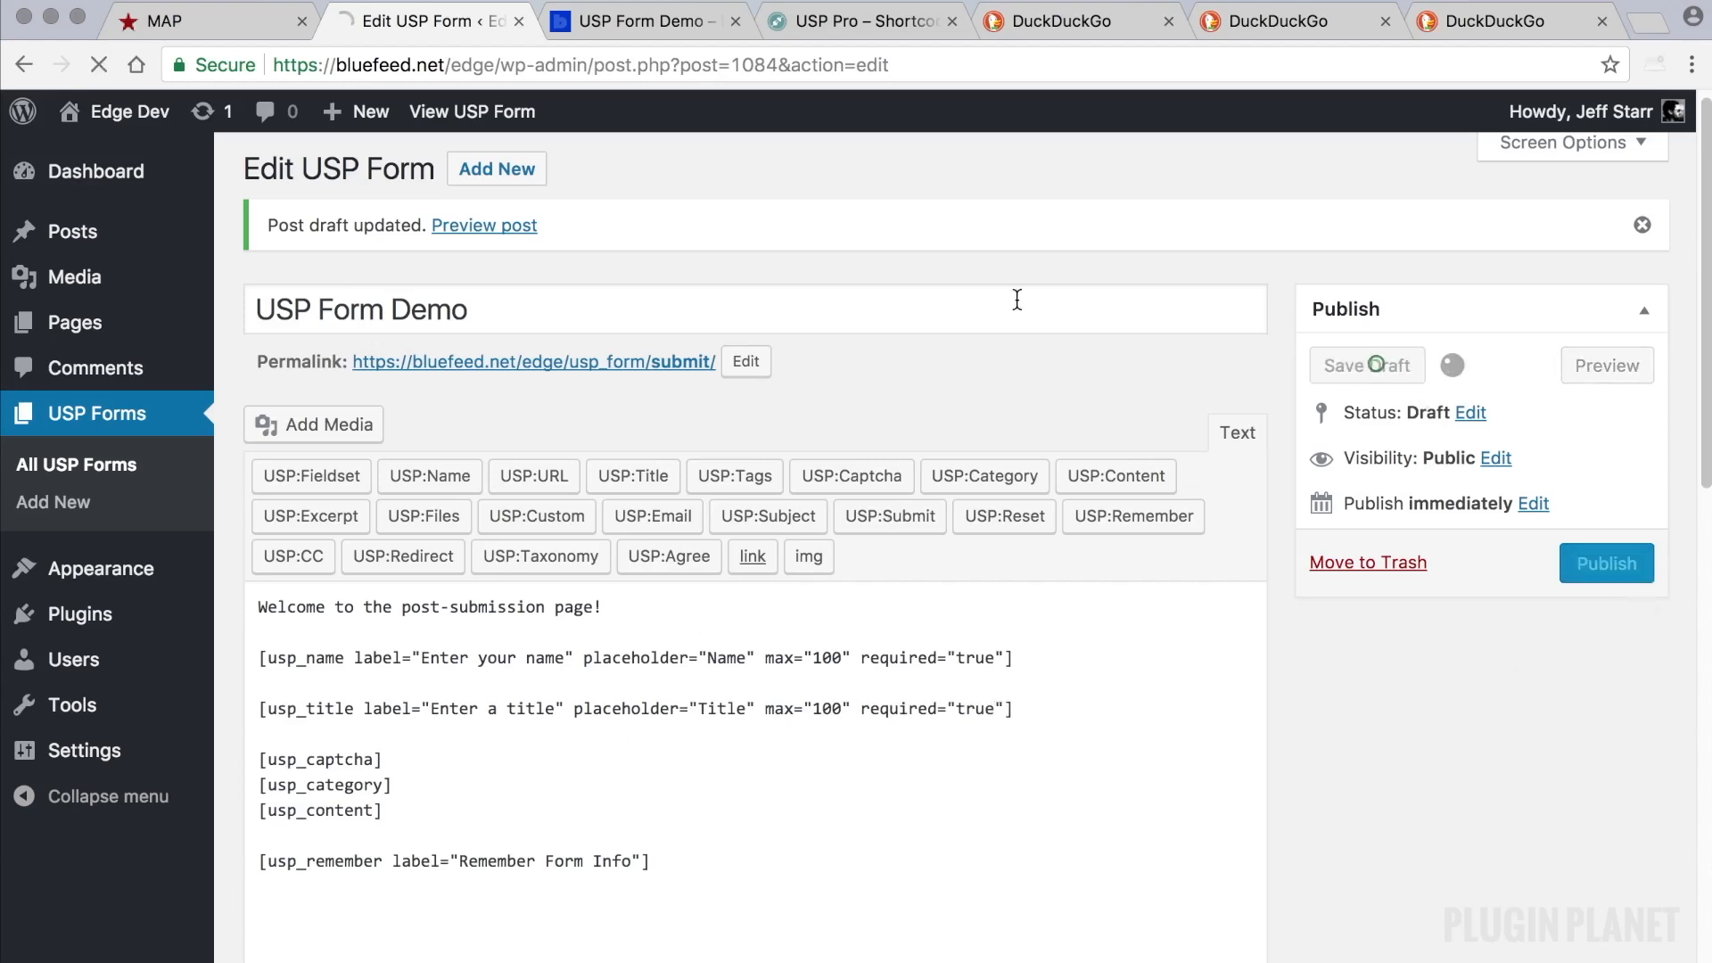
pyautogui.click(642, 20)
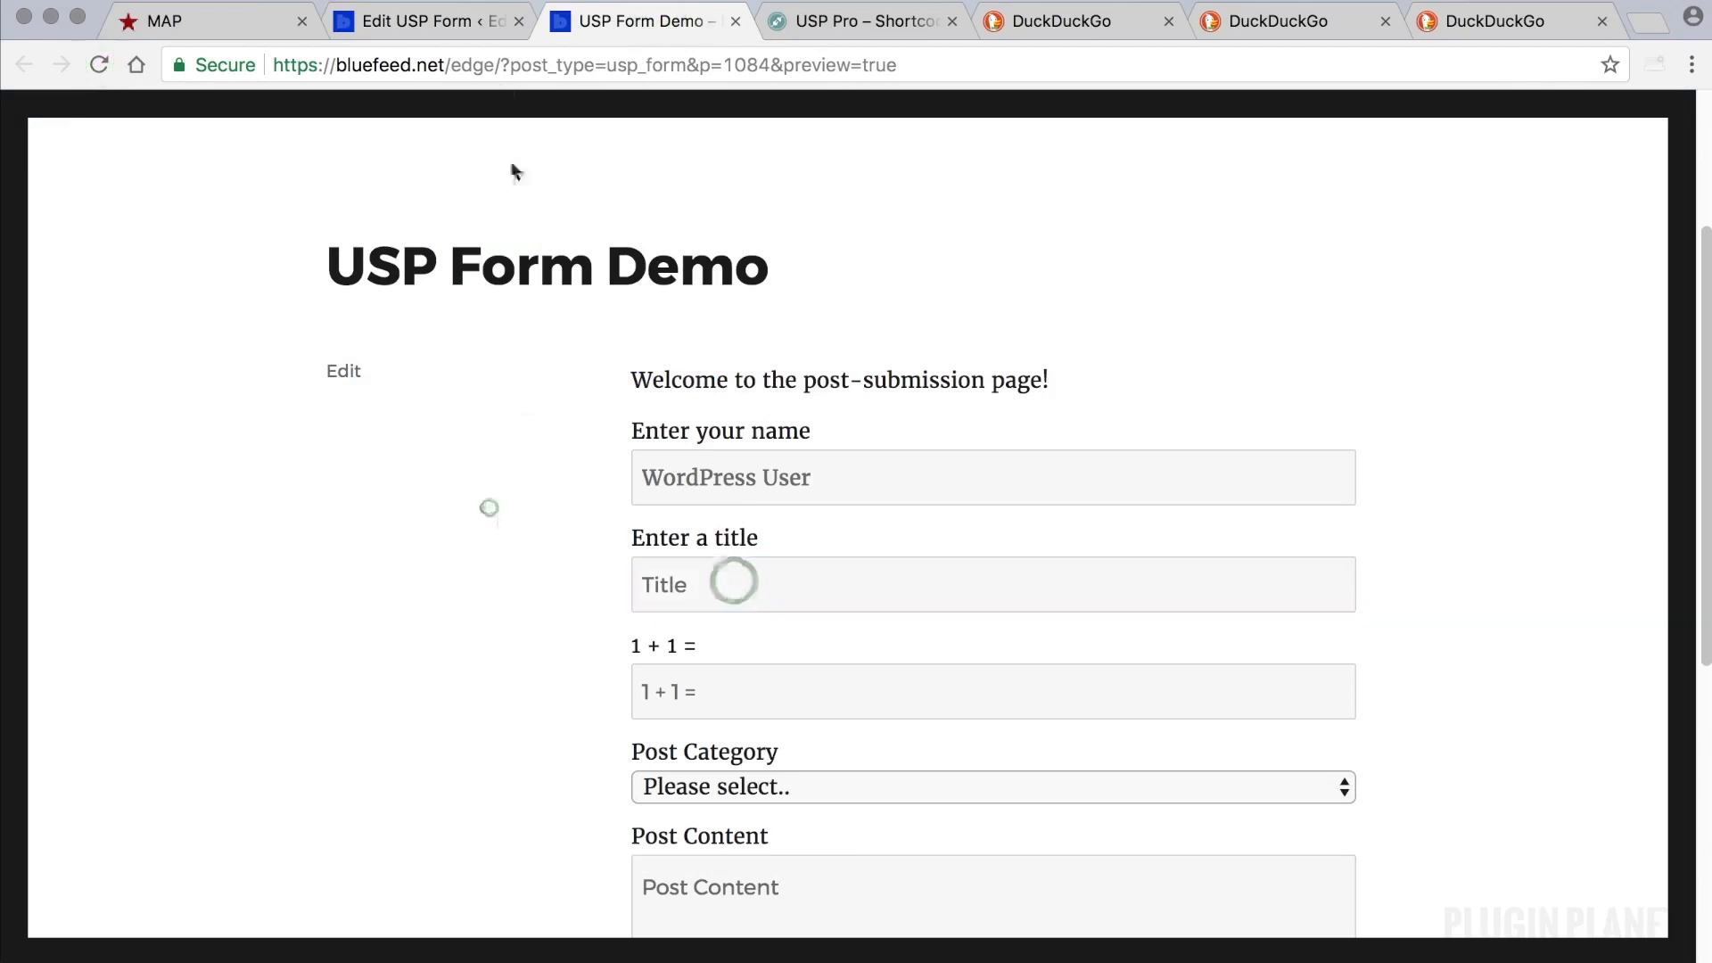
pyautogui.click(426, 20)
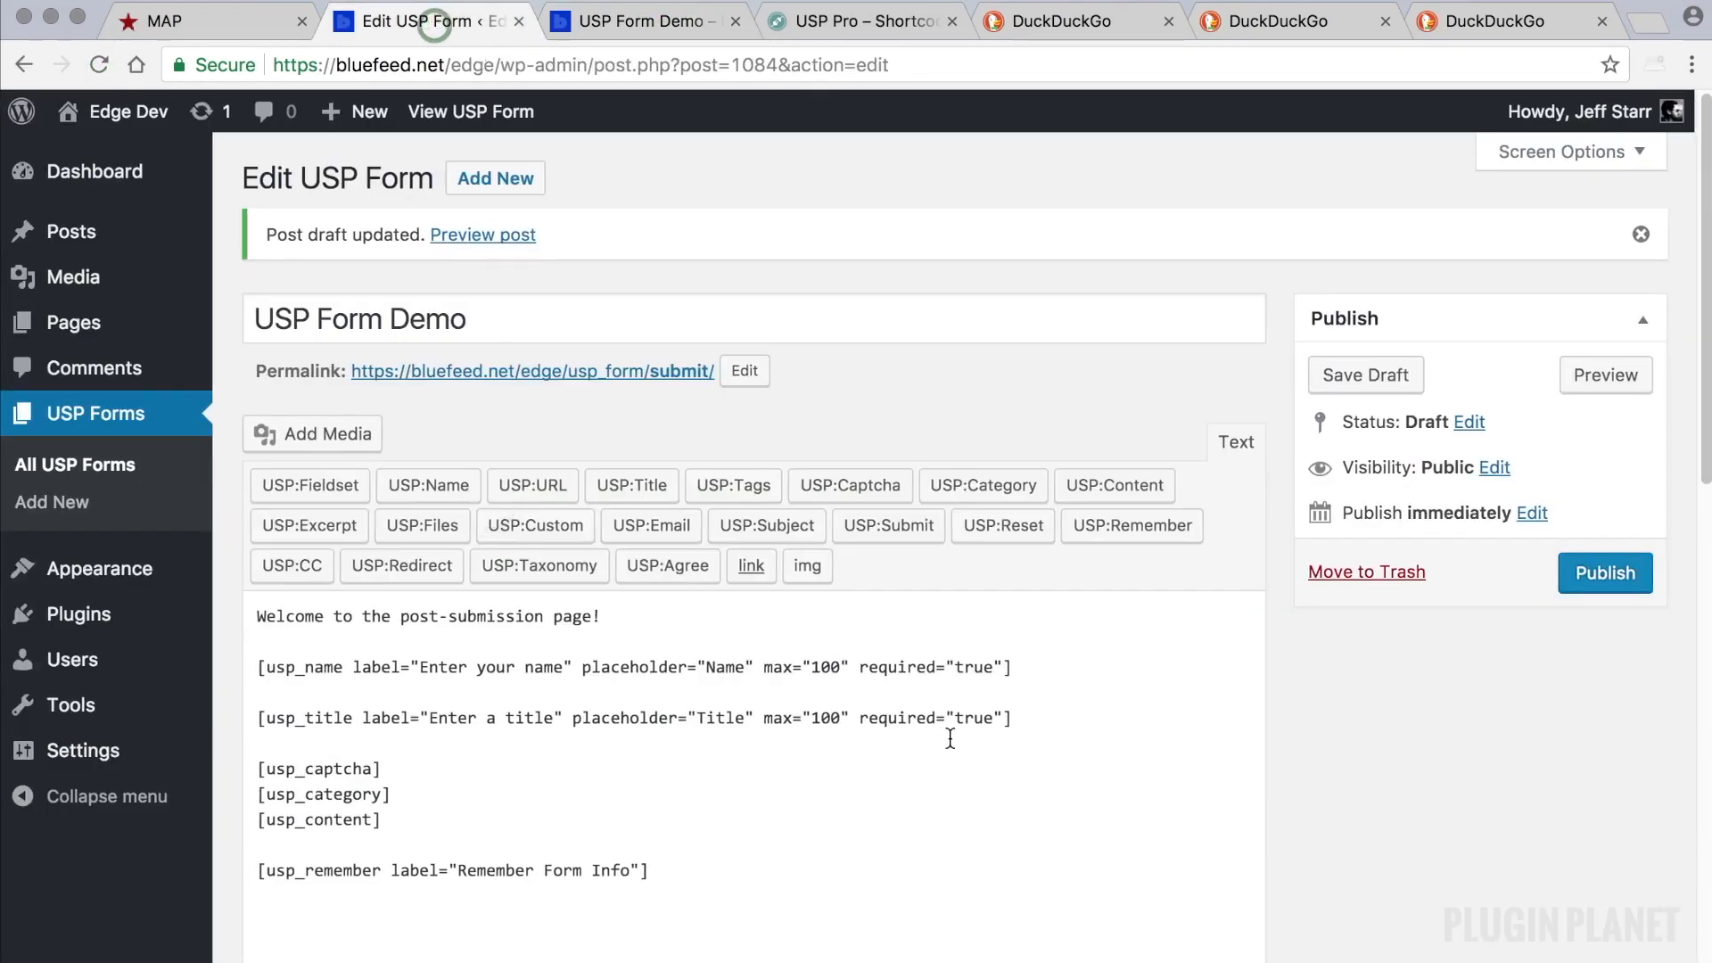
pyautogui.moveTo(410, 718); pyautogui.dragTo(1002, 719)
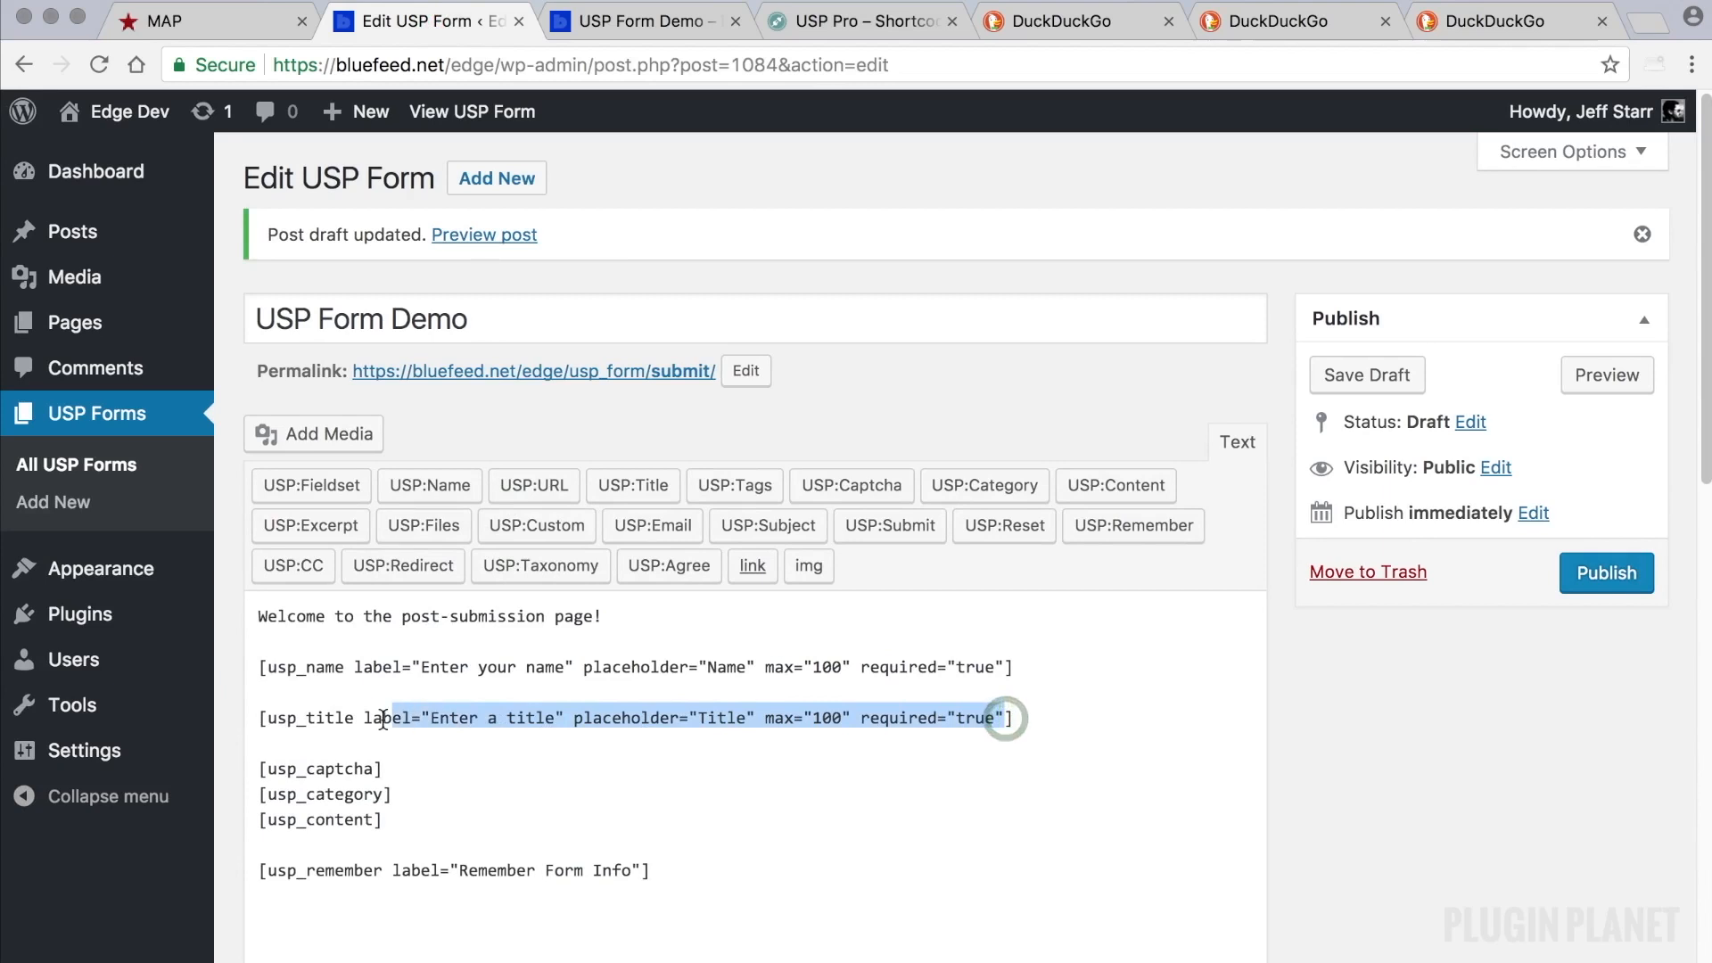
pyautogui.click(1054, 721)
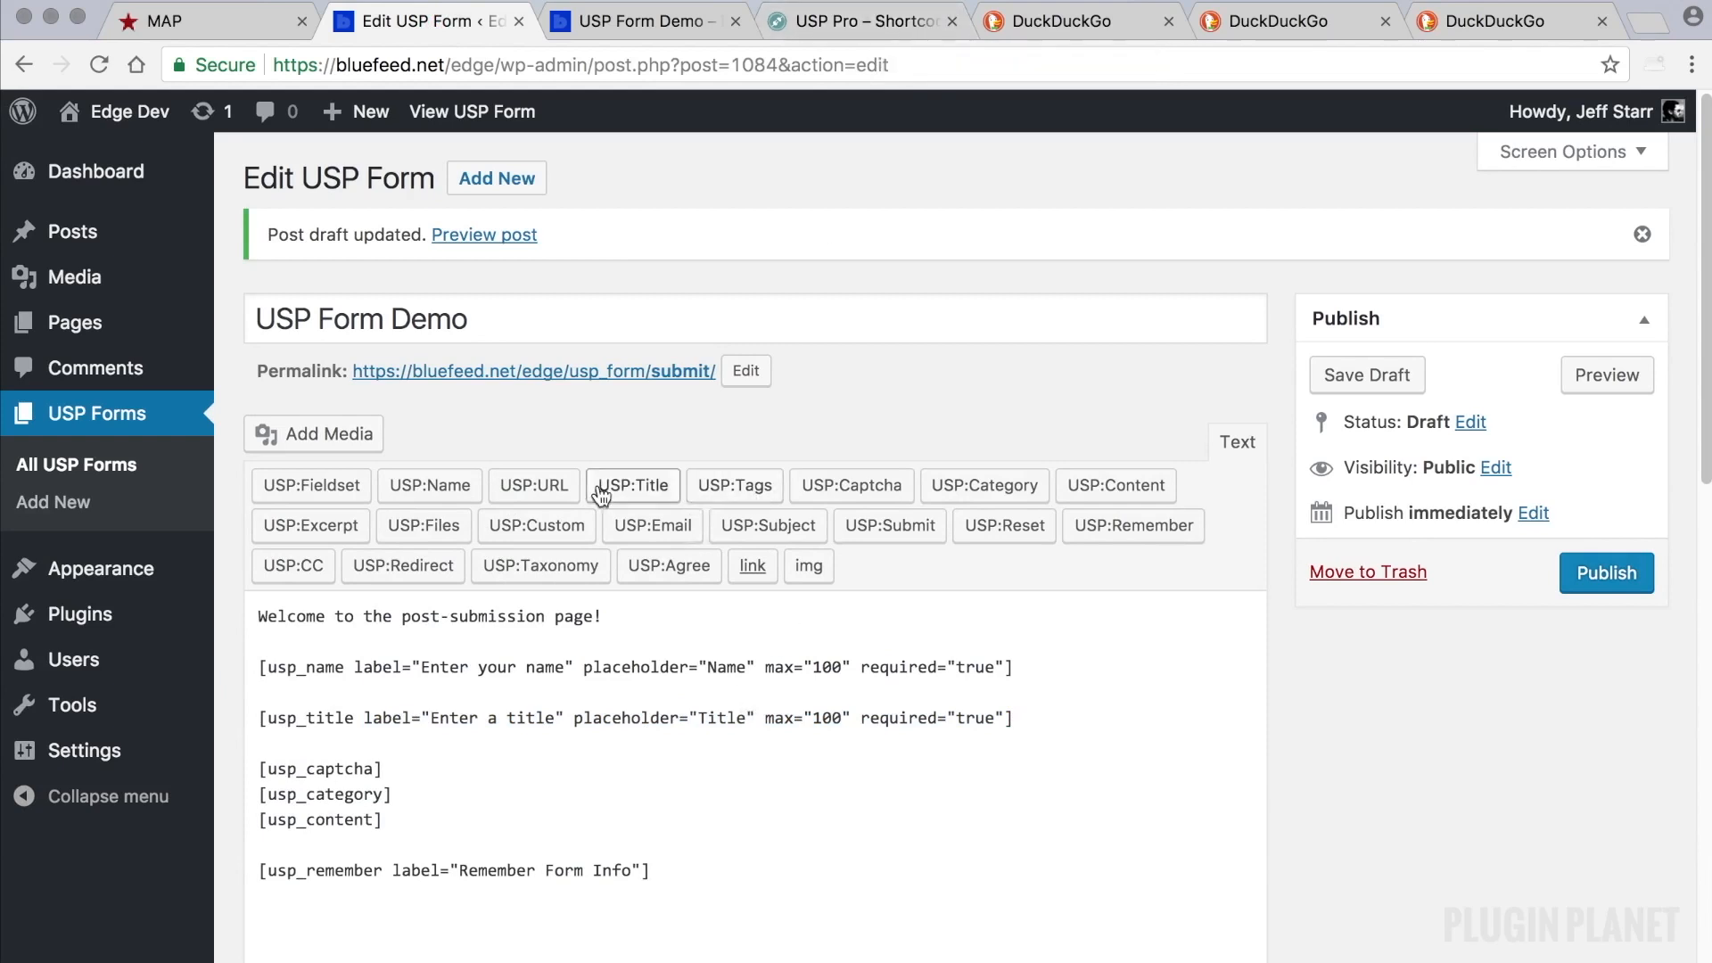
pyautogui.moveTo(842, 154)
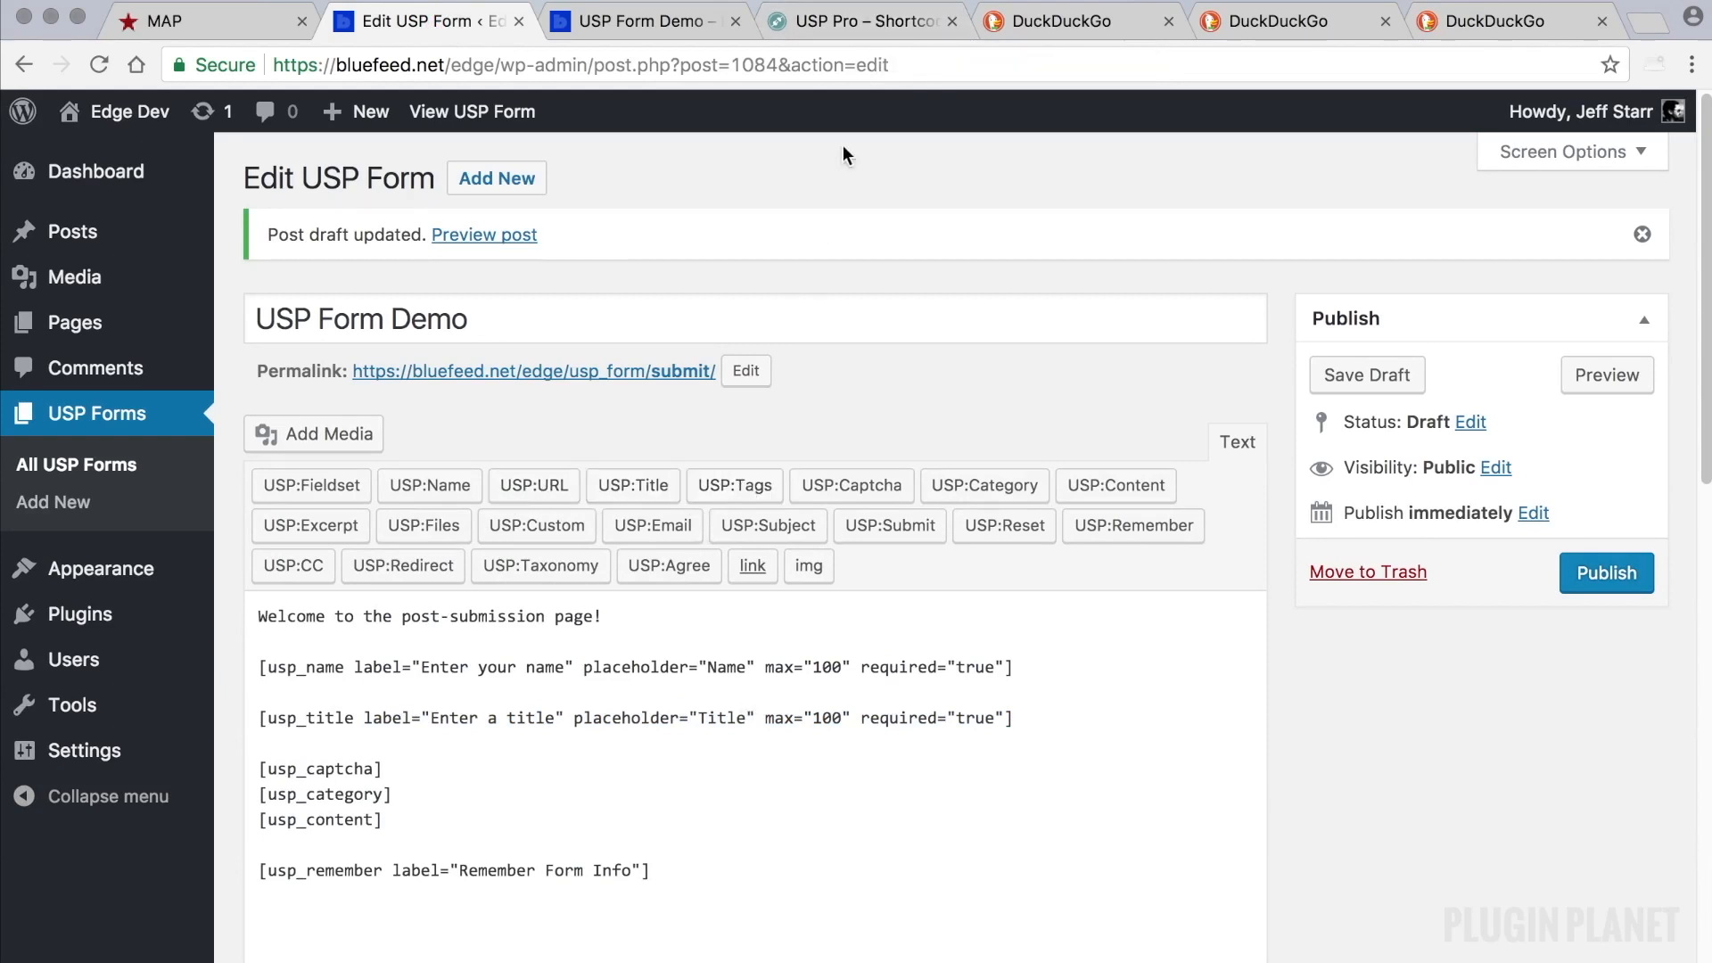
# Compare the usp_name shortcode with its entry in the USP Pro shortcodes docs.
pyautogui.click(861, 21)
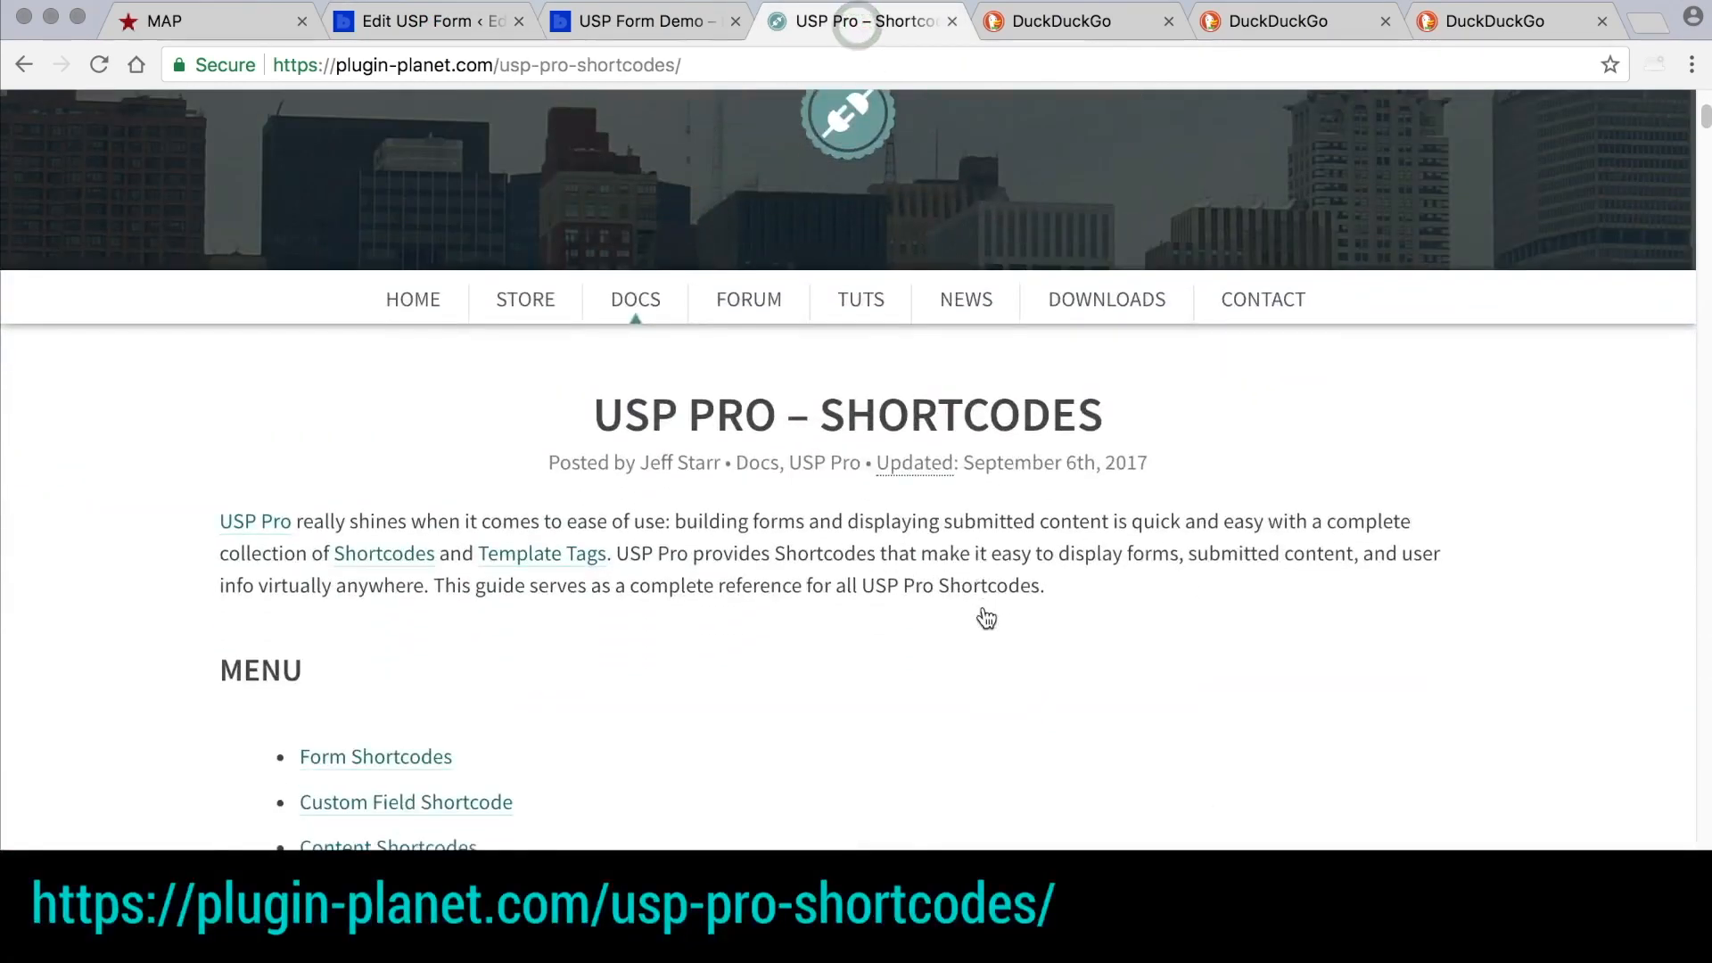
pyautogui.scroll(-3)
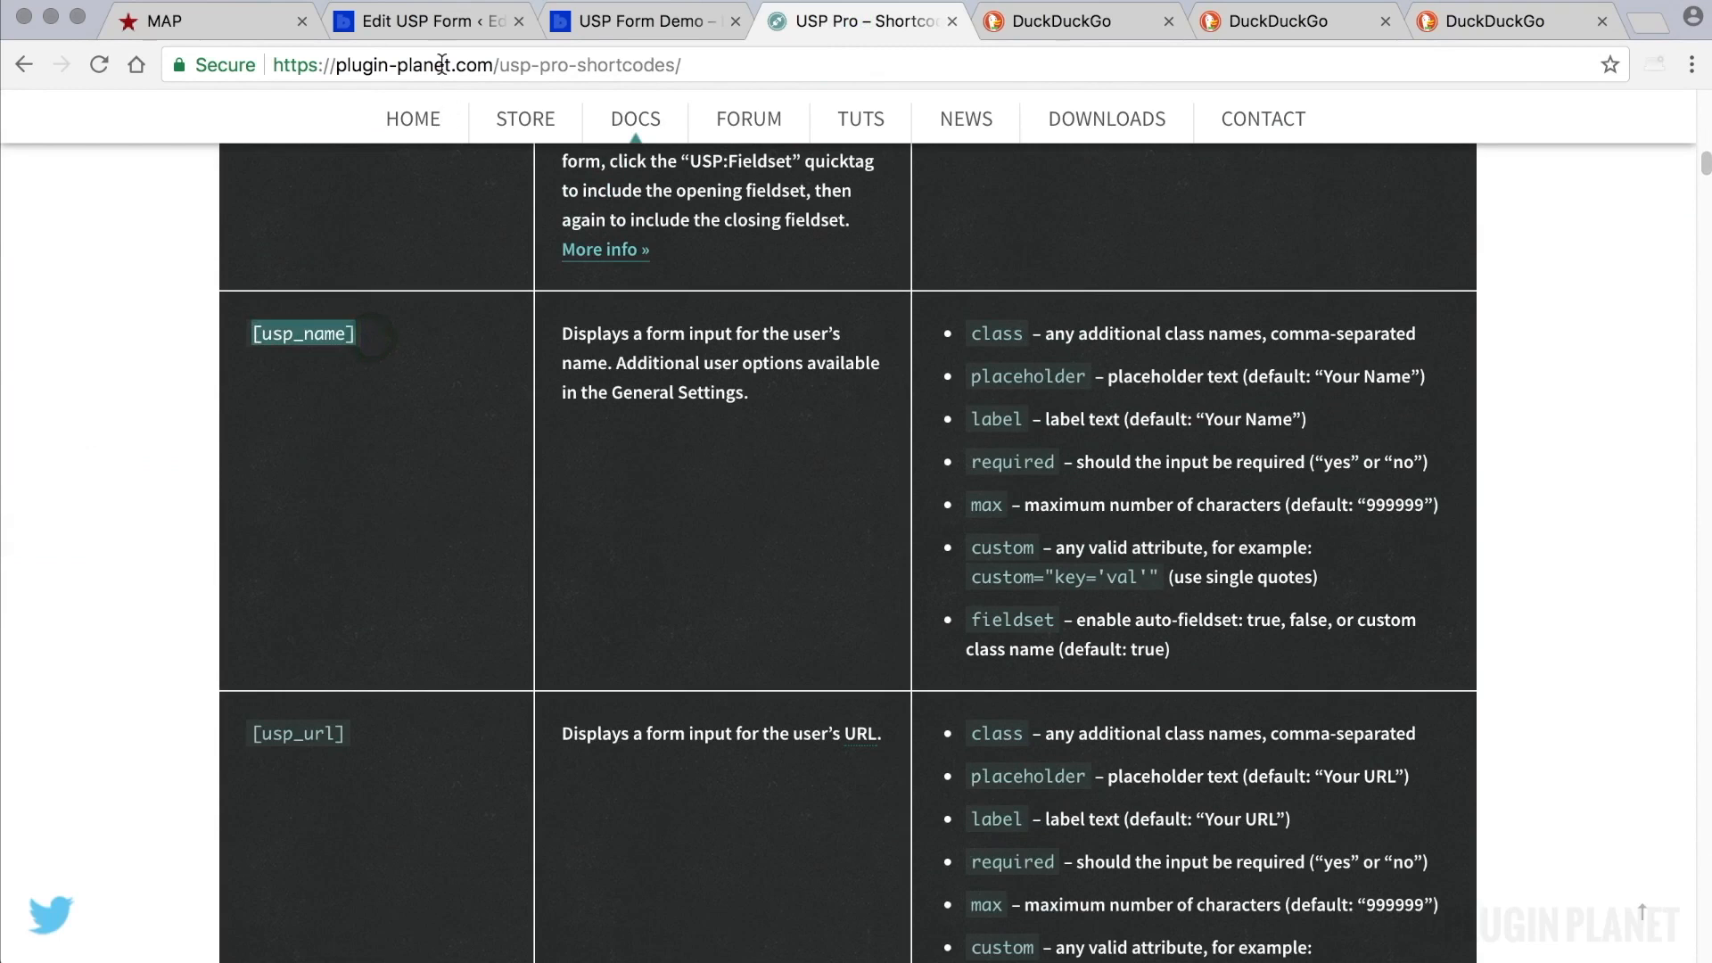
pyautogui.click(425, 19)
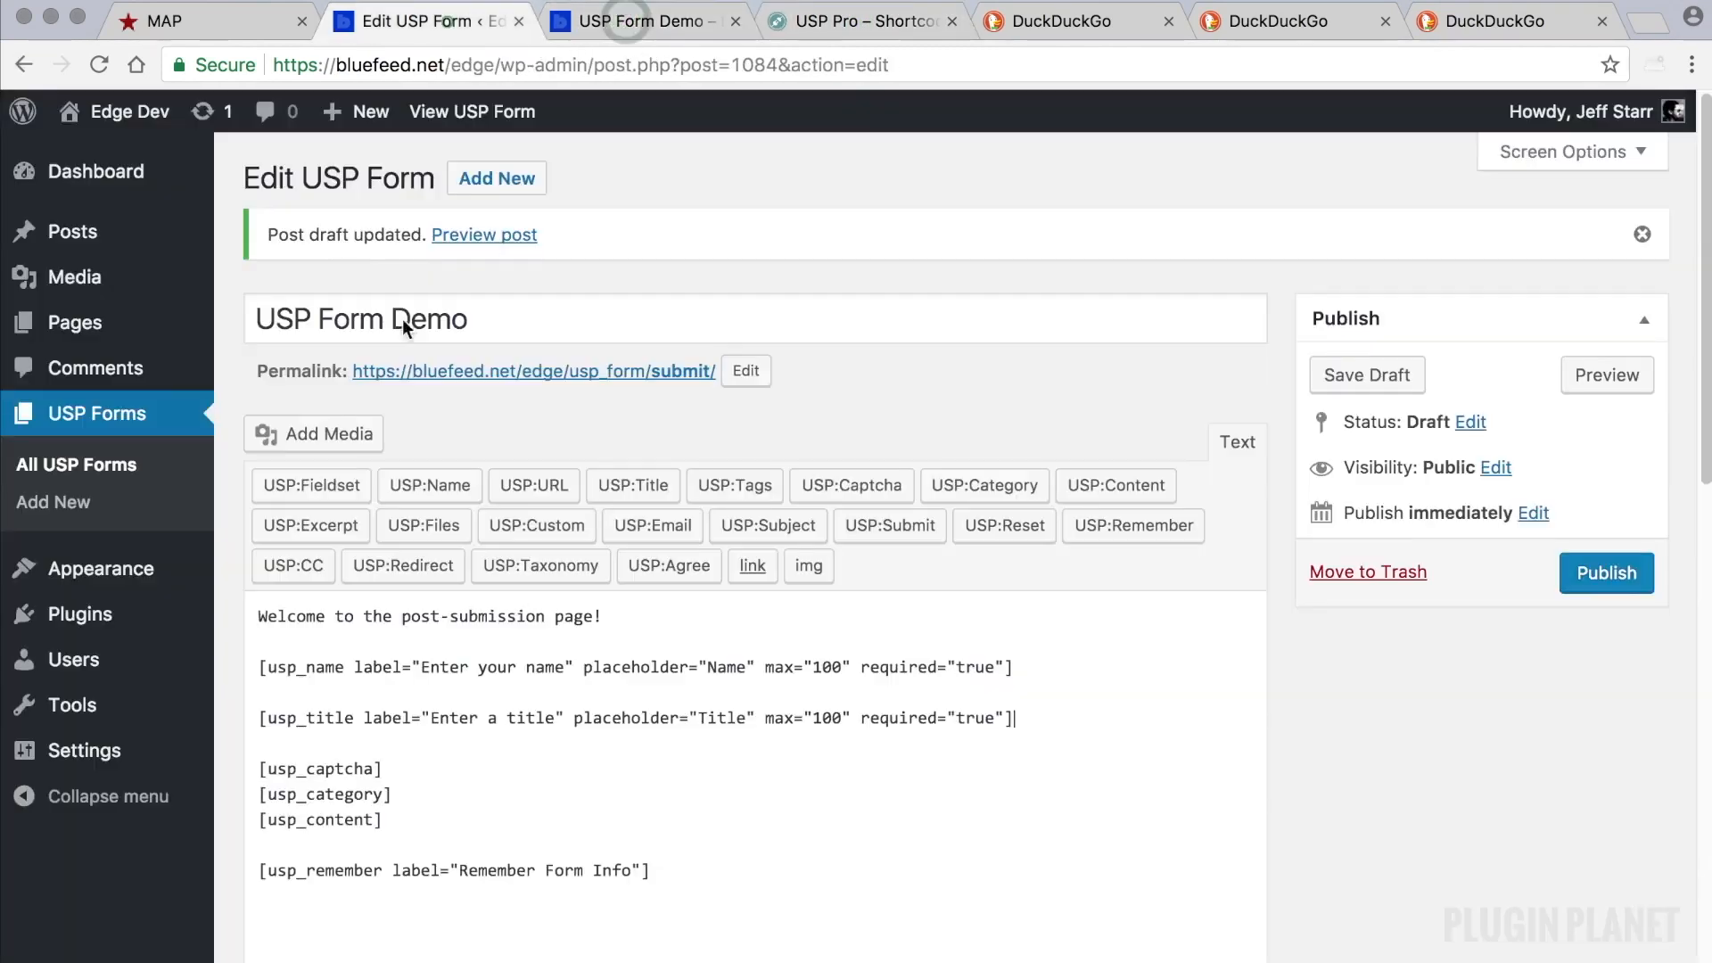
pyautogui.doubleClick(303, 667)
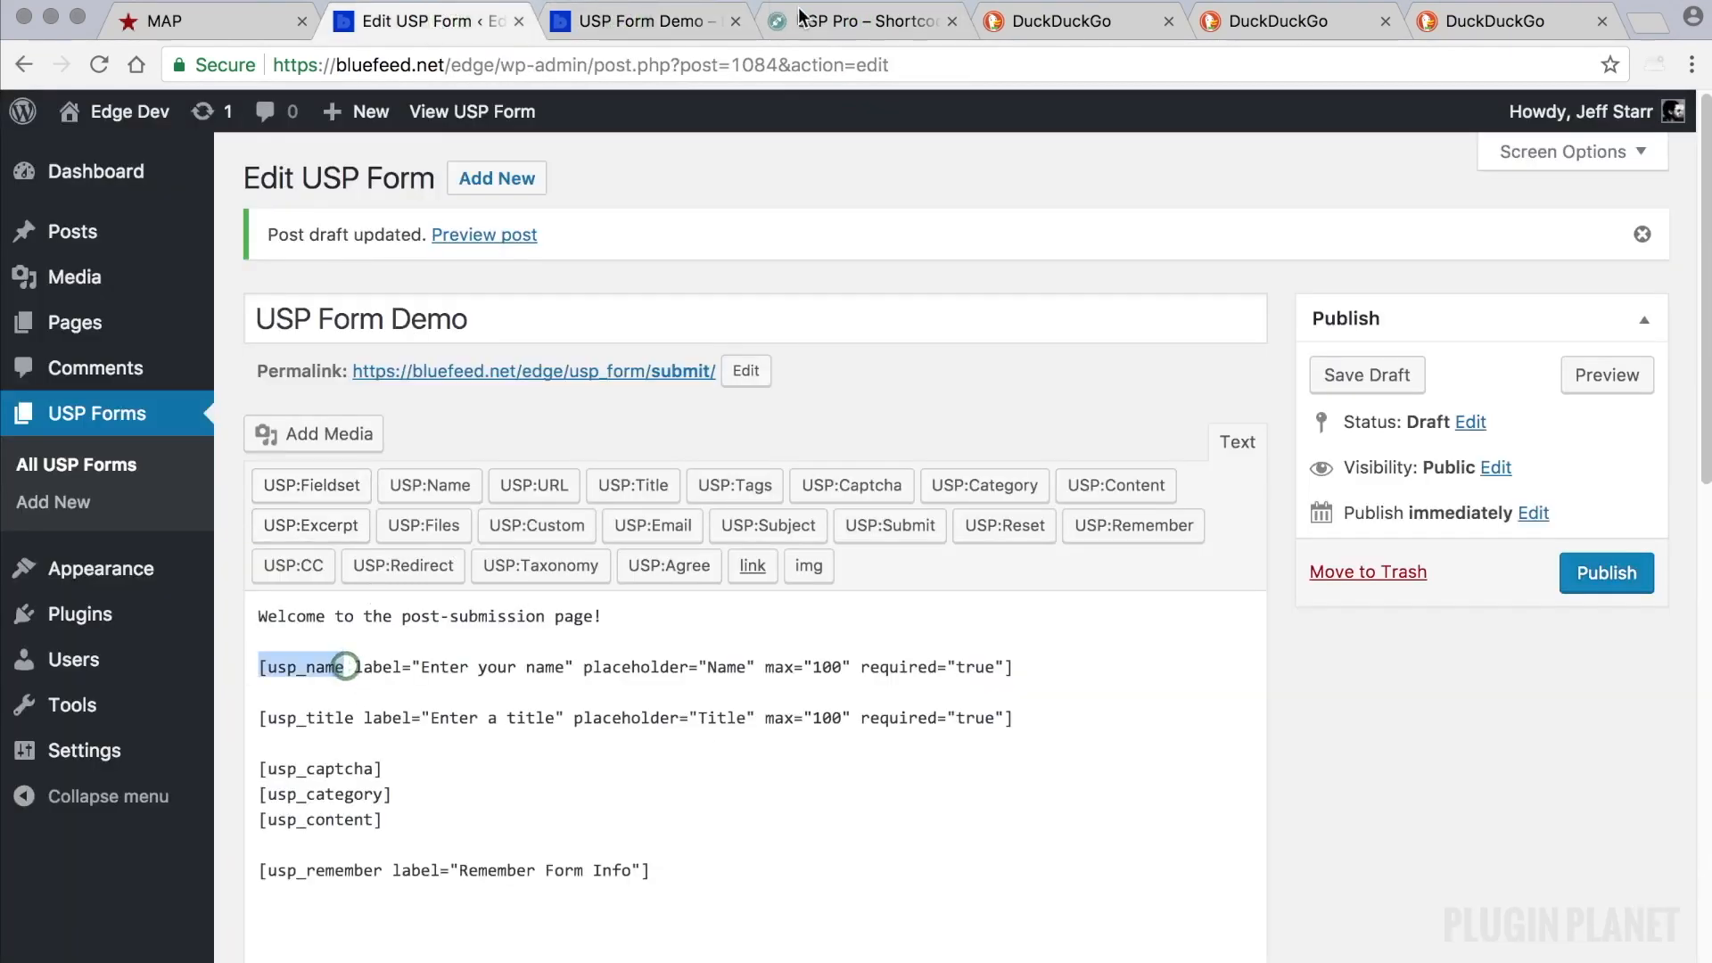
pyautogui.click(863, 19)
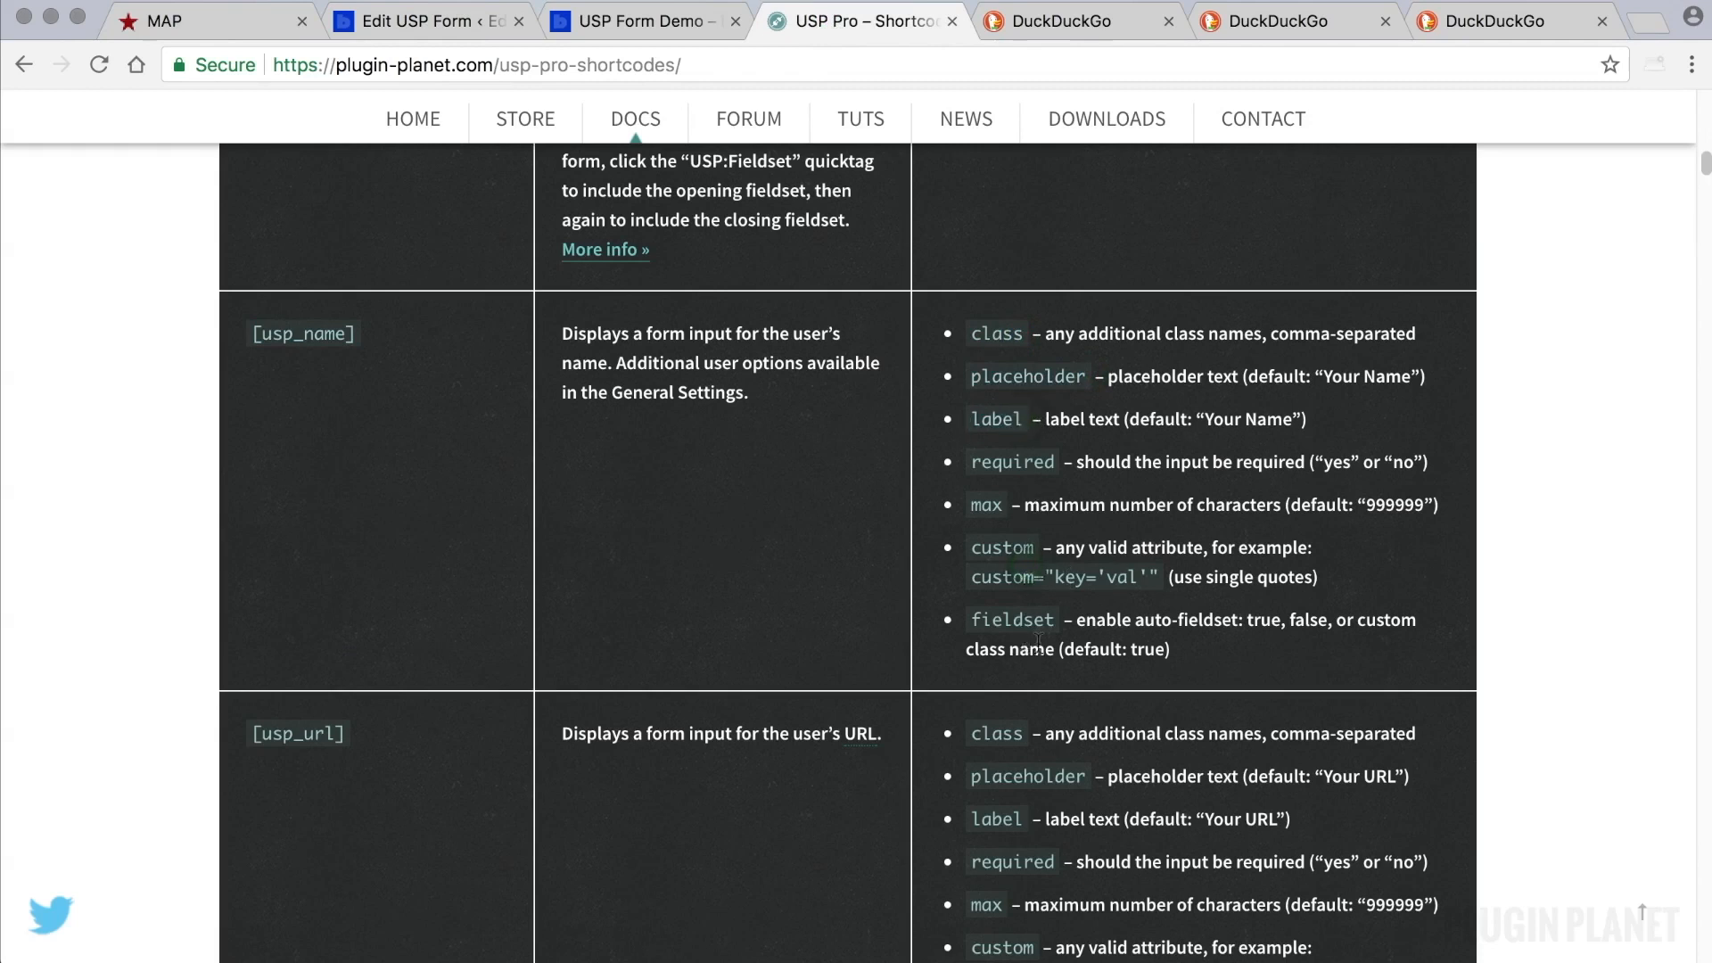
pyautogui.moveTo(344, 300)
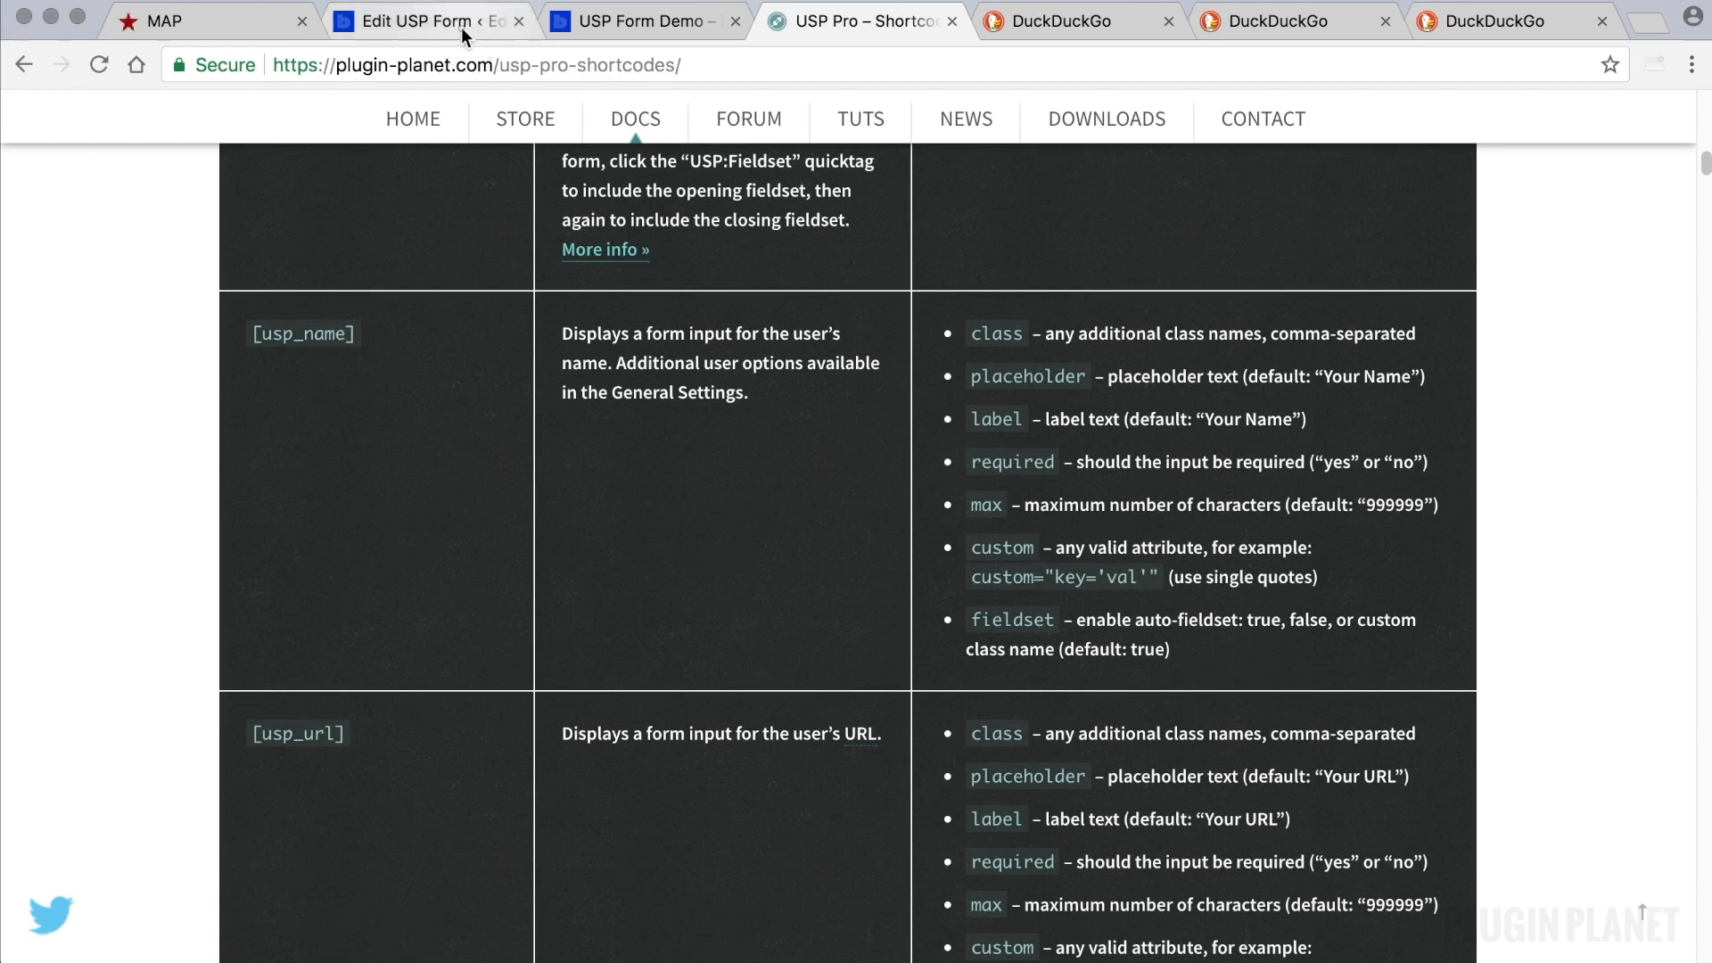
# Look up usp_title and usp_captcha attributes and add a blank line after captcha.
pyautogui.click(426, 21)
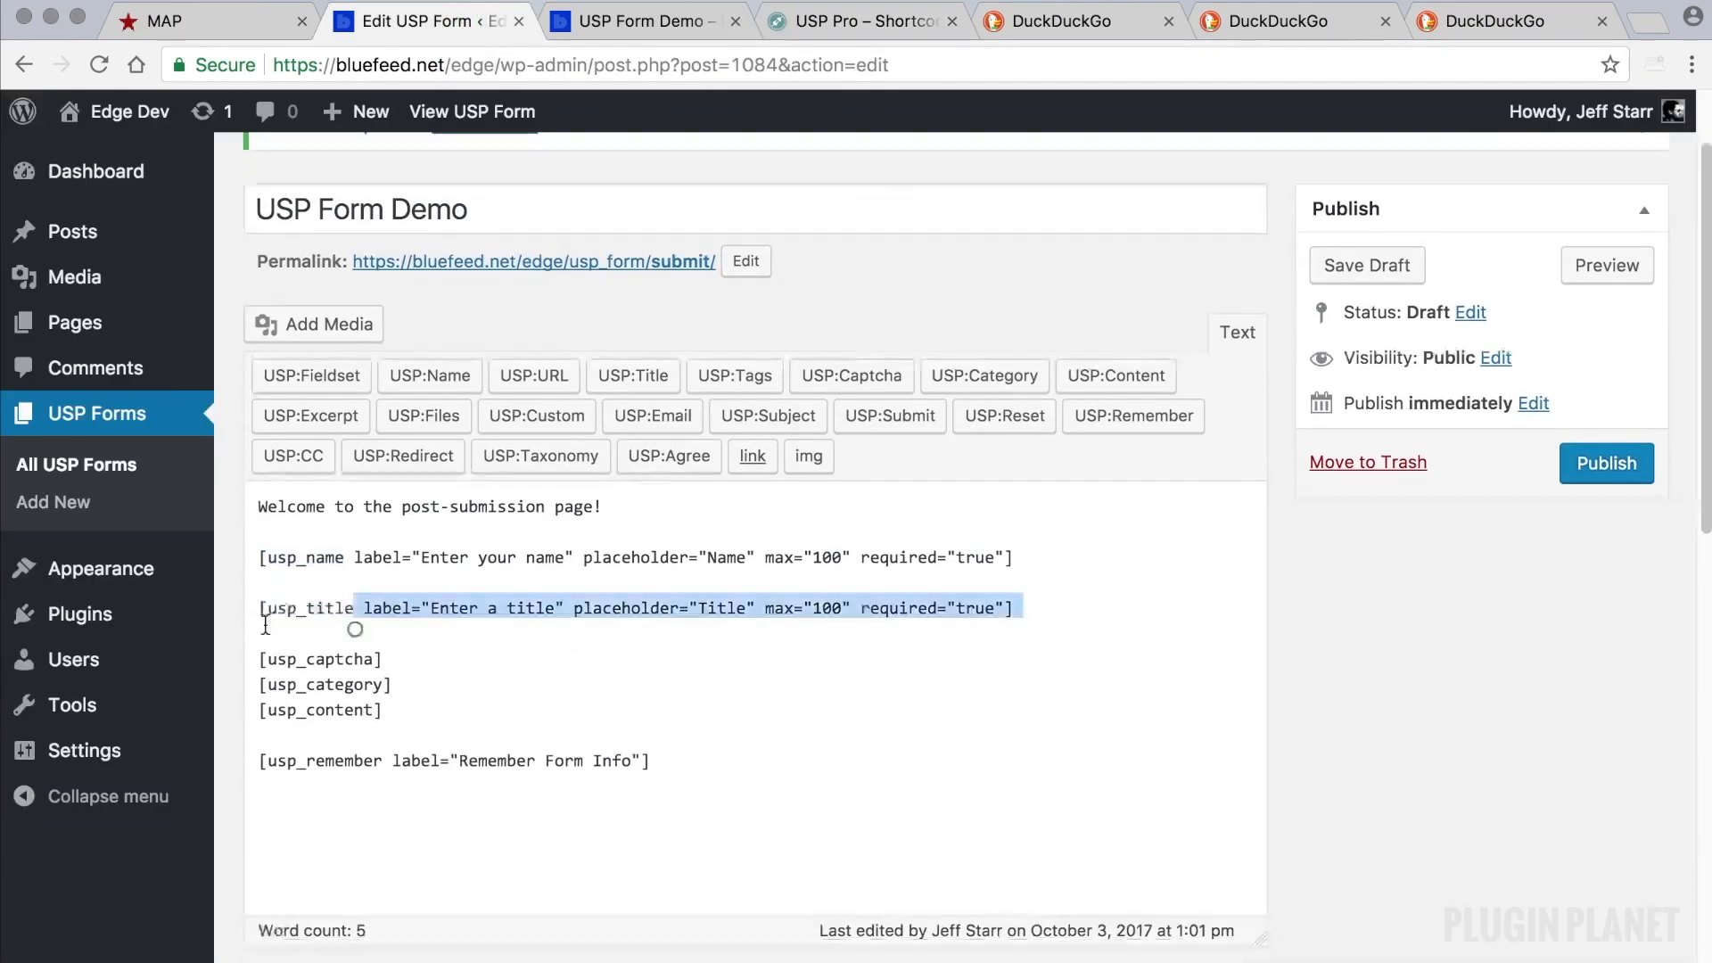
pyautogui.doubleClick(307, 608)
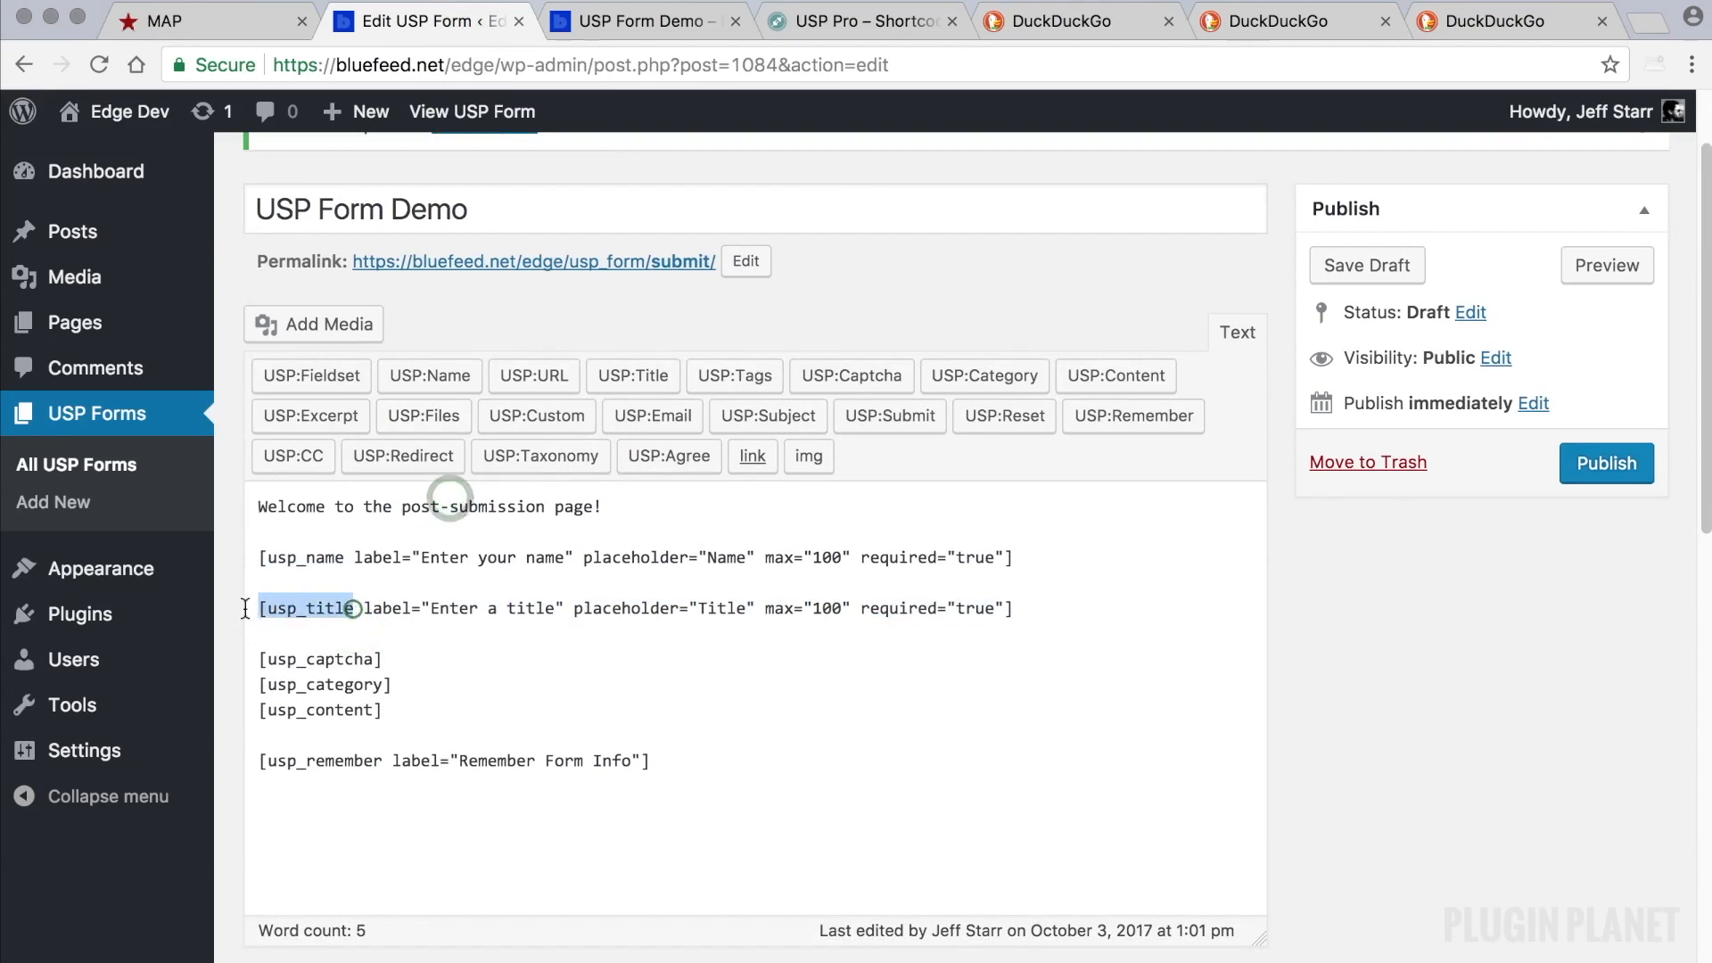
pyautogui.click(861, 19)
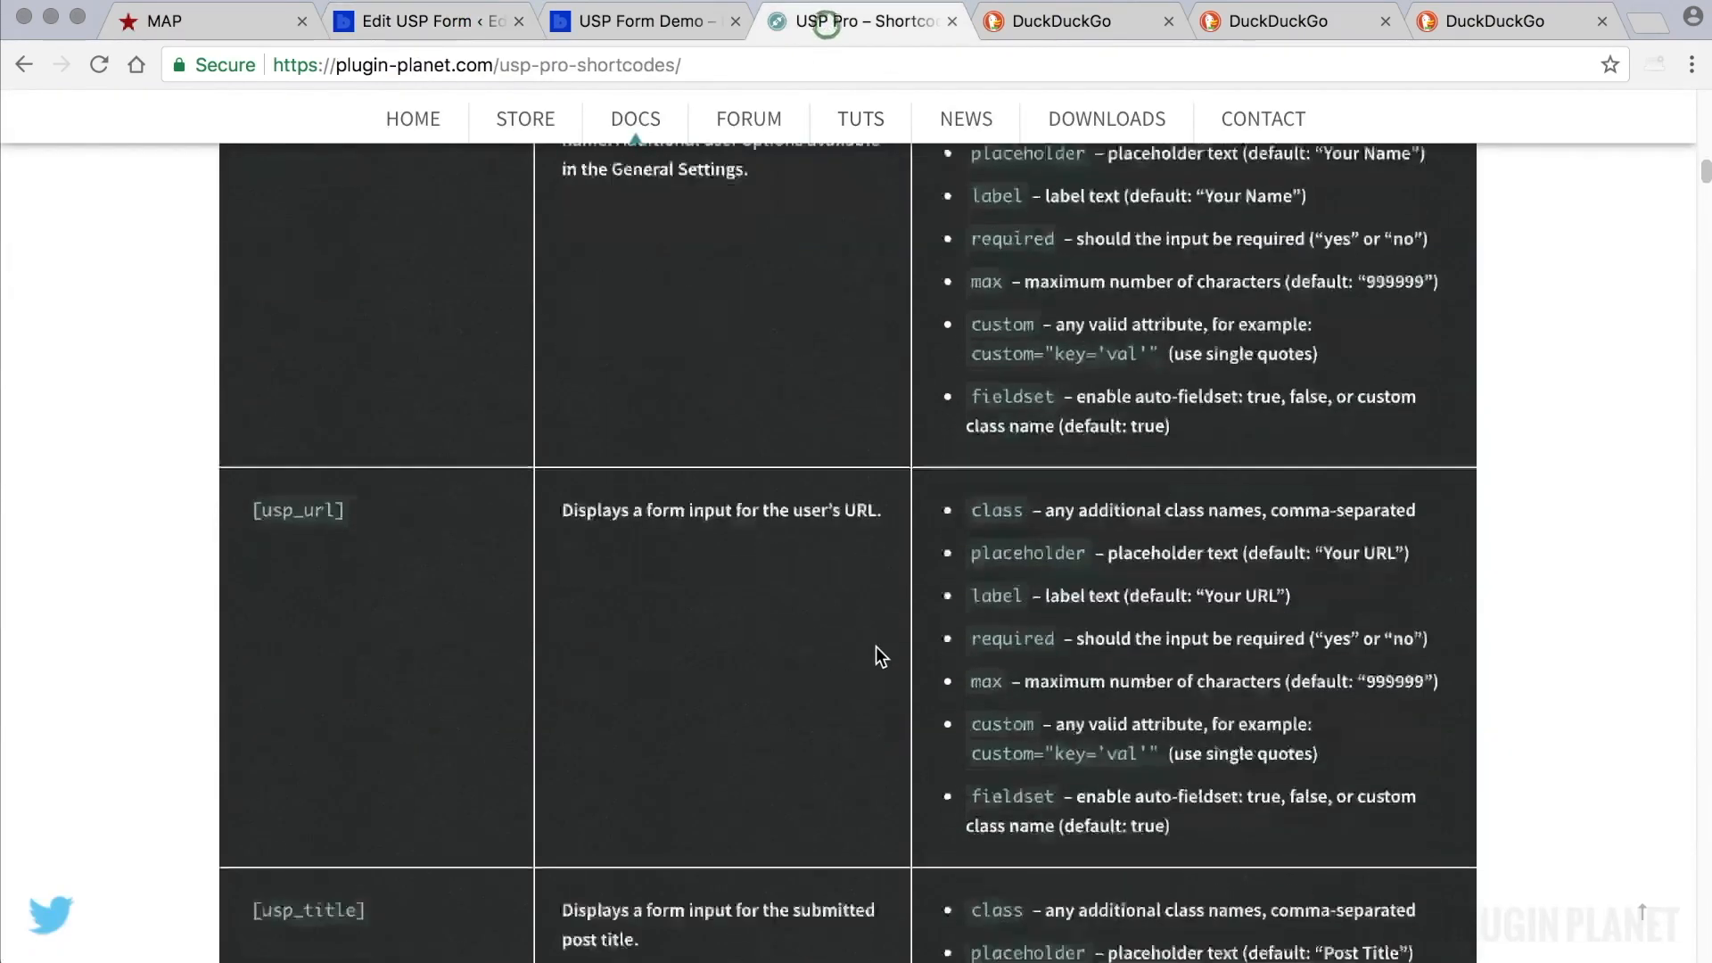
pyautogui.scroll(-3)
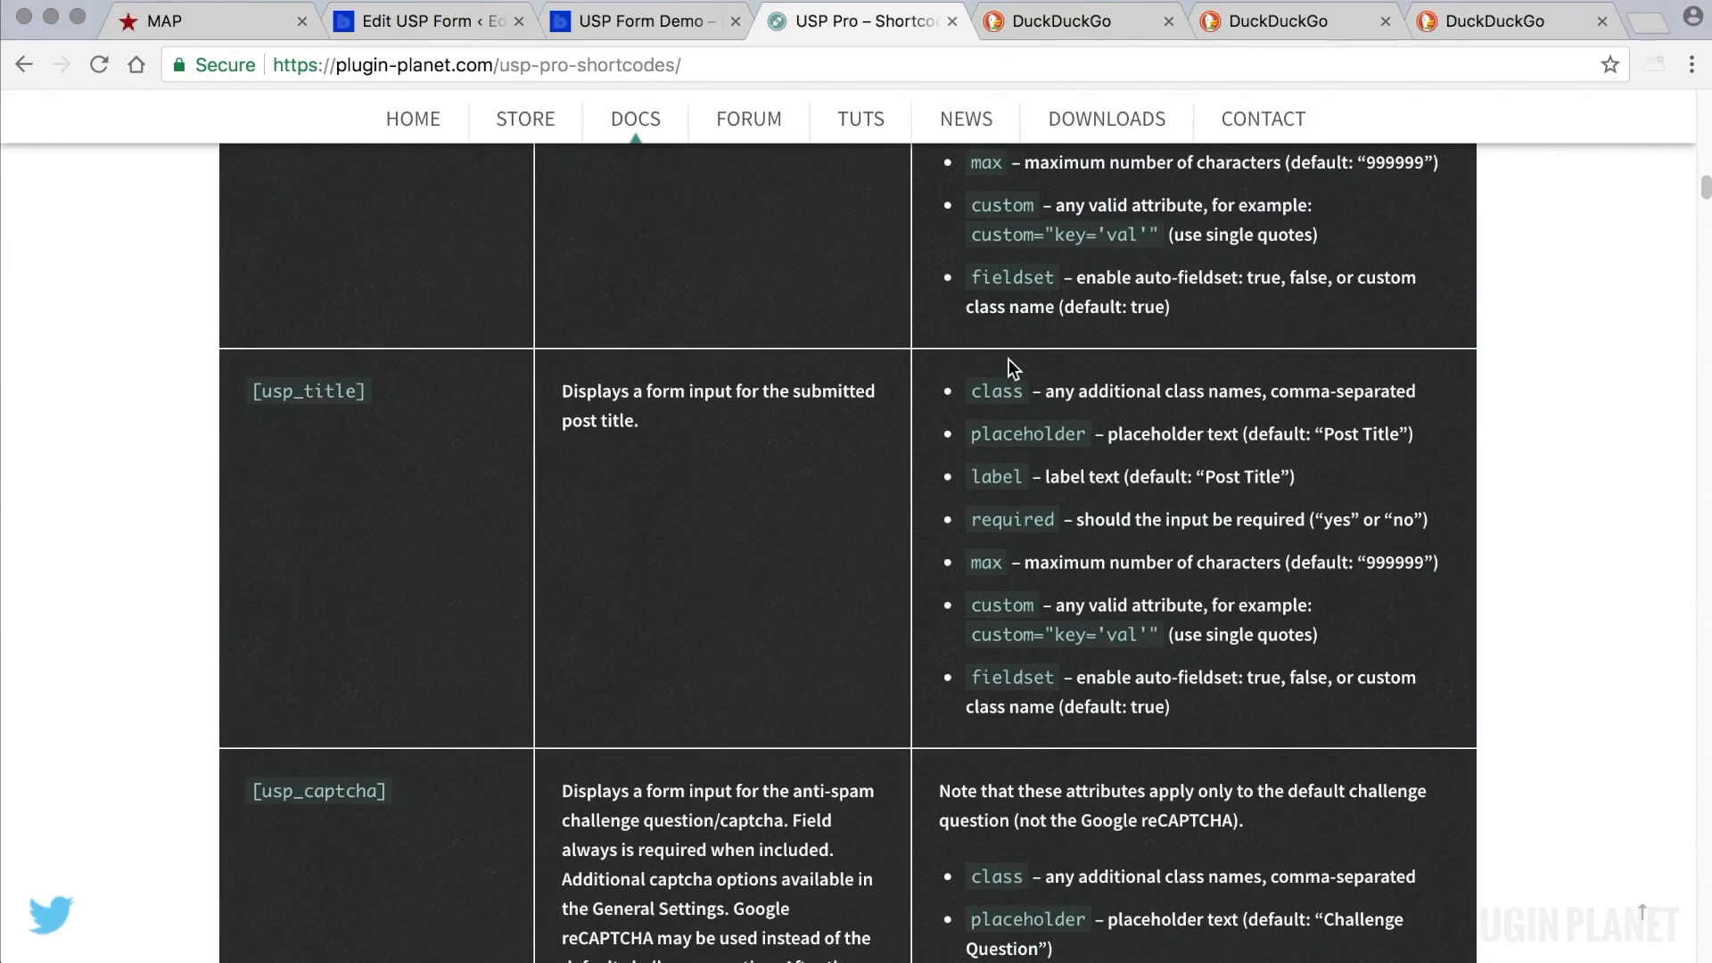
pyautogui.click(427, 20)
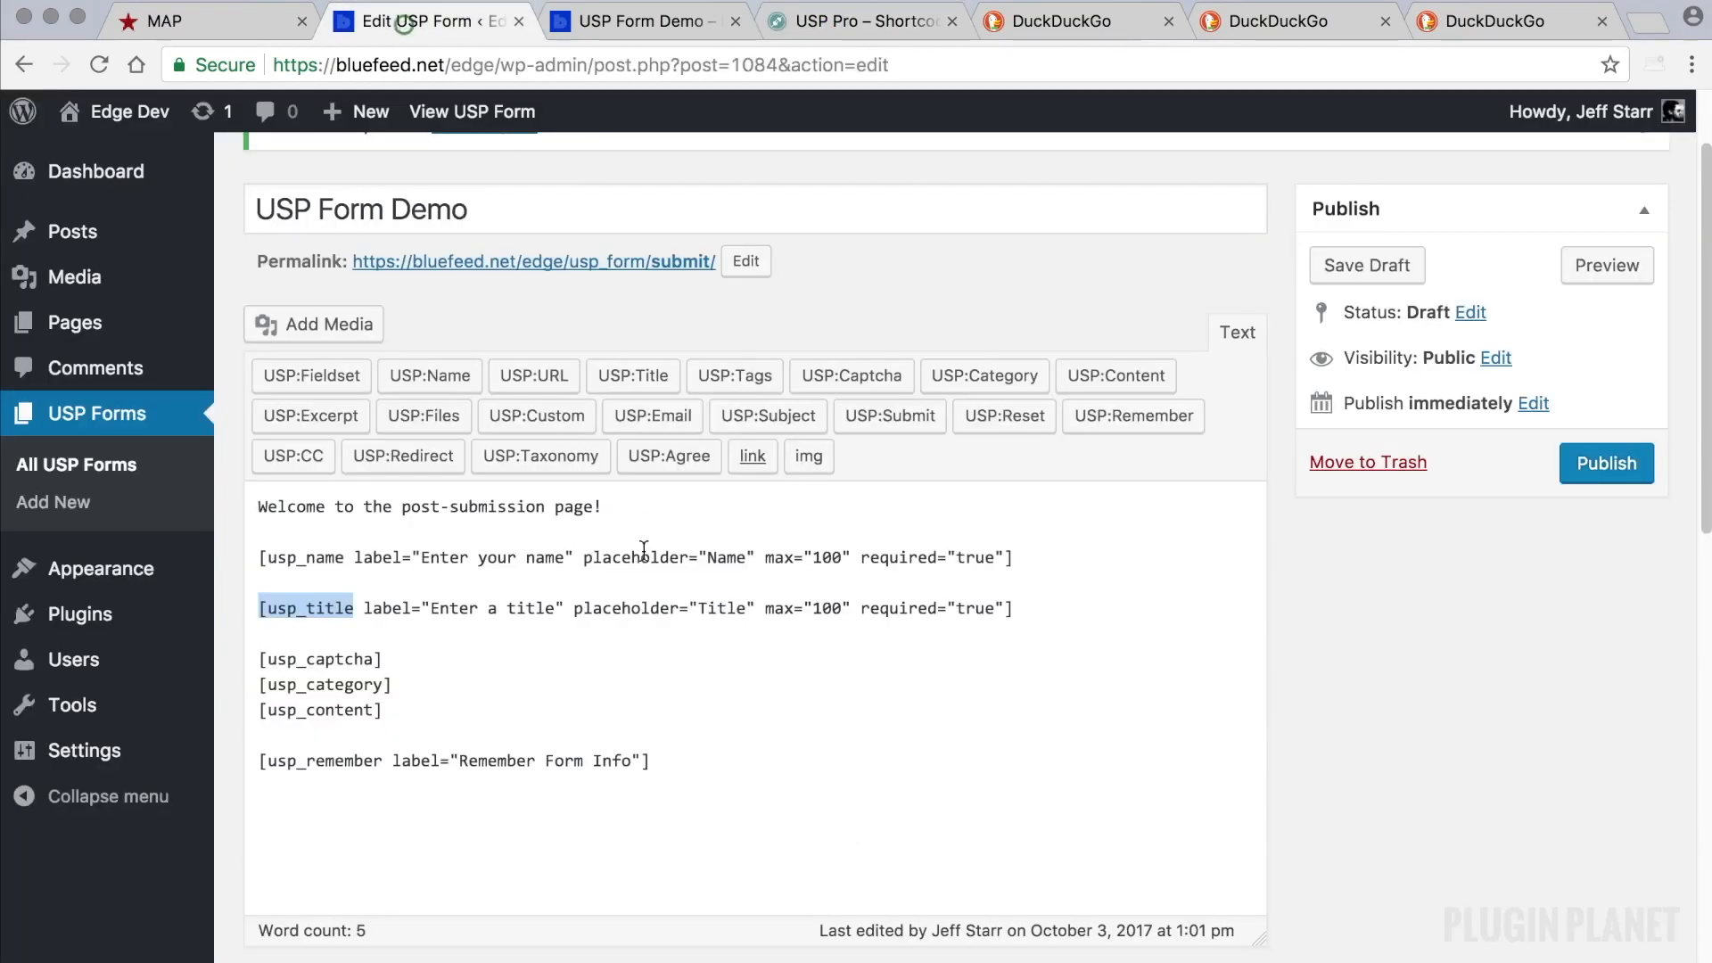
pyautogui.click(400, 658)
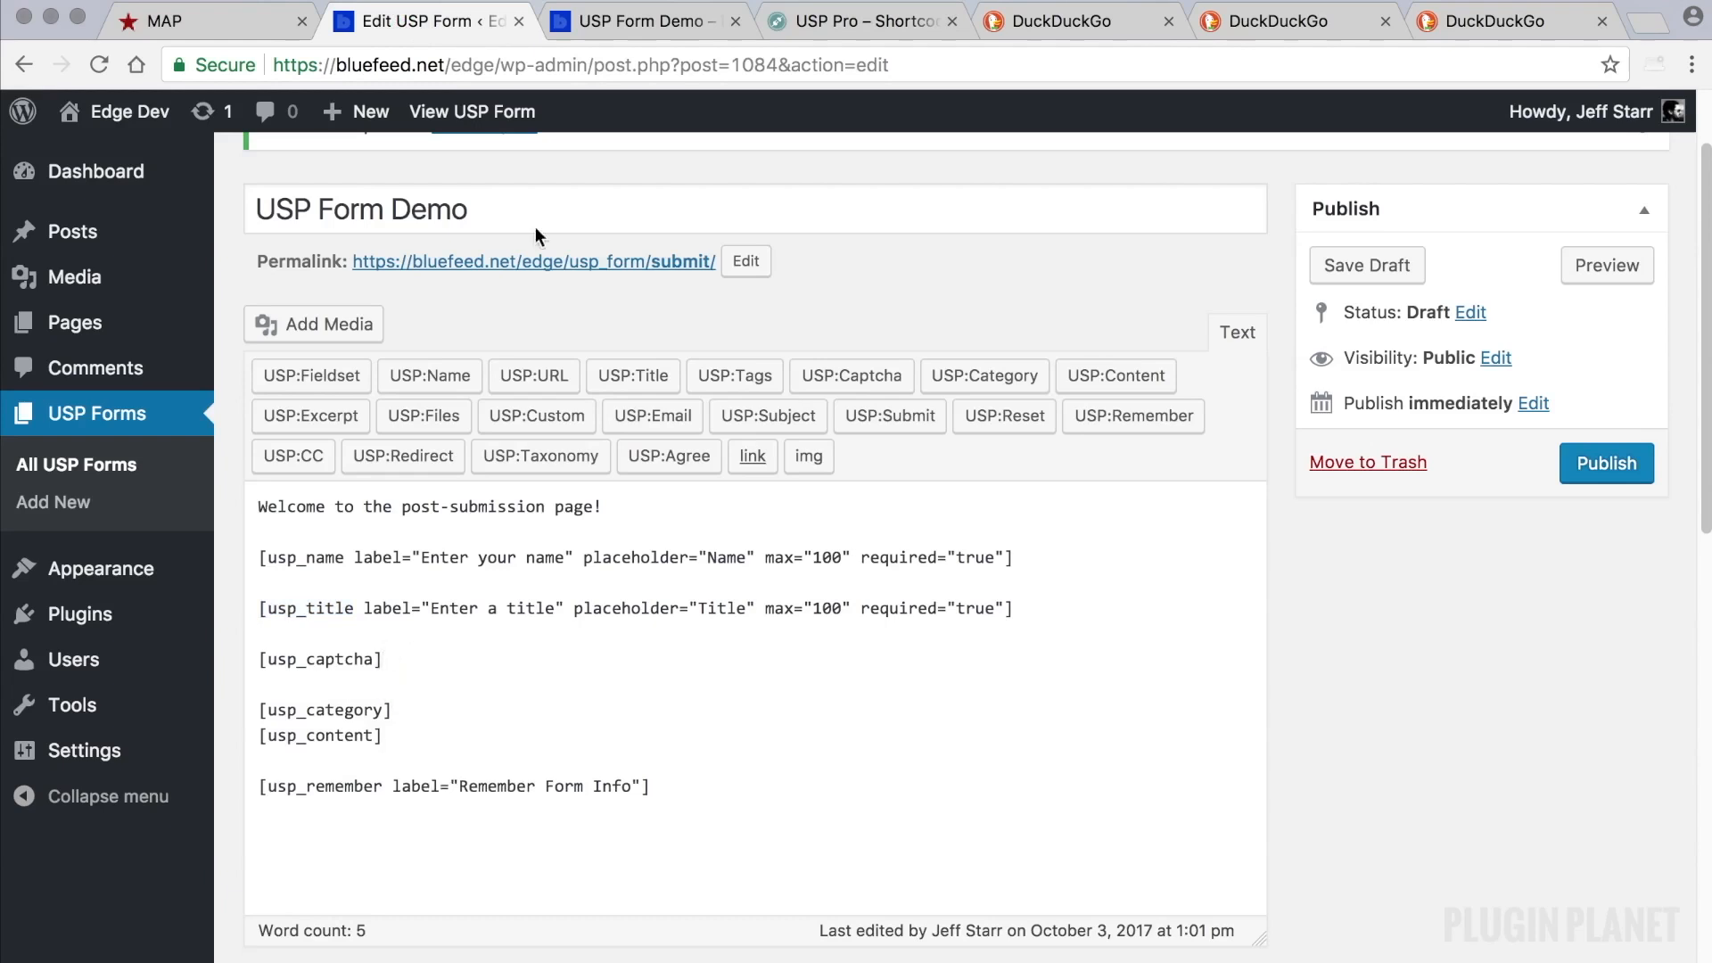
pyautogui.click(862, 19)
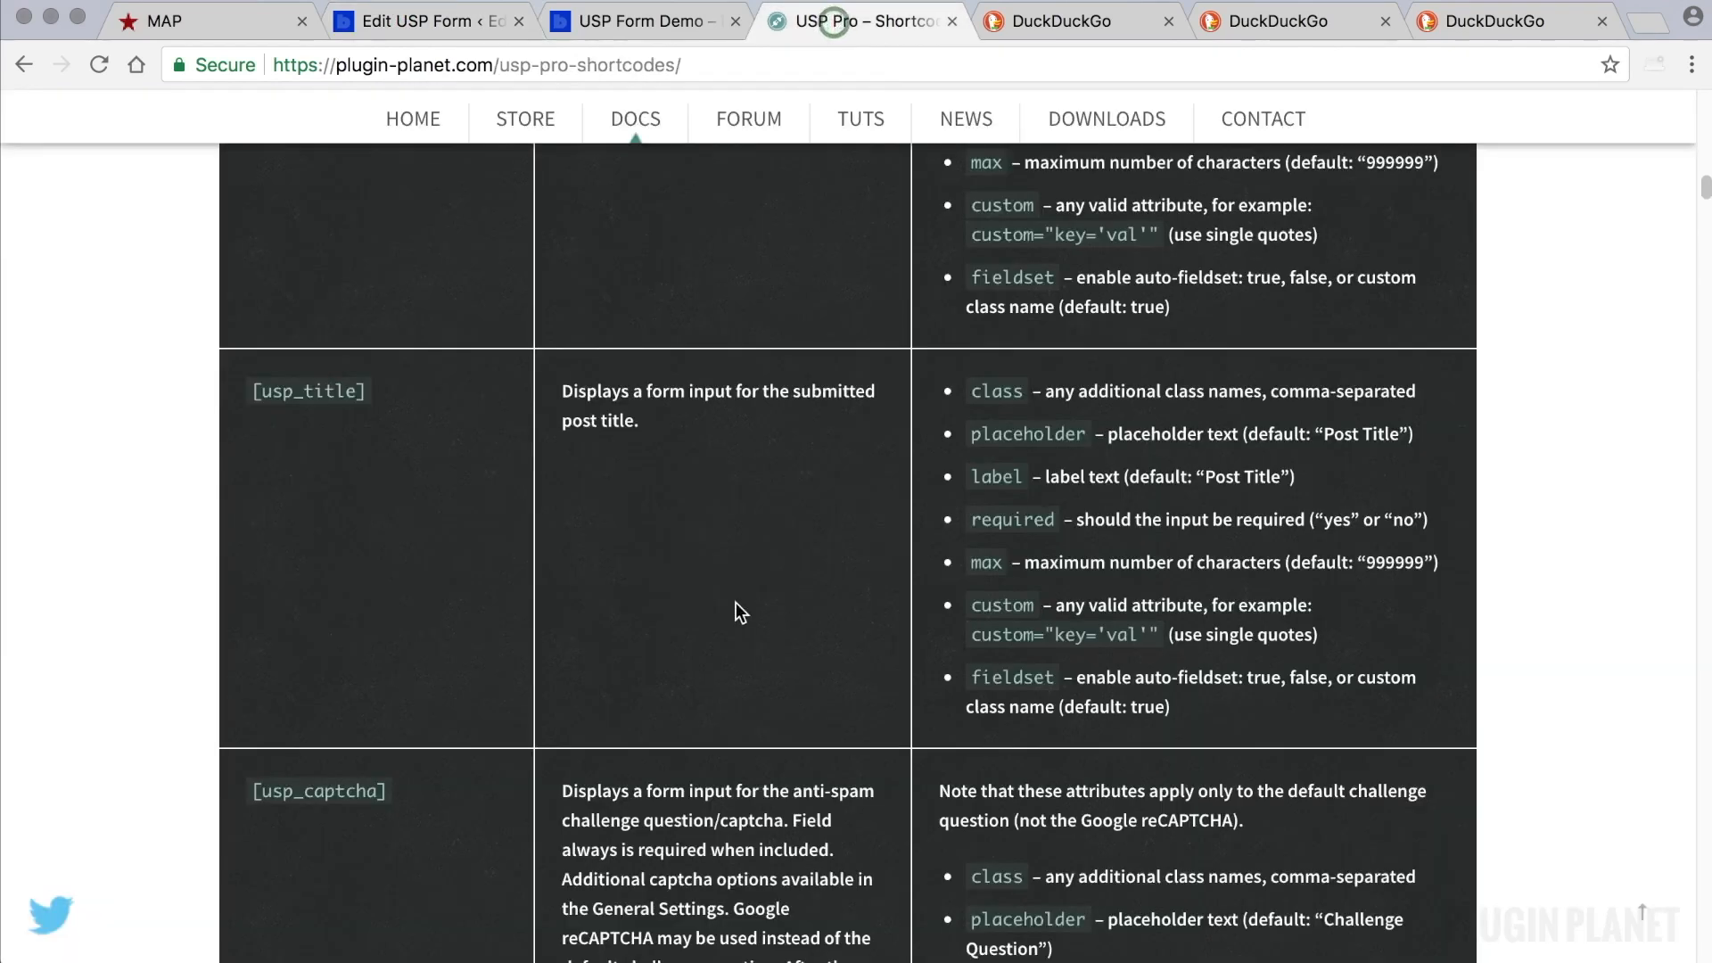
pyautogui.scroll(-3)
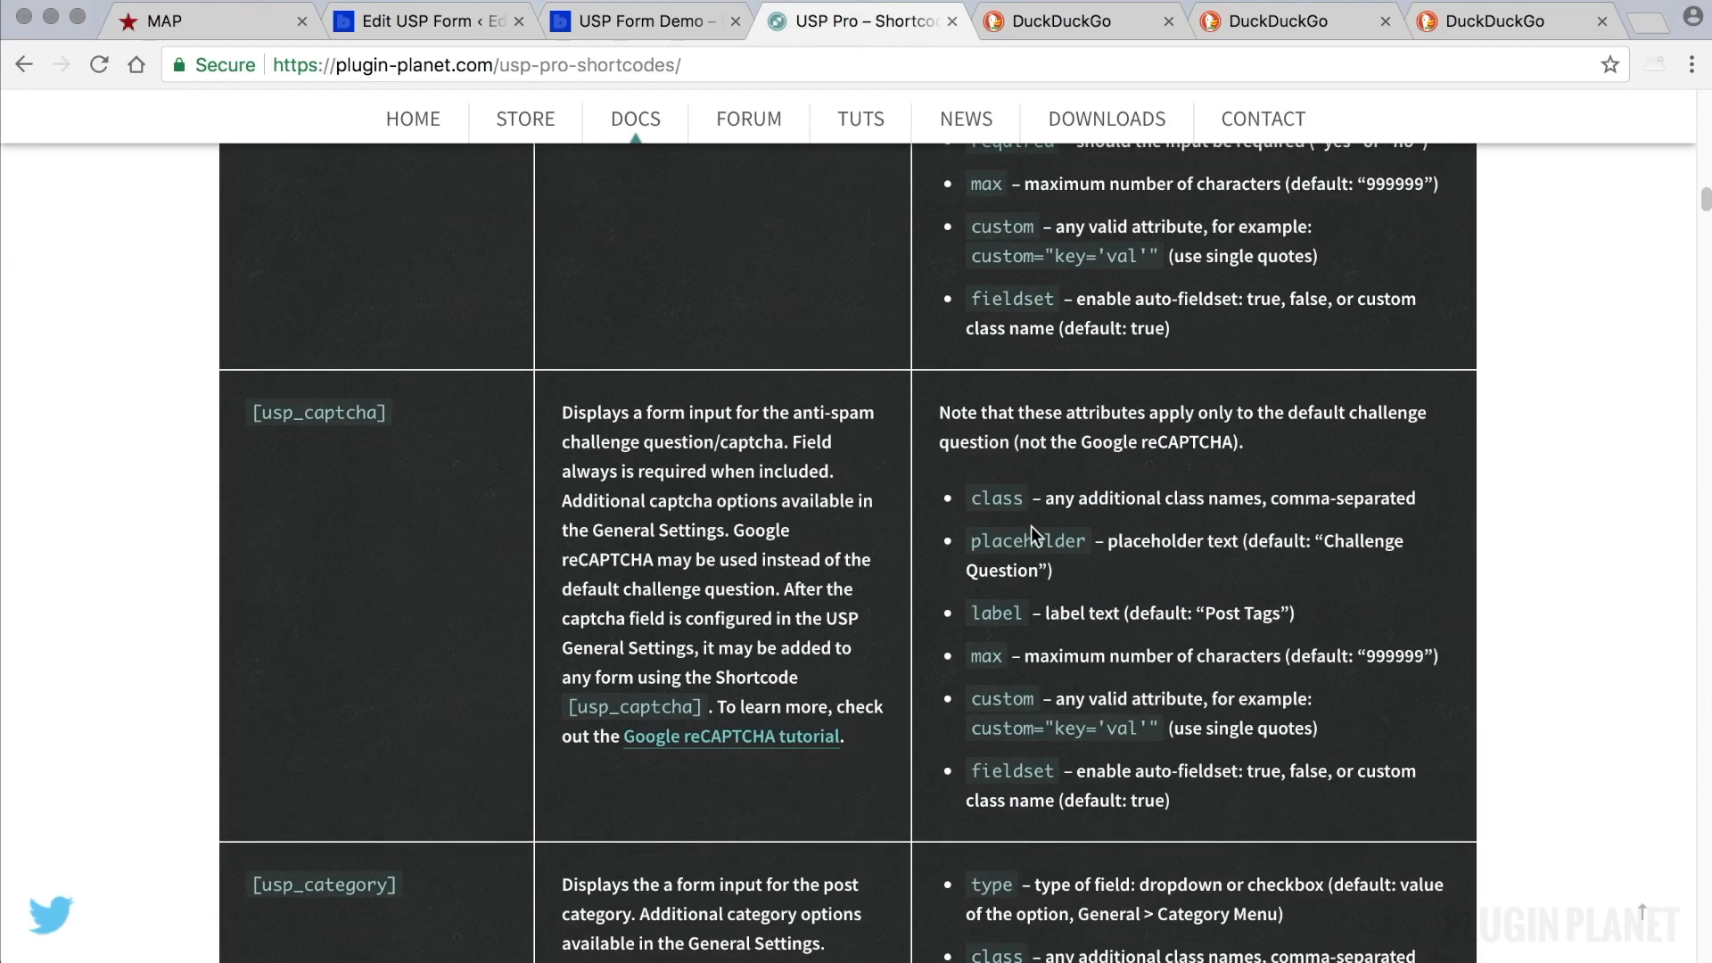
pyautogui.moveTo(1028, 719)
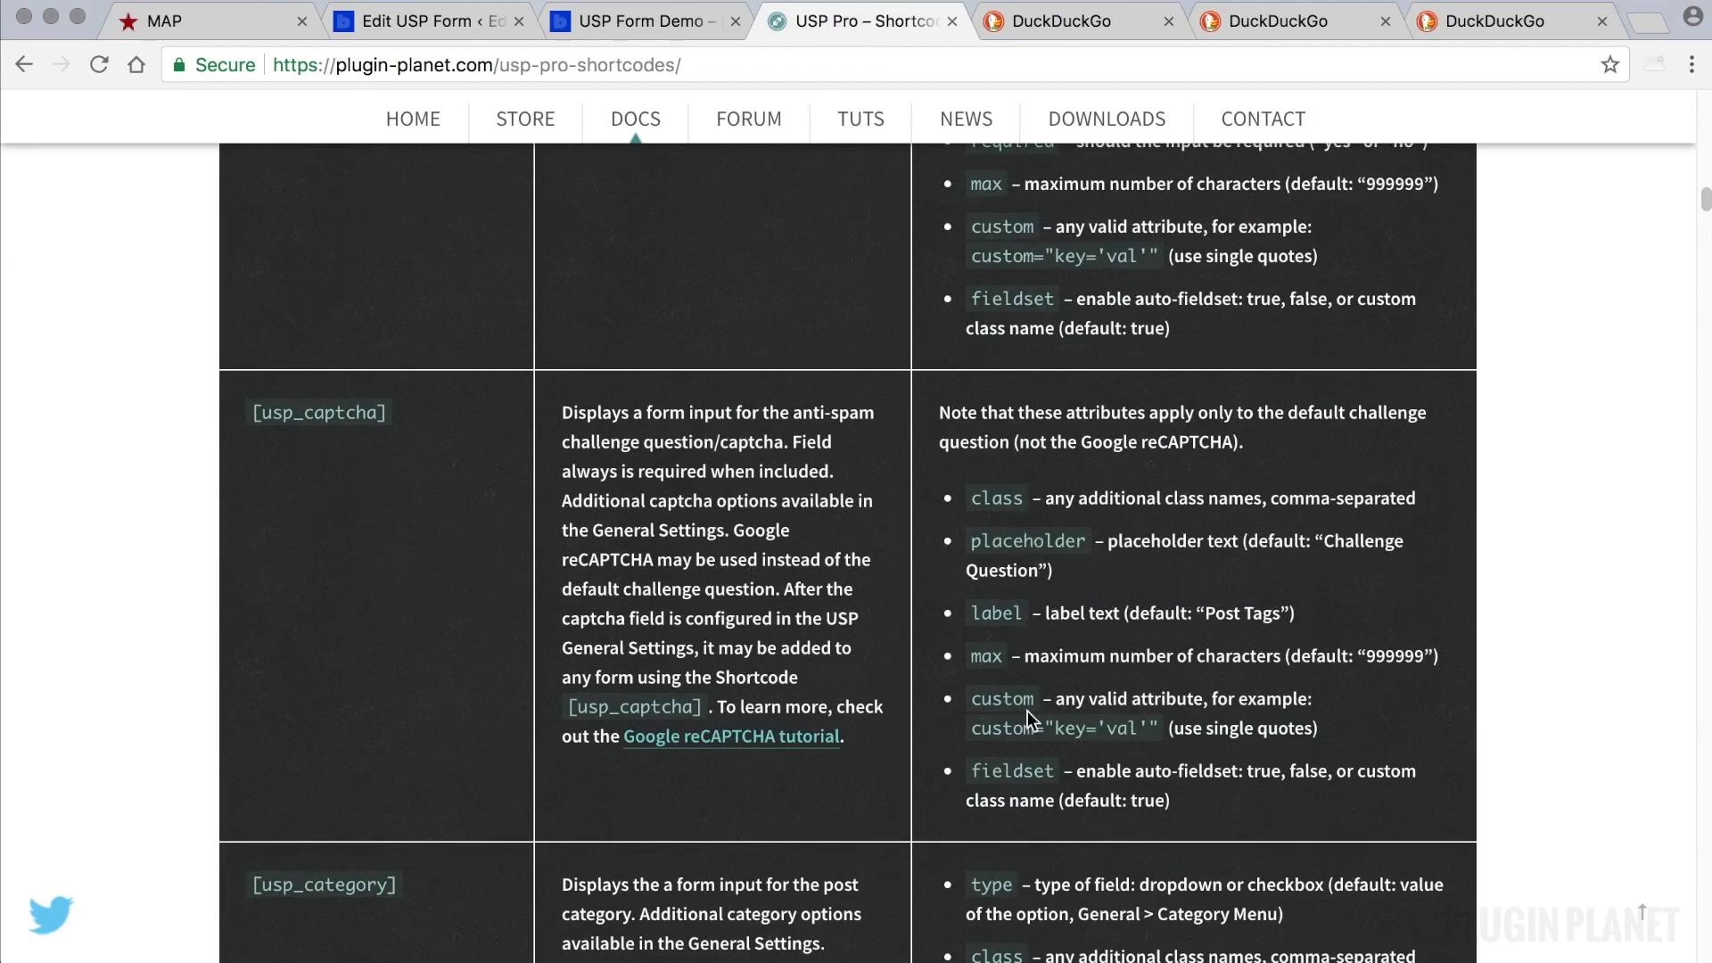
# Give the captcha shortcode label 'Prove you are human', placeholder 'Captcha', required true.
pyautogui.click(426, 21)
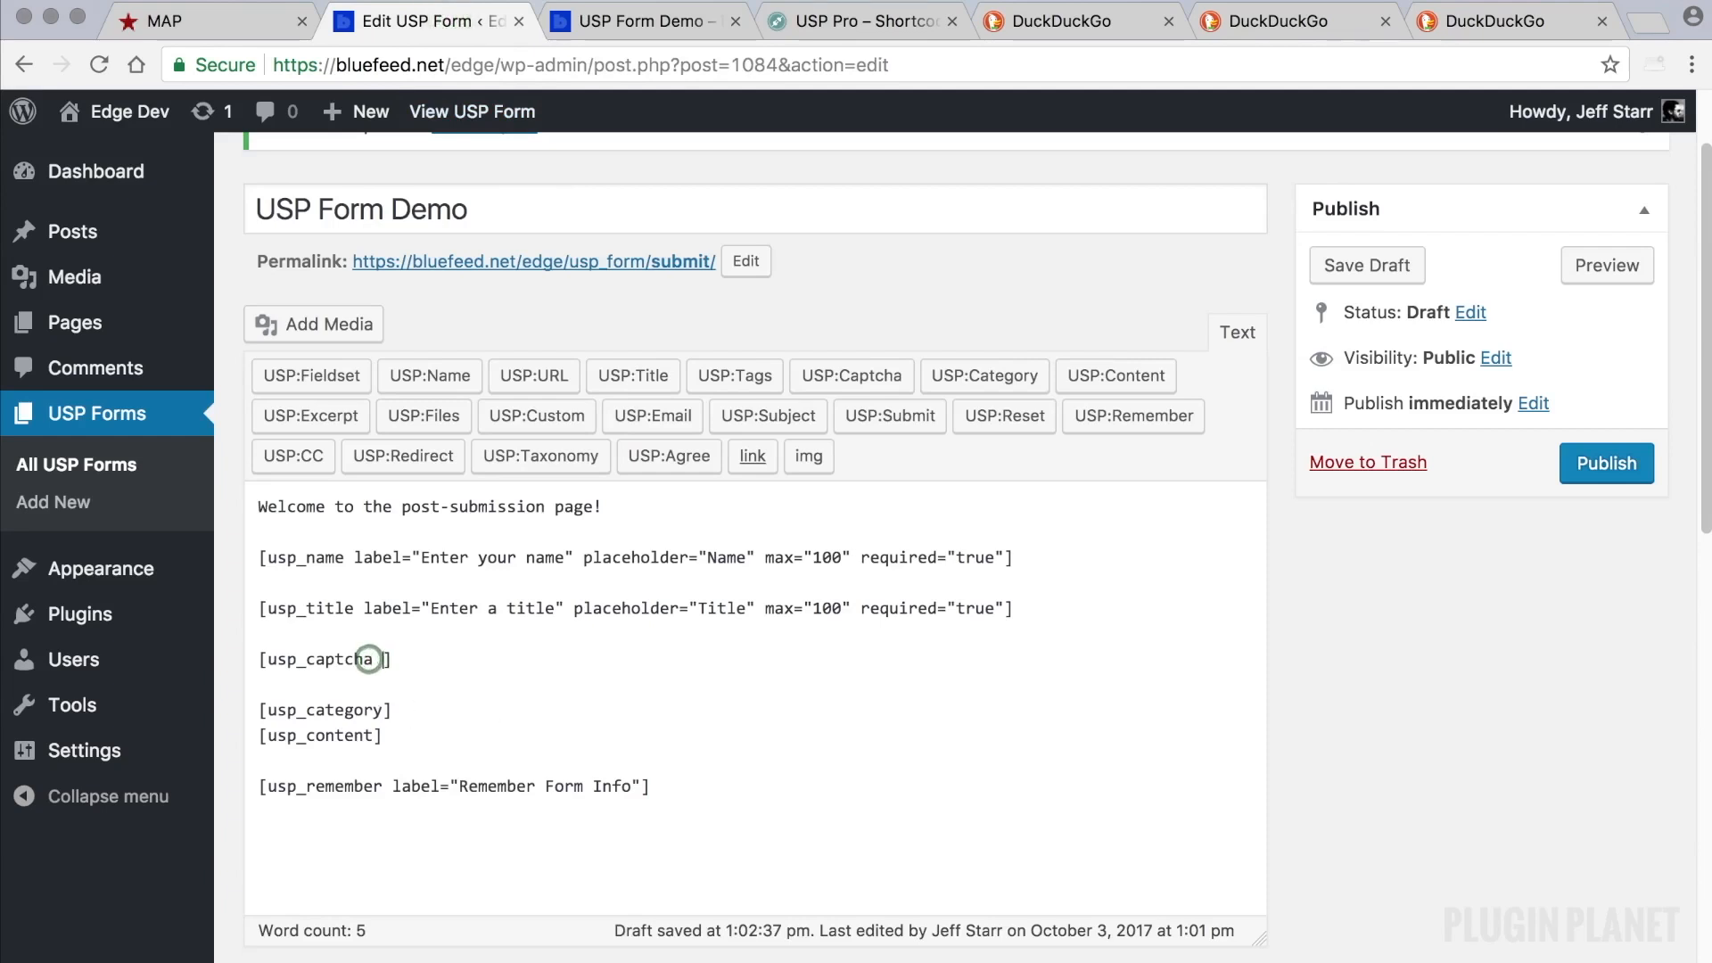
pyautogui.write('label=""')
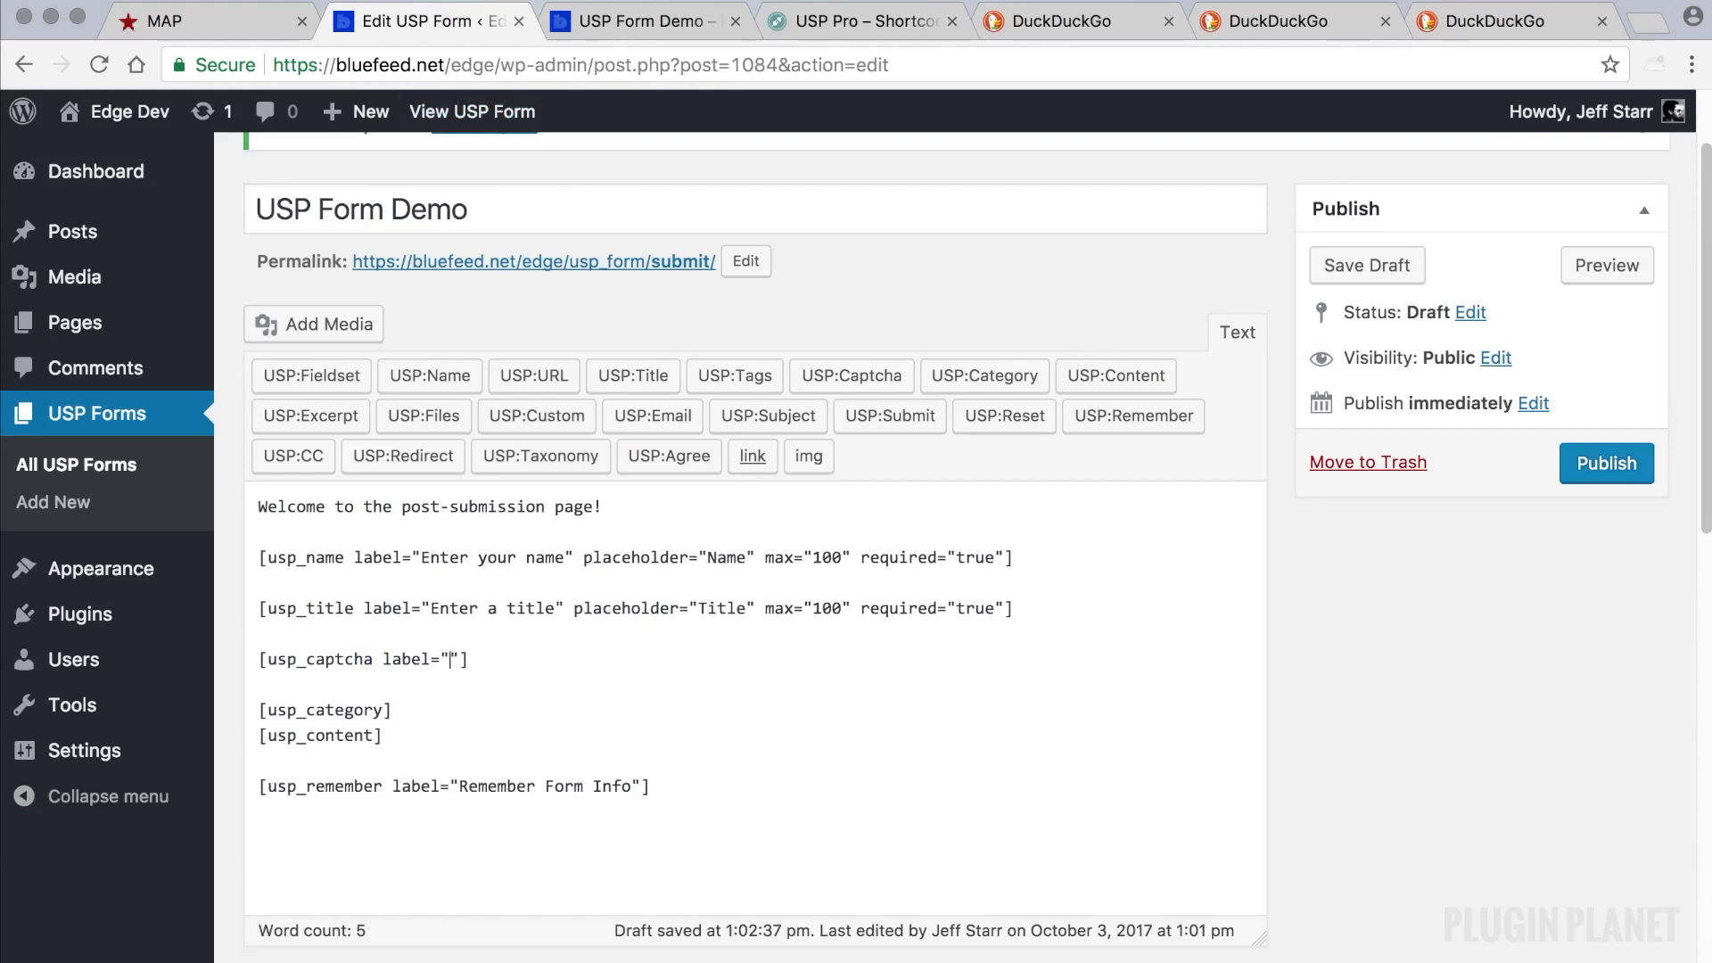
pyautogui.write('Prove you')
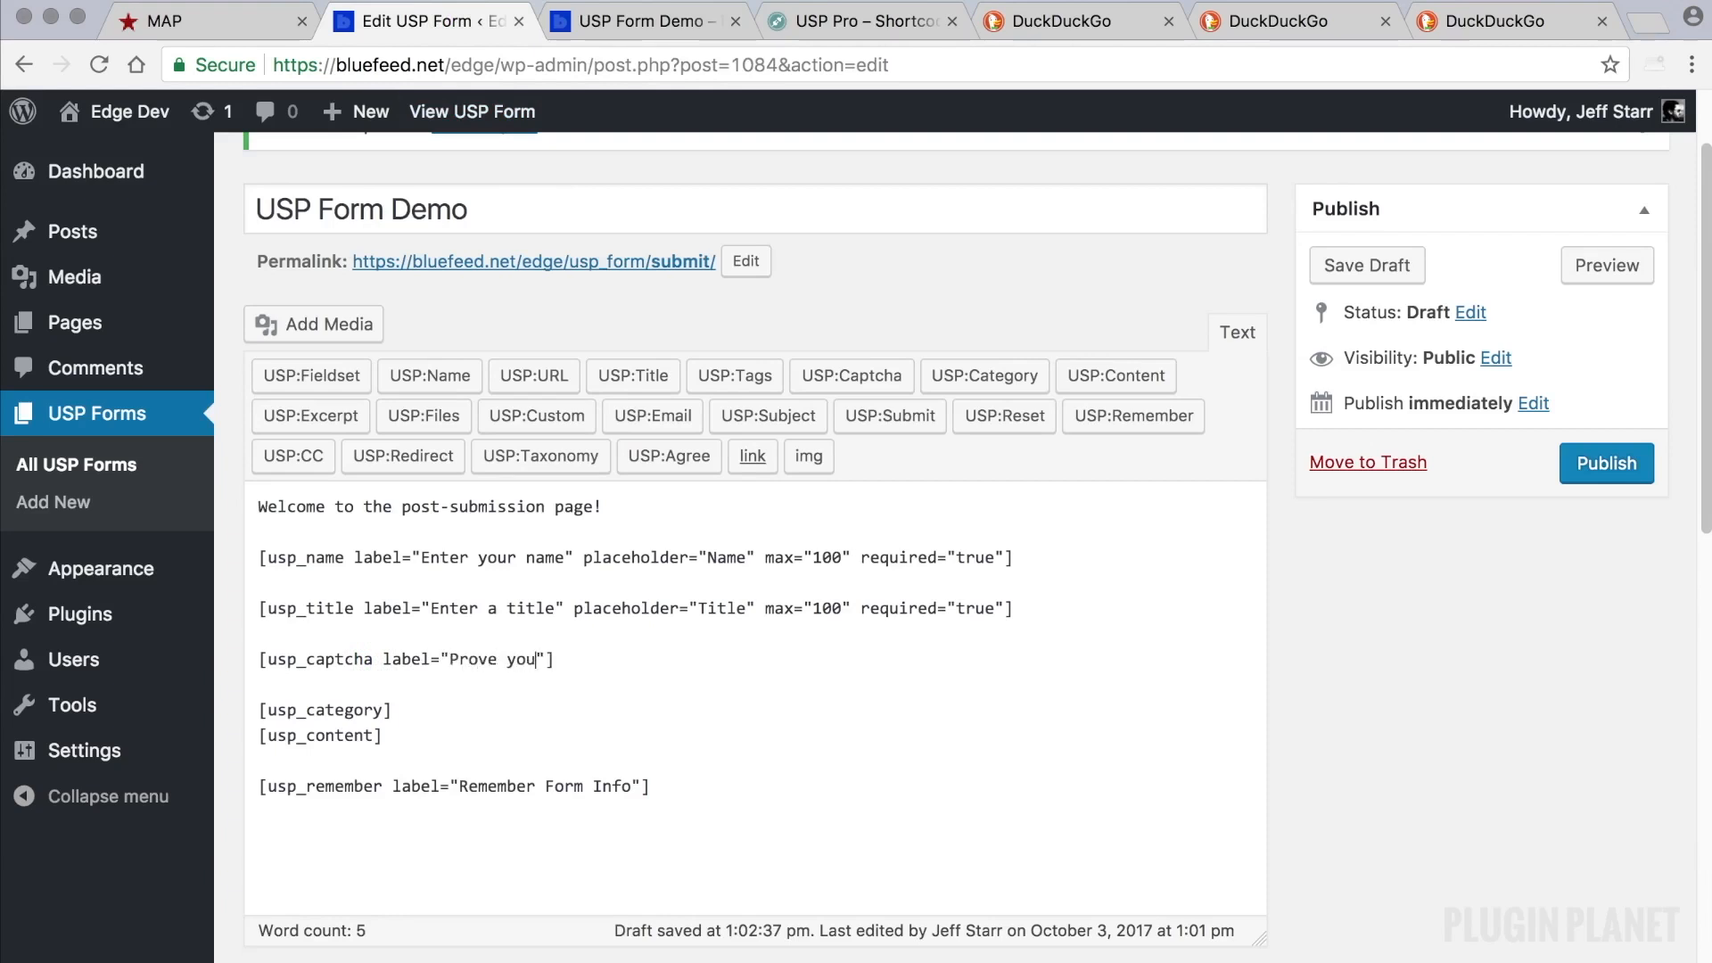
pyautogui.write('are human')
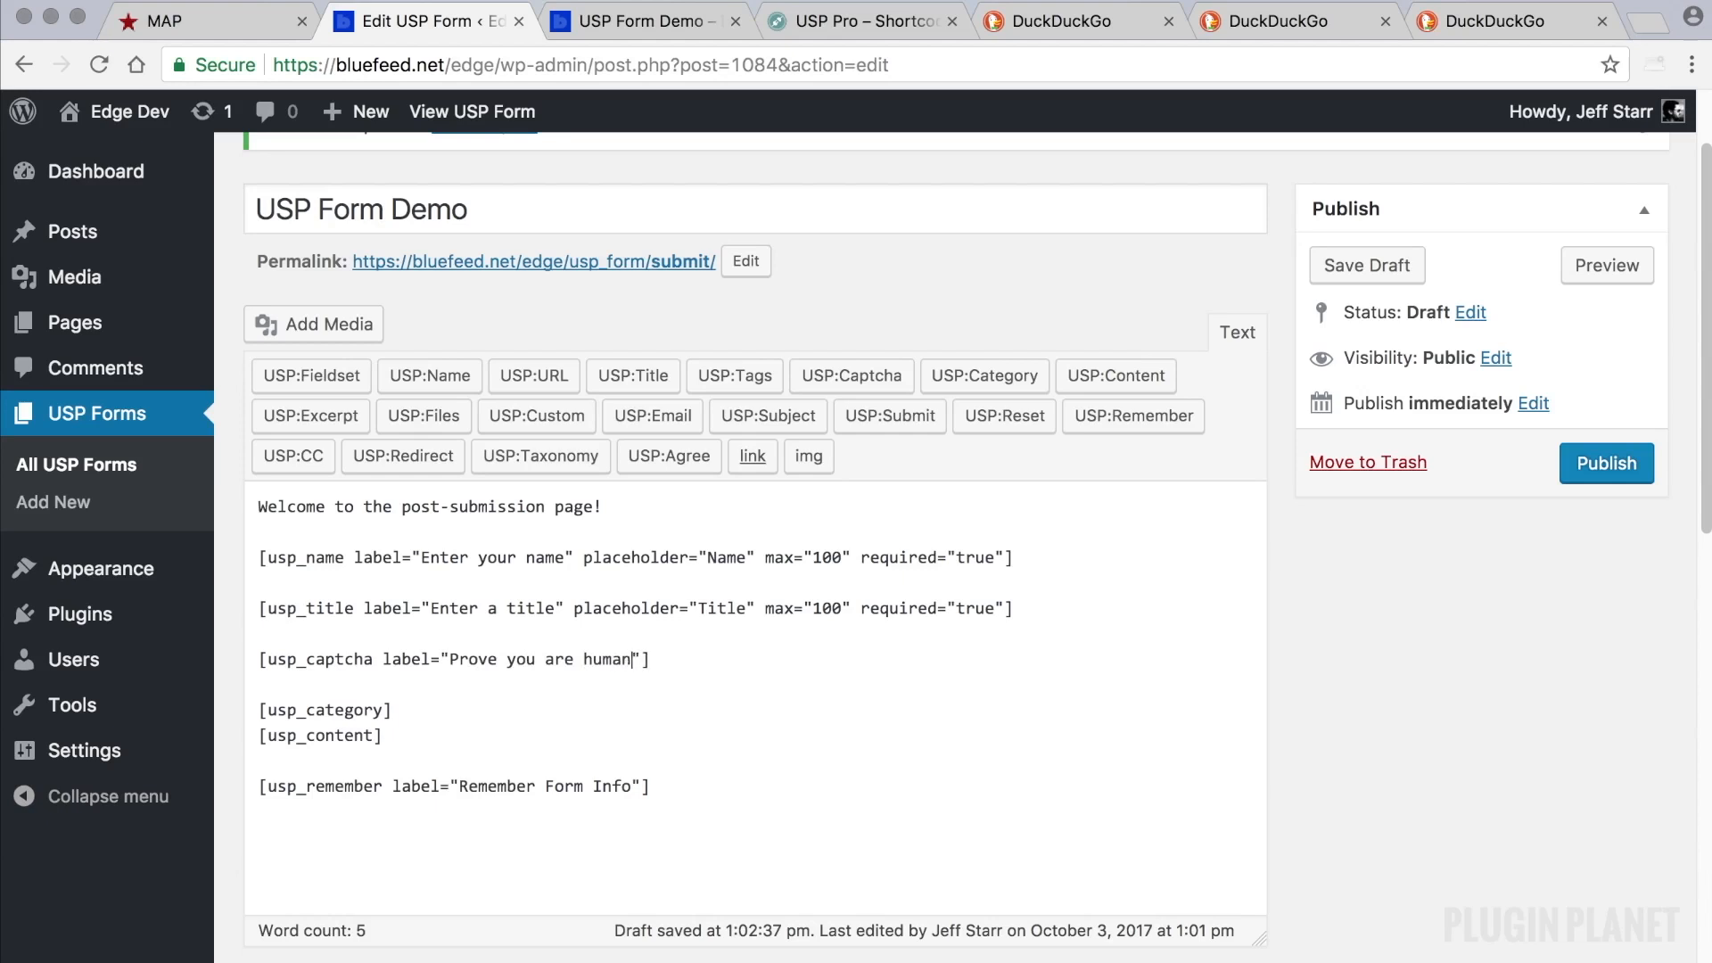
pyautogui.write('placeholder="C')
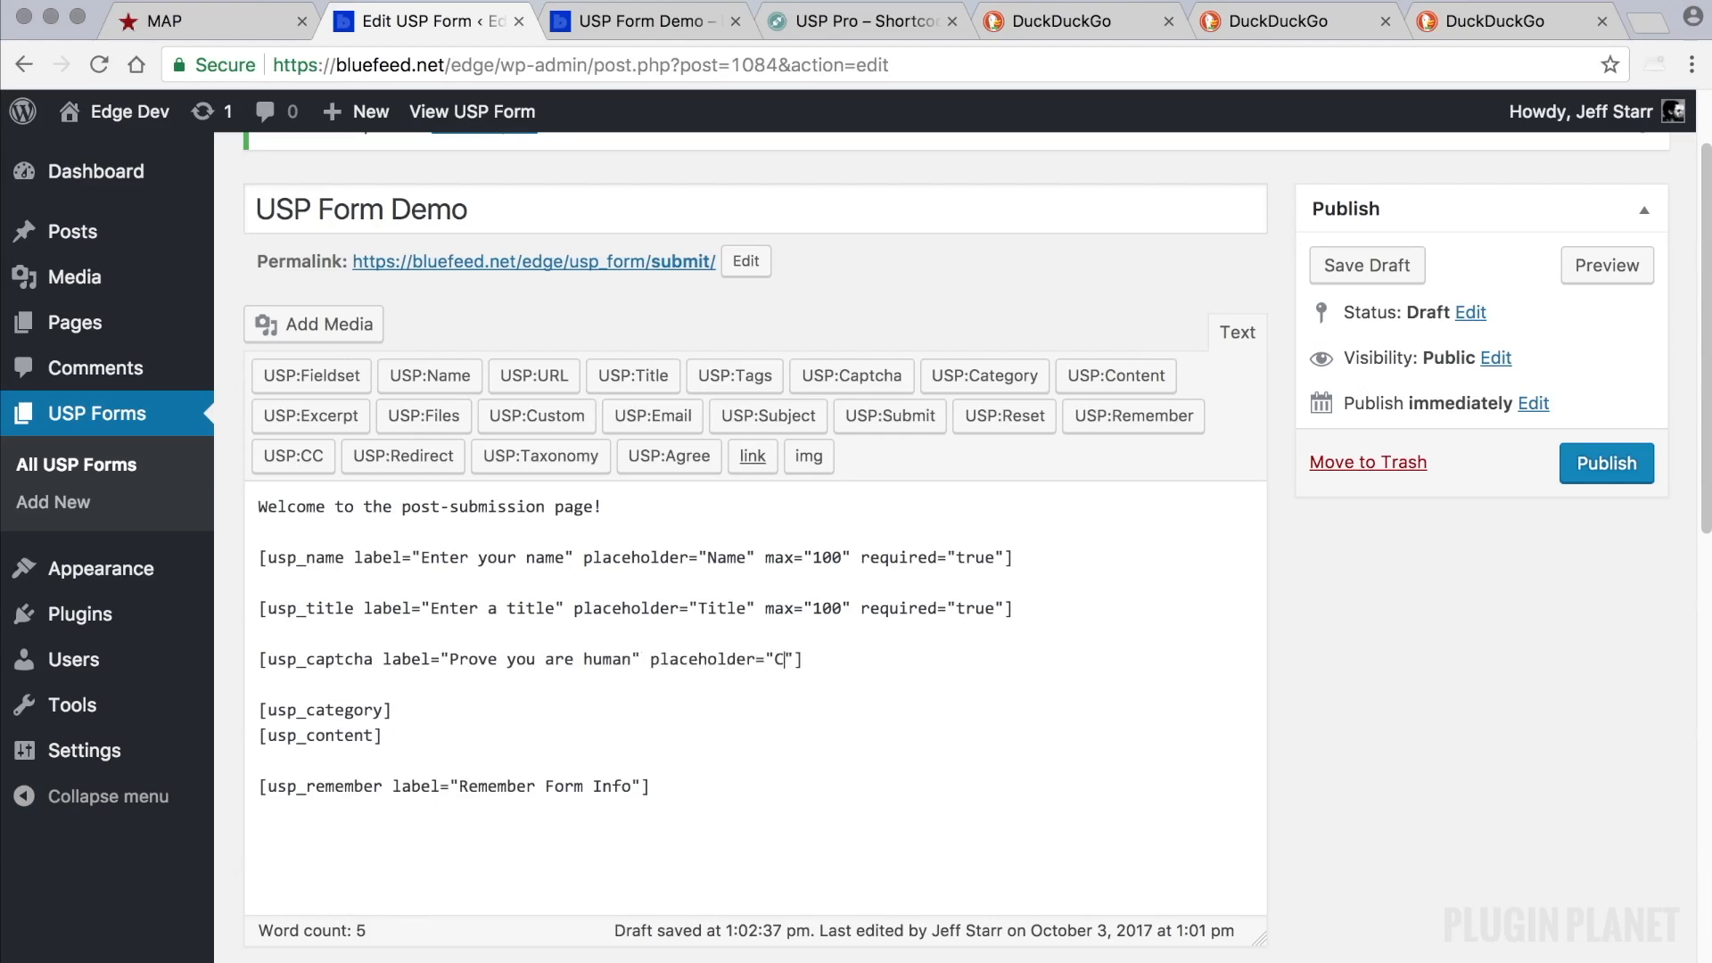
pyautogui.write('aptcha')
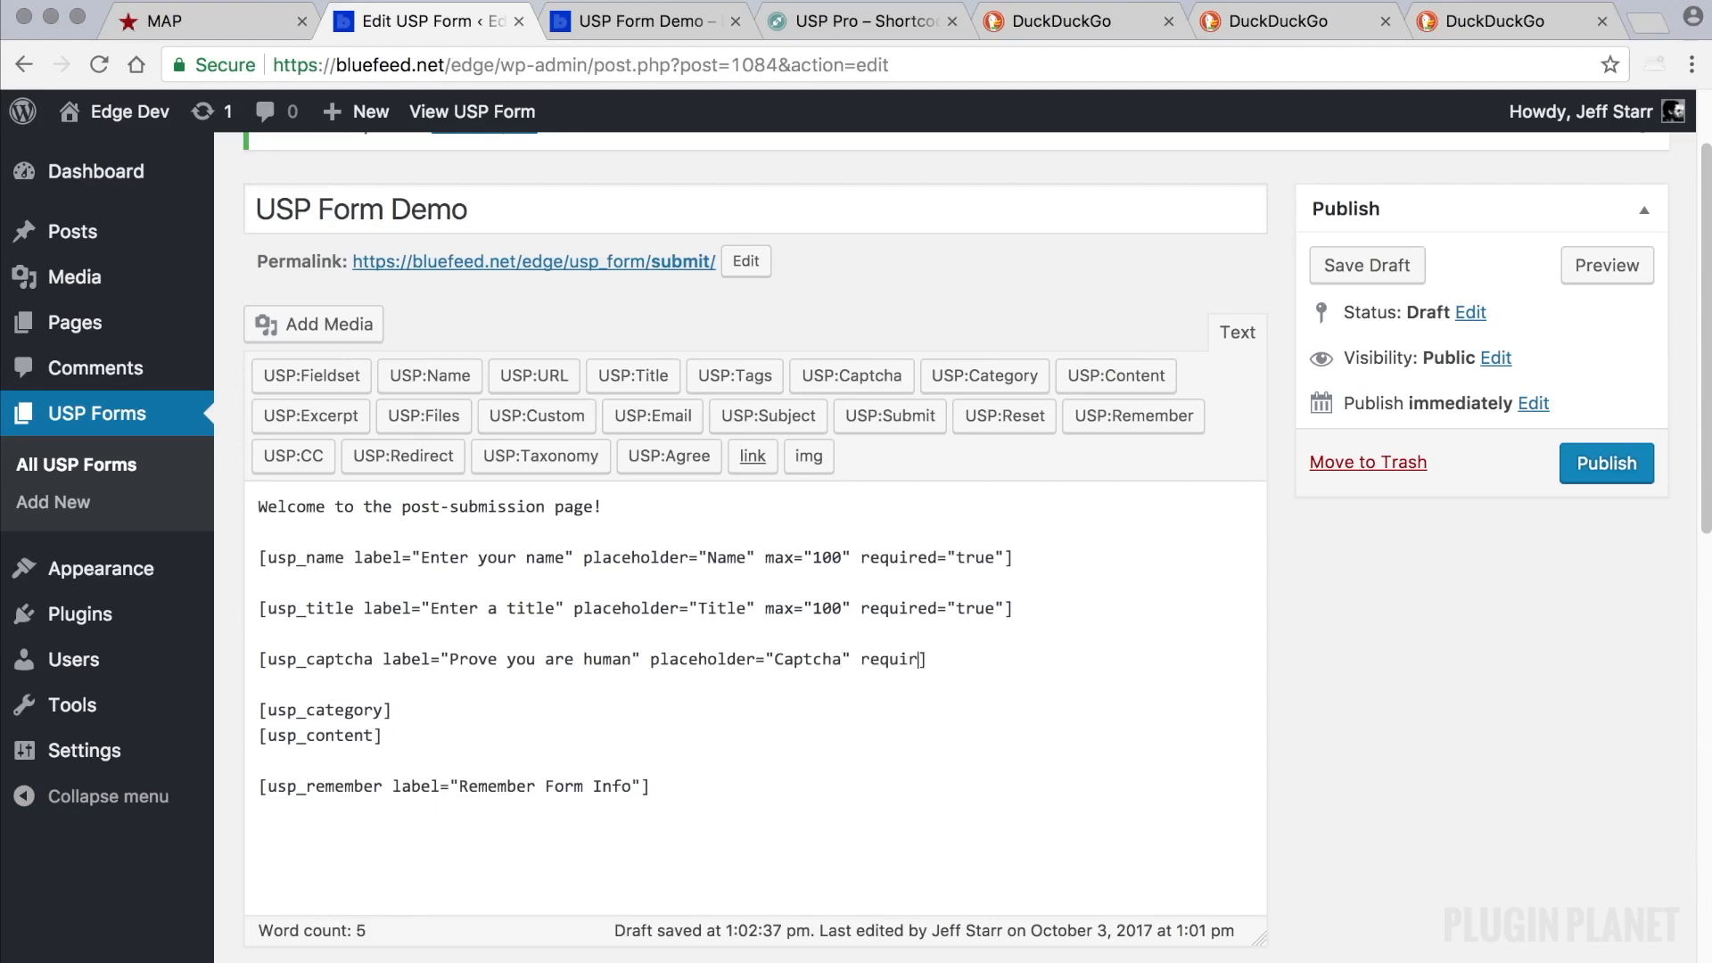
pyautogui.write('ed="r"')
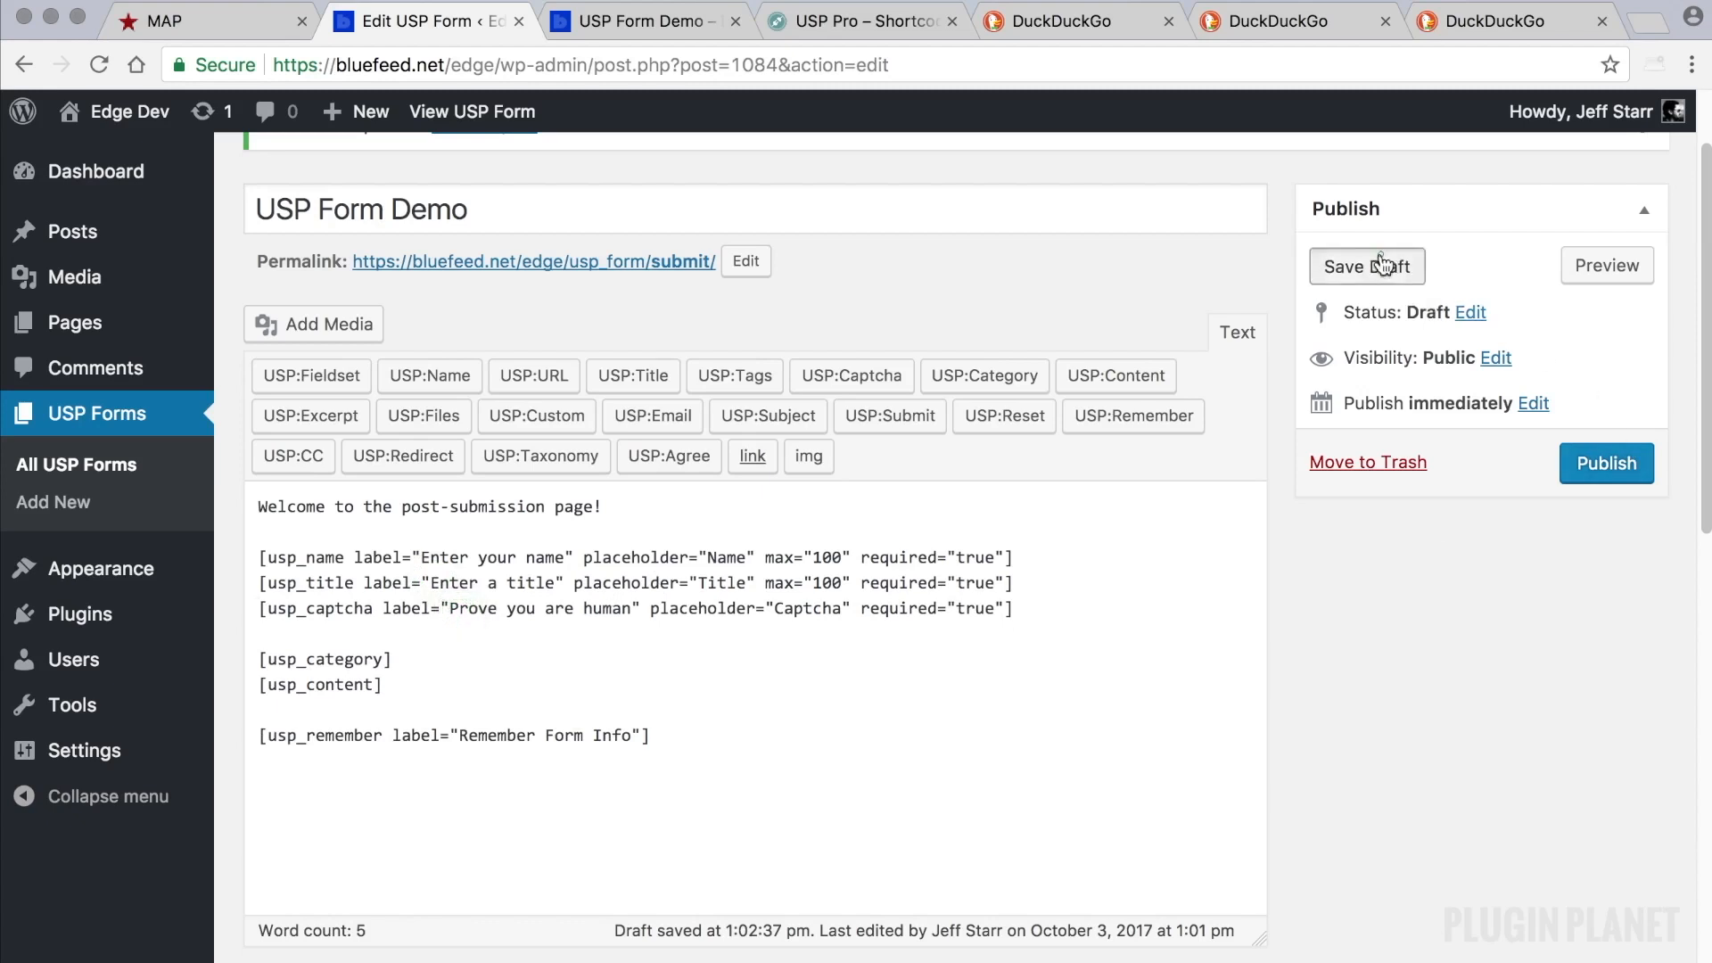
# Preview the draft form, scroll past its captcha, category and content fields, then return to the editor.
pyautogui.click(1606, 266)
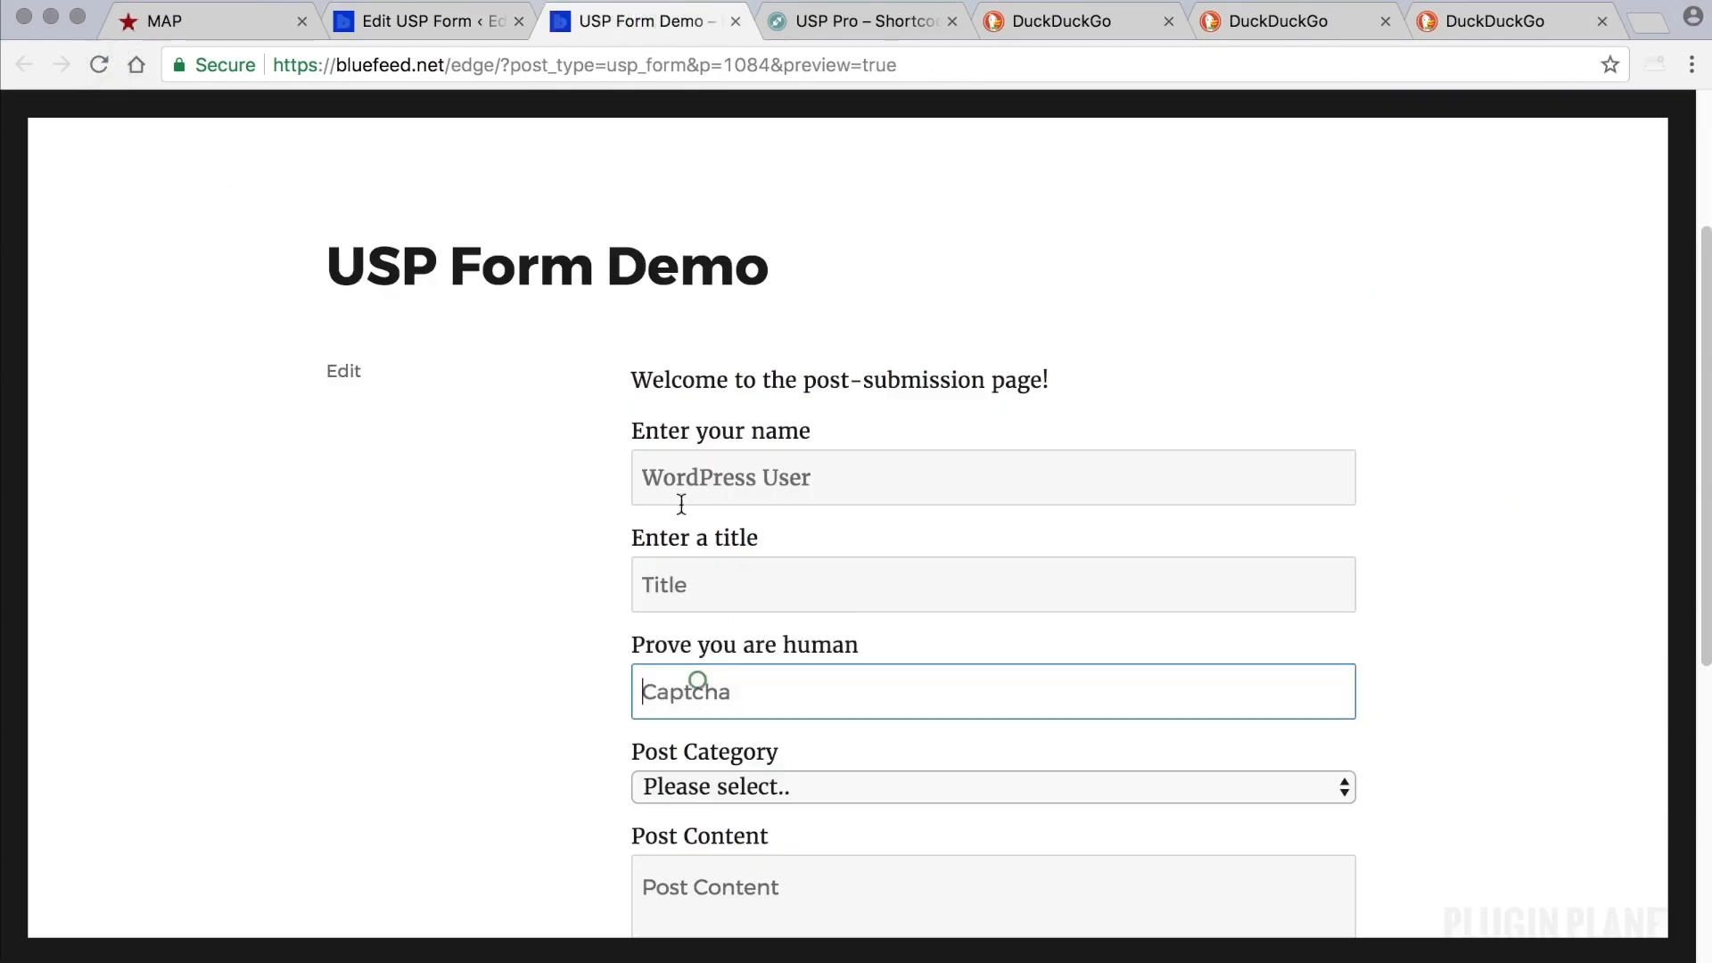
pyautogui.scroll(-3)
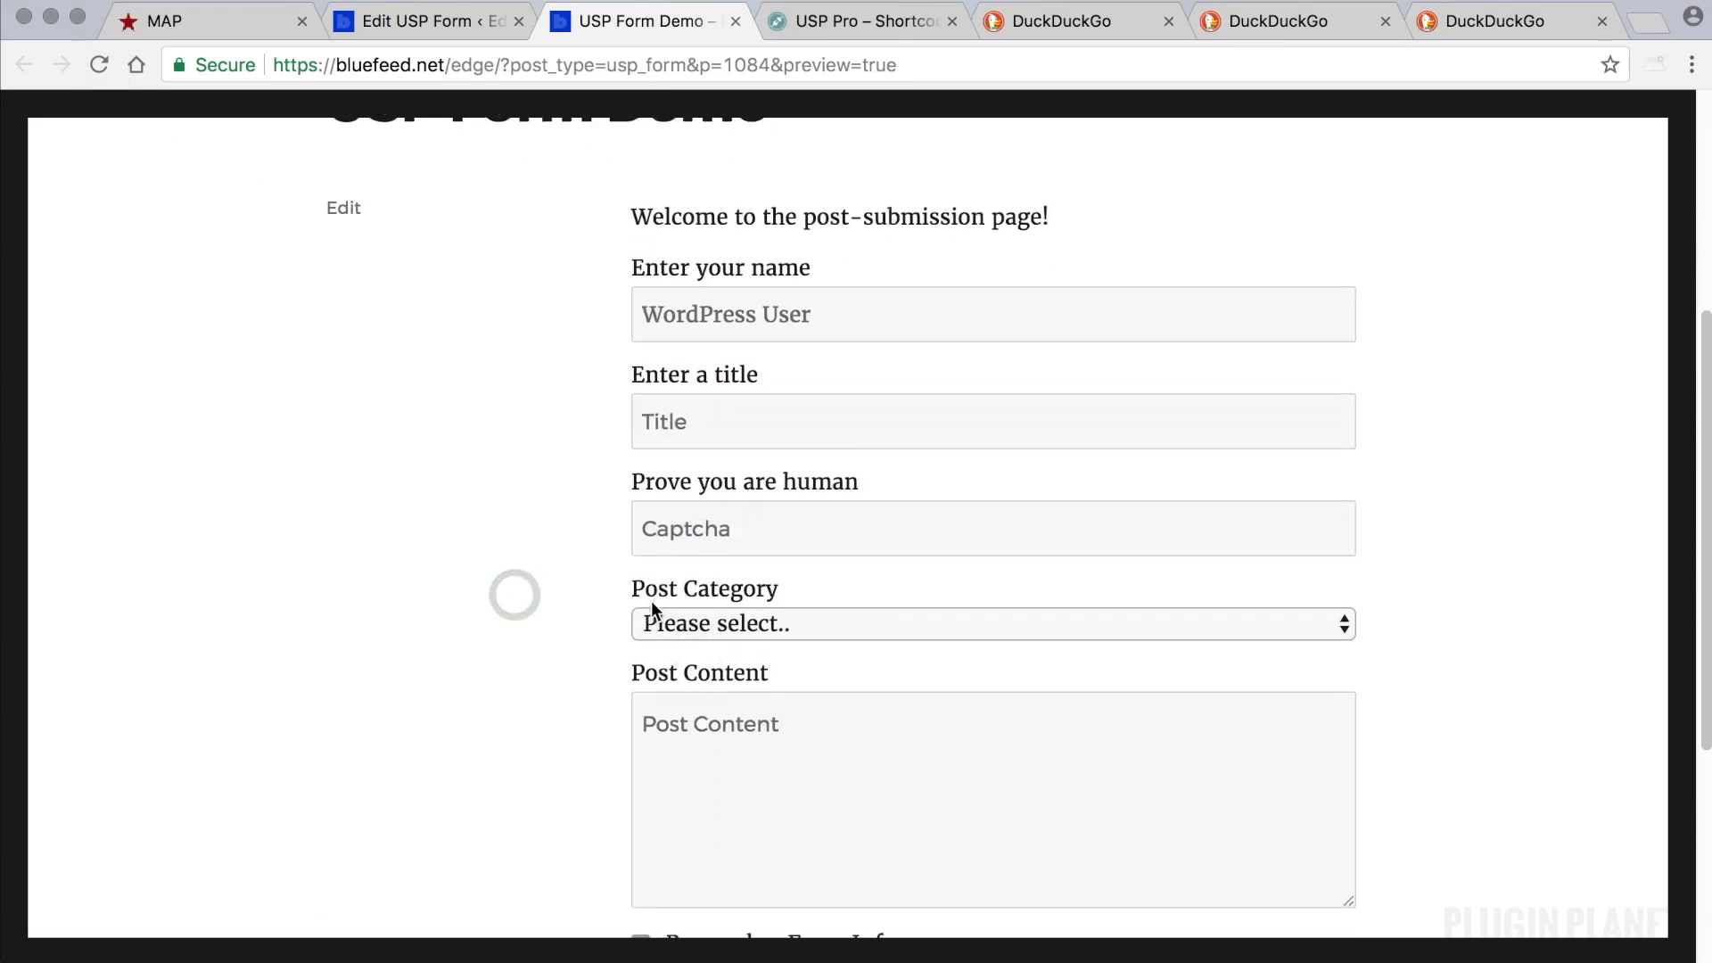
pyautogui.scroll(-3)
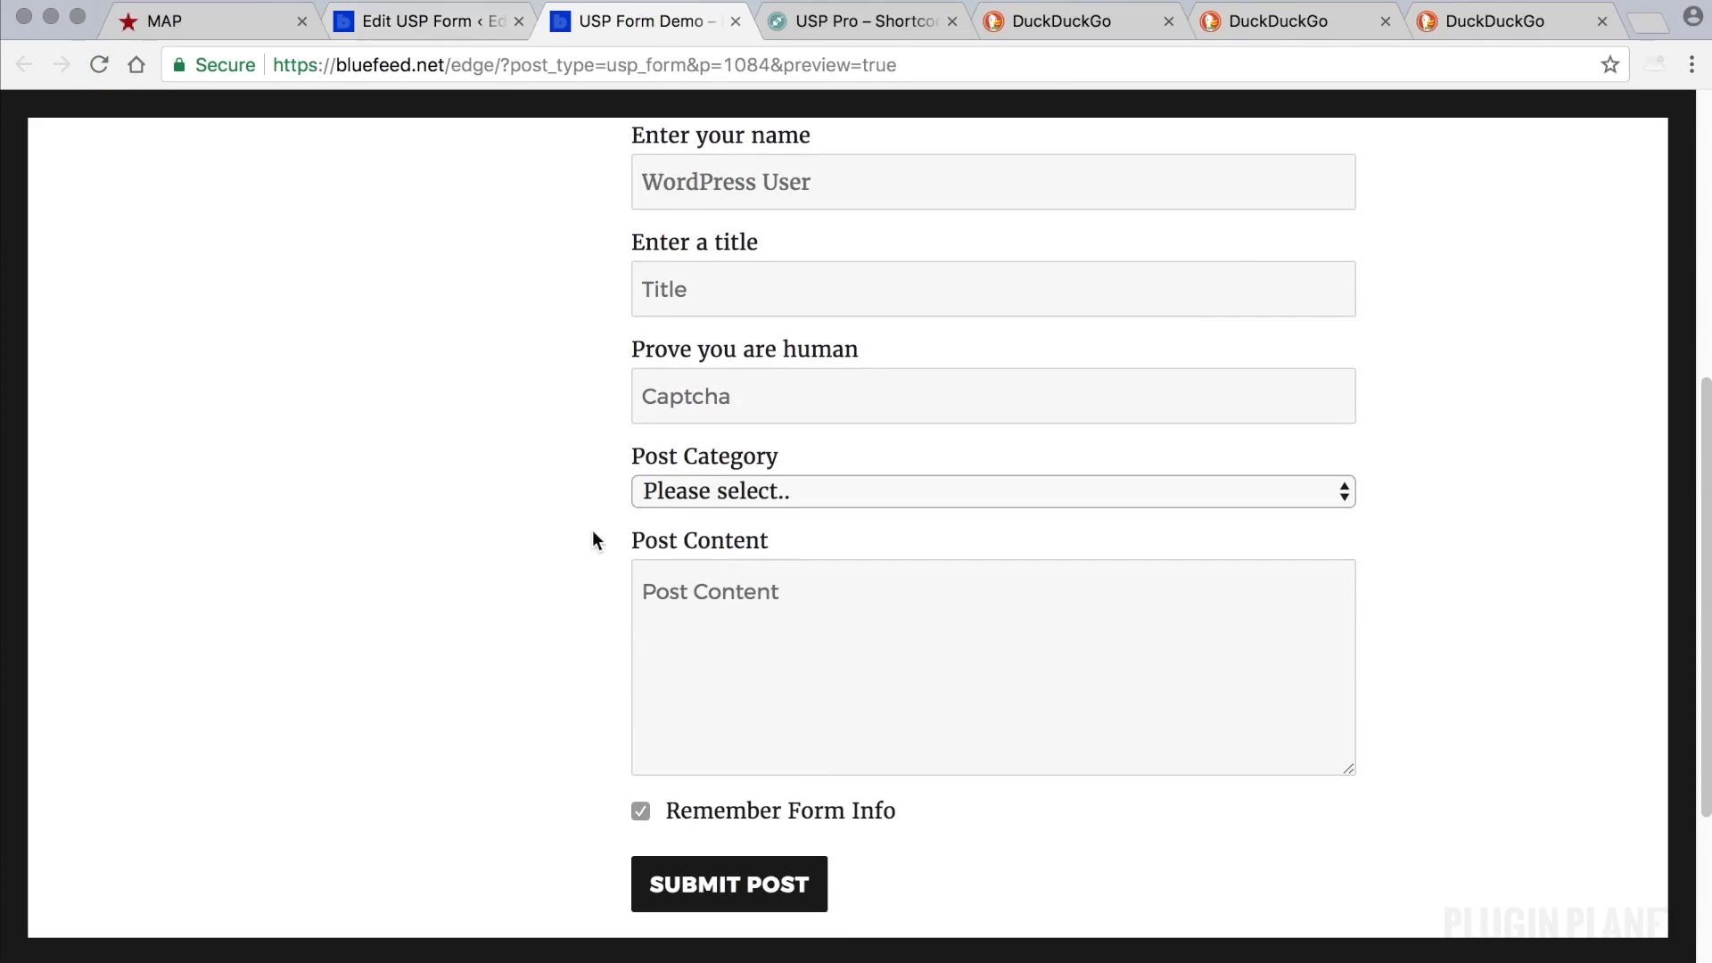
pyautogui.click(426, 21)
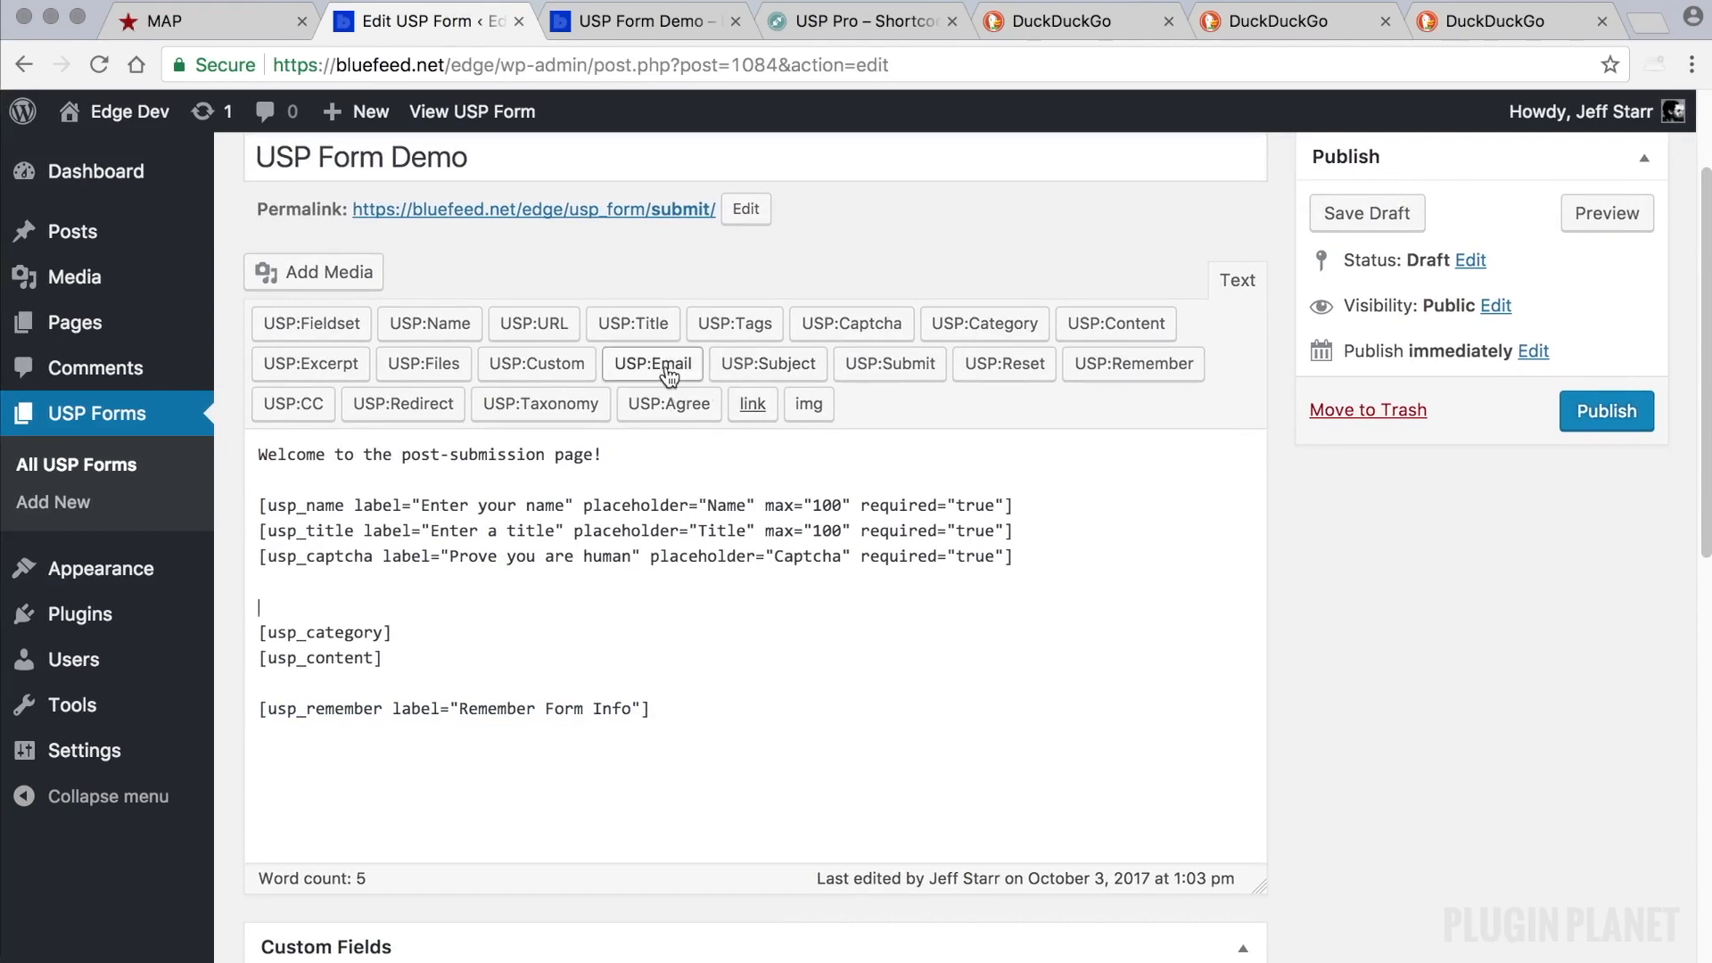
# Insert a required USP:Email field labelled 'Enter your email address' with placeholder 'Email'.
pyautogui.click(651, 364)
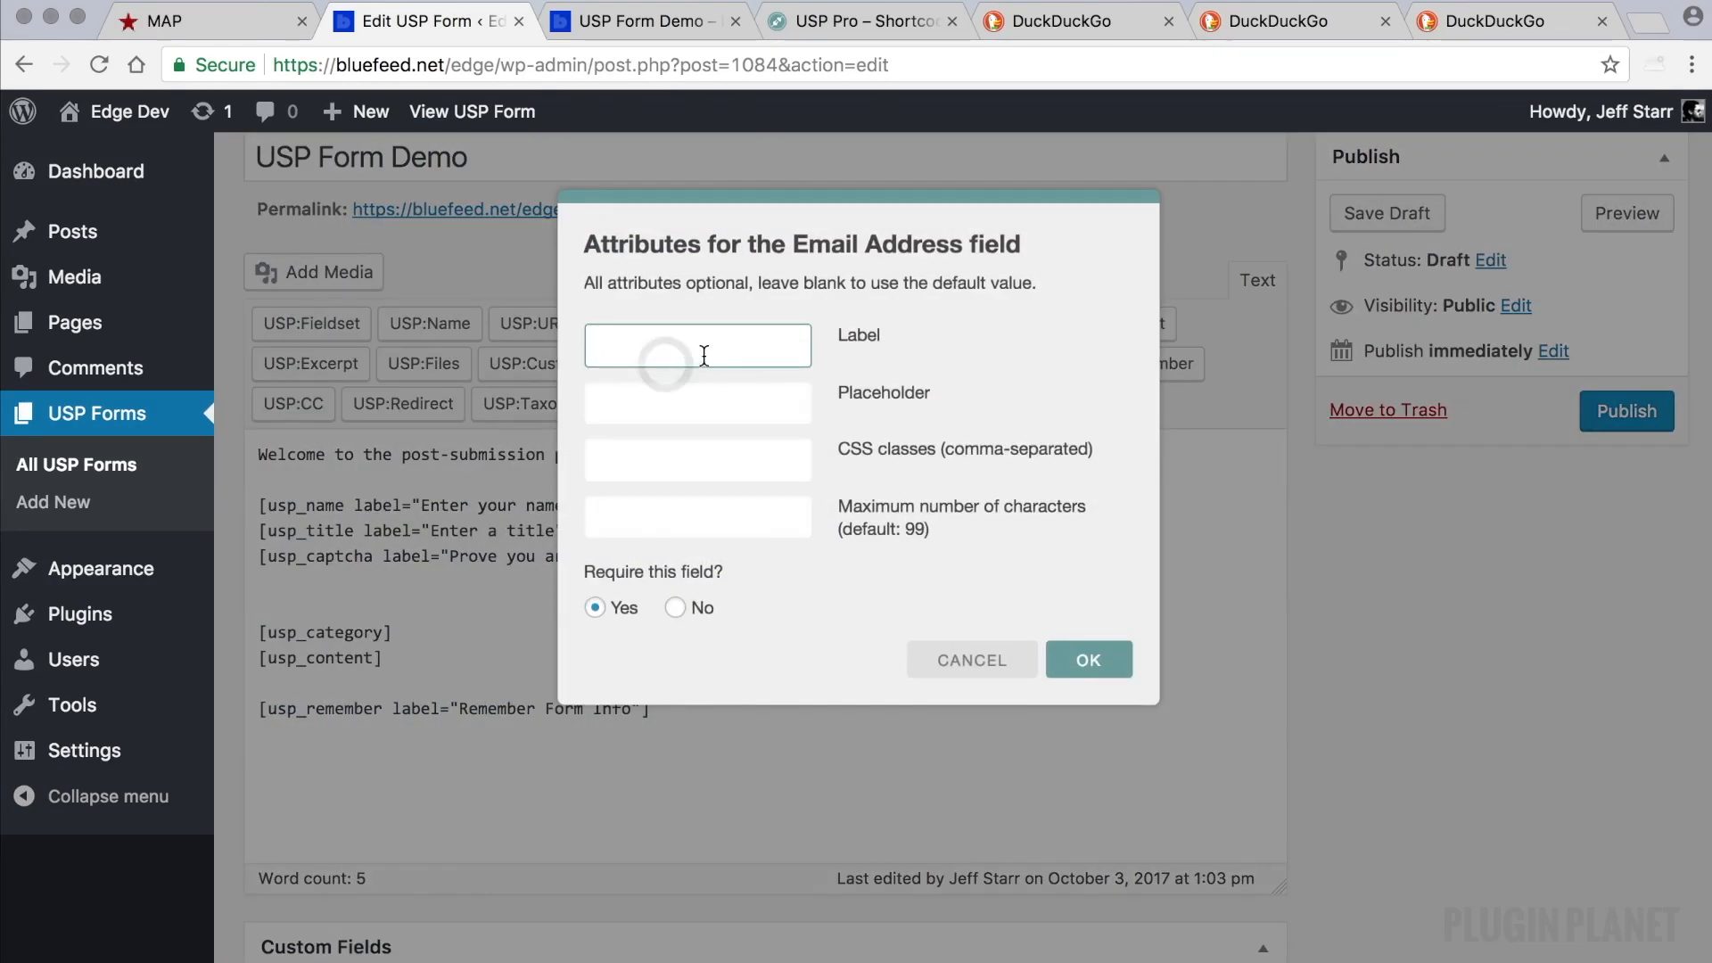
pyautogui.write('Enter your email addres')
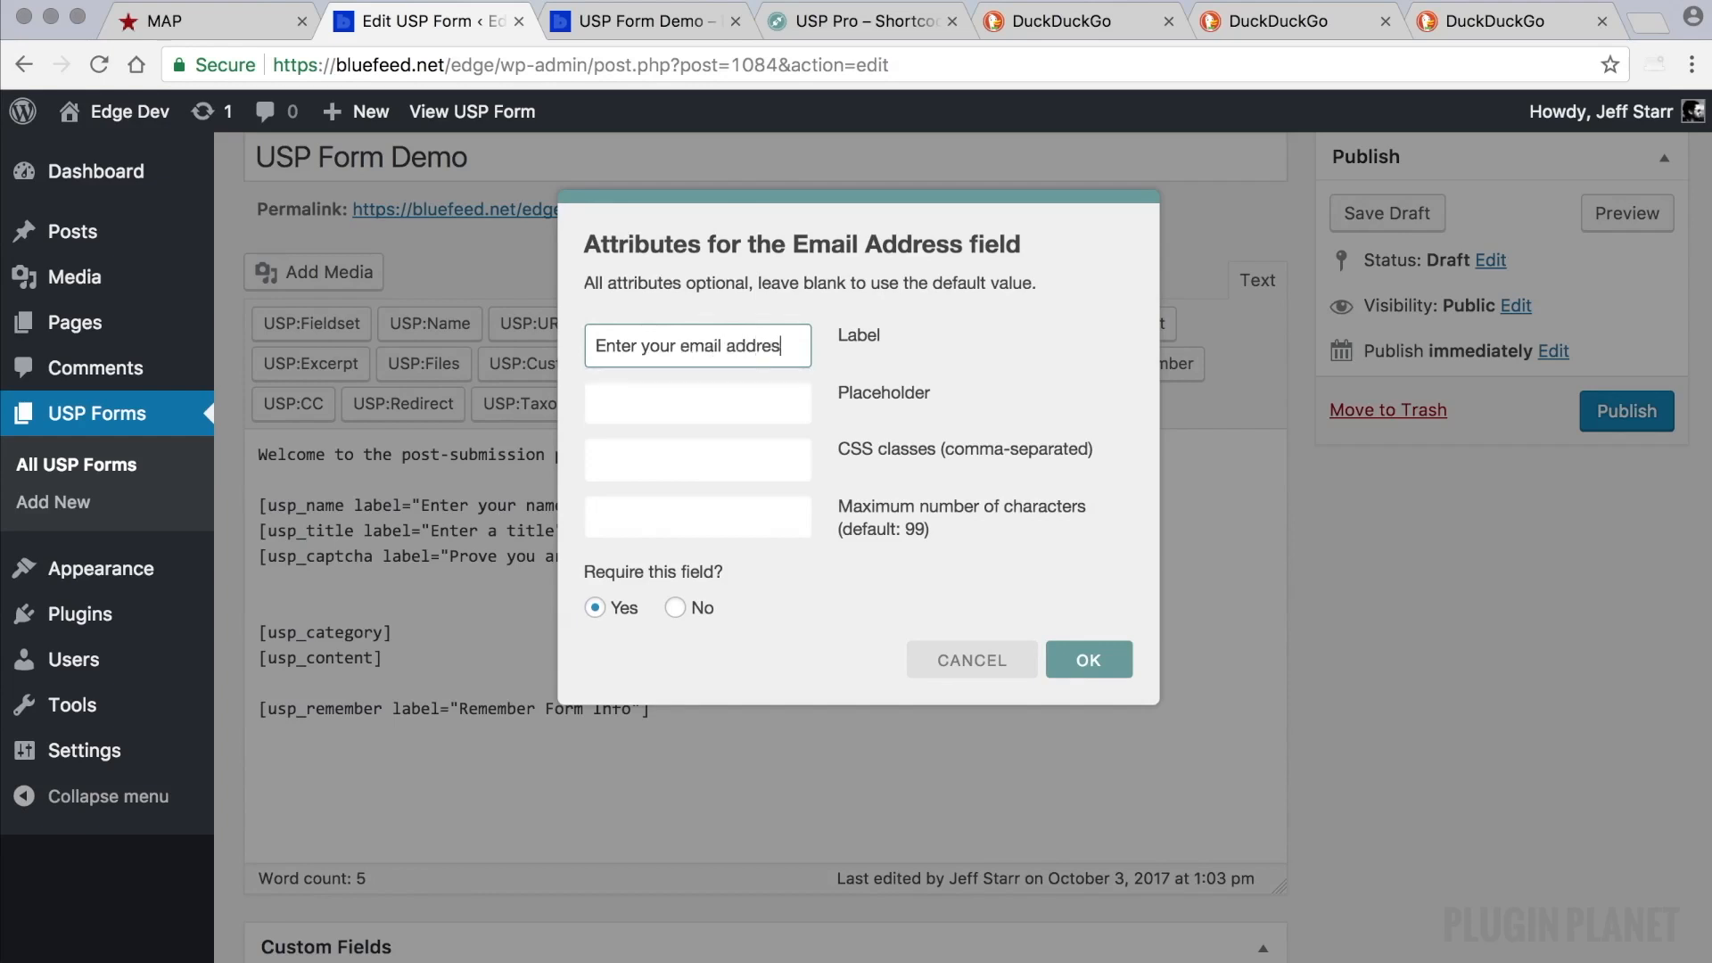
pyautogui.write('Email')
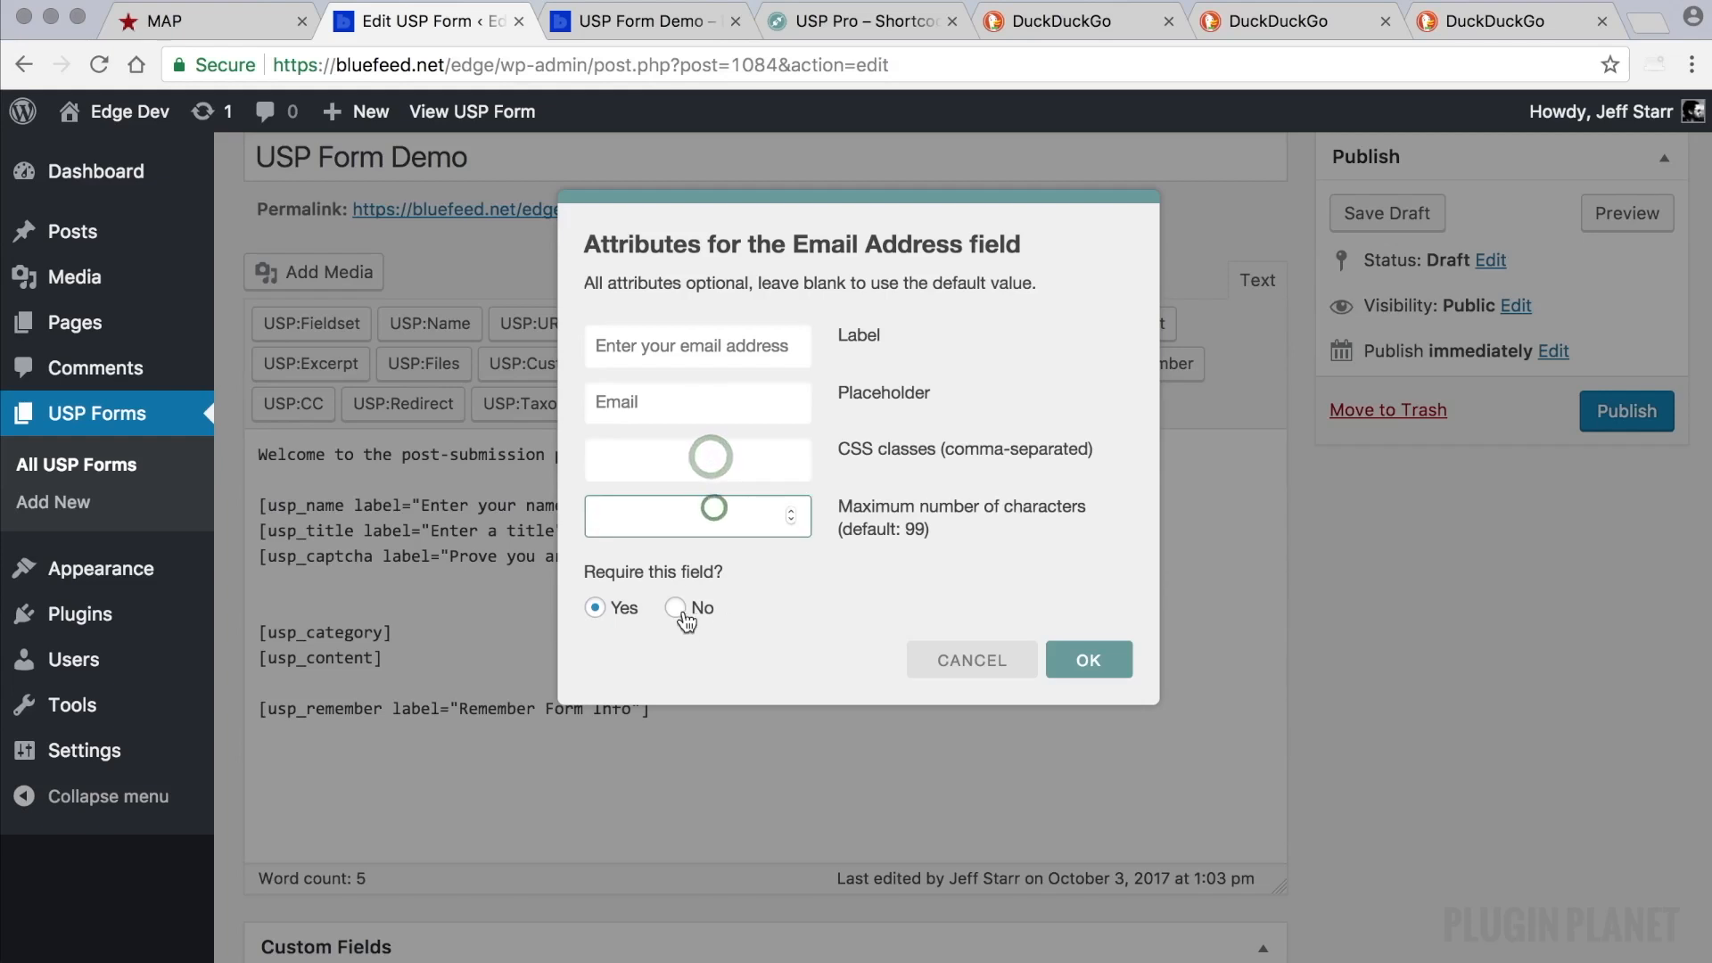
pyautogui.click(1086, 660)
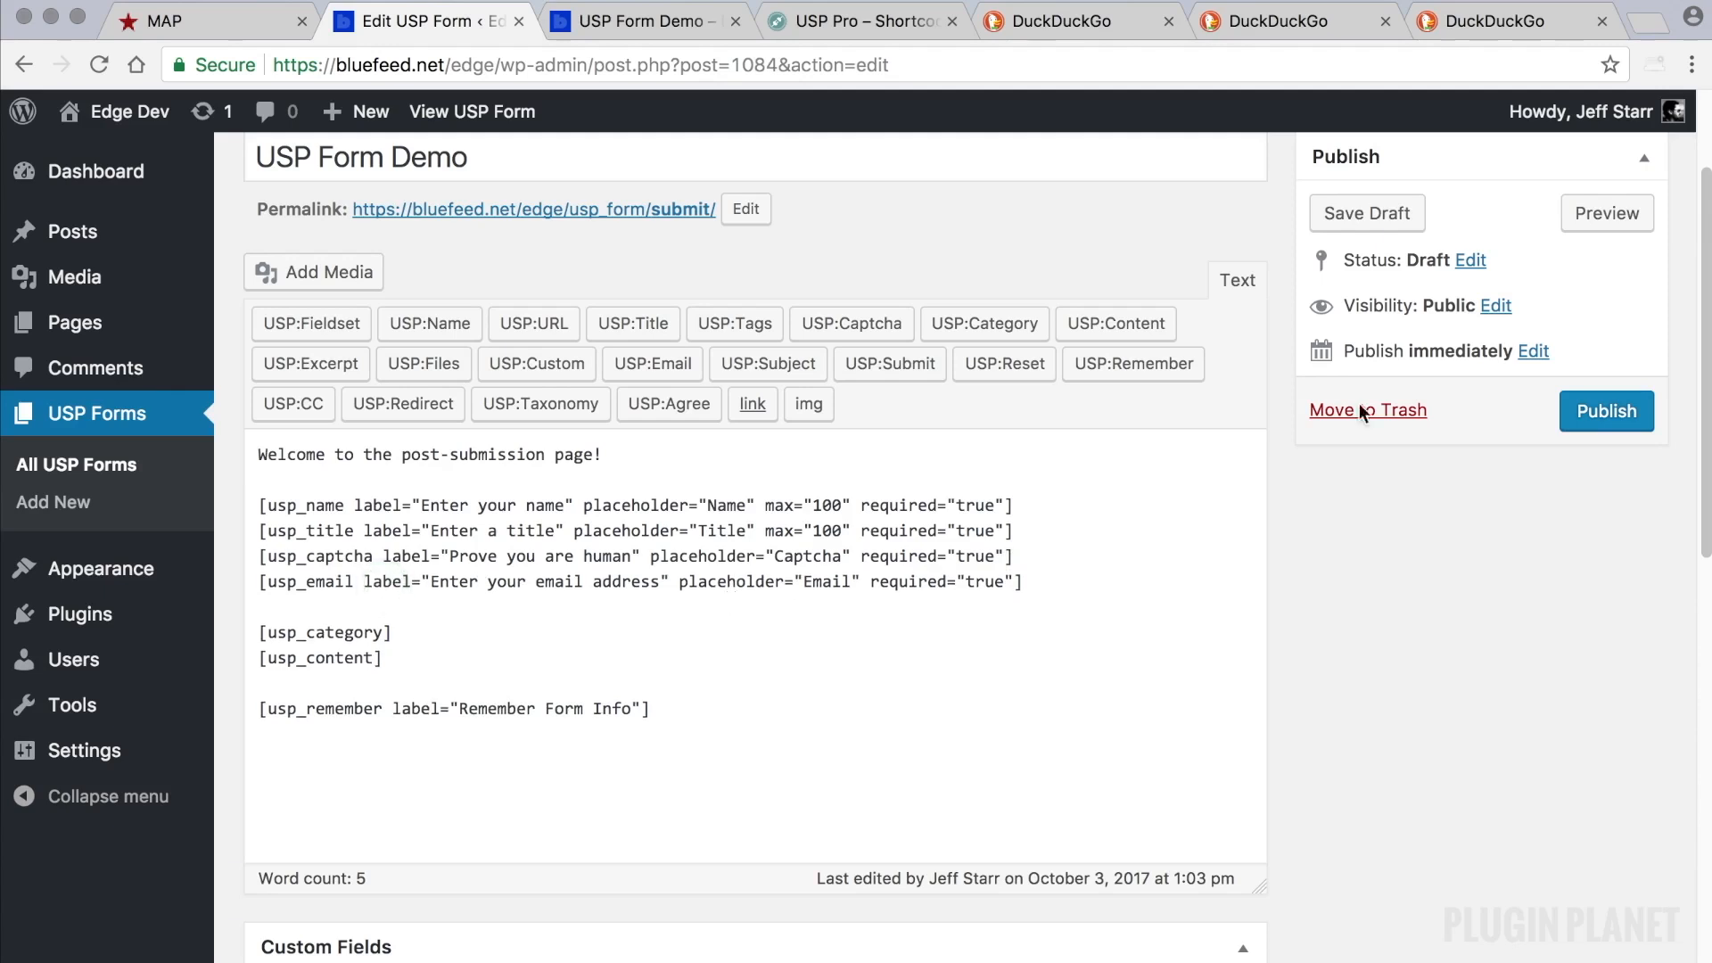
# Save the draft and inspect the new email field on the reloaded form page.
pyautogui.click(1366, 212)
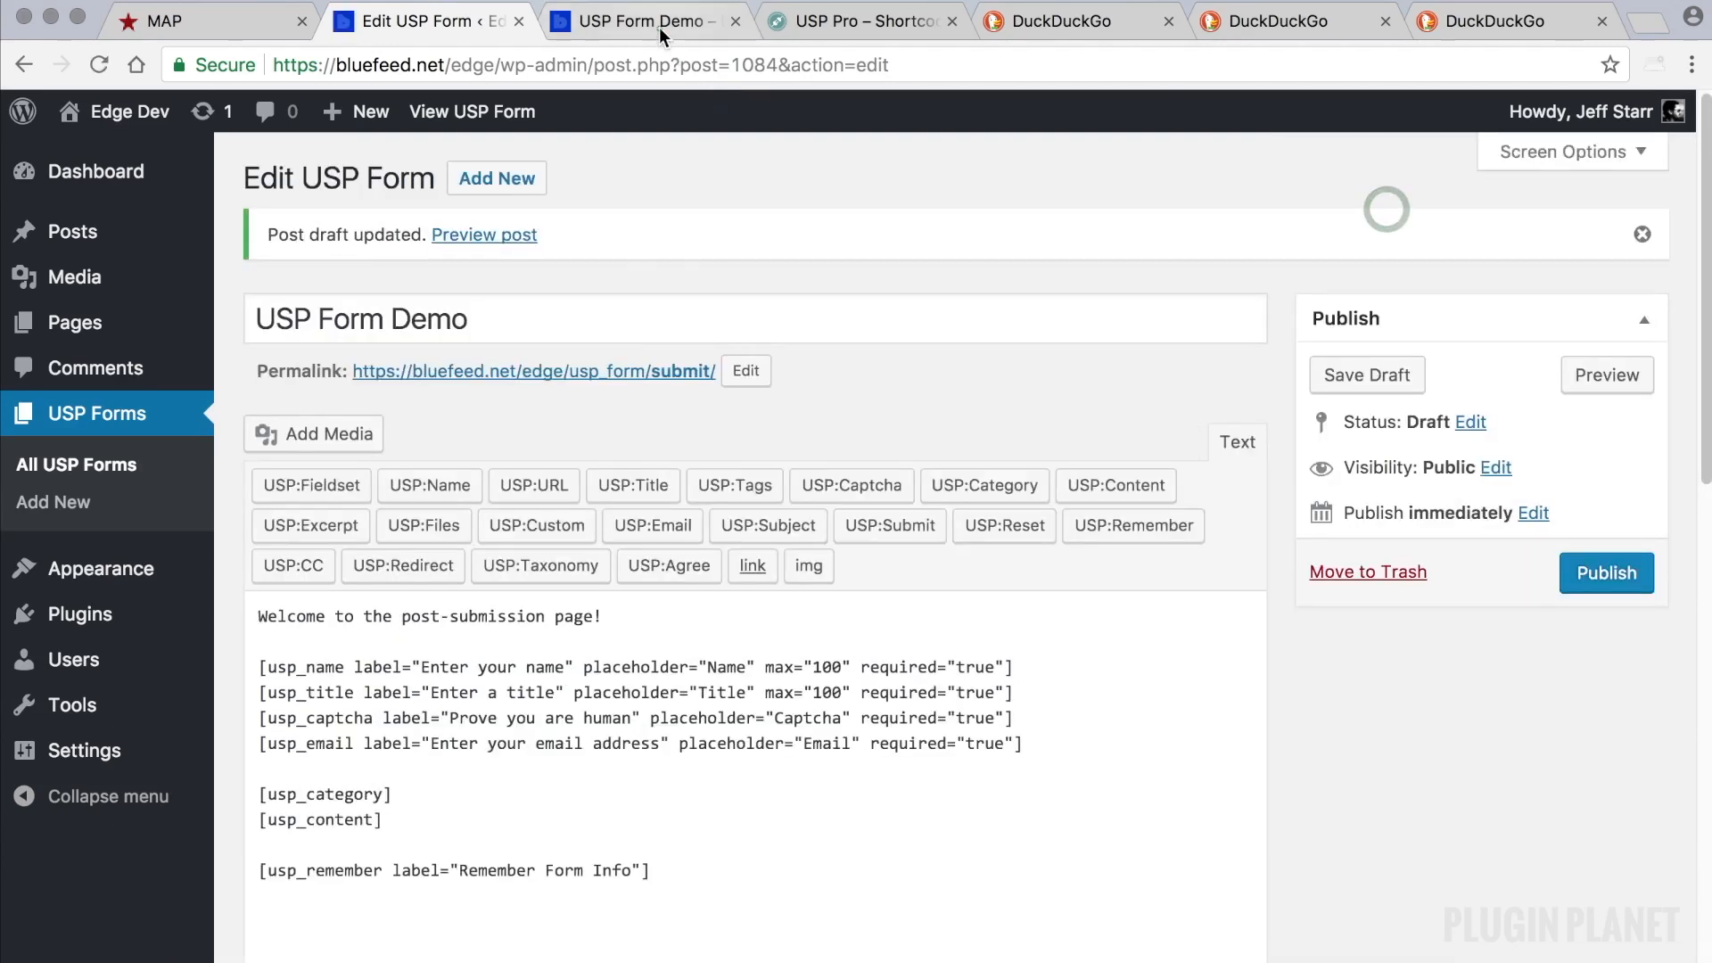
pyautogui.click(638, 20)
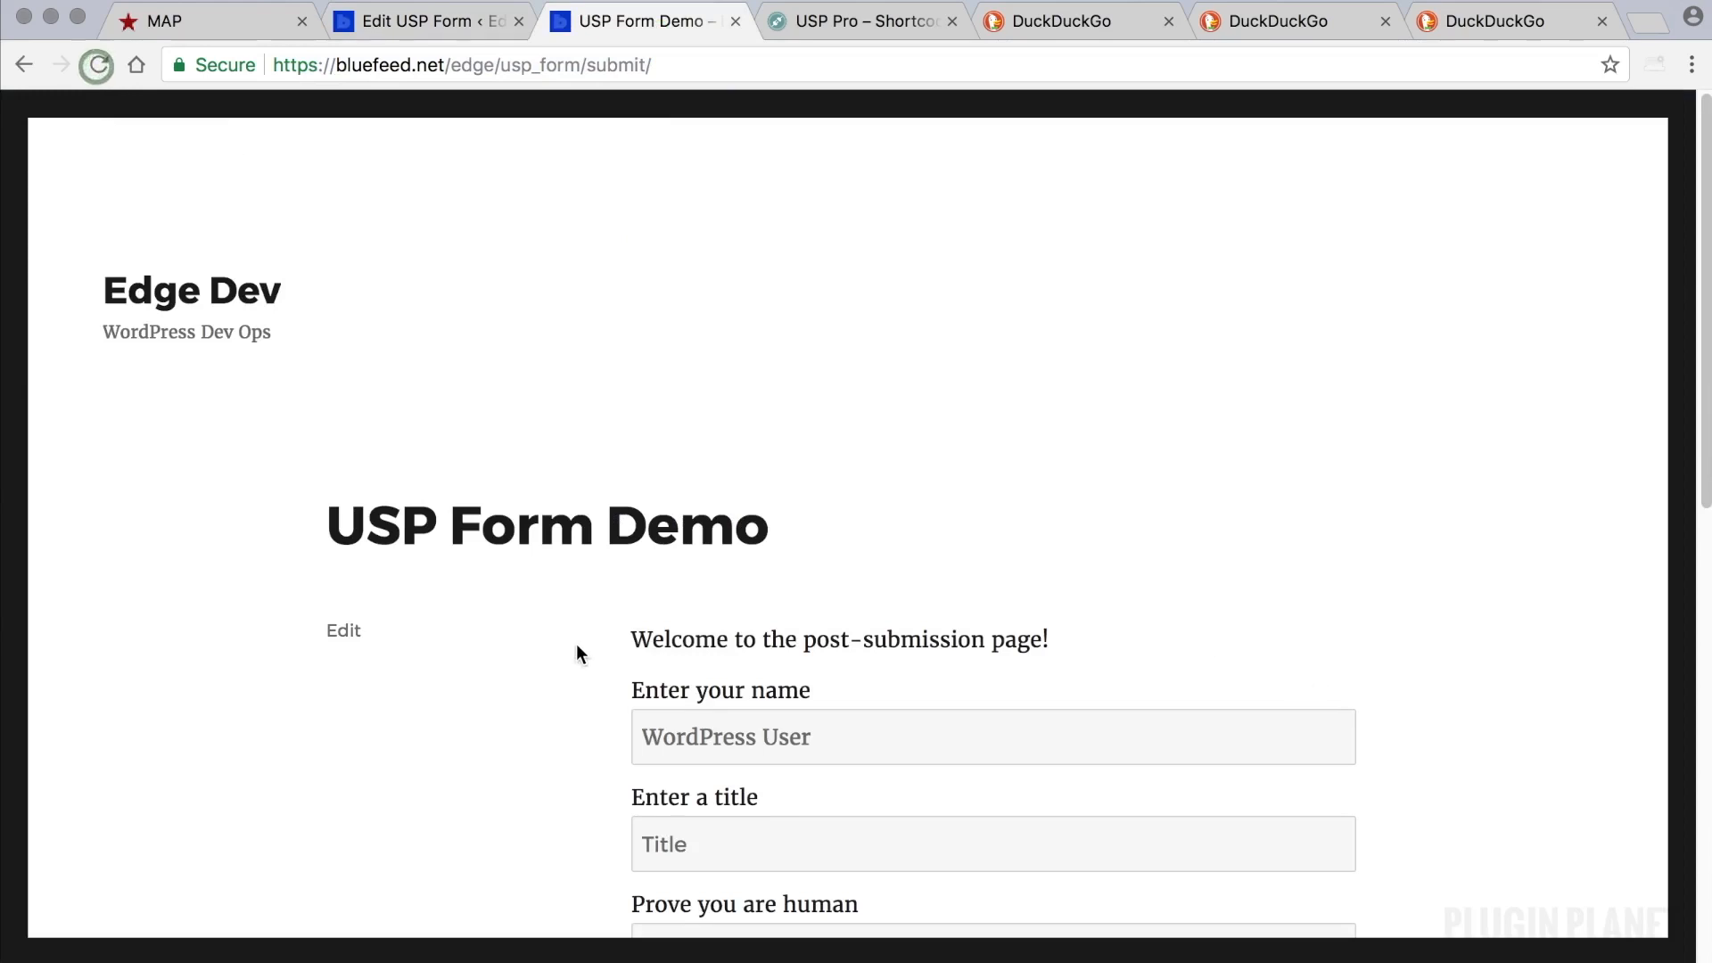
pyautogui.scroll(-3)
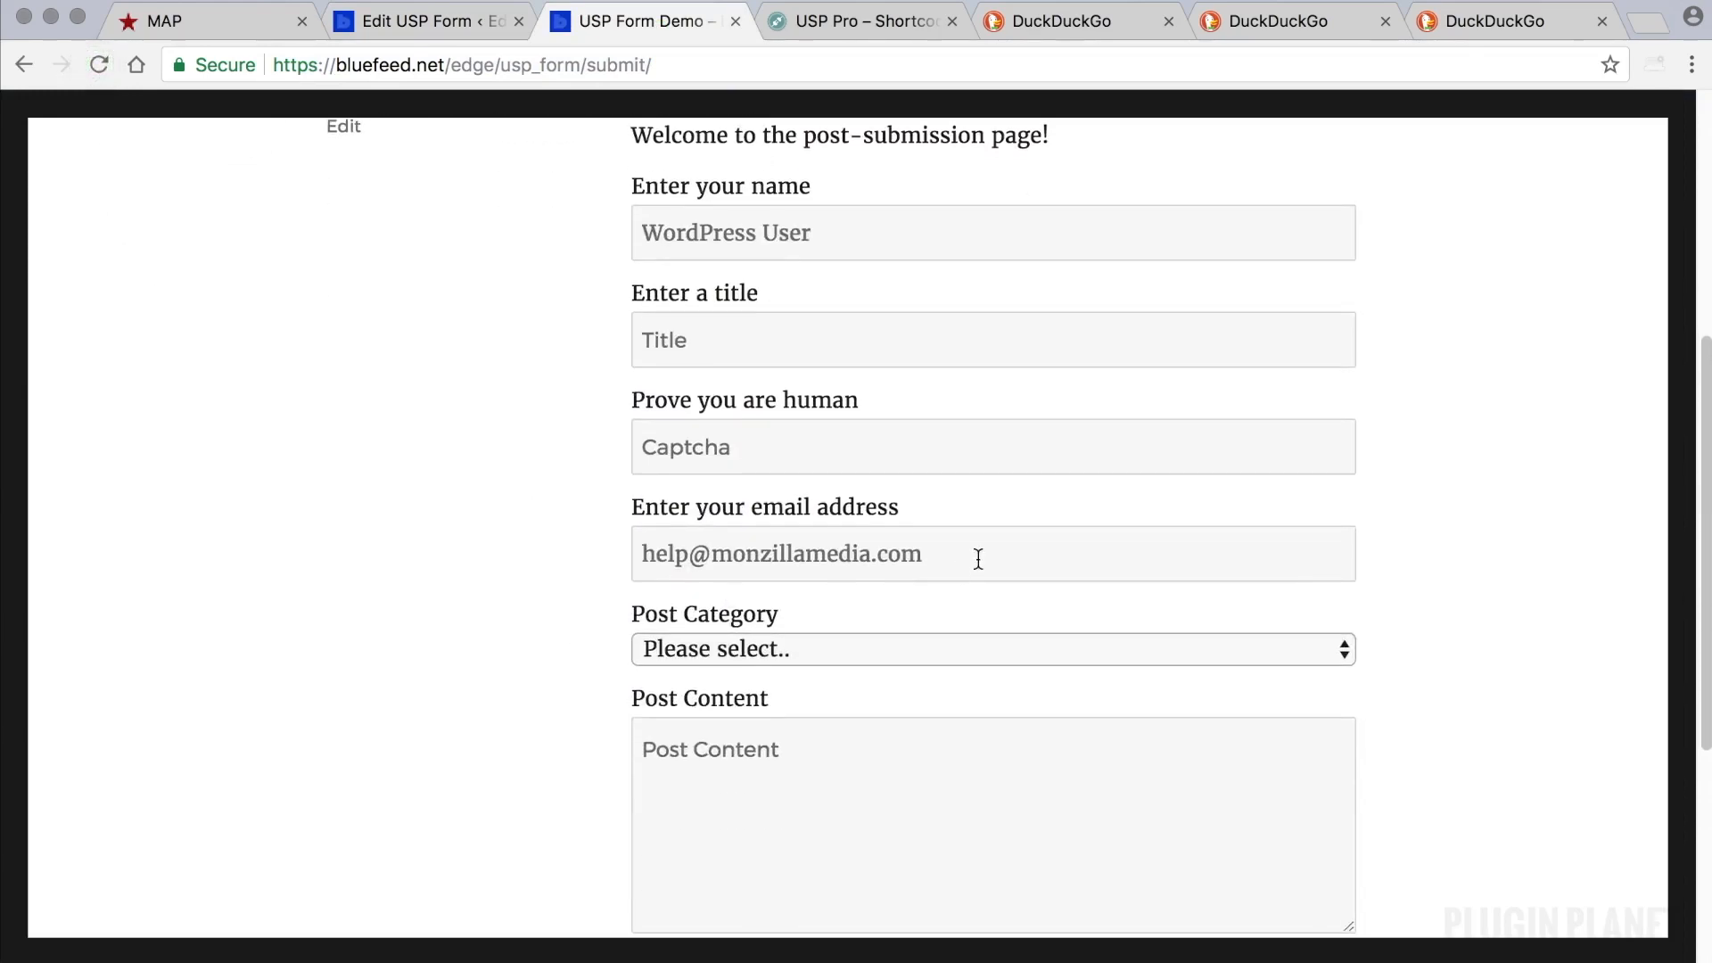
pyautogui.click(976, 554)
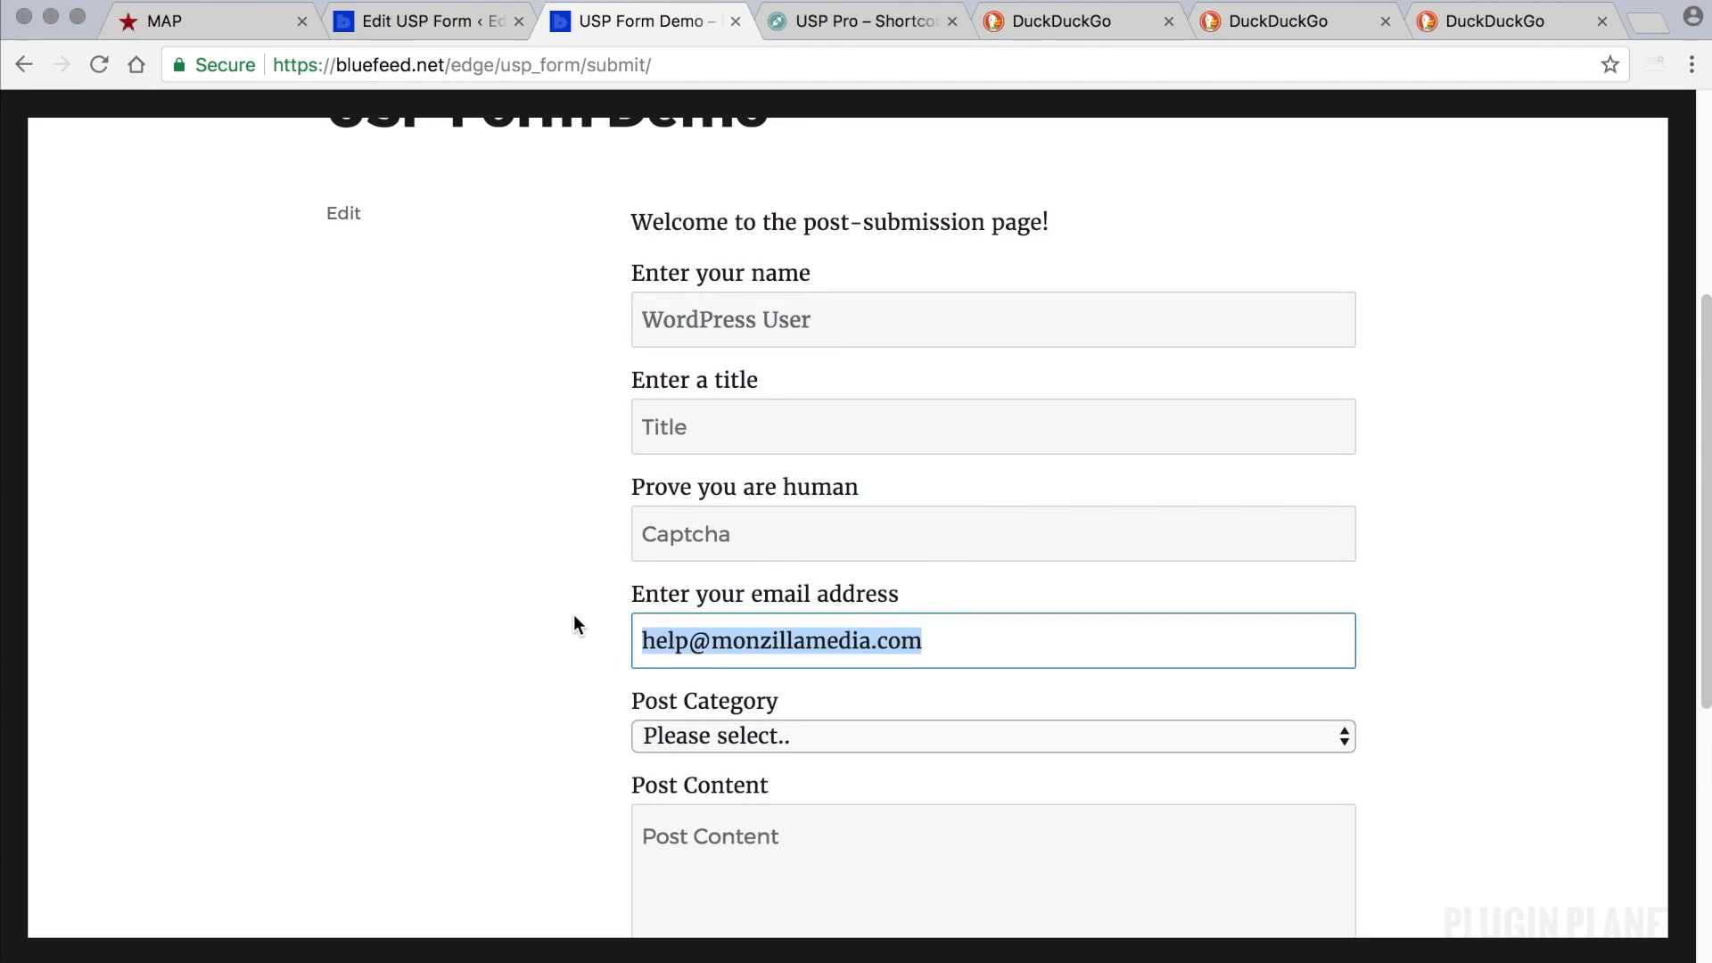
pyautogui.scroll(-3)
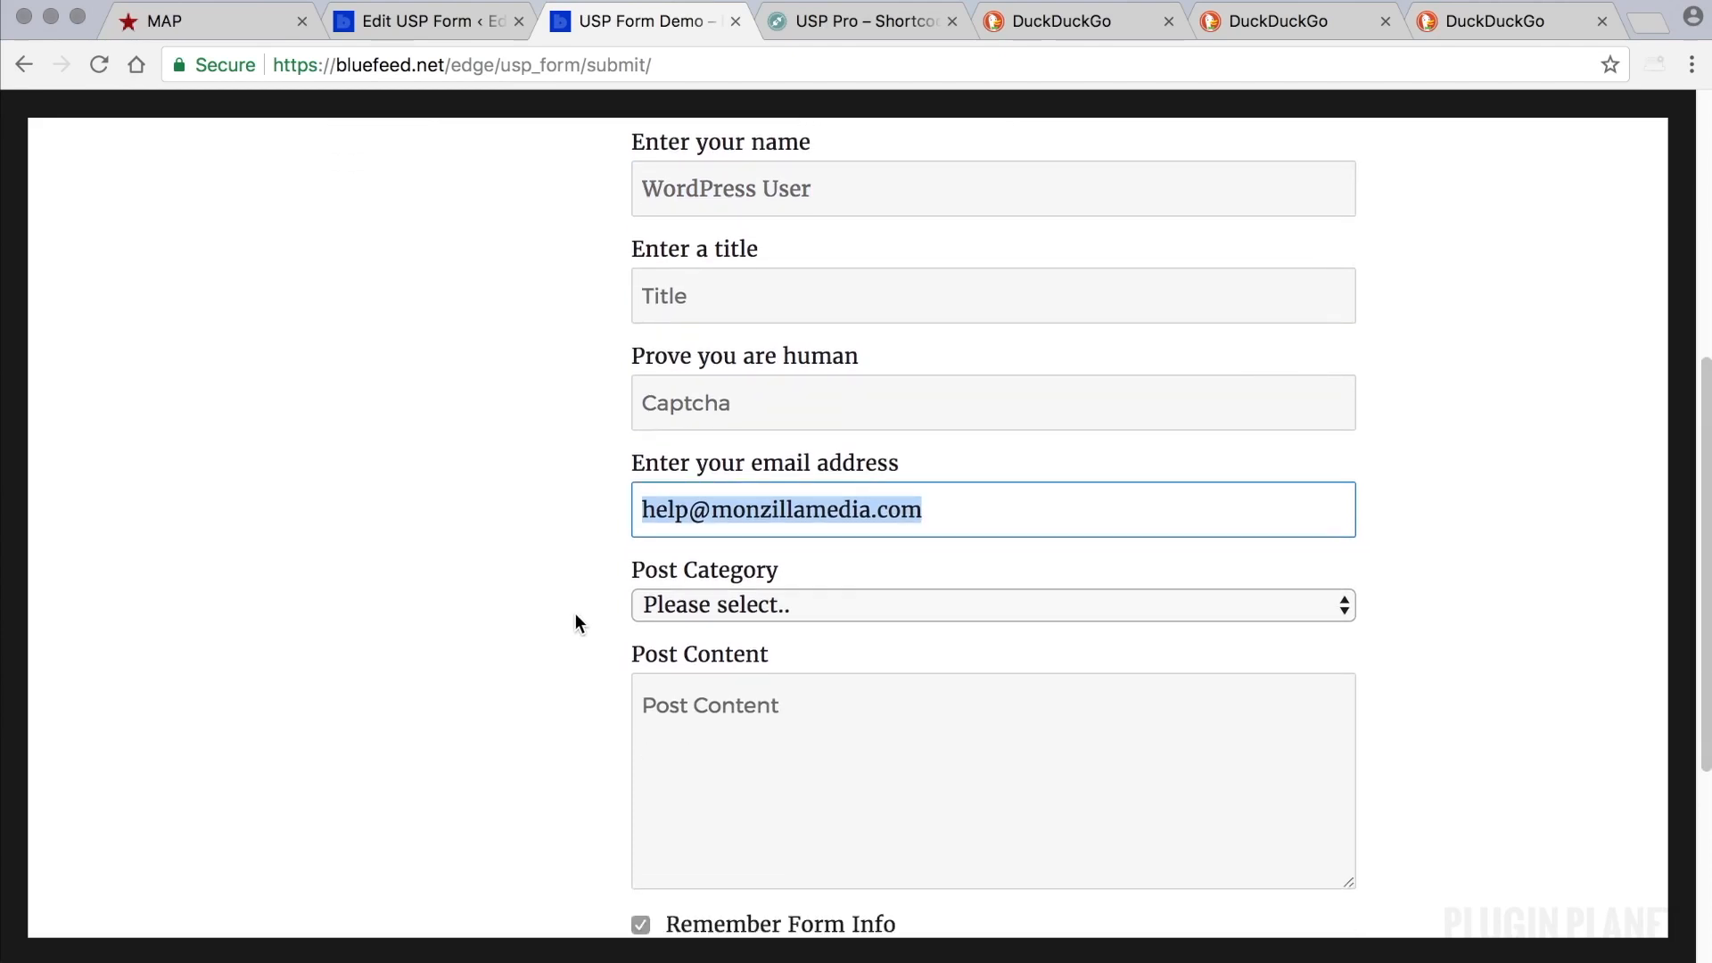
pyautogui.moveTo(890, 568)
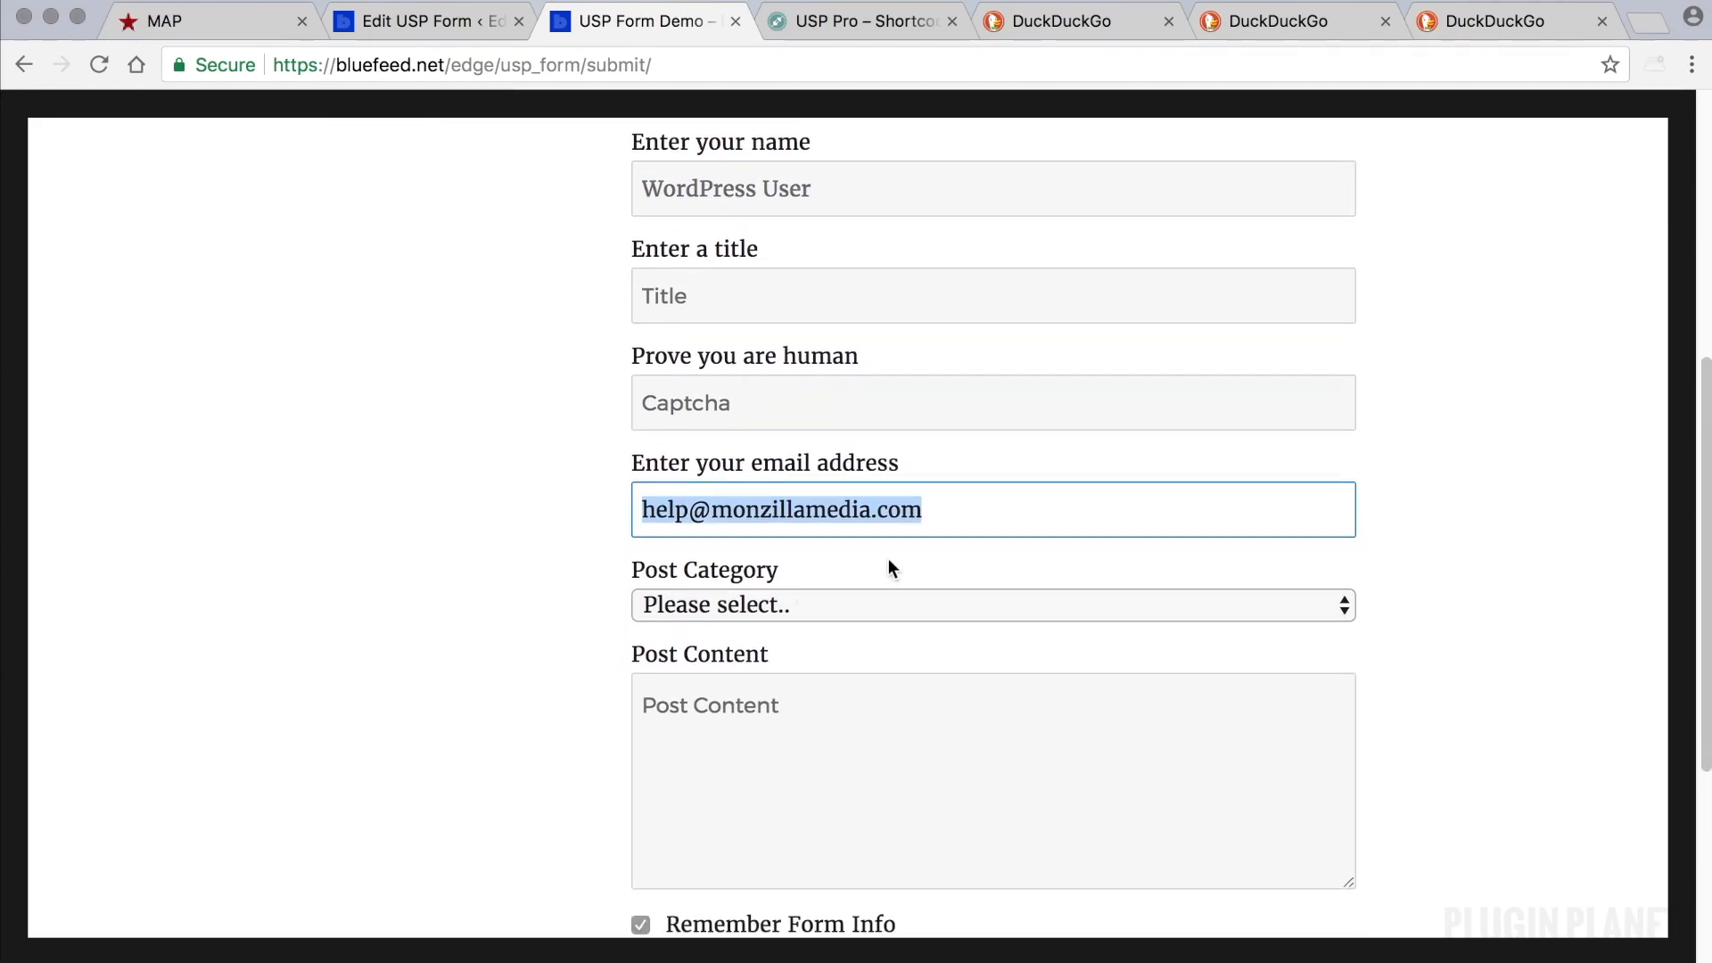
pyautogui.click(927, 509)
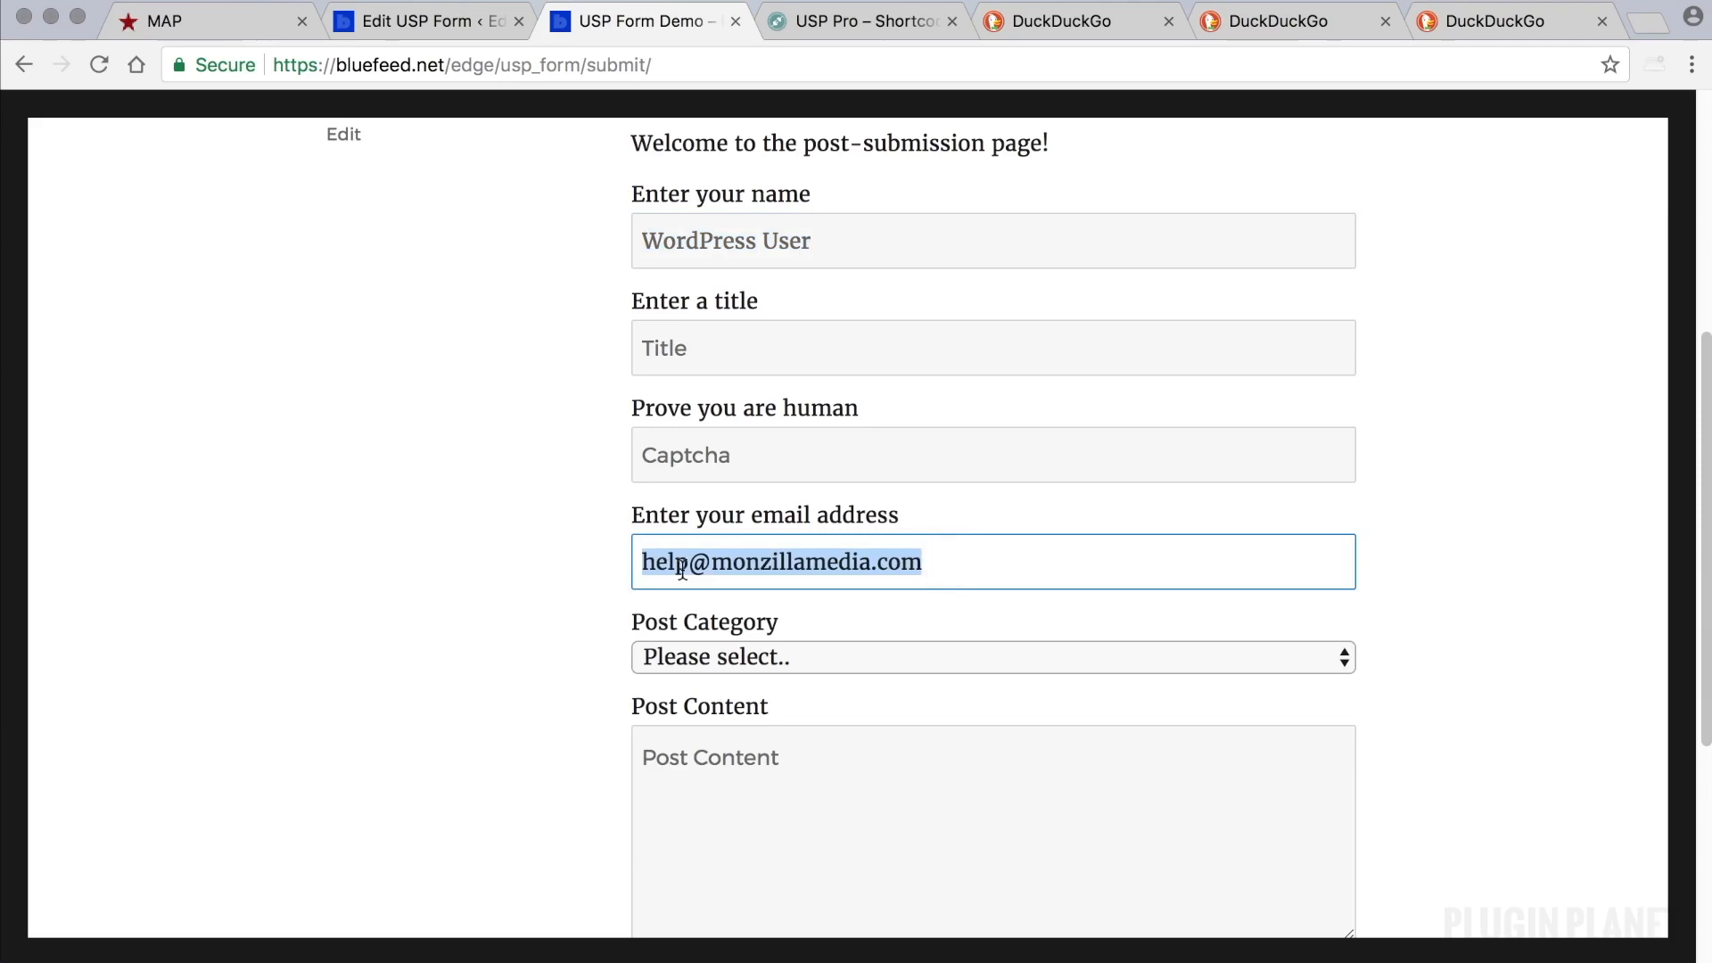
pyautogui.moveTo(602, 580)
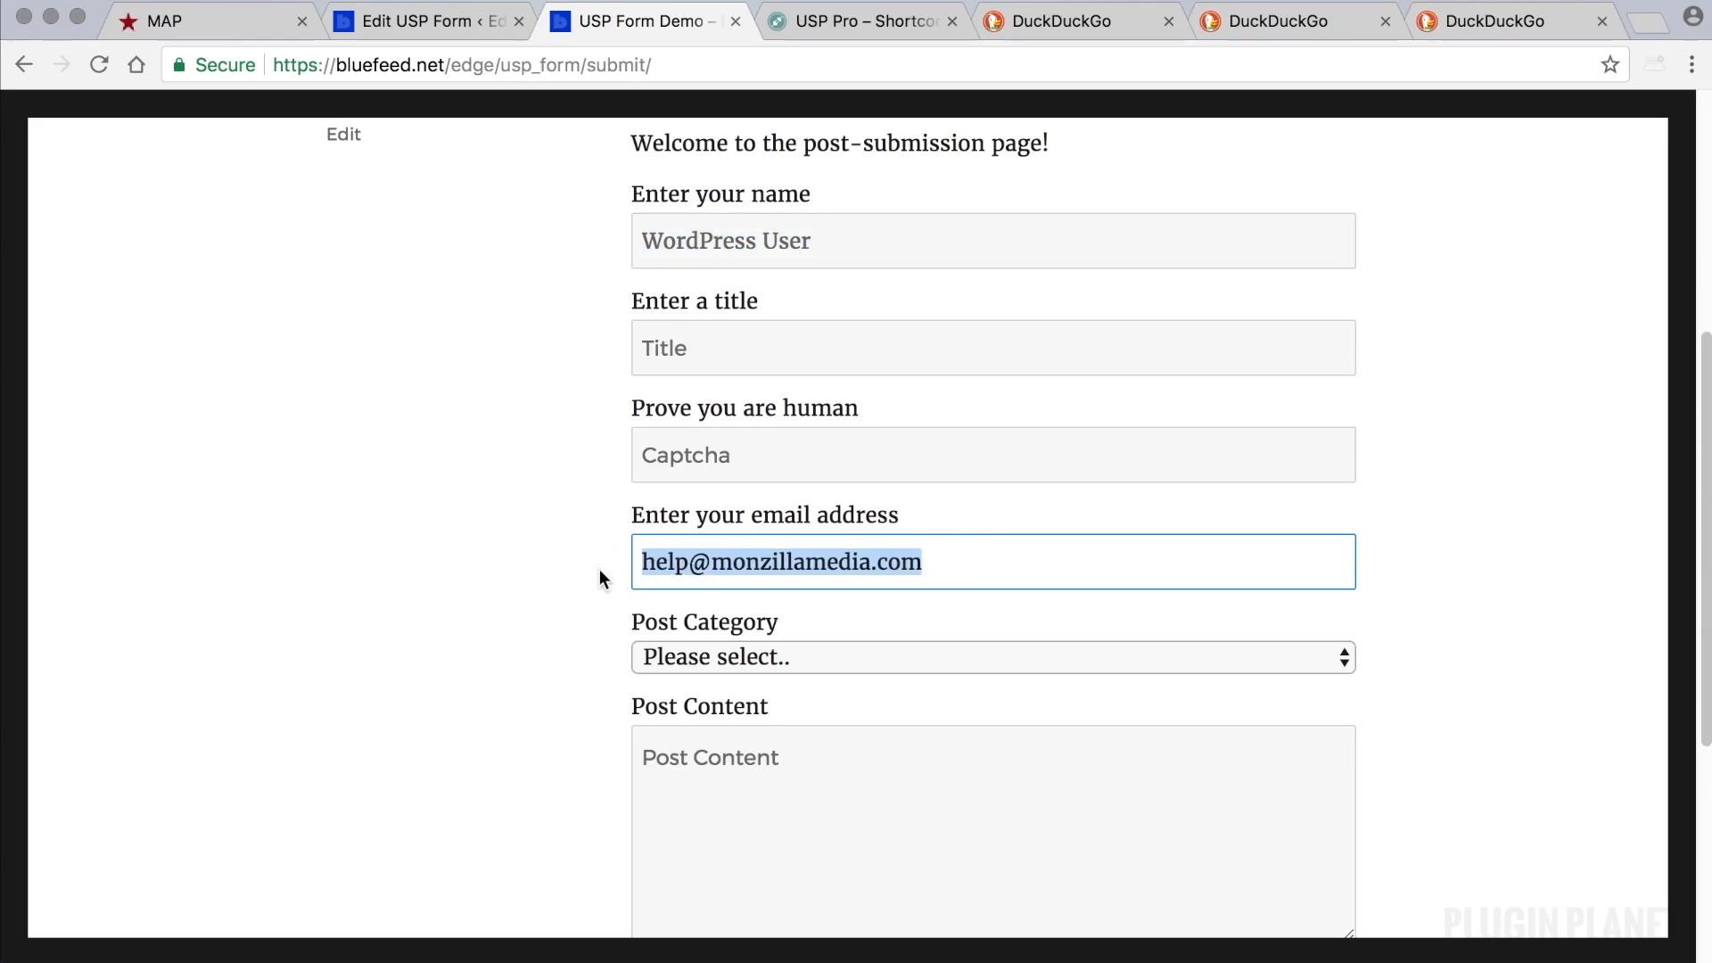
# Clear the prefilled name and email values so the 'Name' and 'Email' placeholders show.
pyautogui.click(830, 271)
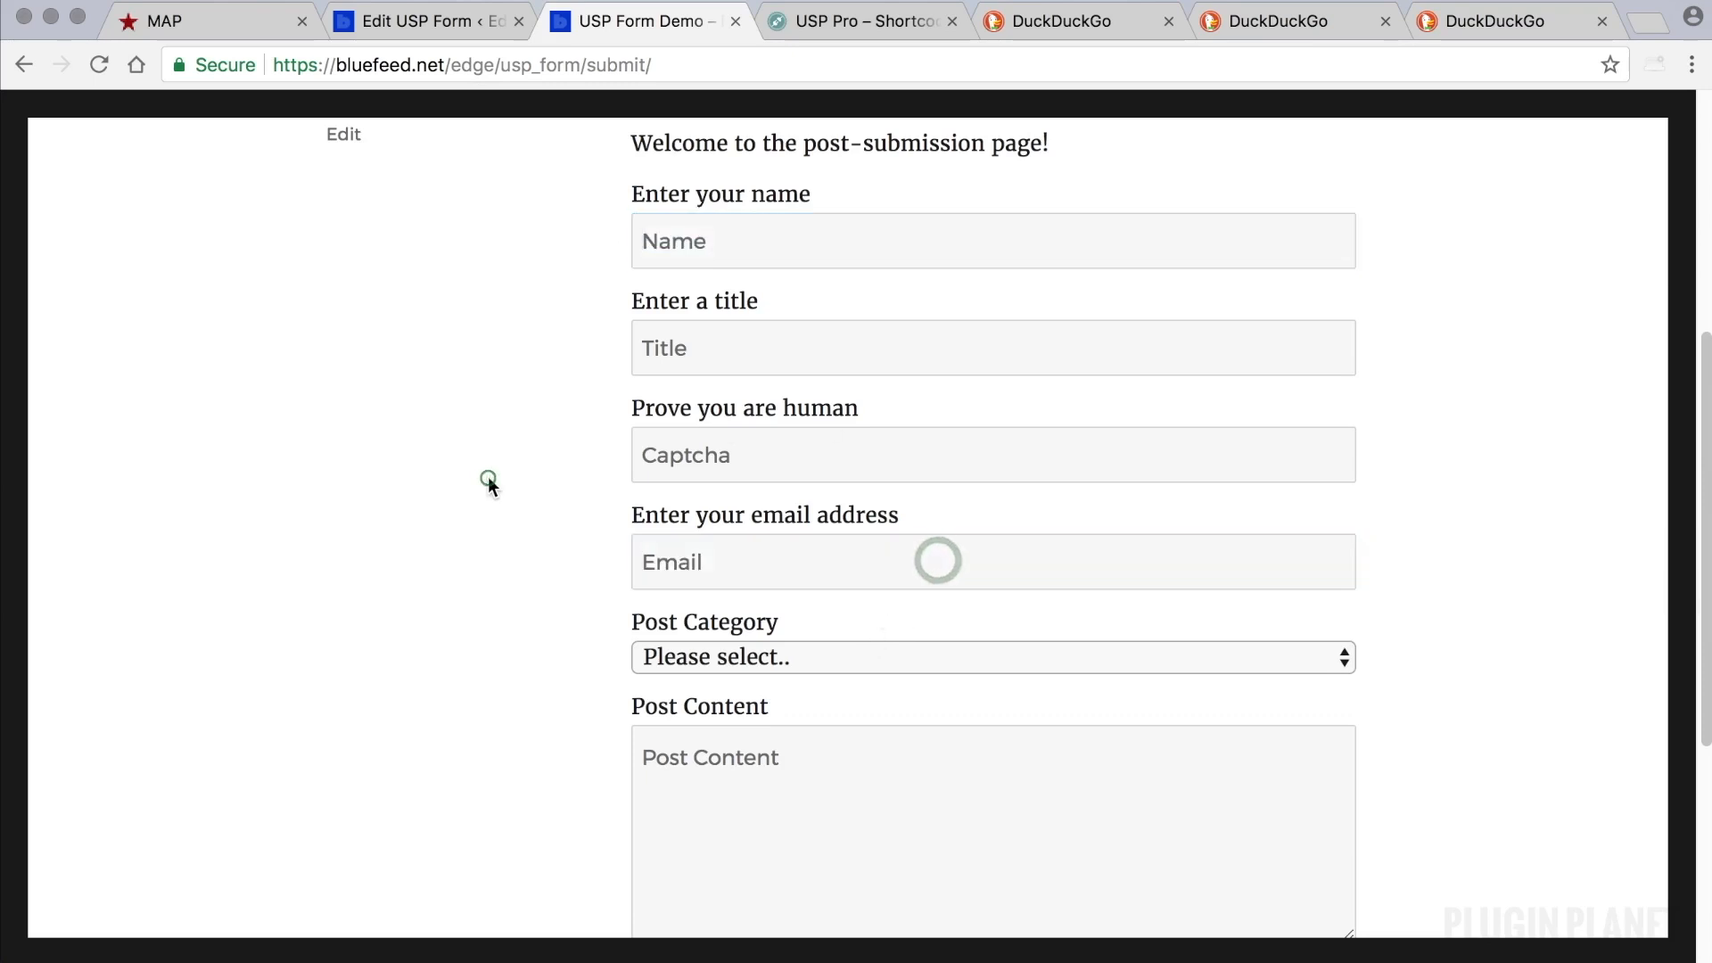
pyautogui.click(991, 240)
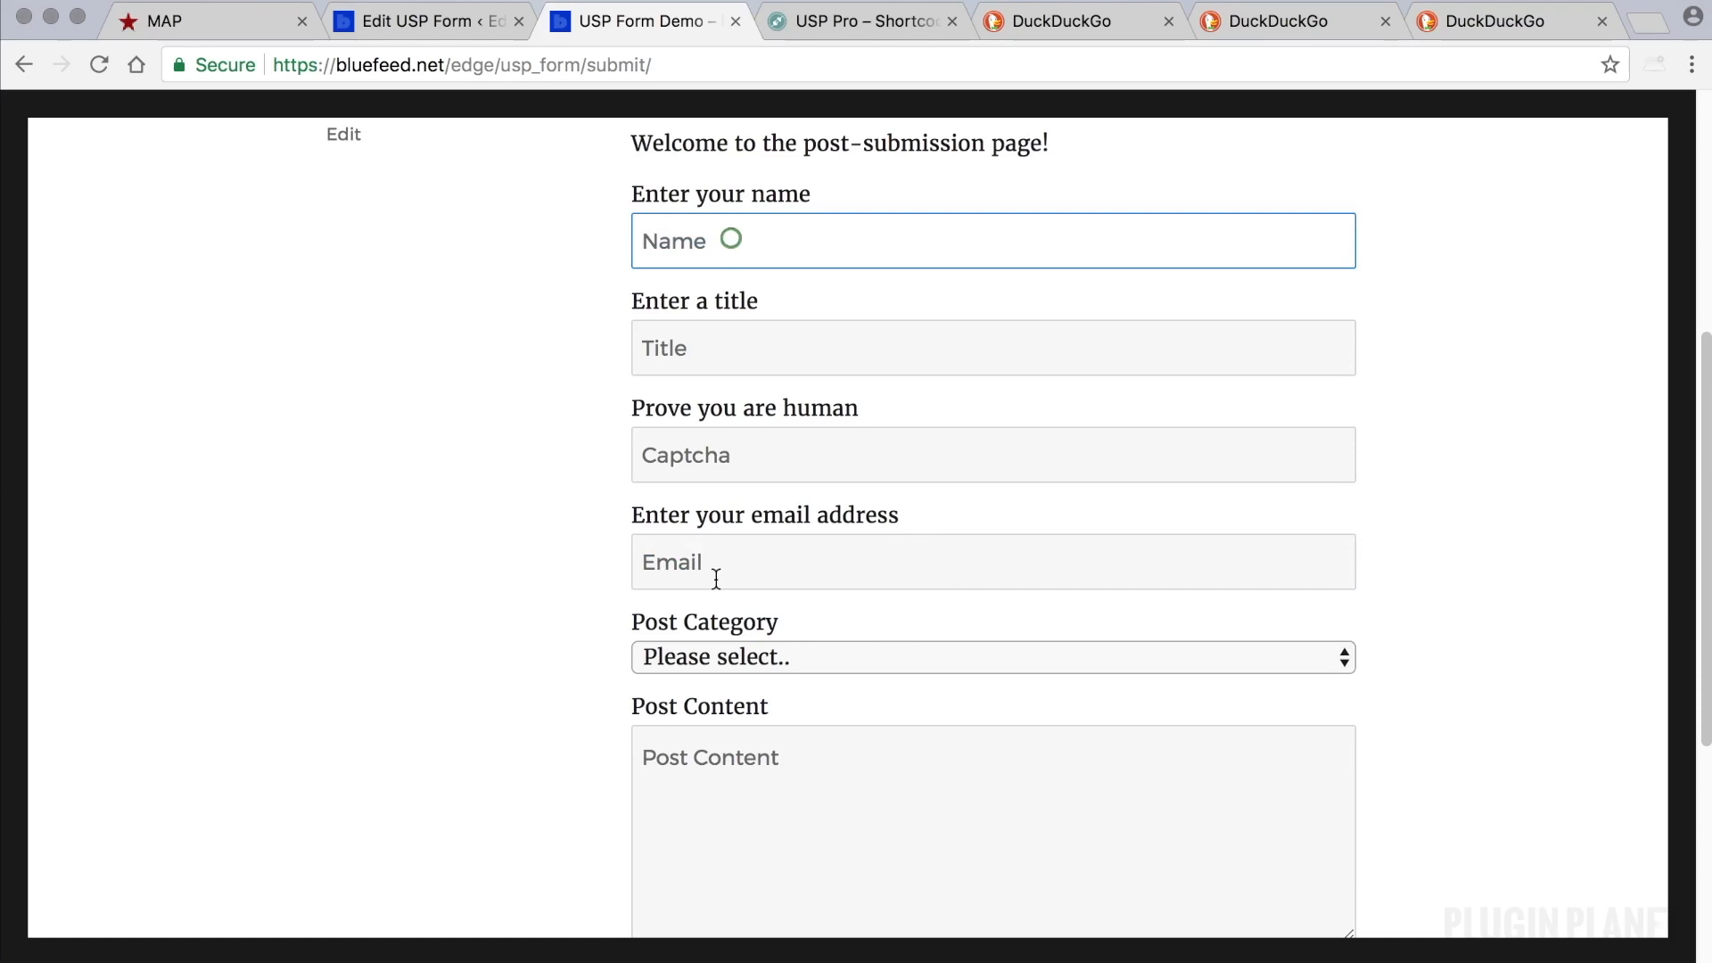
pyautogui.click(991, 560)
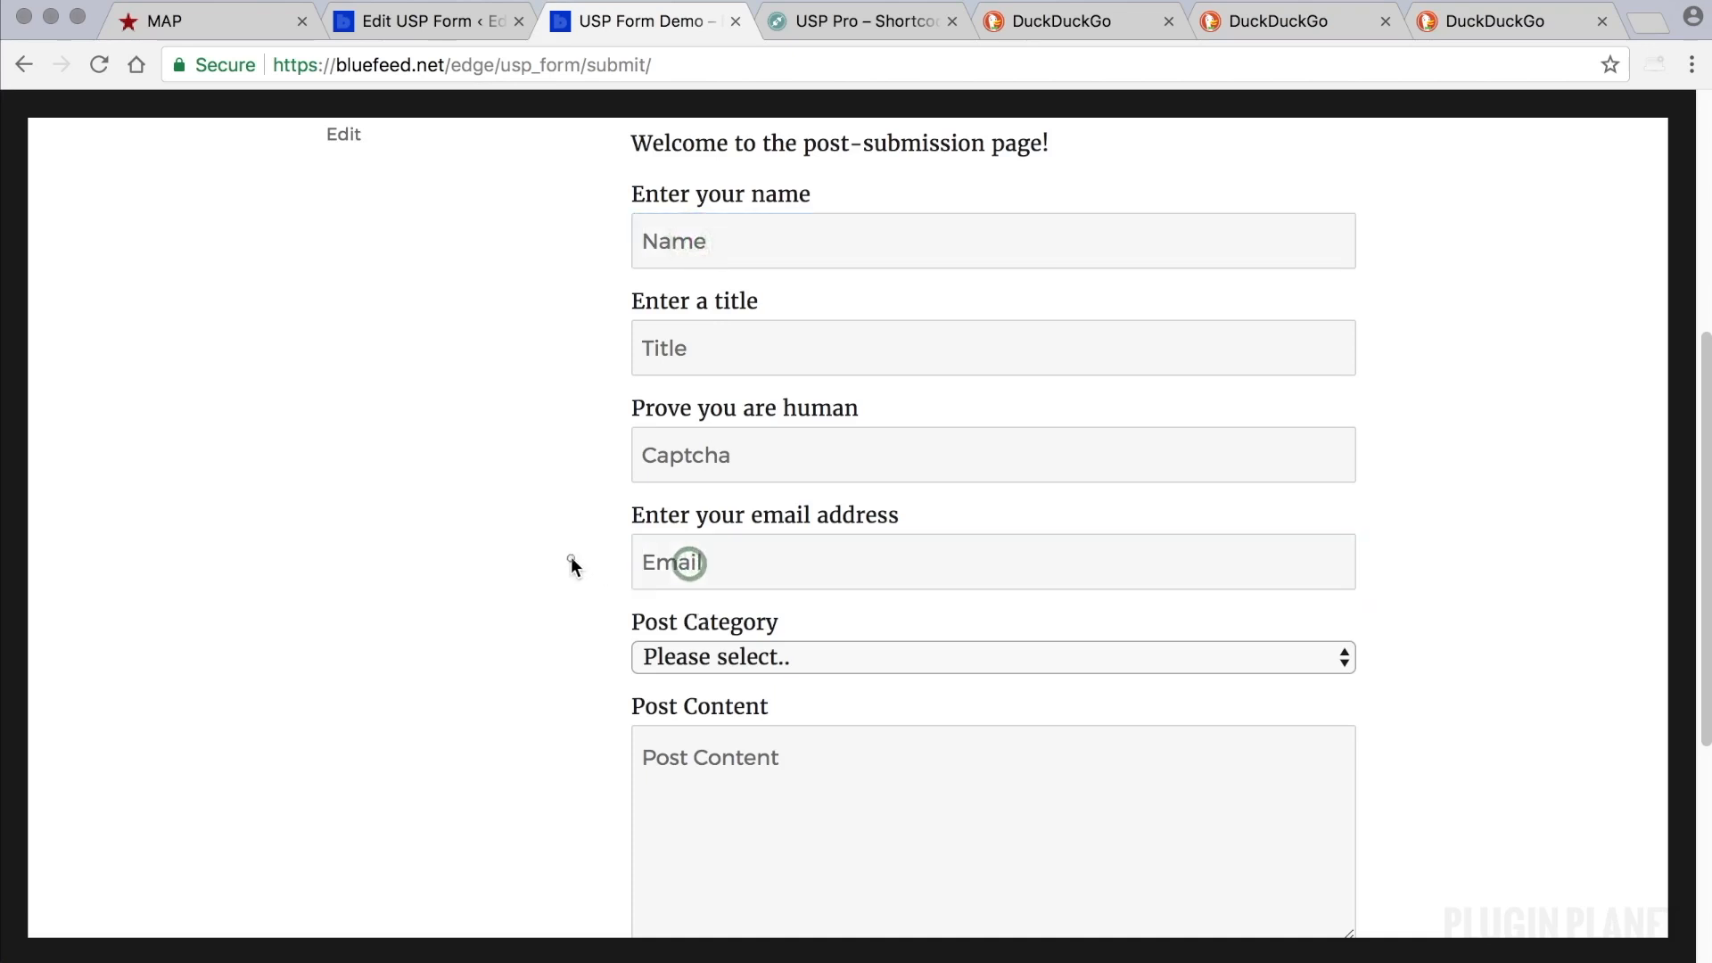
pyautogui.scroll(-3)
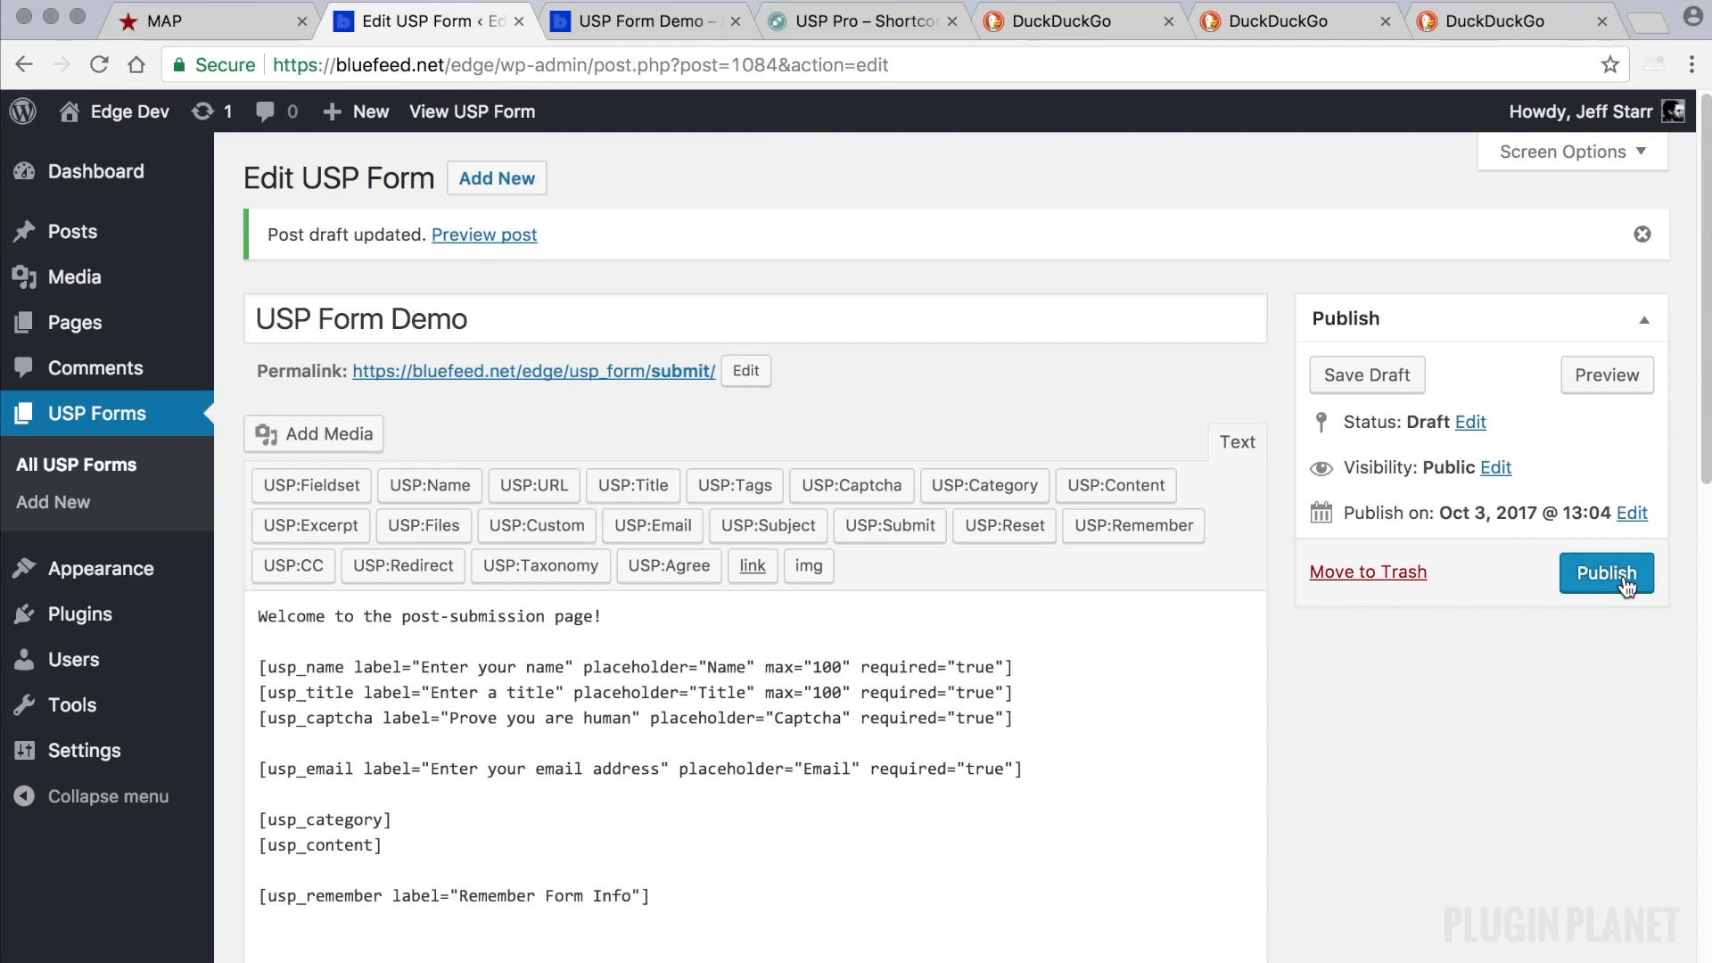
pyautogui.click(633, 20)
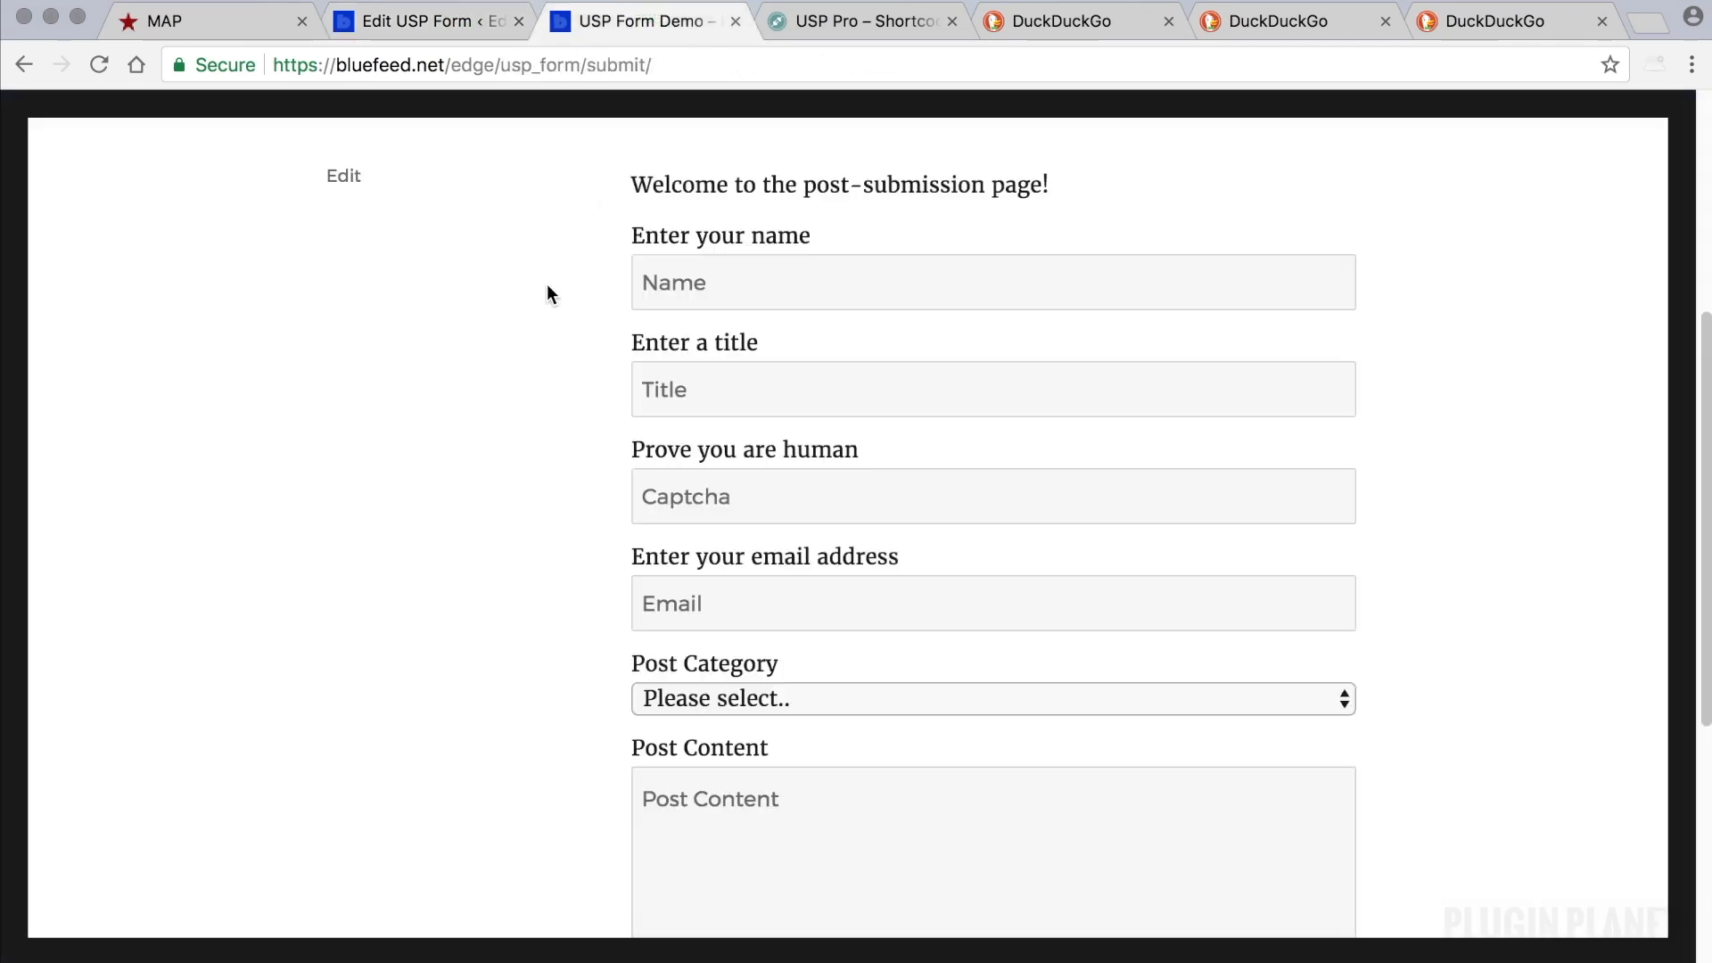
pyautogui.click(426, 20)
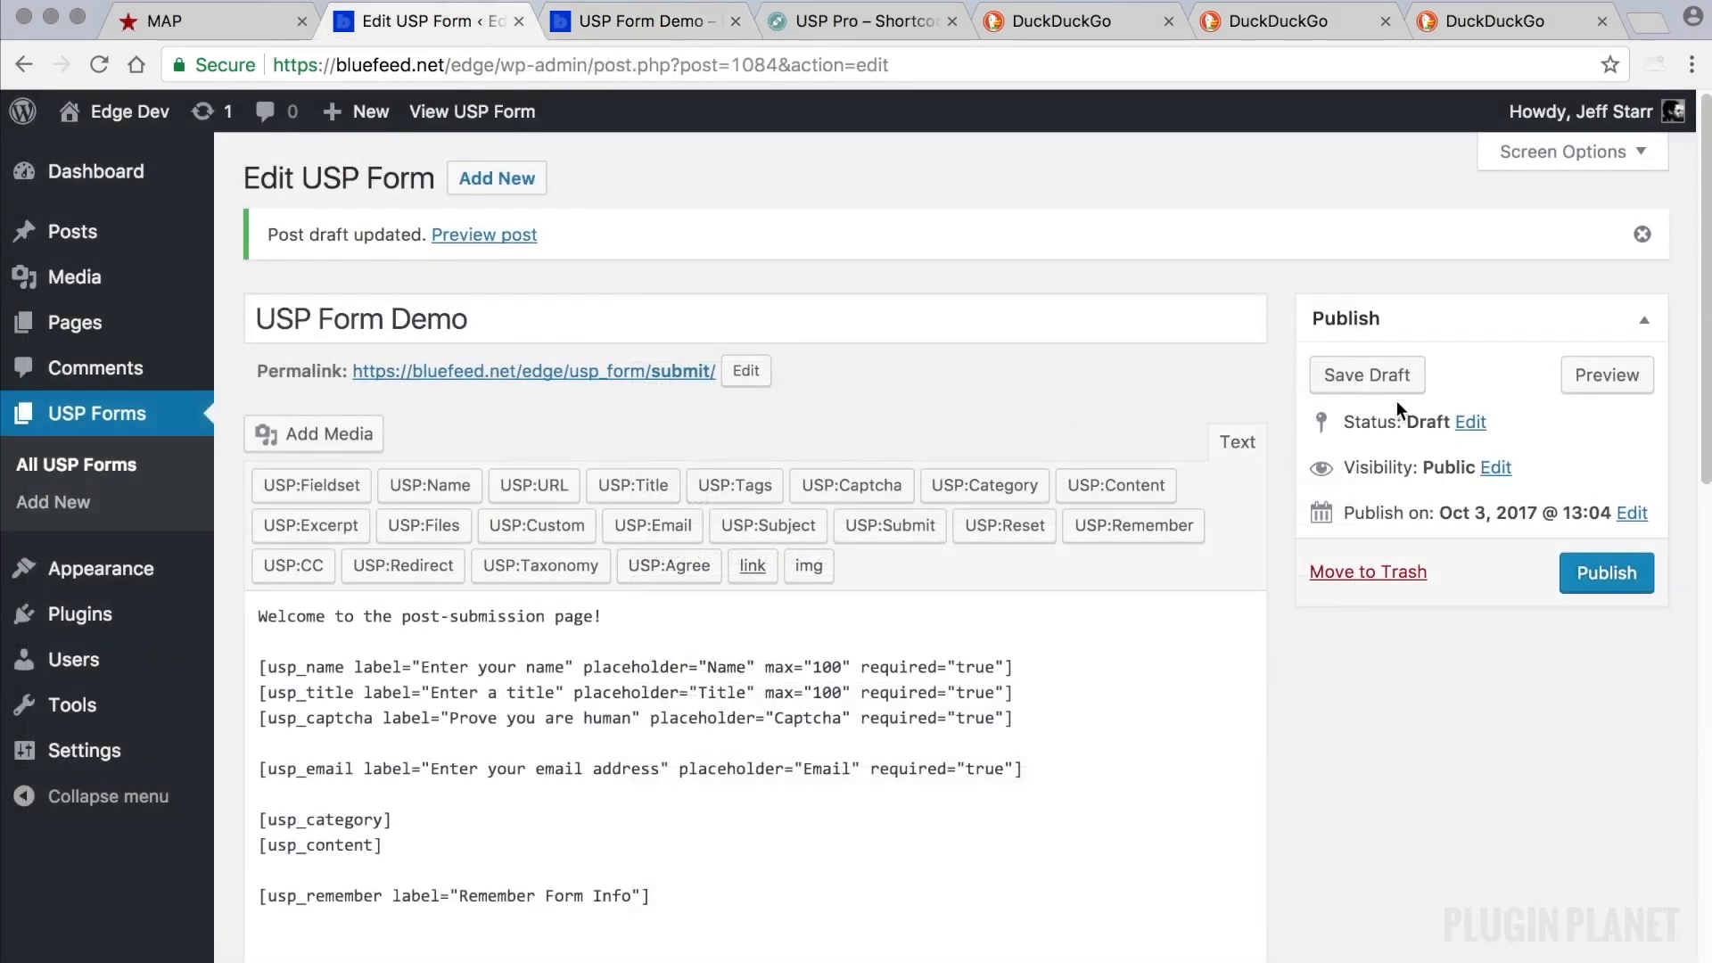
pyautogui.doubleClick(1427, 422)
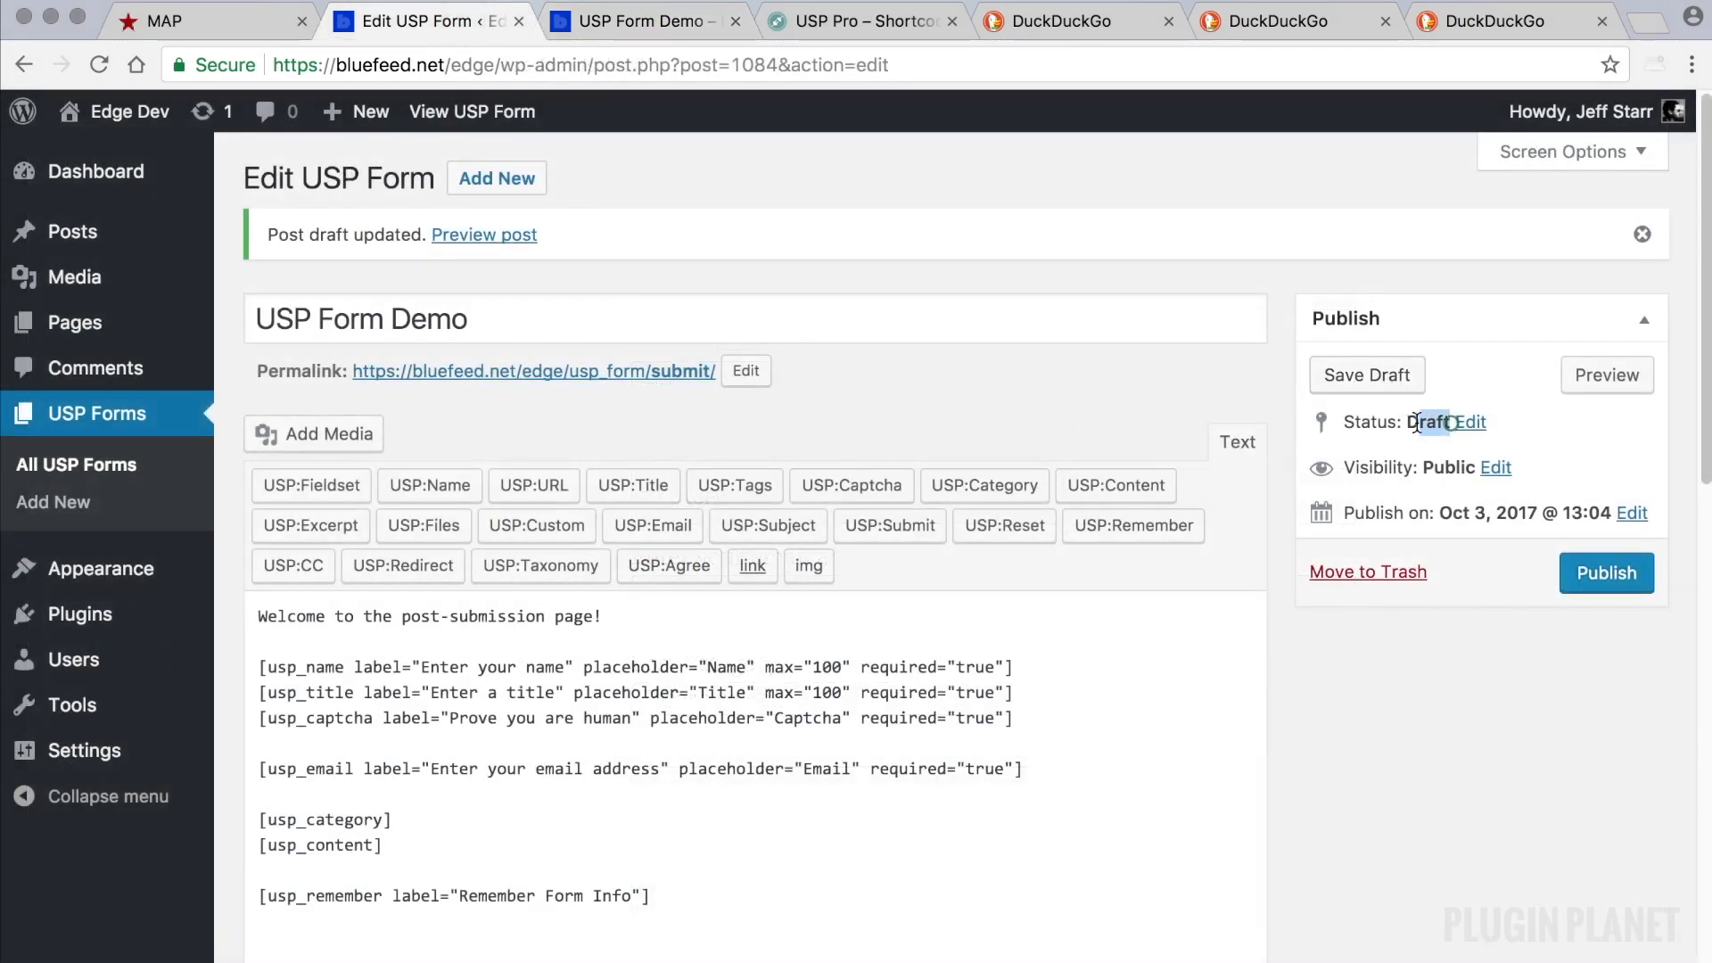
pyautogui.click(633, 21)
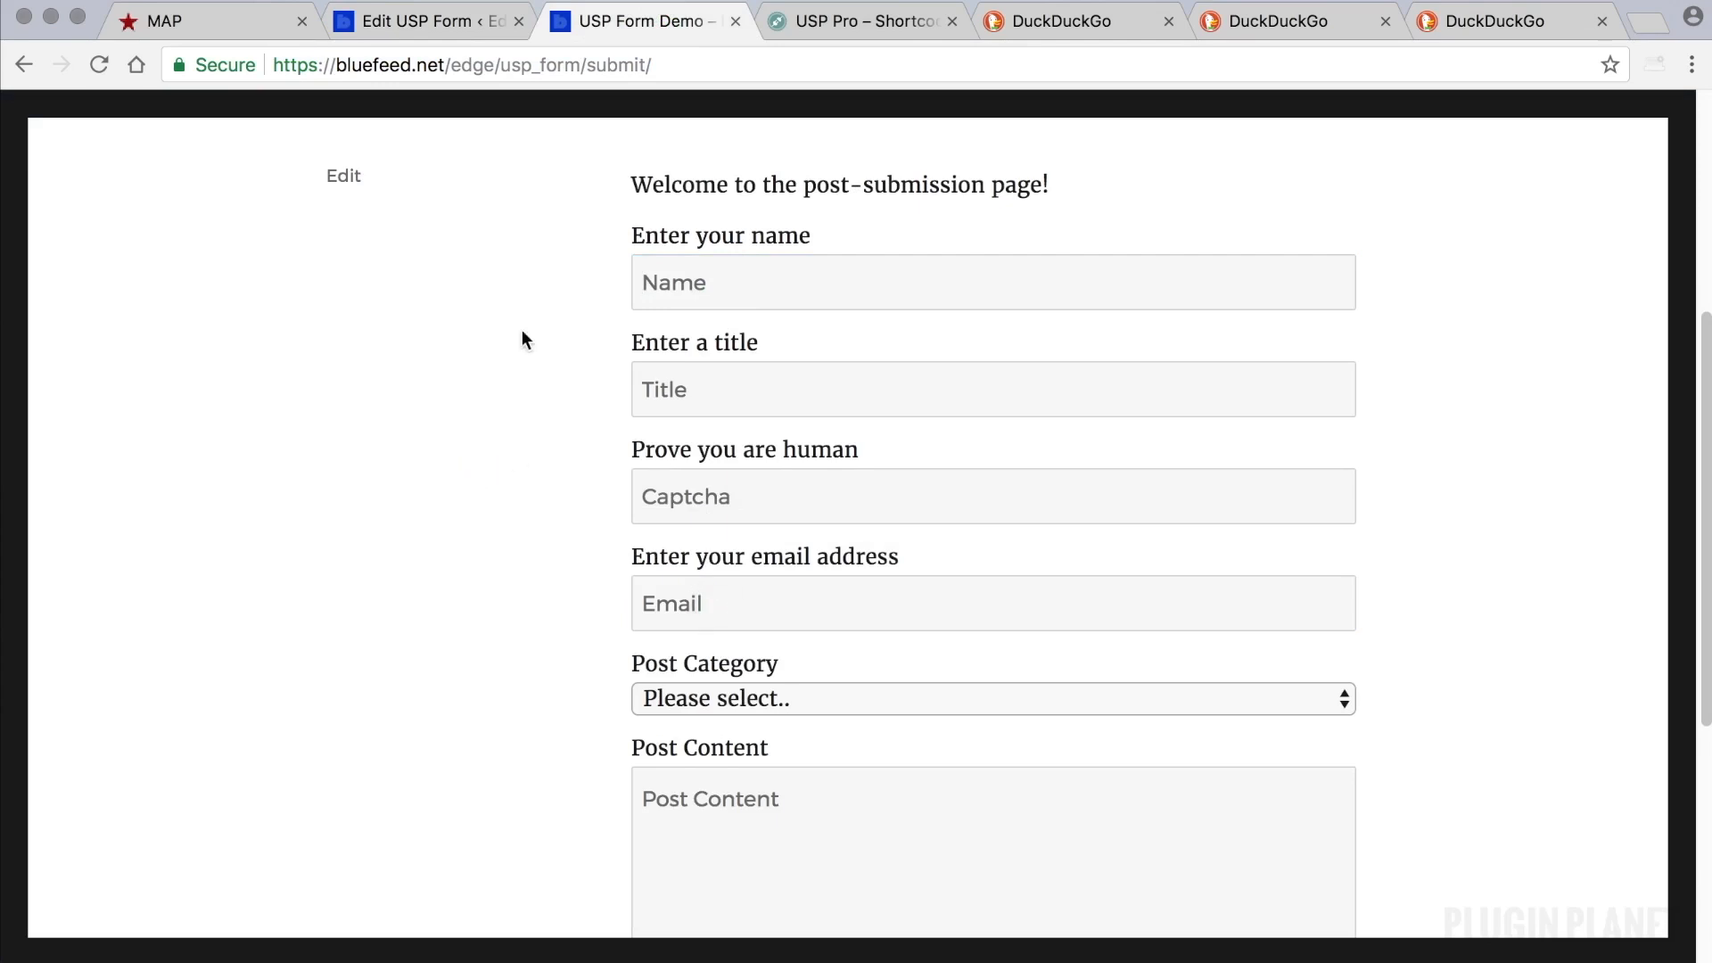
pyautogui.click(426, 21)
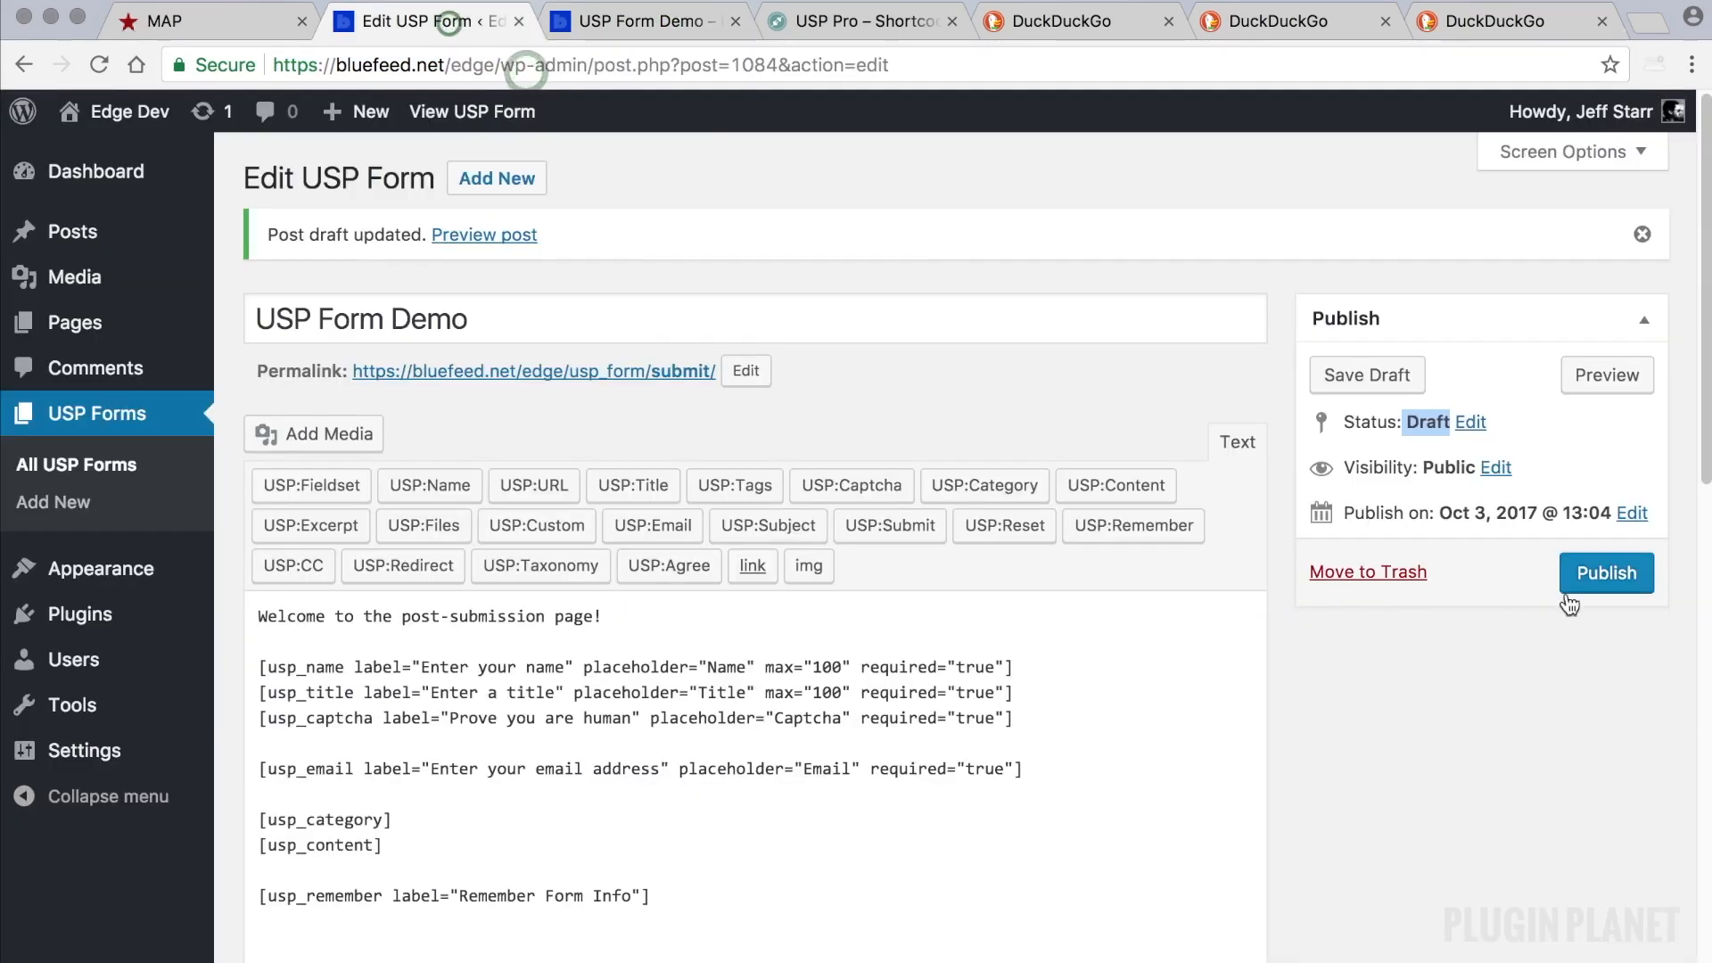
pyautogui.click(638, 20)
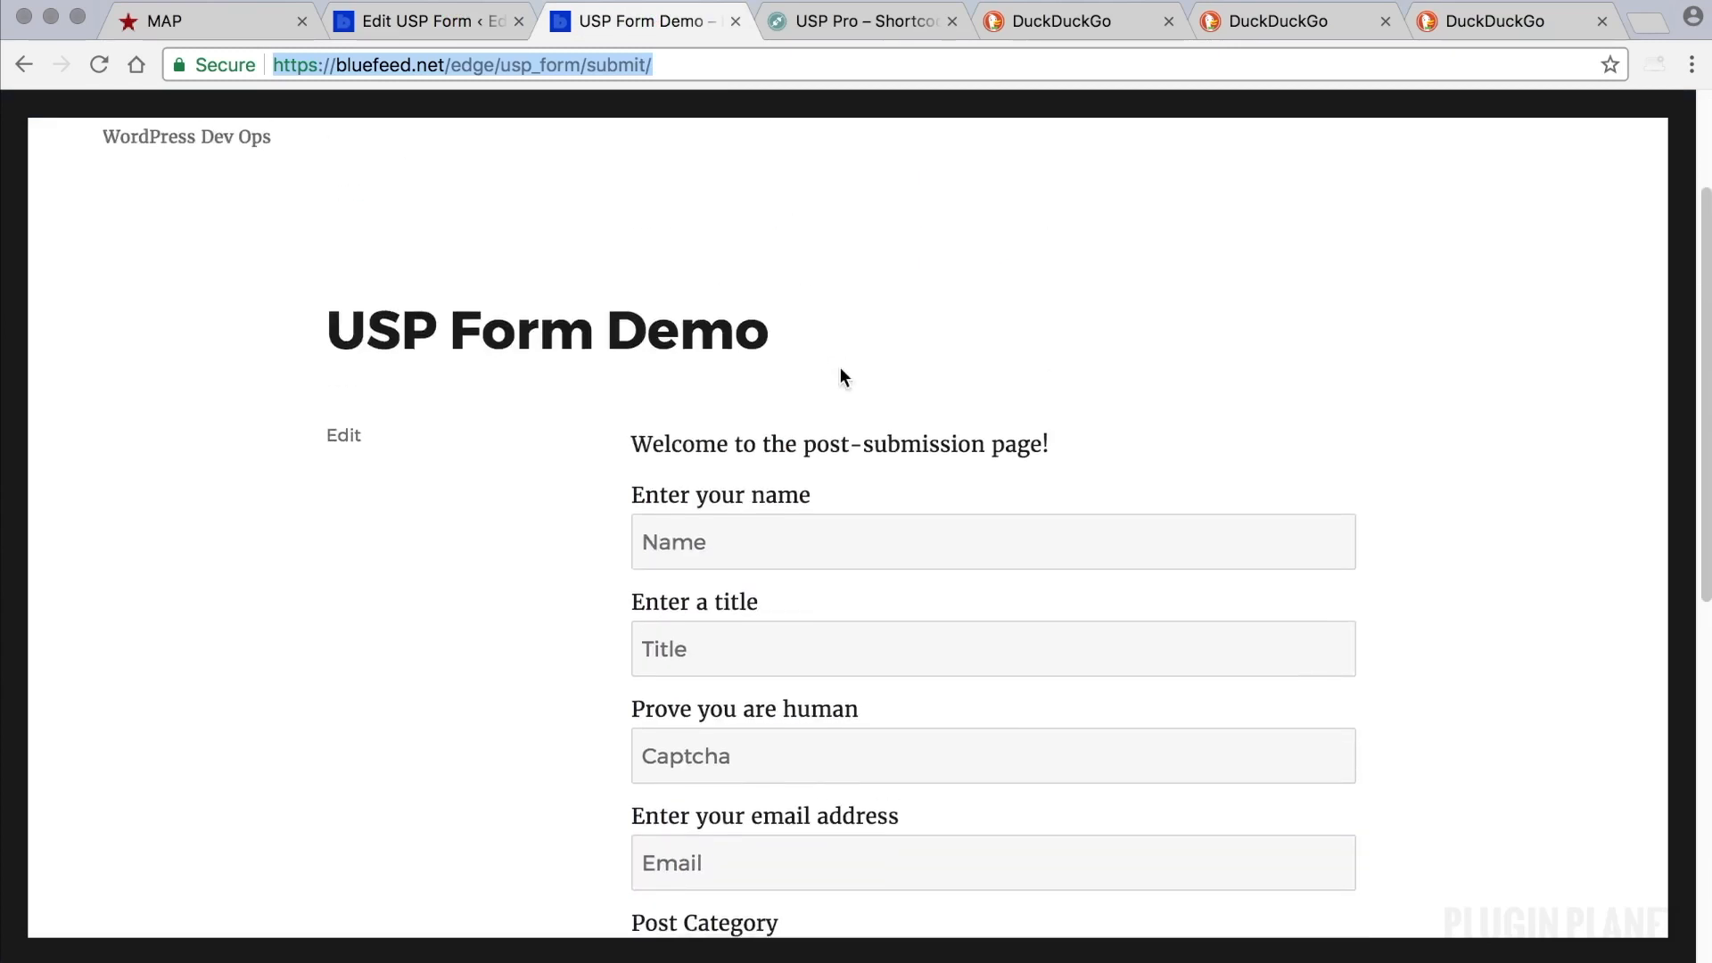
# Add a blank line below the content field, cancel an email field dialog, and check the shortcode docs.
pyautogui.click(426, 21)
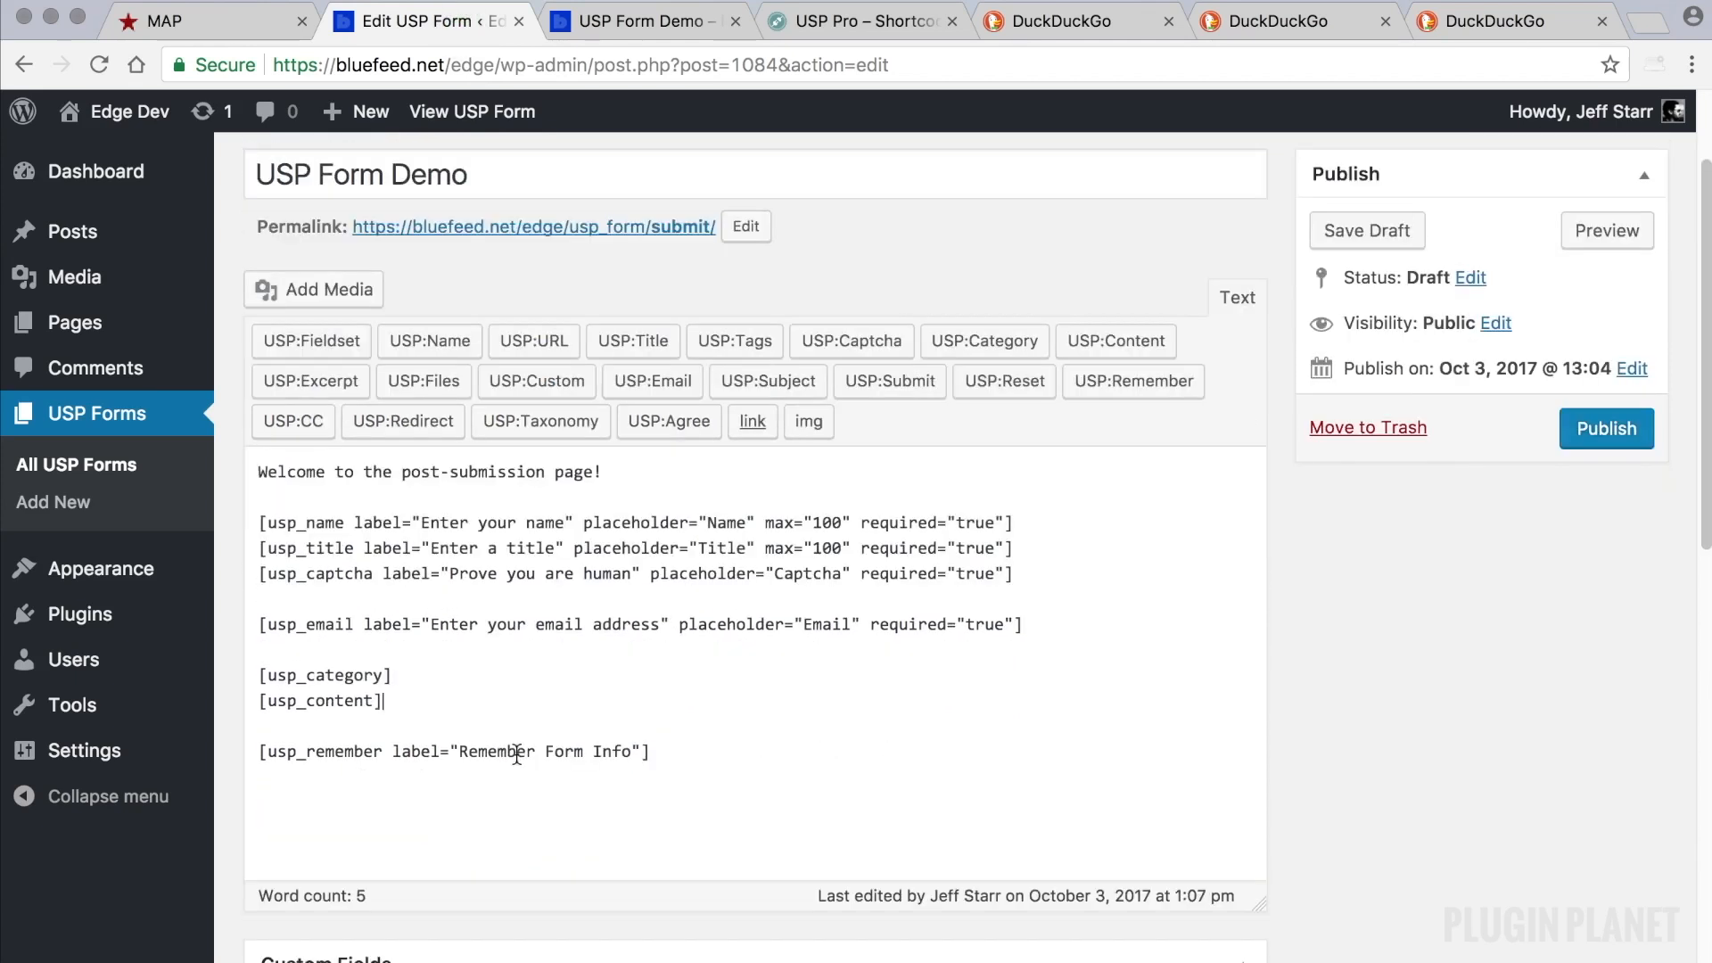
pyautogui.press('enter')
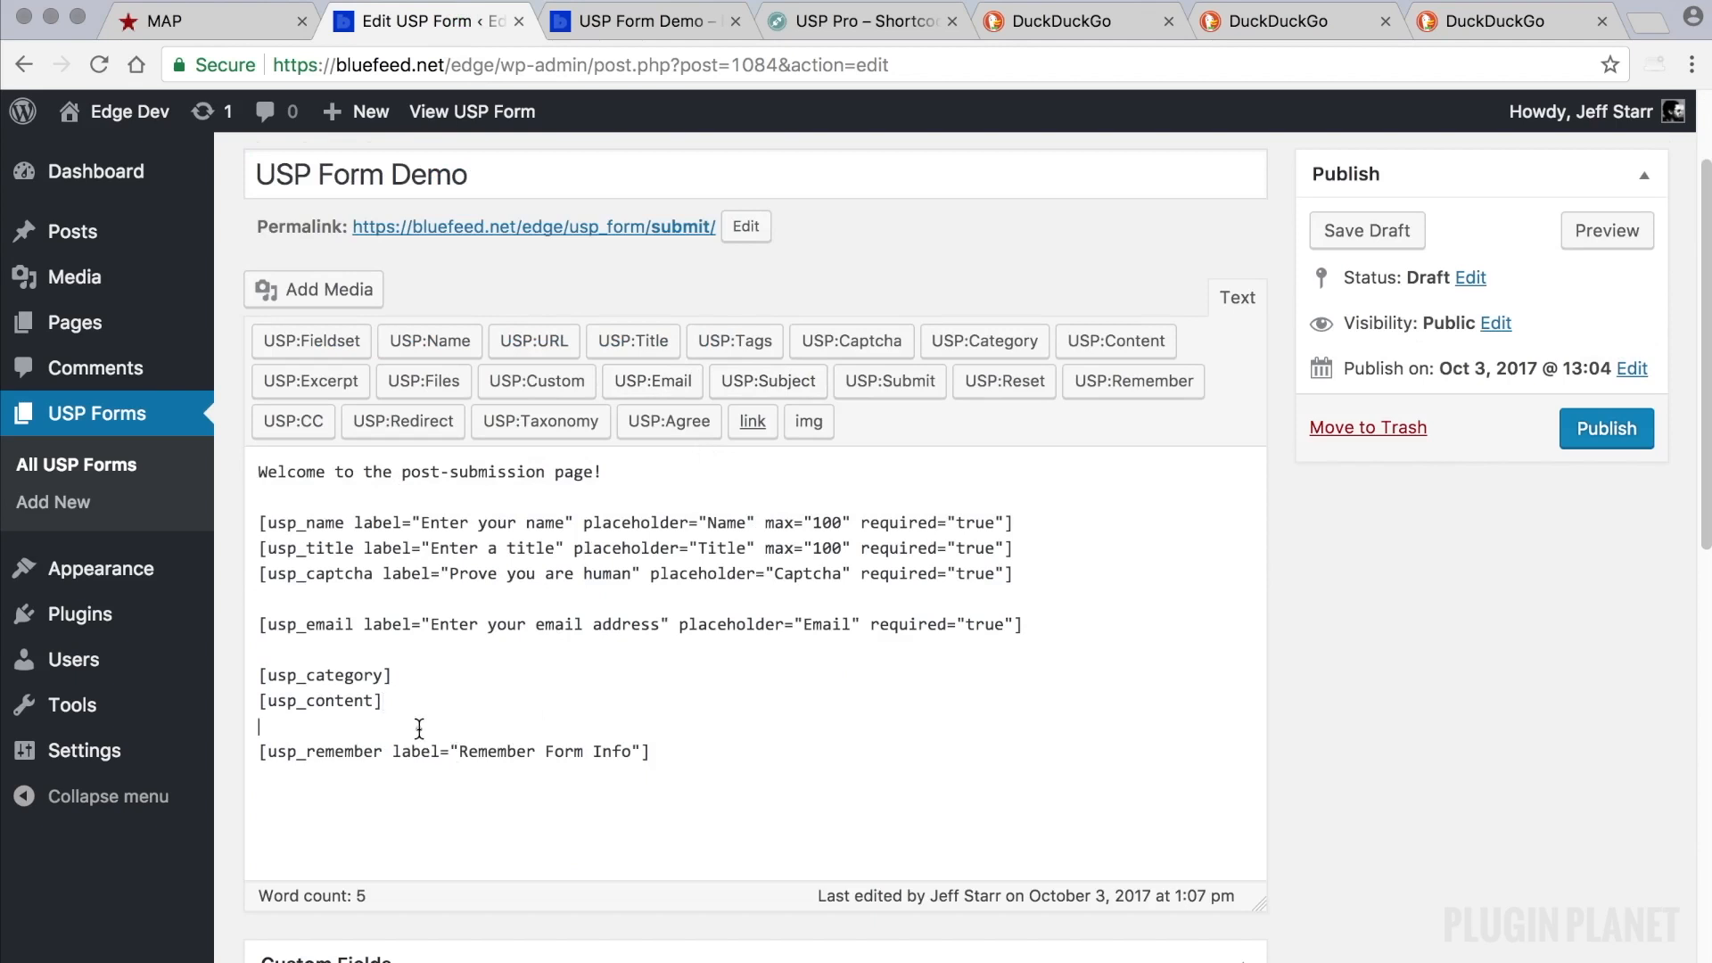
pyautogui.click(767, 380)
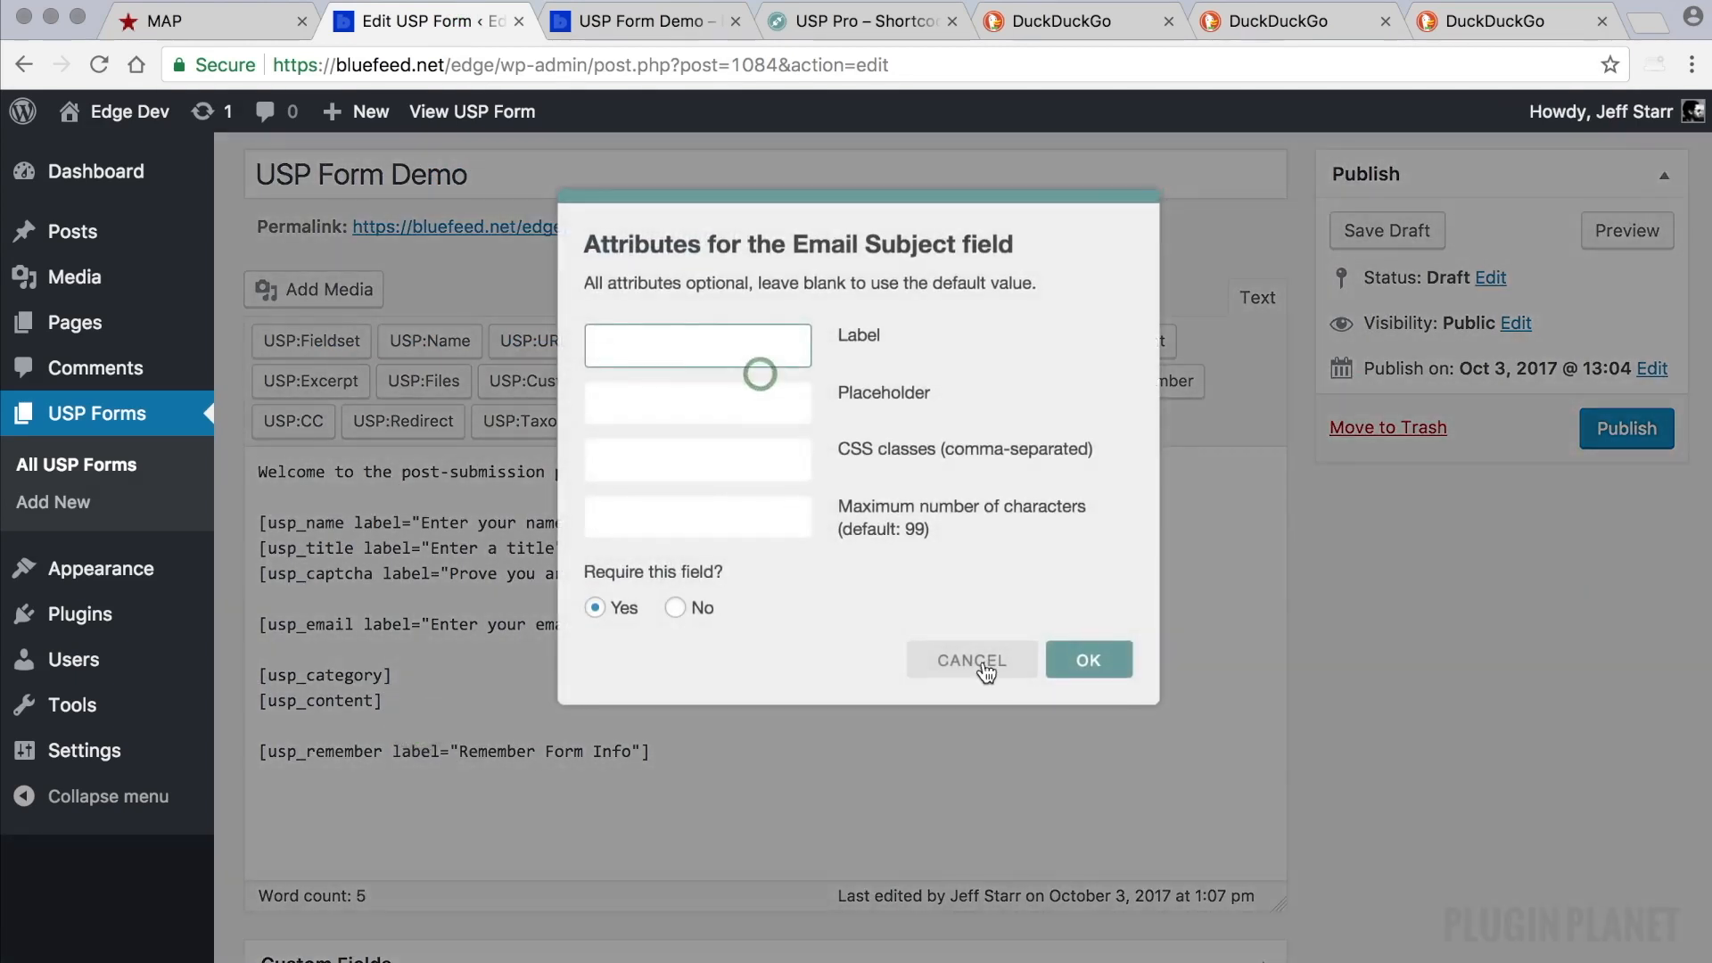
pyautogui.click(971, 660)
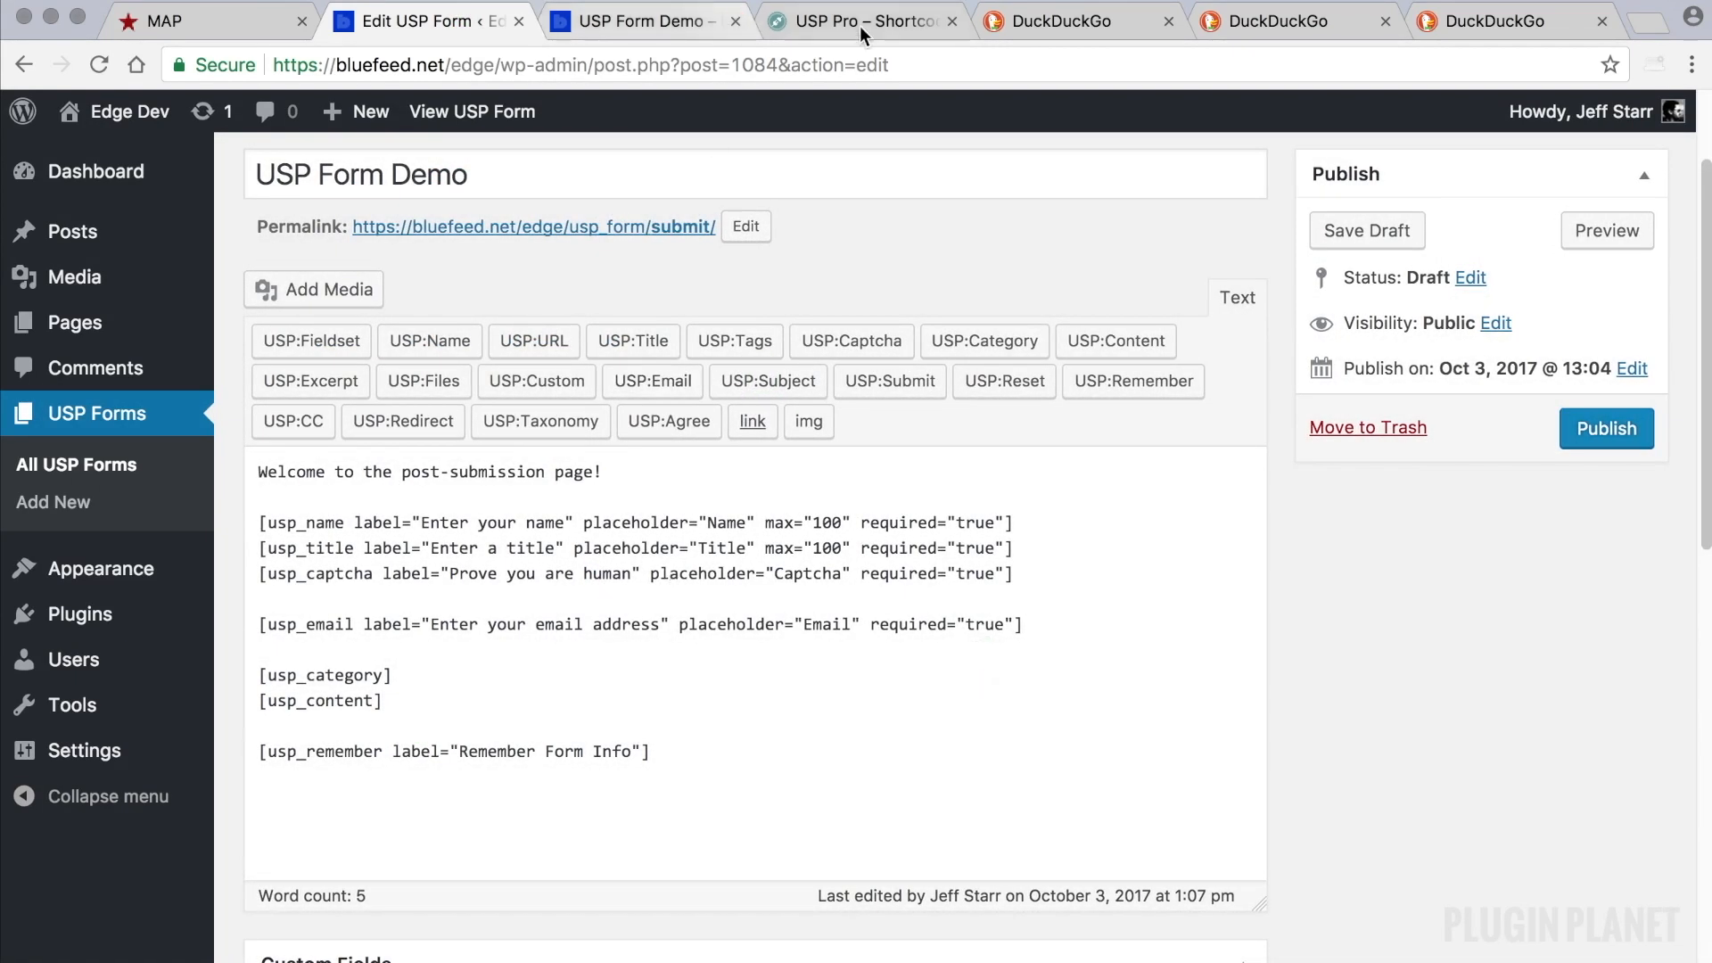
pyautogui.click(861, 20)
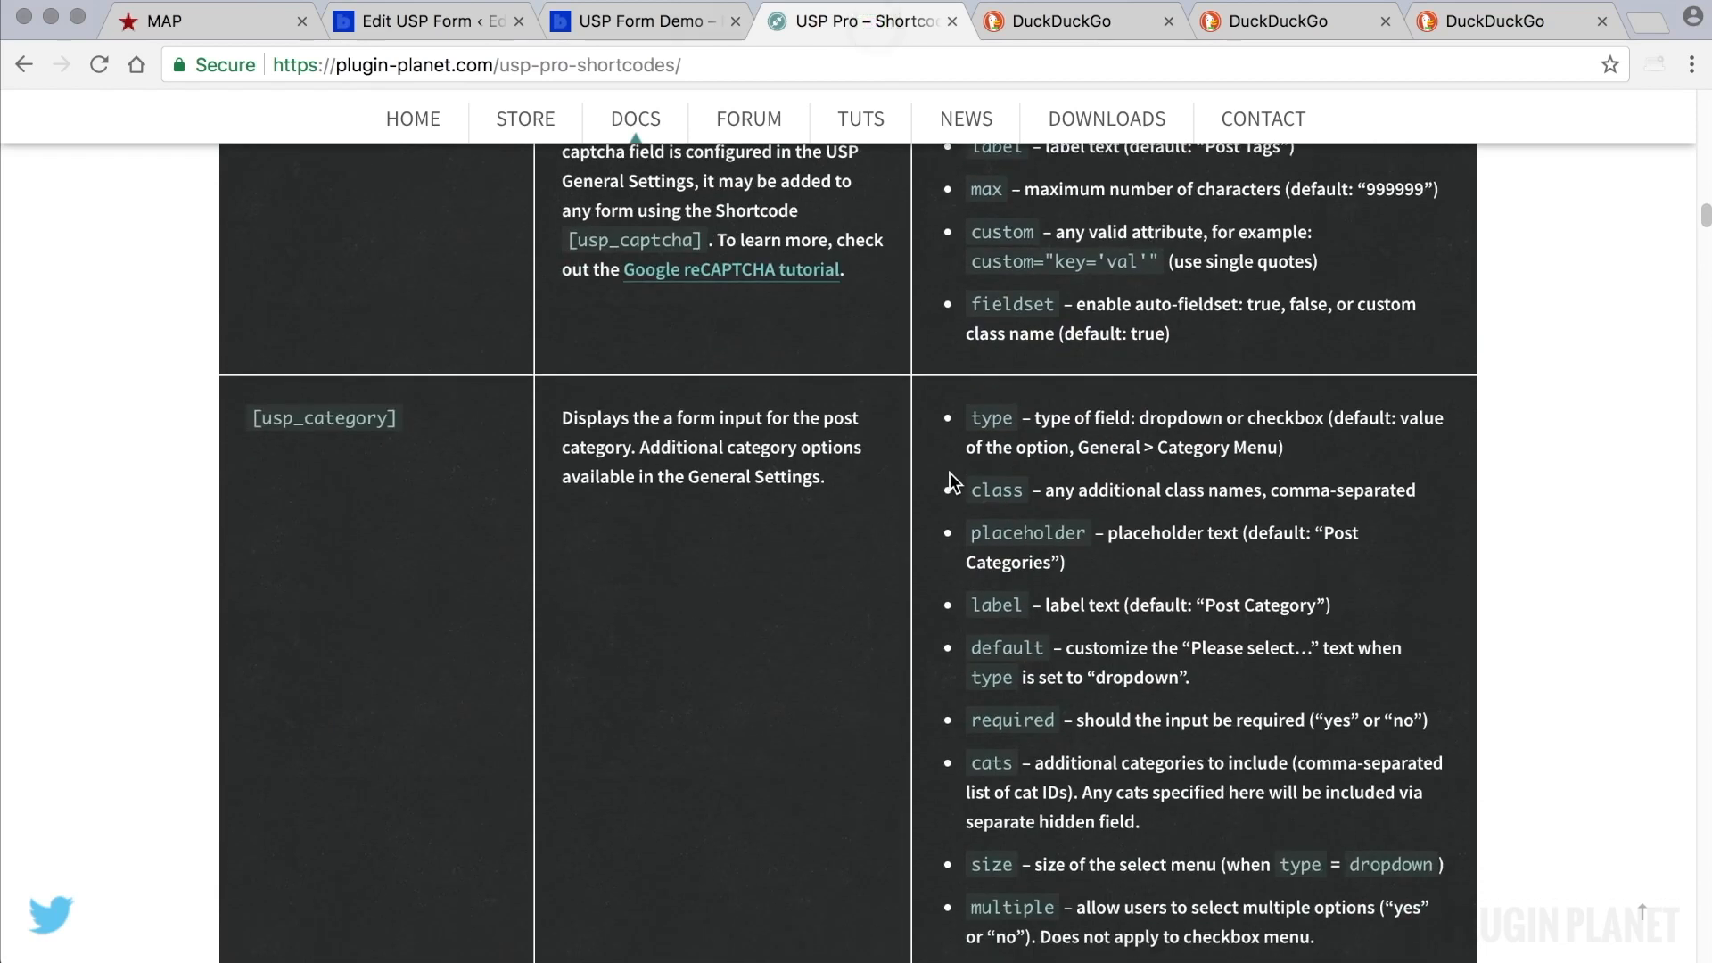
pyautogui.scroll(-3)
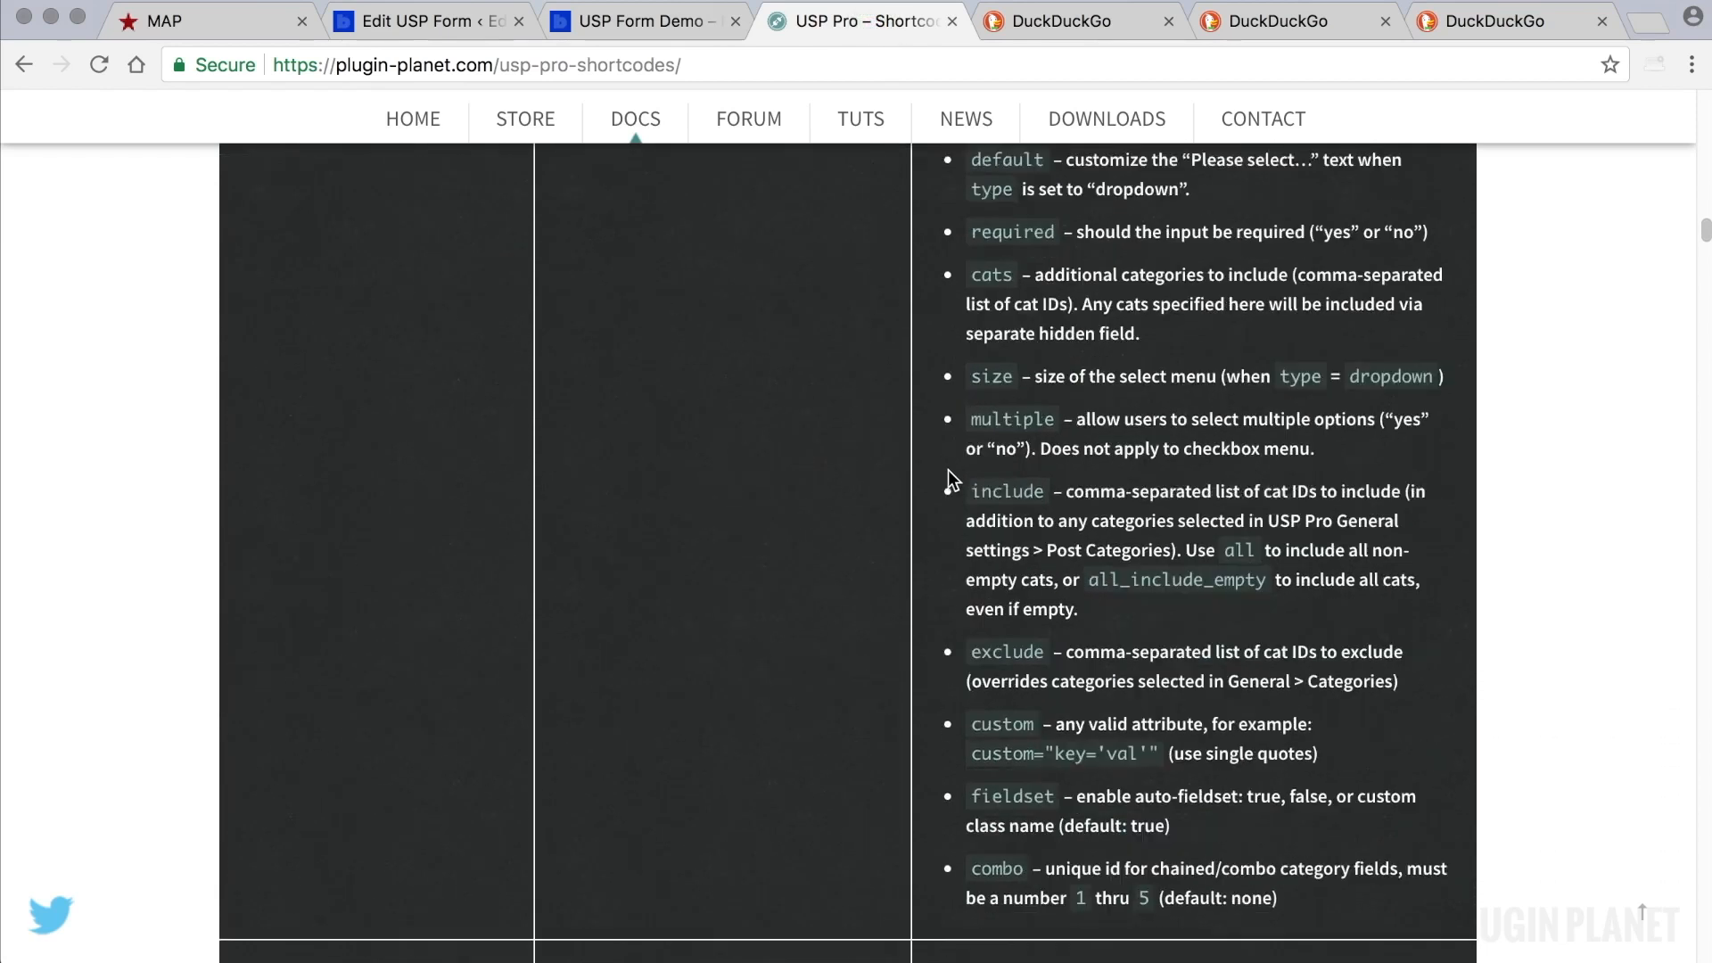
pyautogui.click(426, 20)
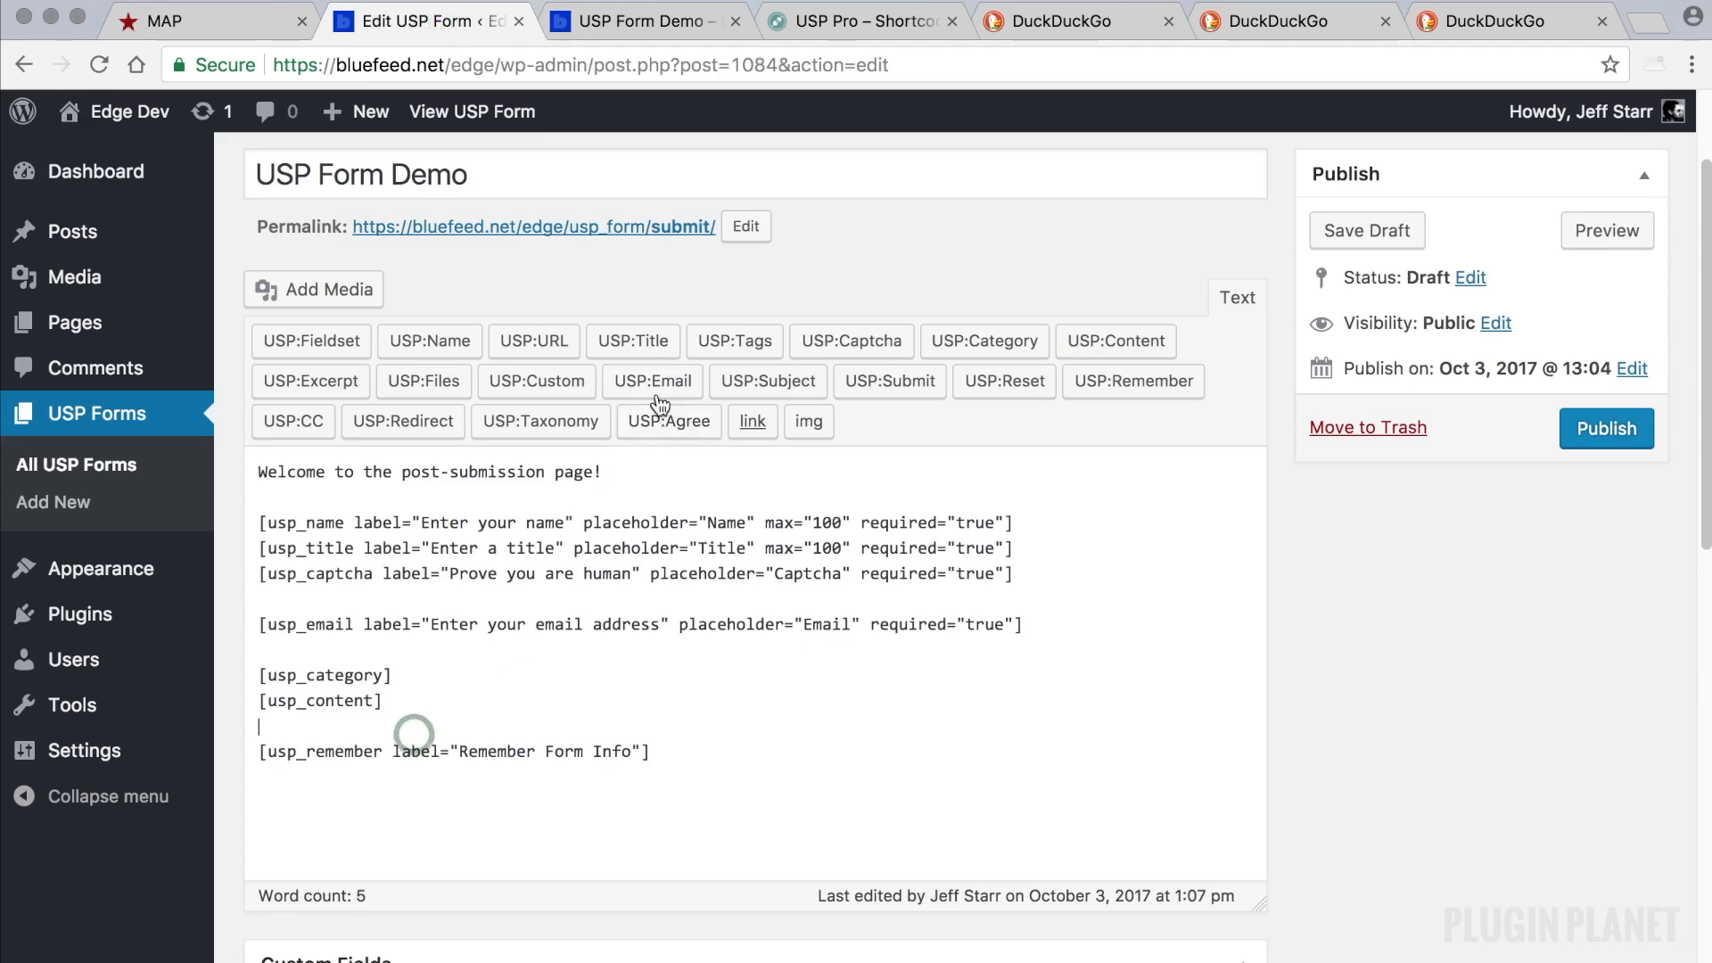
# Dismiss the USP:Email options without adding anything and read further in the shortcode documentation.
pyautogui.click(651, 381)
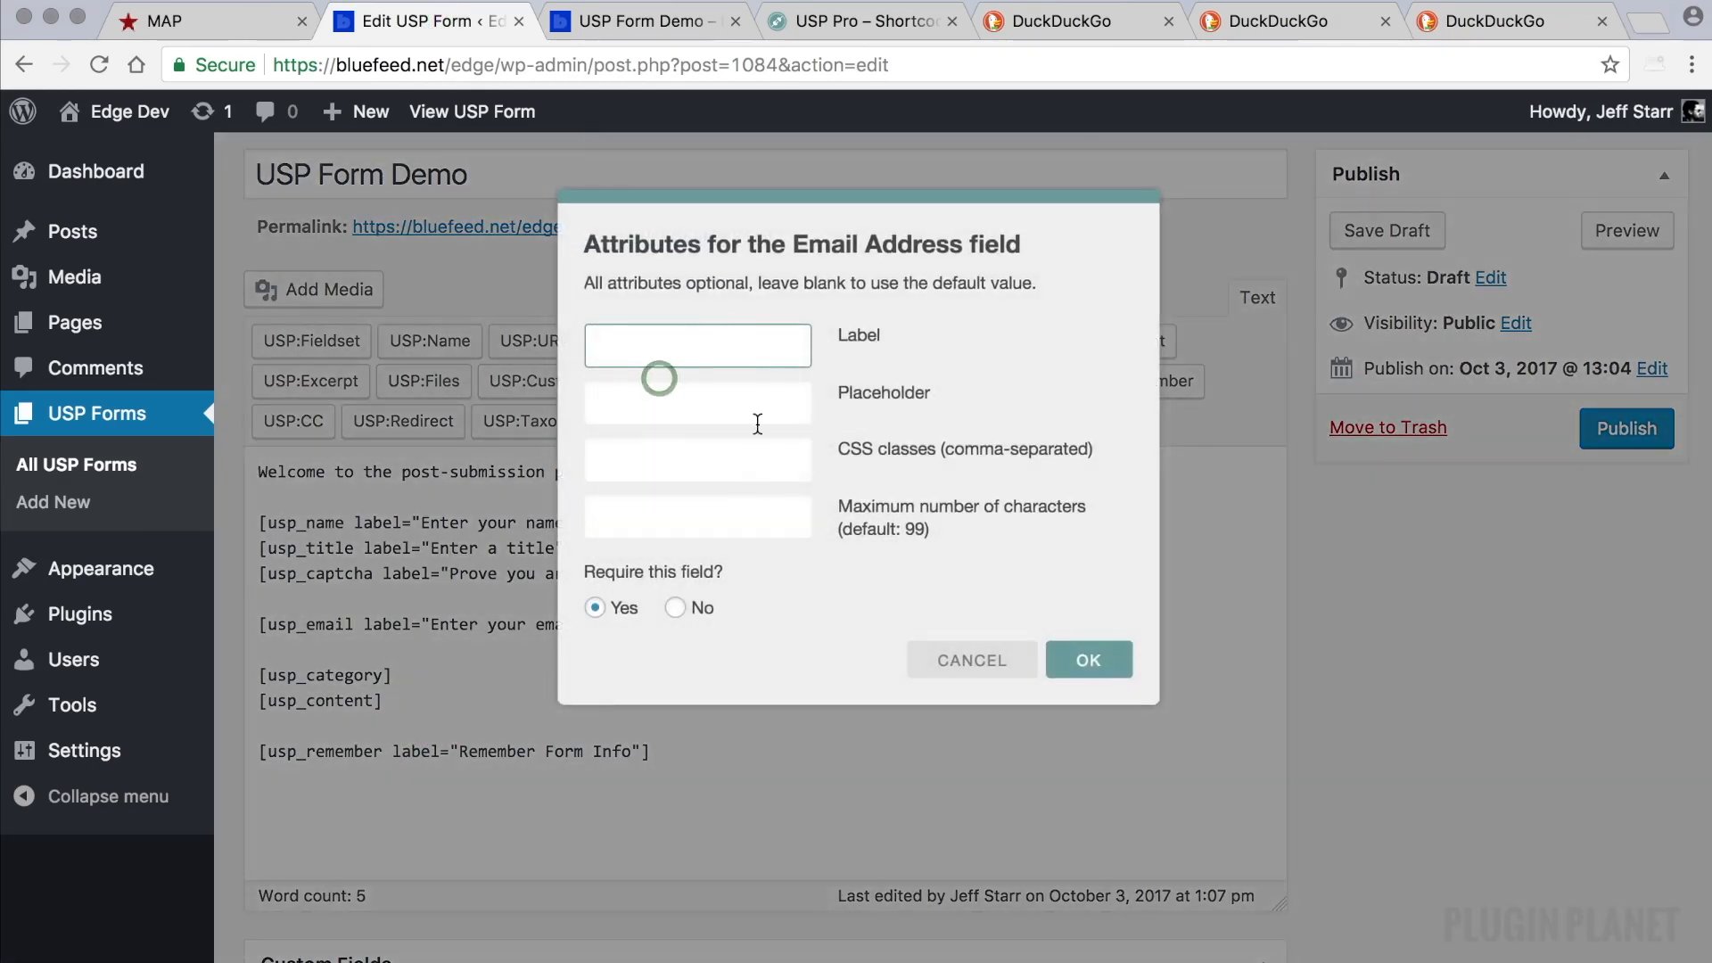
pyautogui.click(1086, 658)
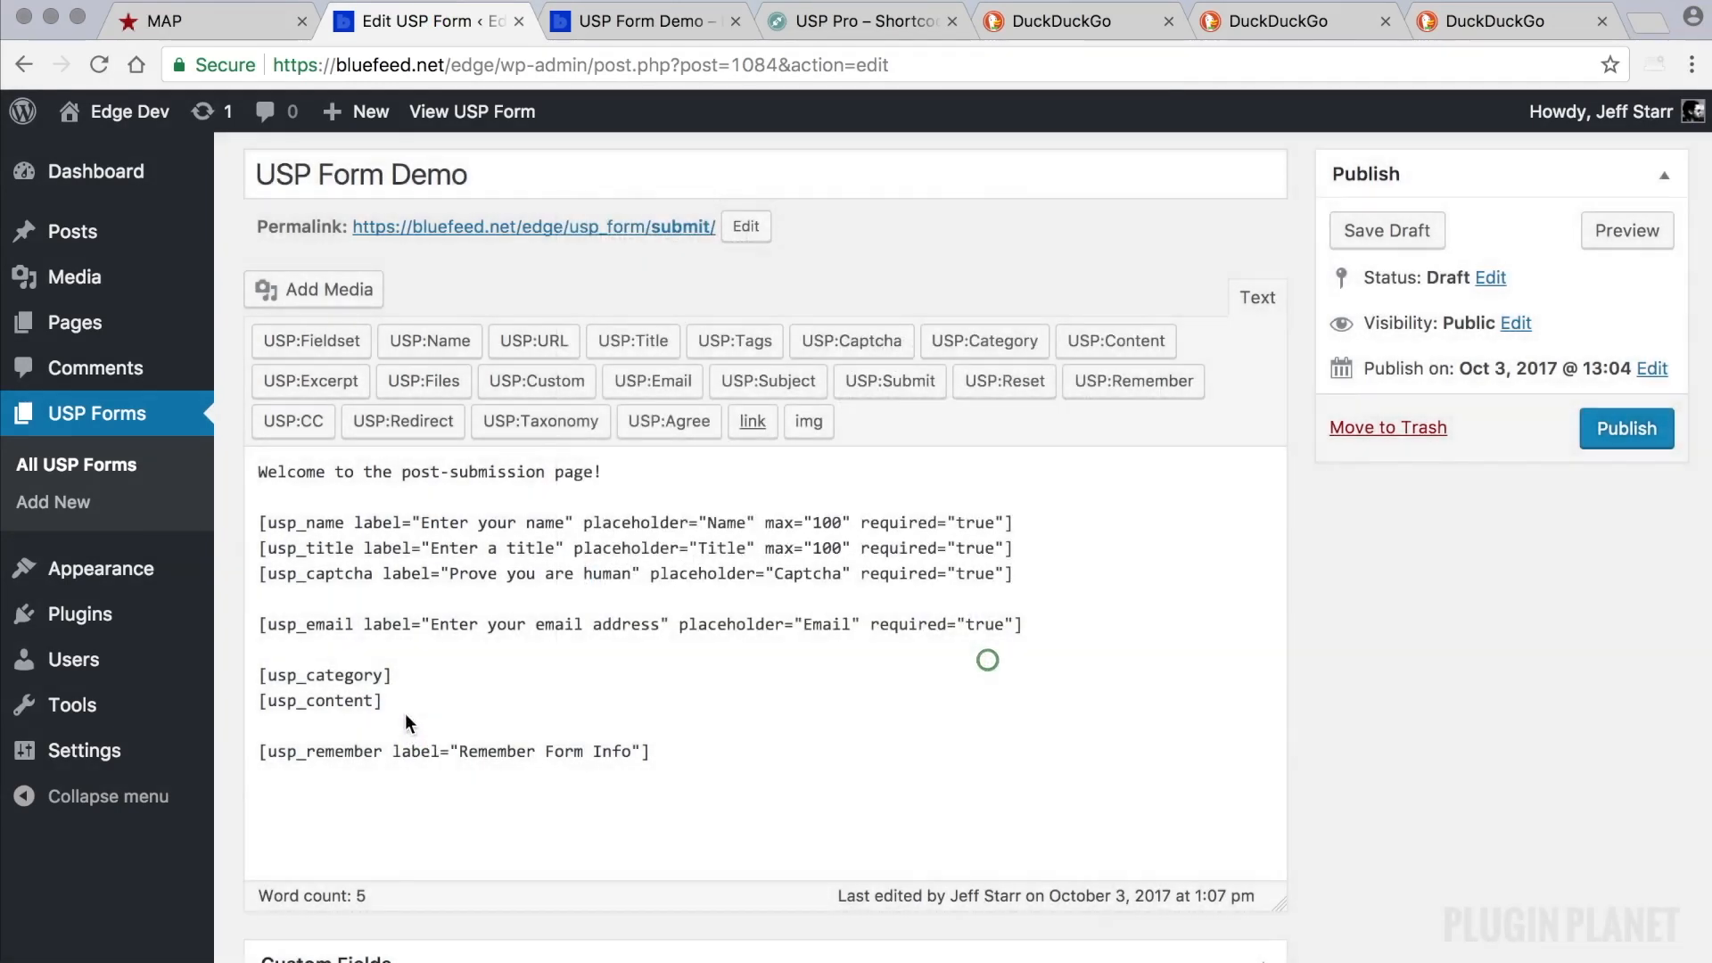
pyautogui.click(861, 21)
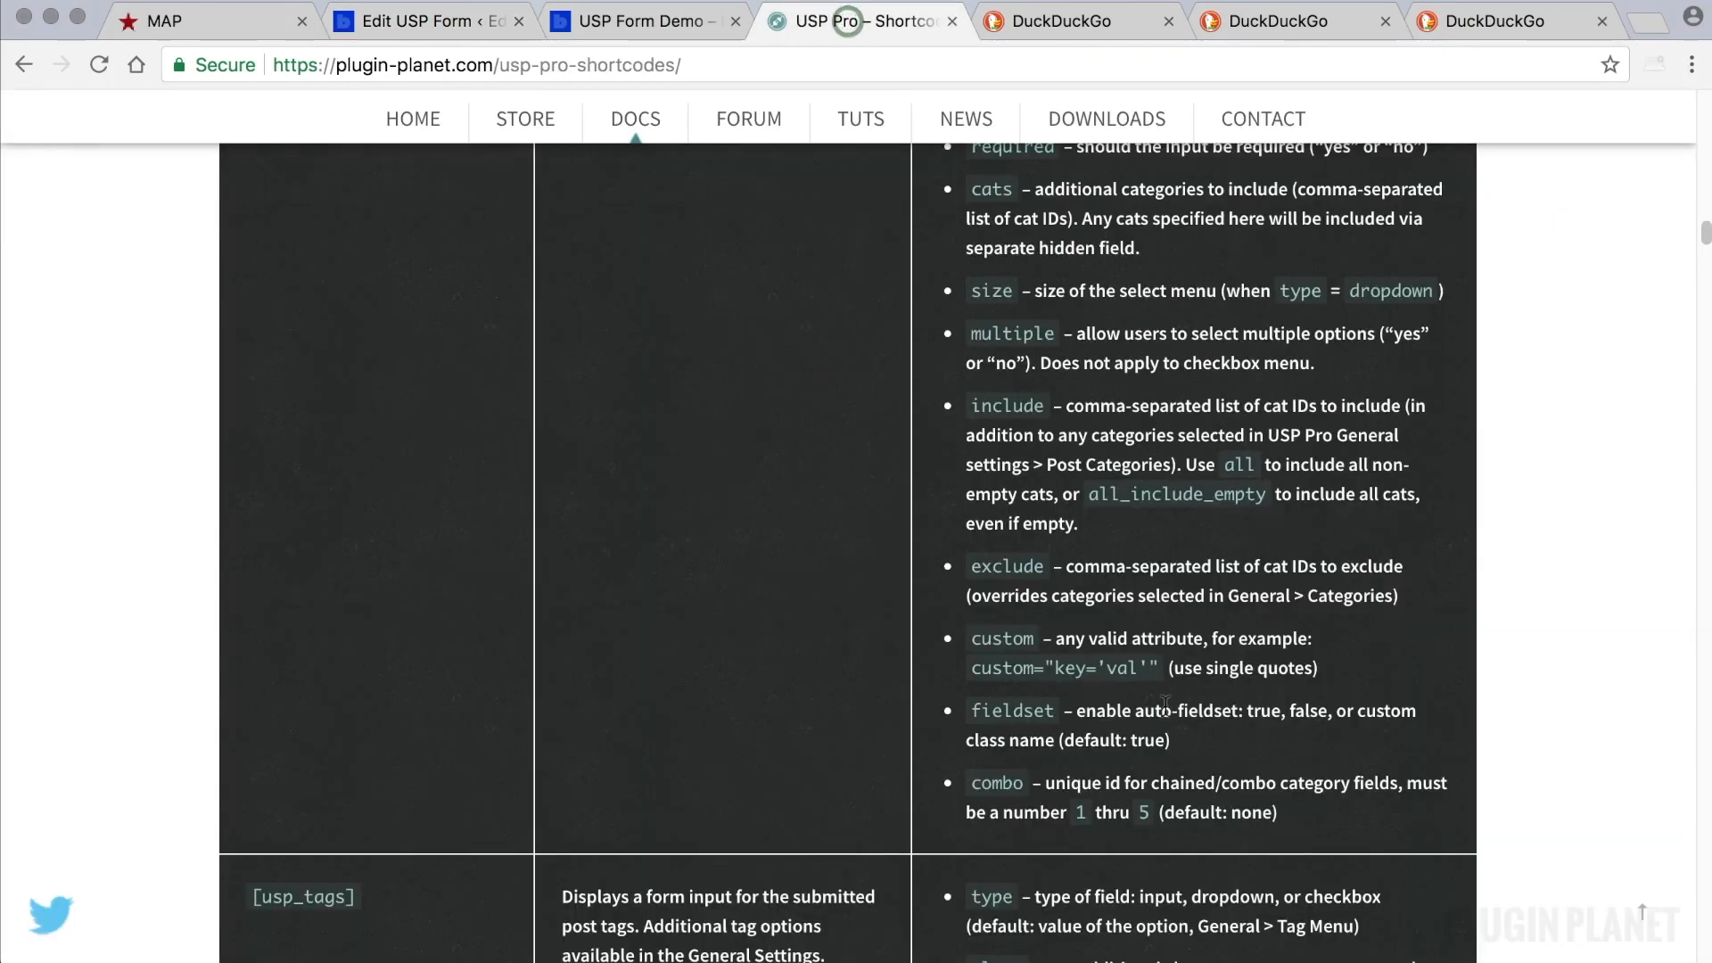
pyautogui.scroll(-3)
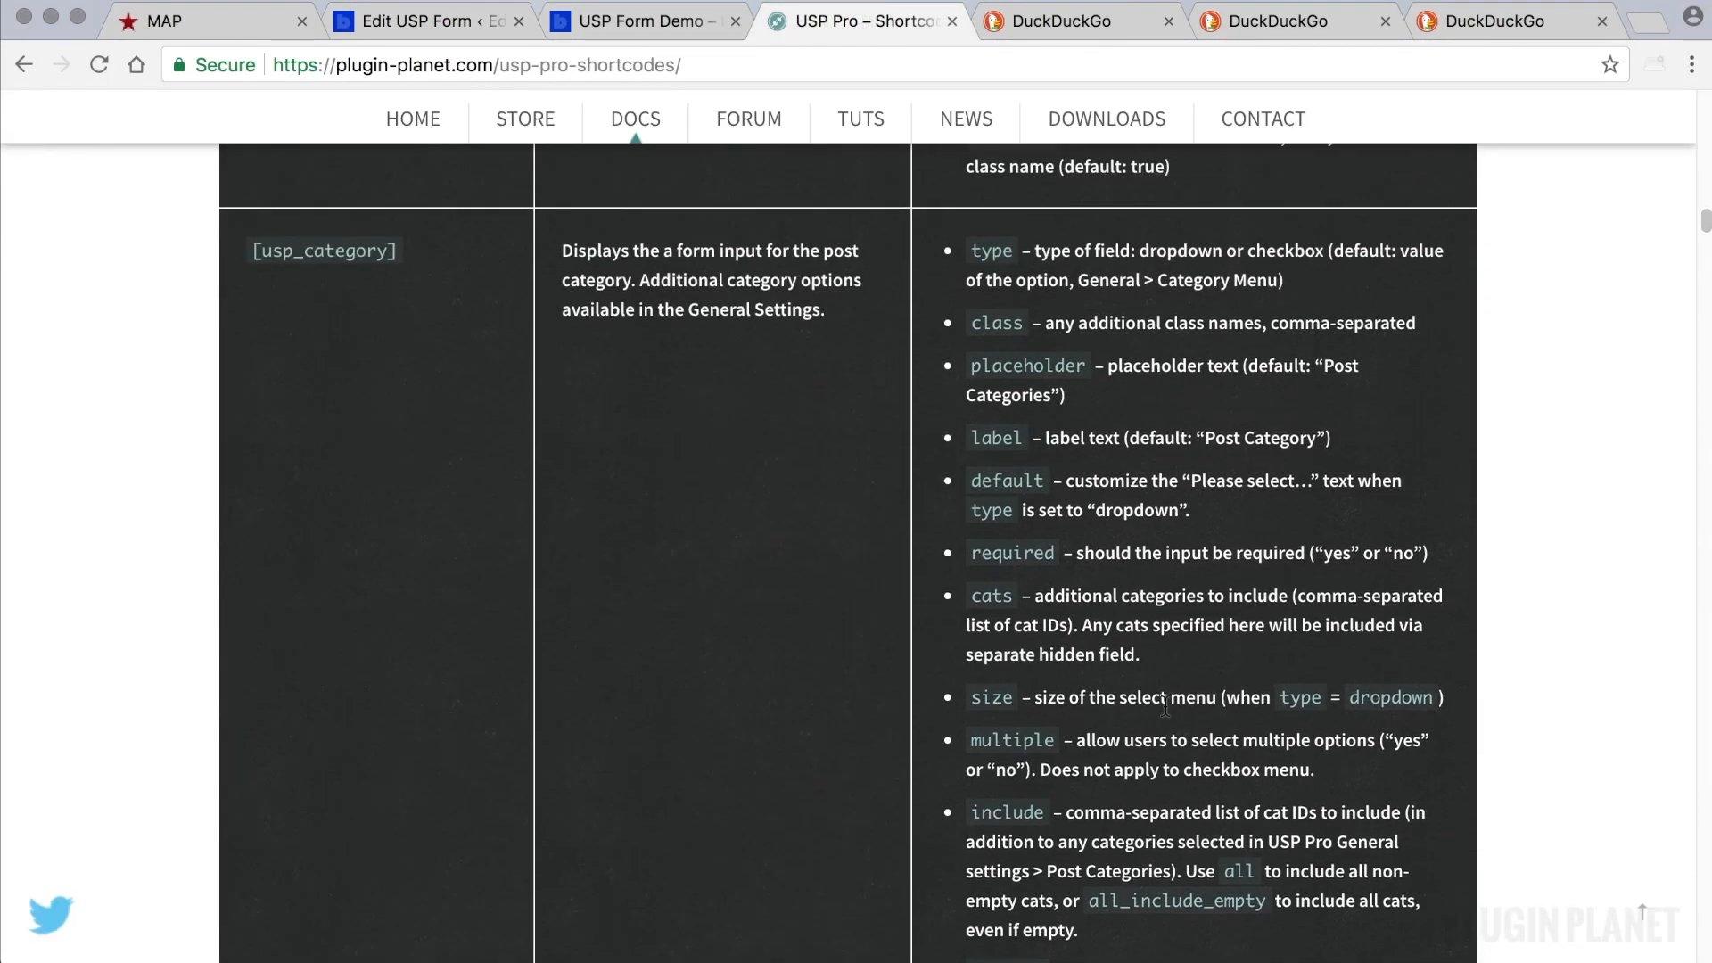
pyautogui.scroll(-3)
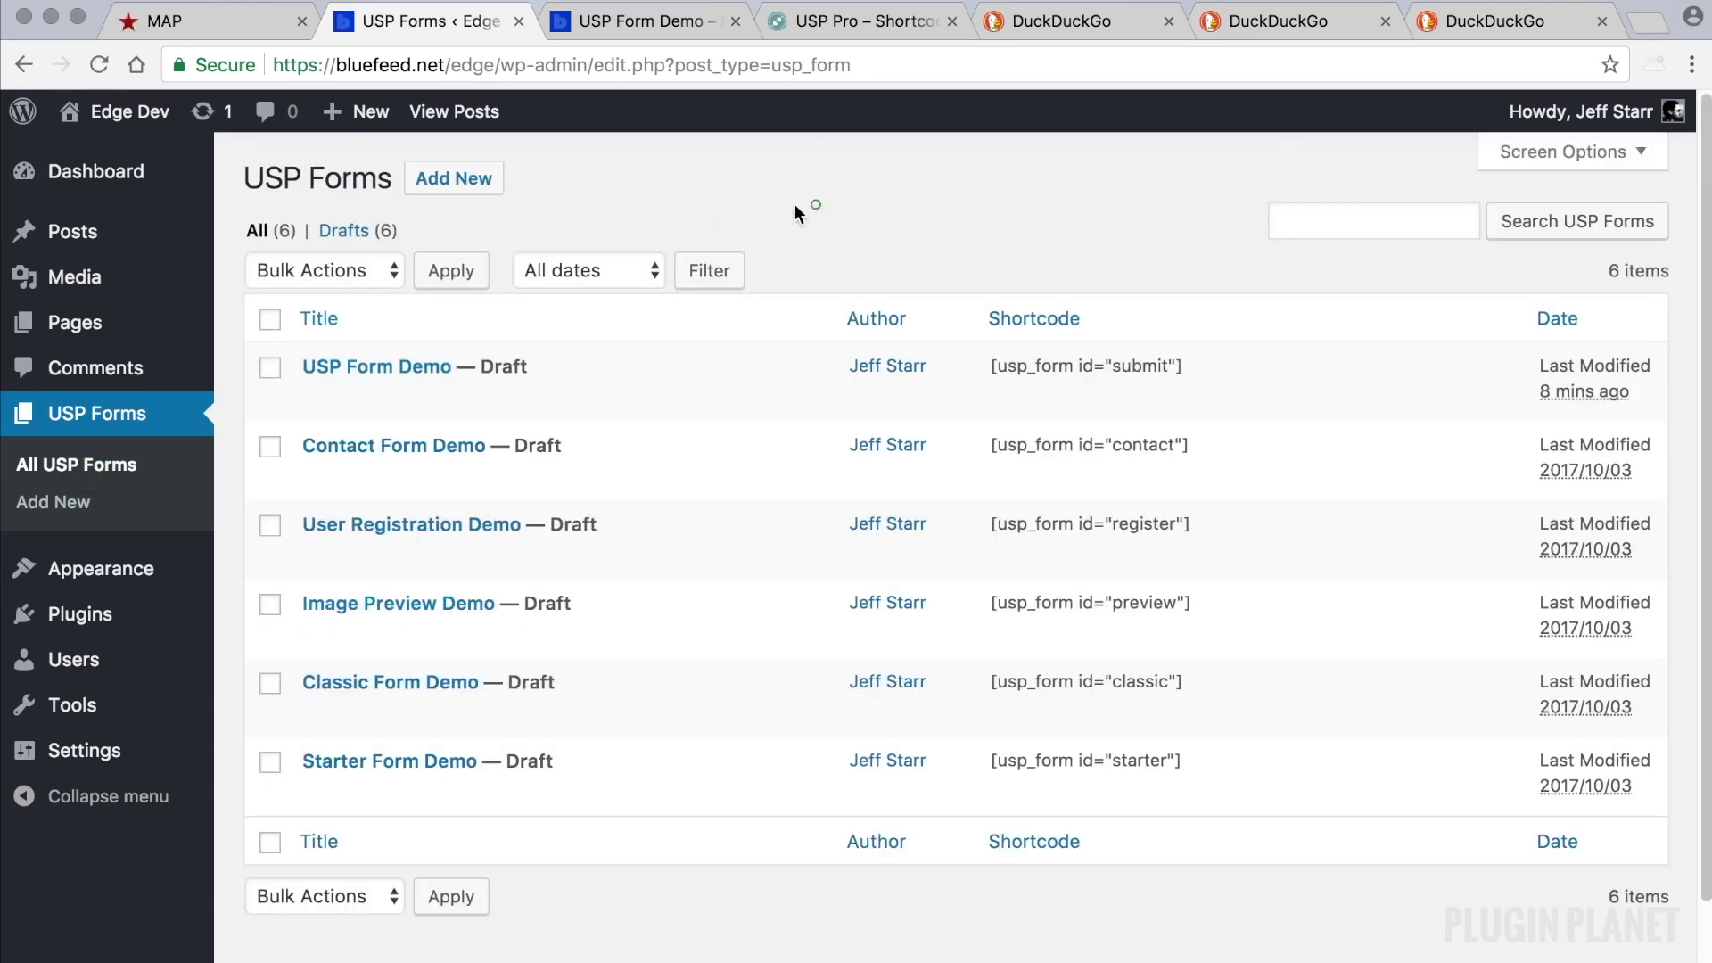
pyautogui.moveTo(376, 366)
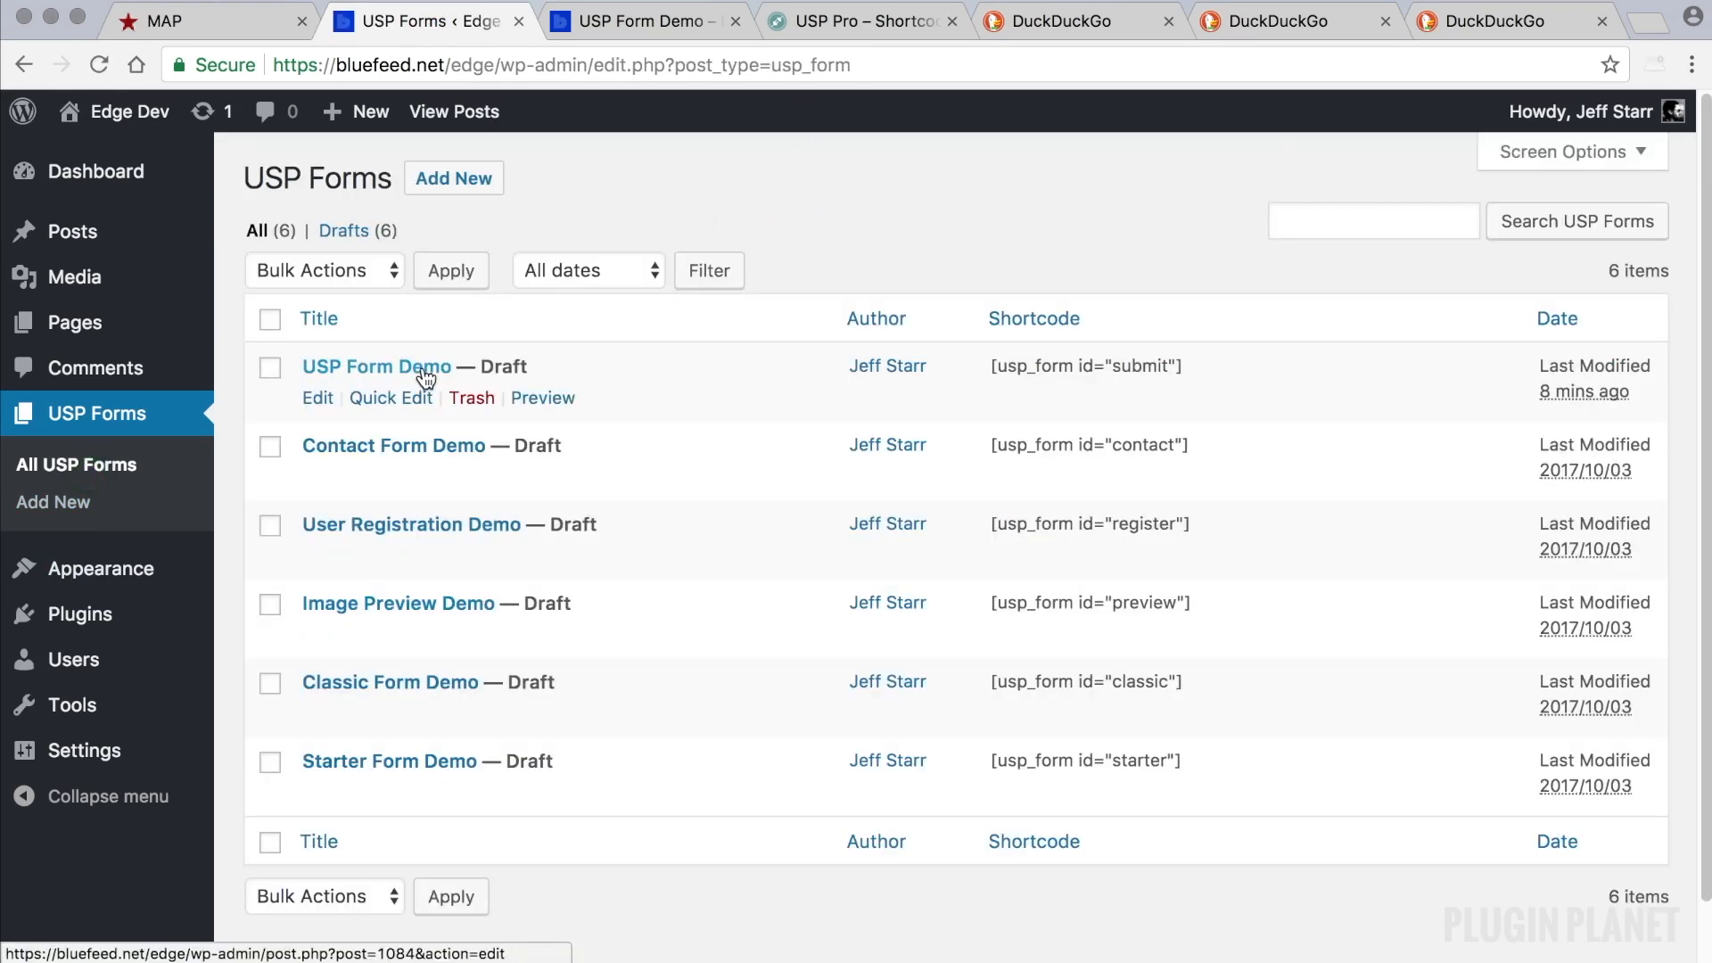
# Revisit USP Form Demo and its preview, then copy its [usp_form id="submit"] shortcode from the forms list.
pyautogui.click(376, 366)
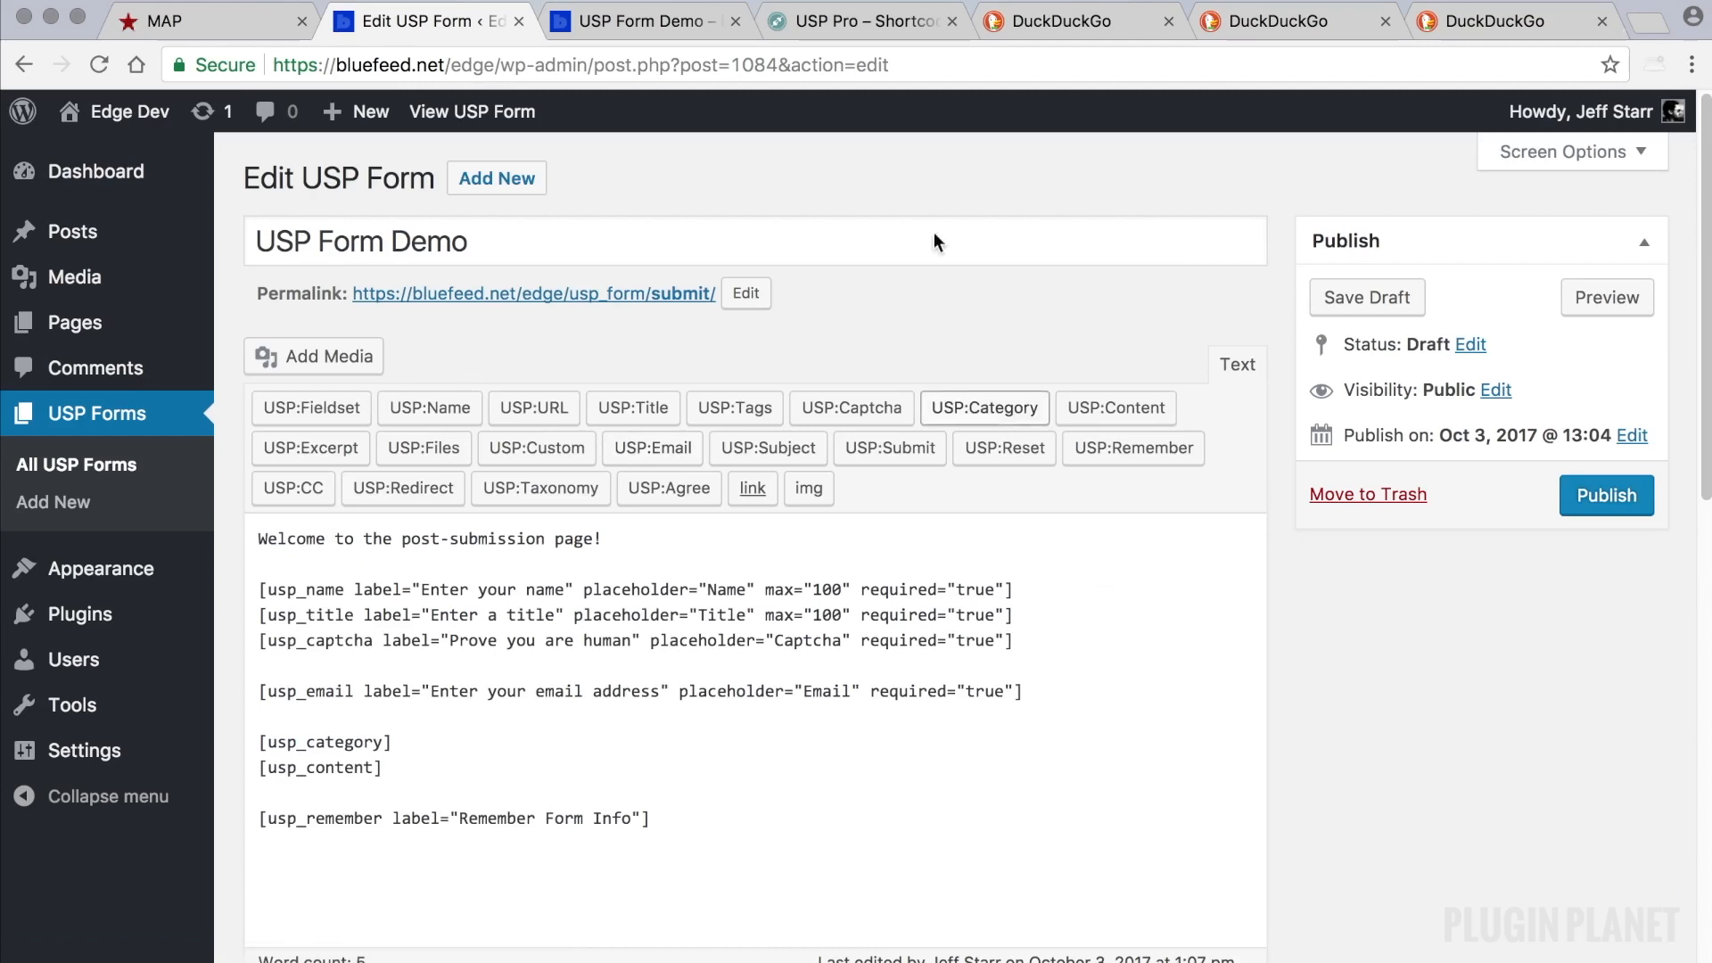
pyautogui.click(638, 21)
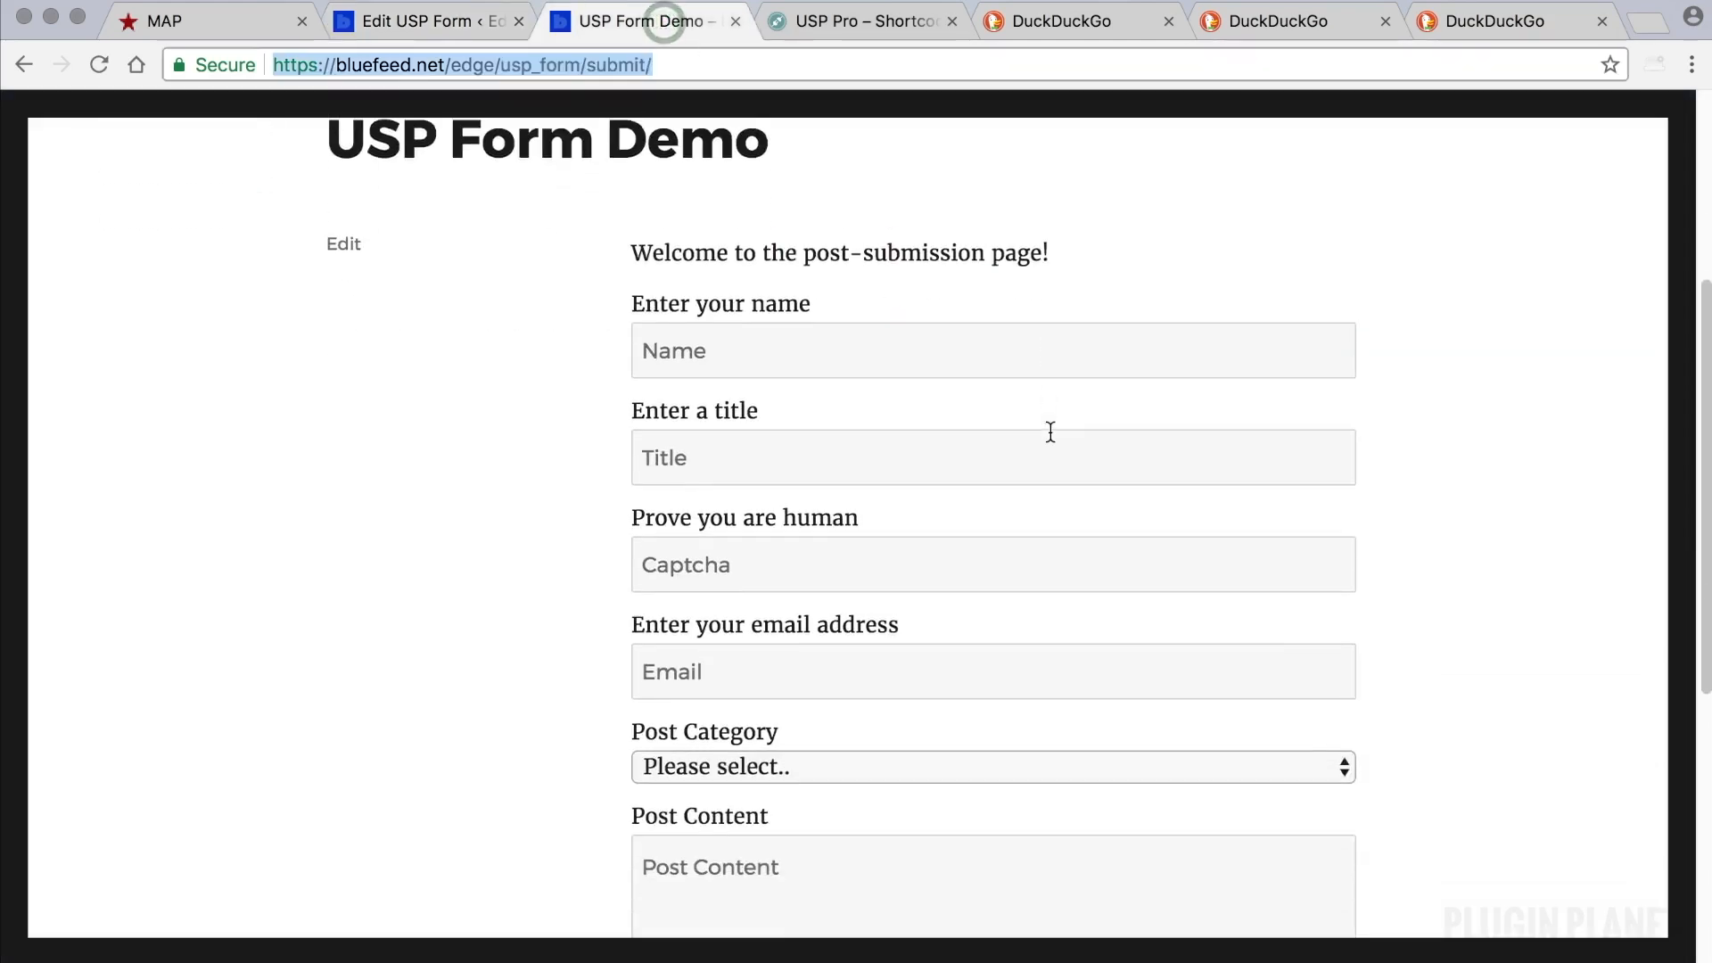
pyautogui.scroll(3)
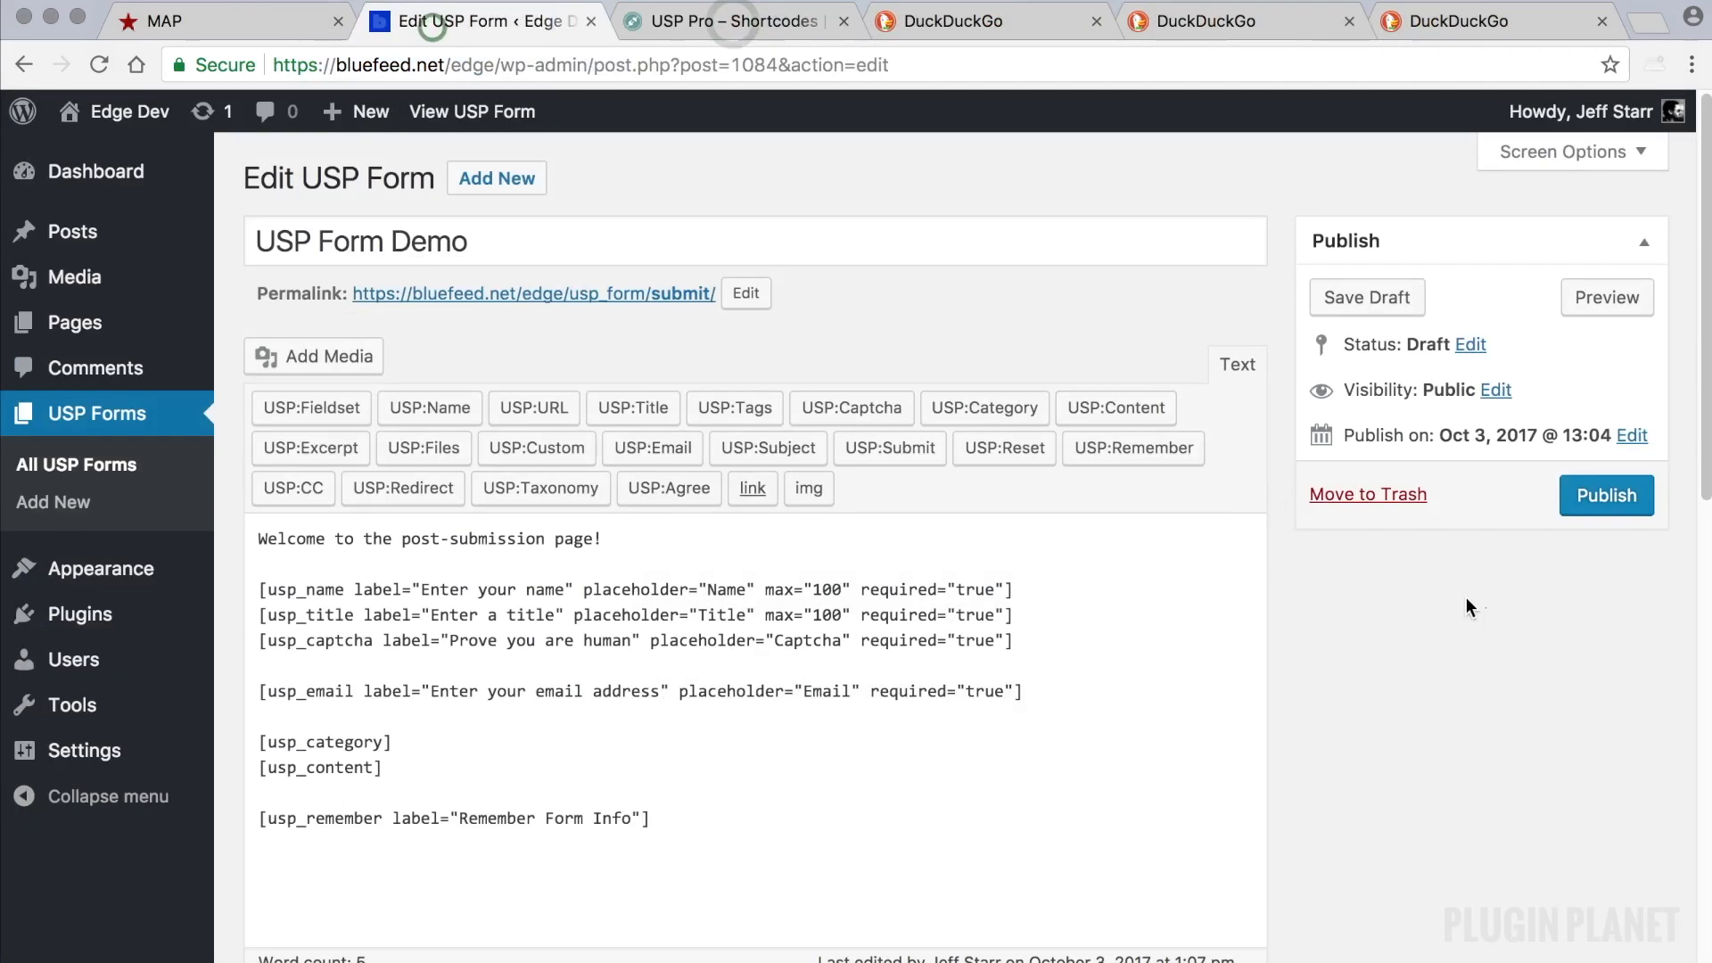
pyautogui.click(77, 465)
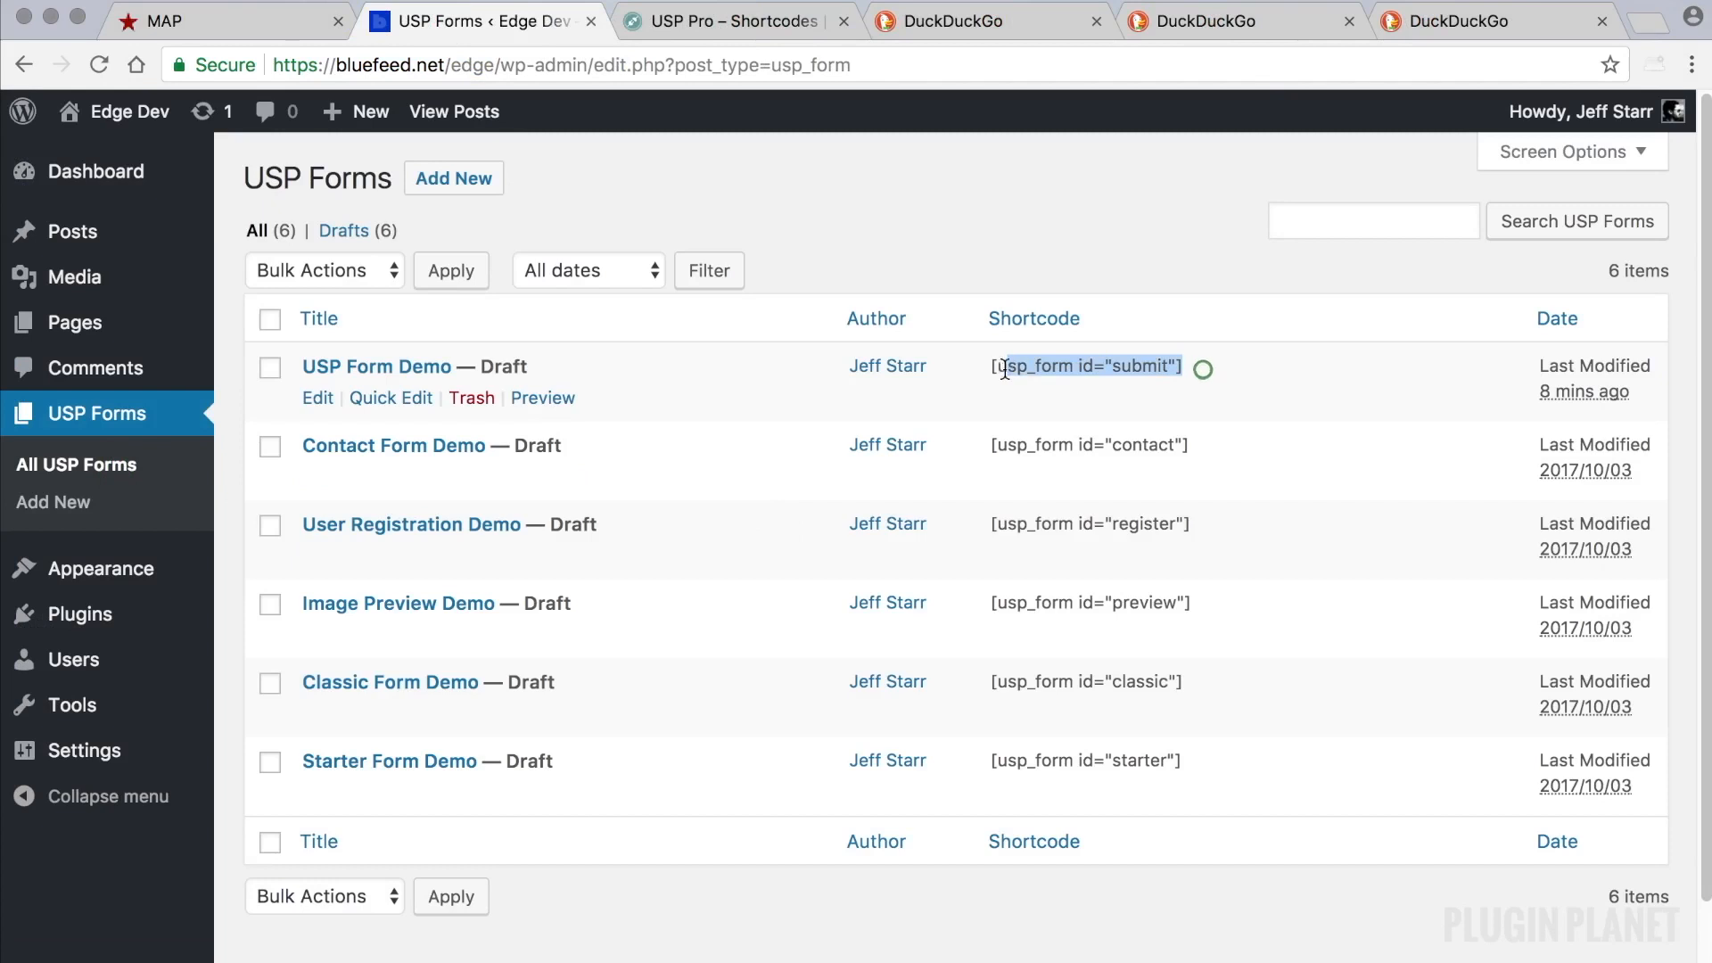
pyautogui.tripleClick(1086, 365)
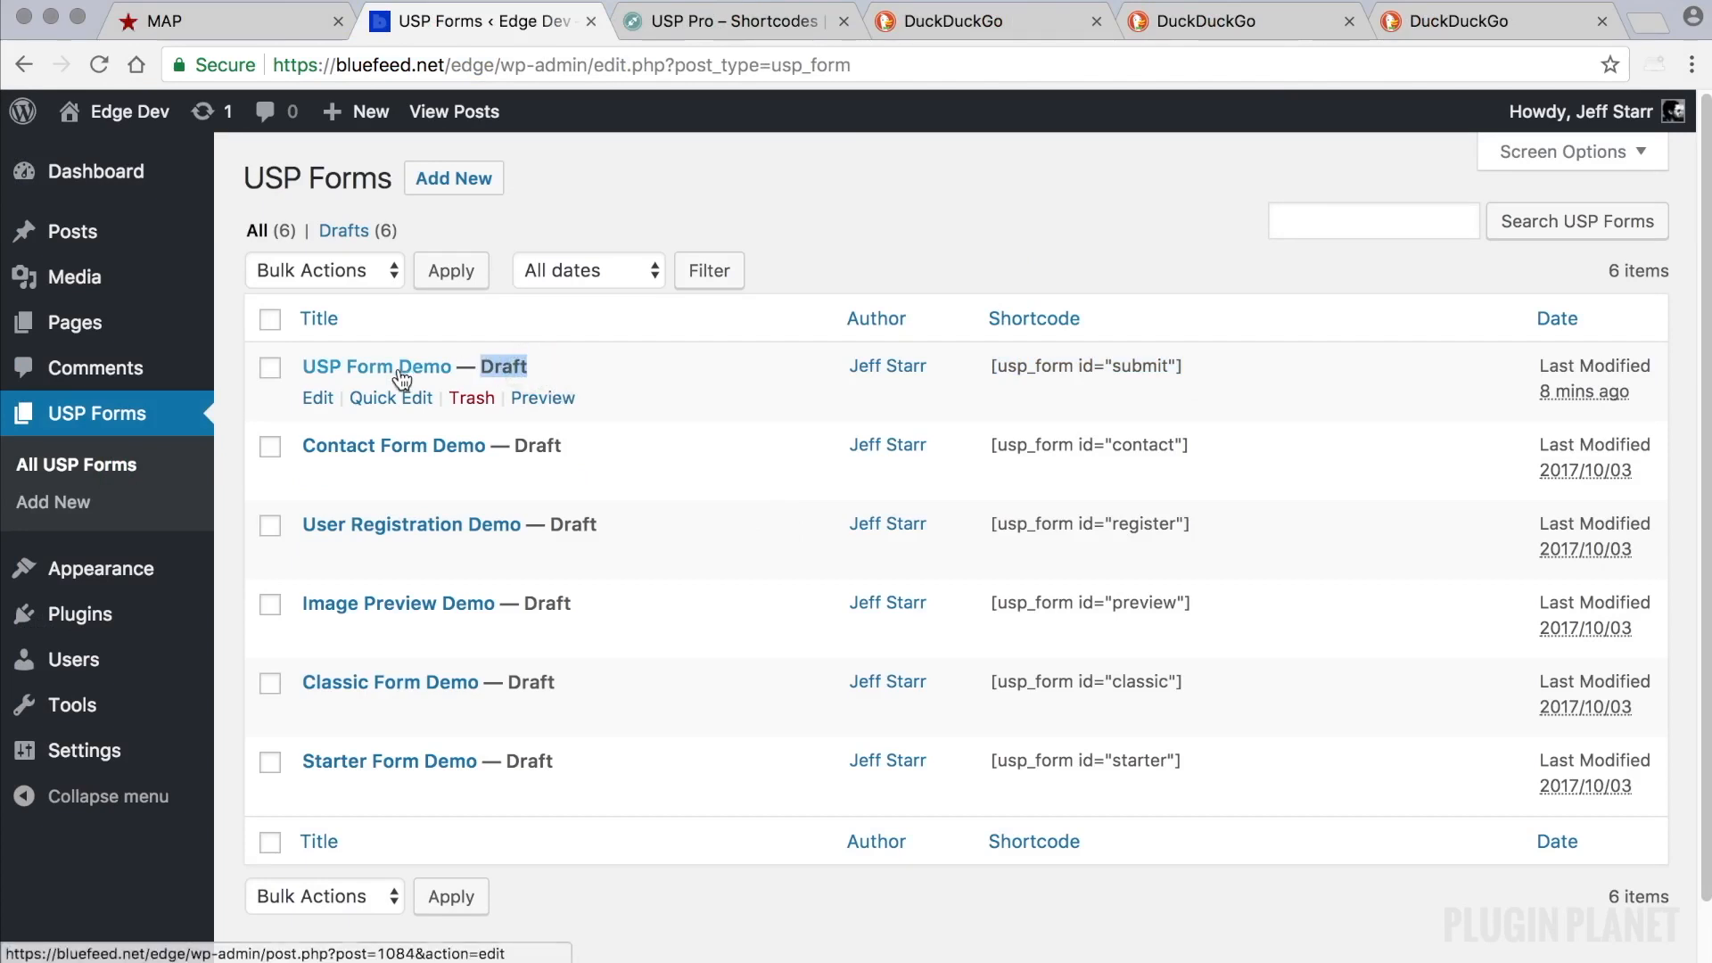
pyautogui.click(376, 366)
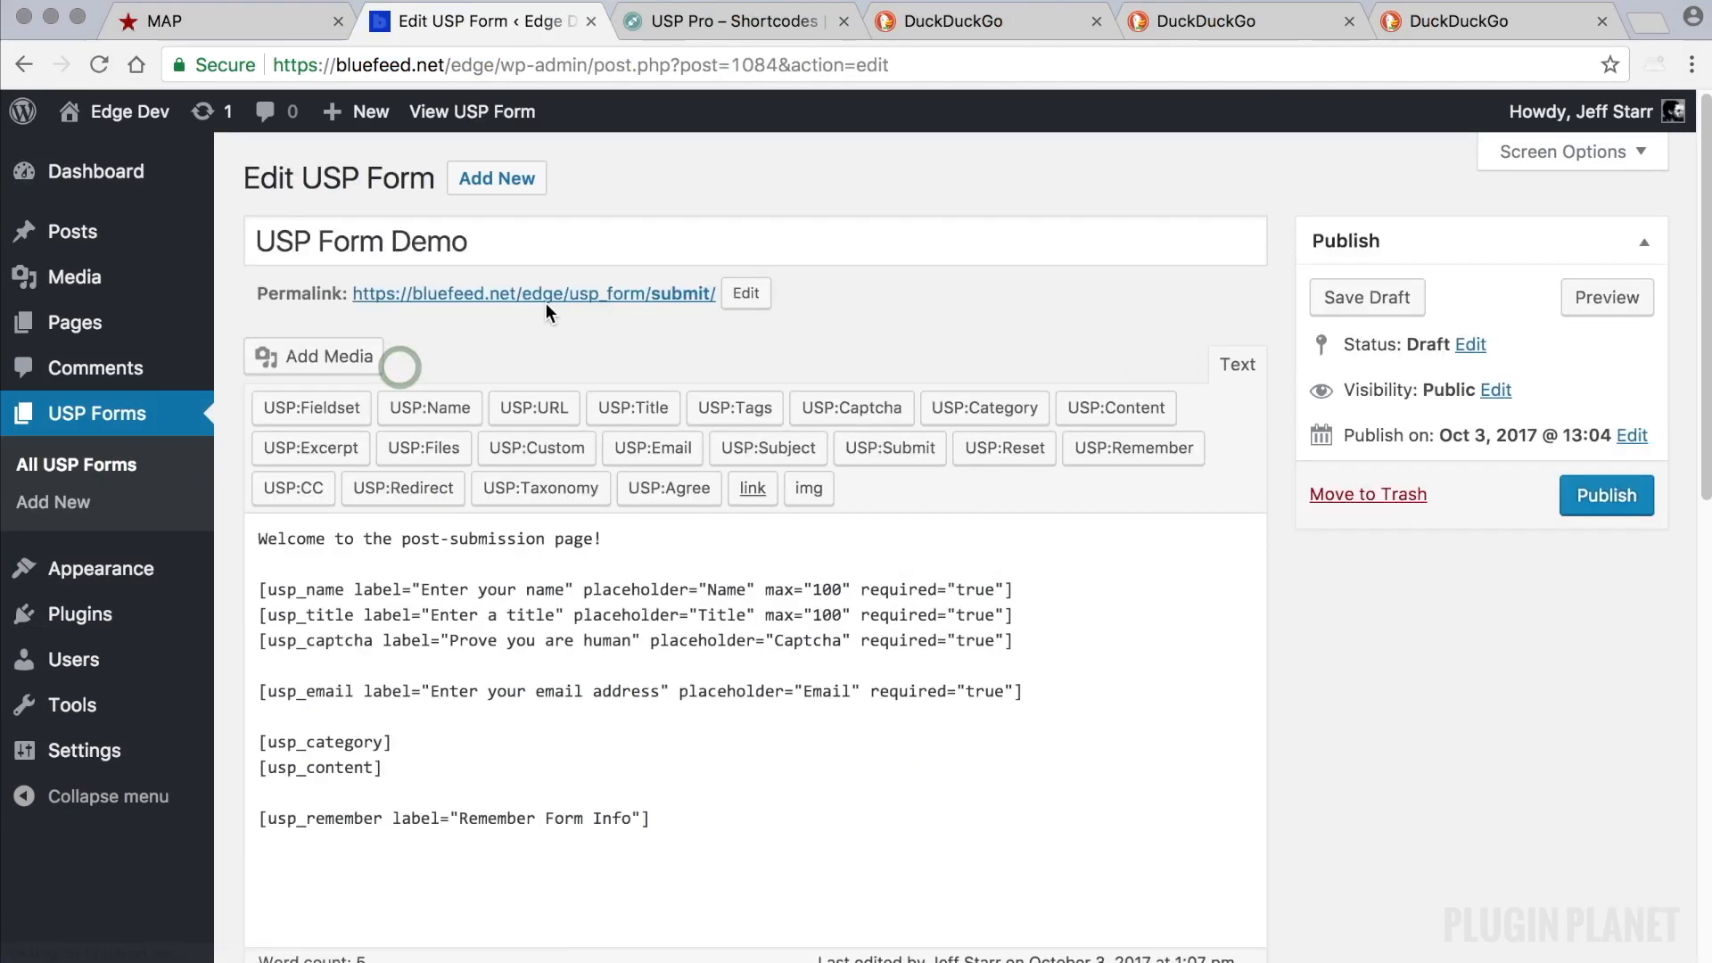
pyautogui.click(1605, 297)
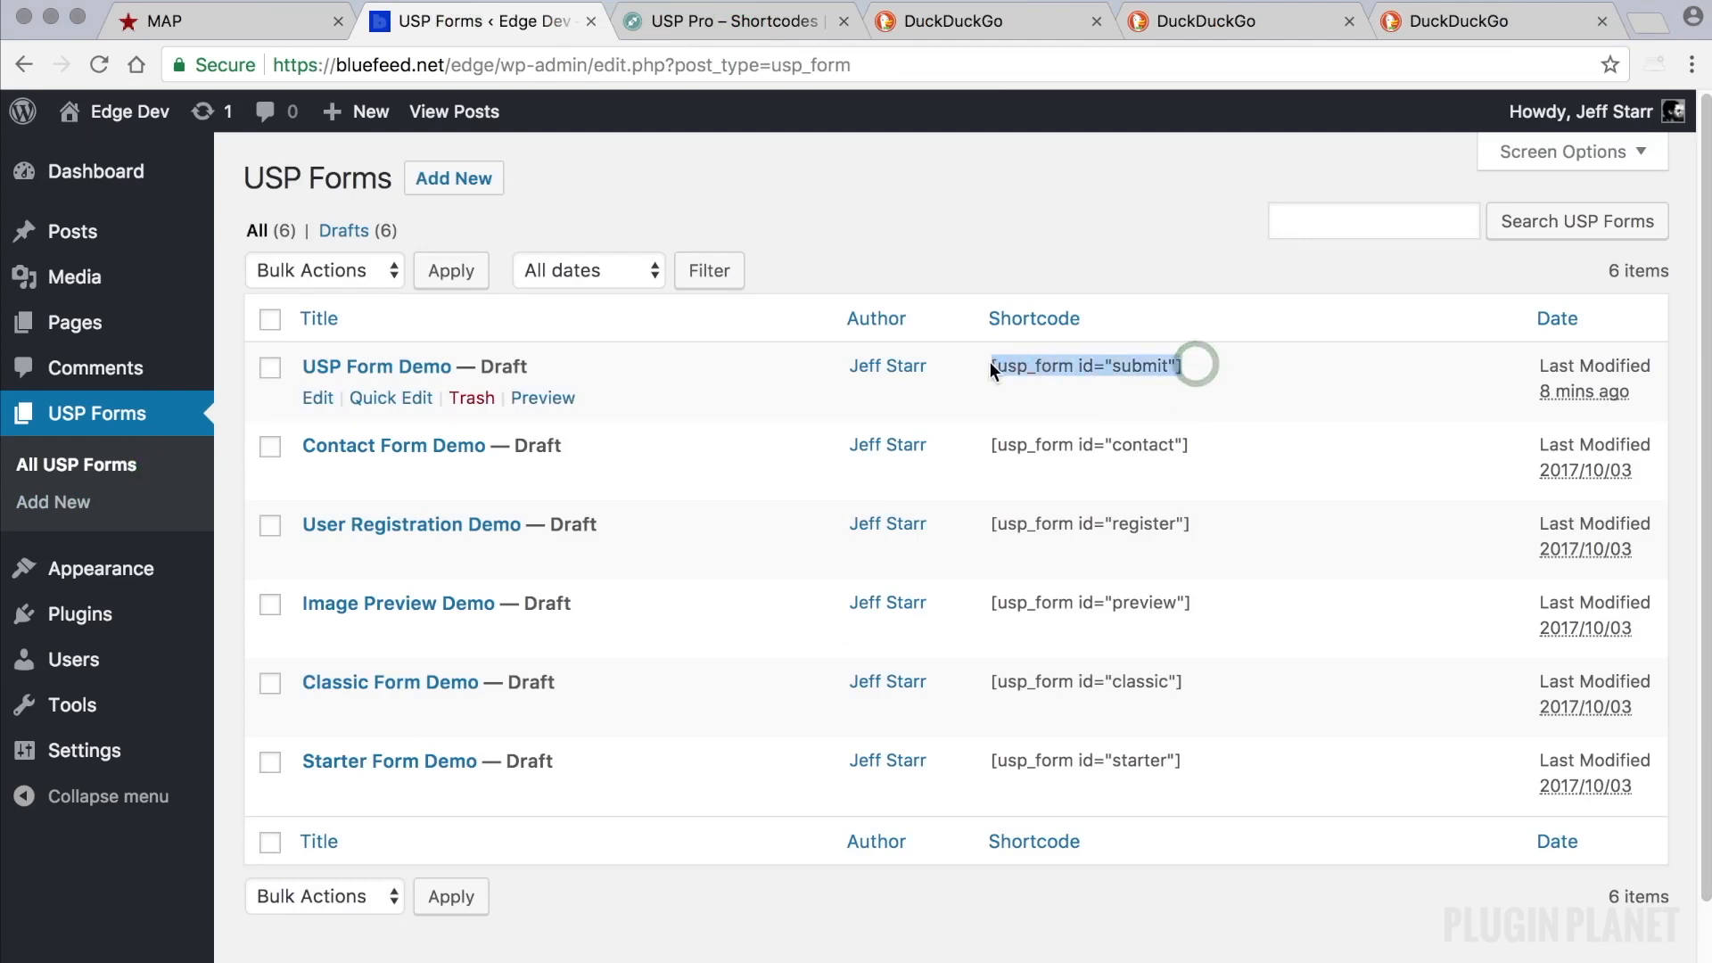
# Update Example Page containing the [usp_form id="submit"] shortcode and check the live page.
pyautogui.click(75, 322)
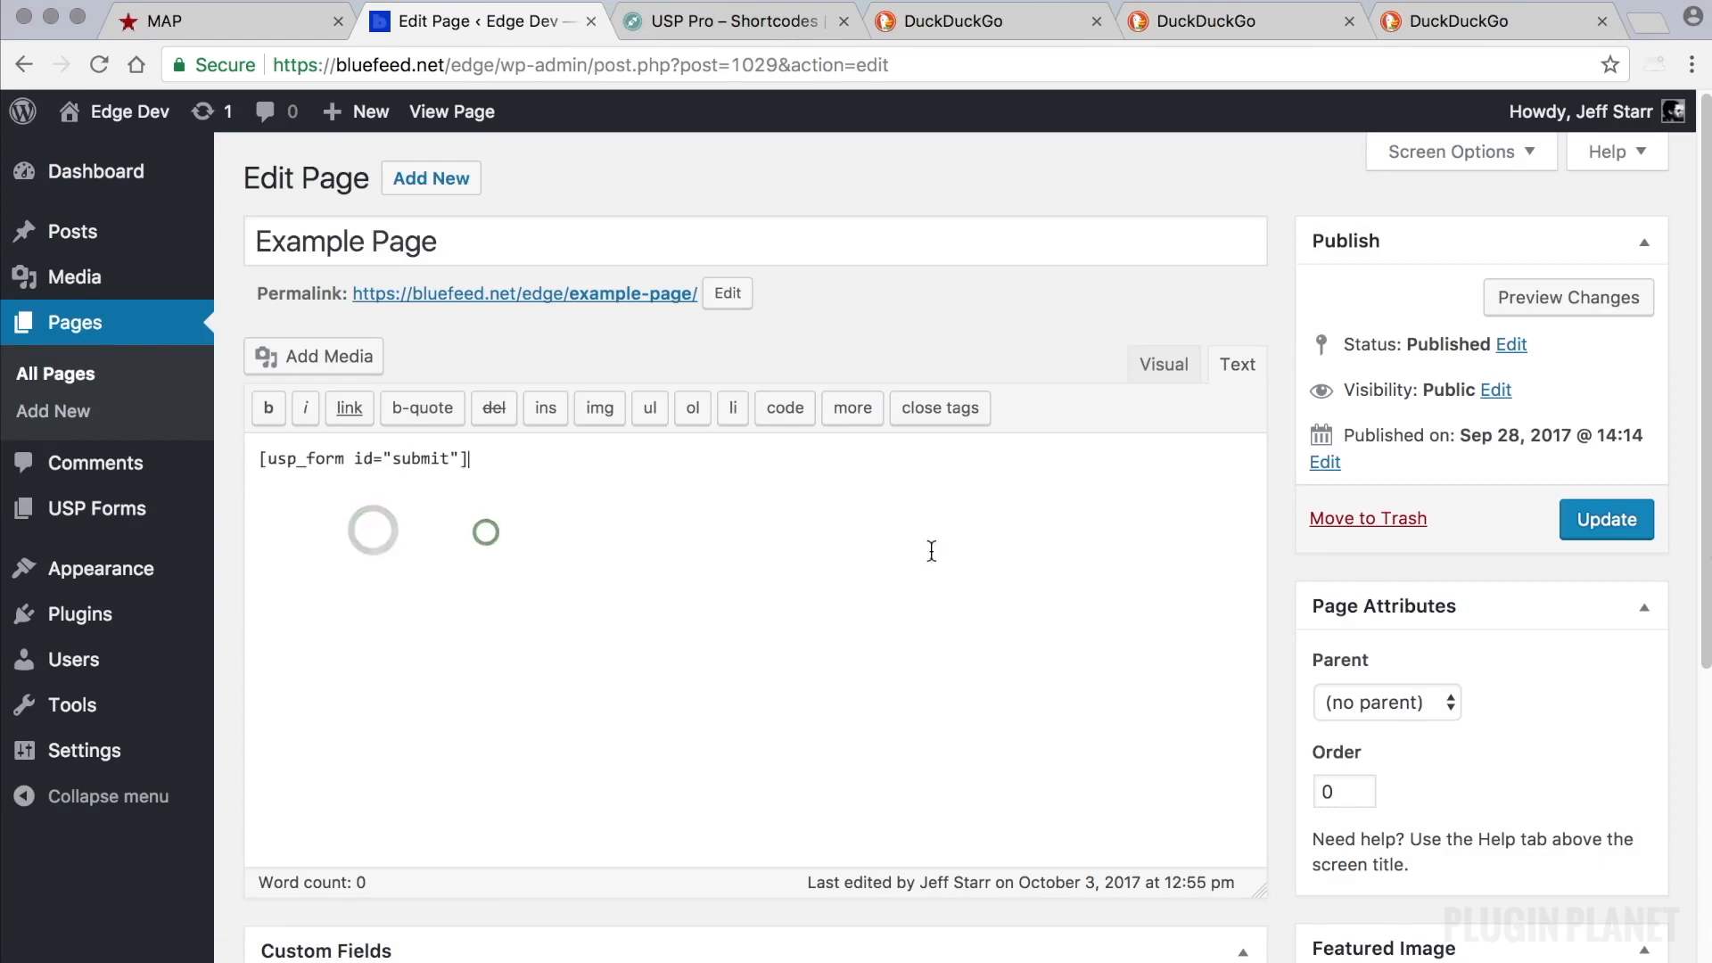
pyautogui.click(1604, 519)
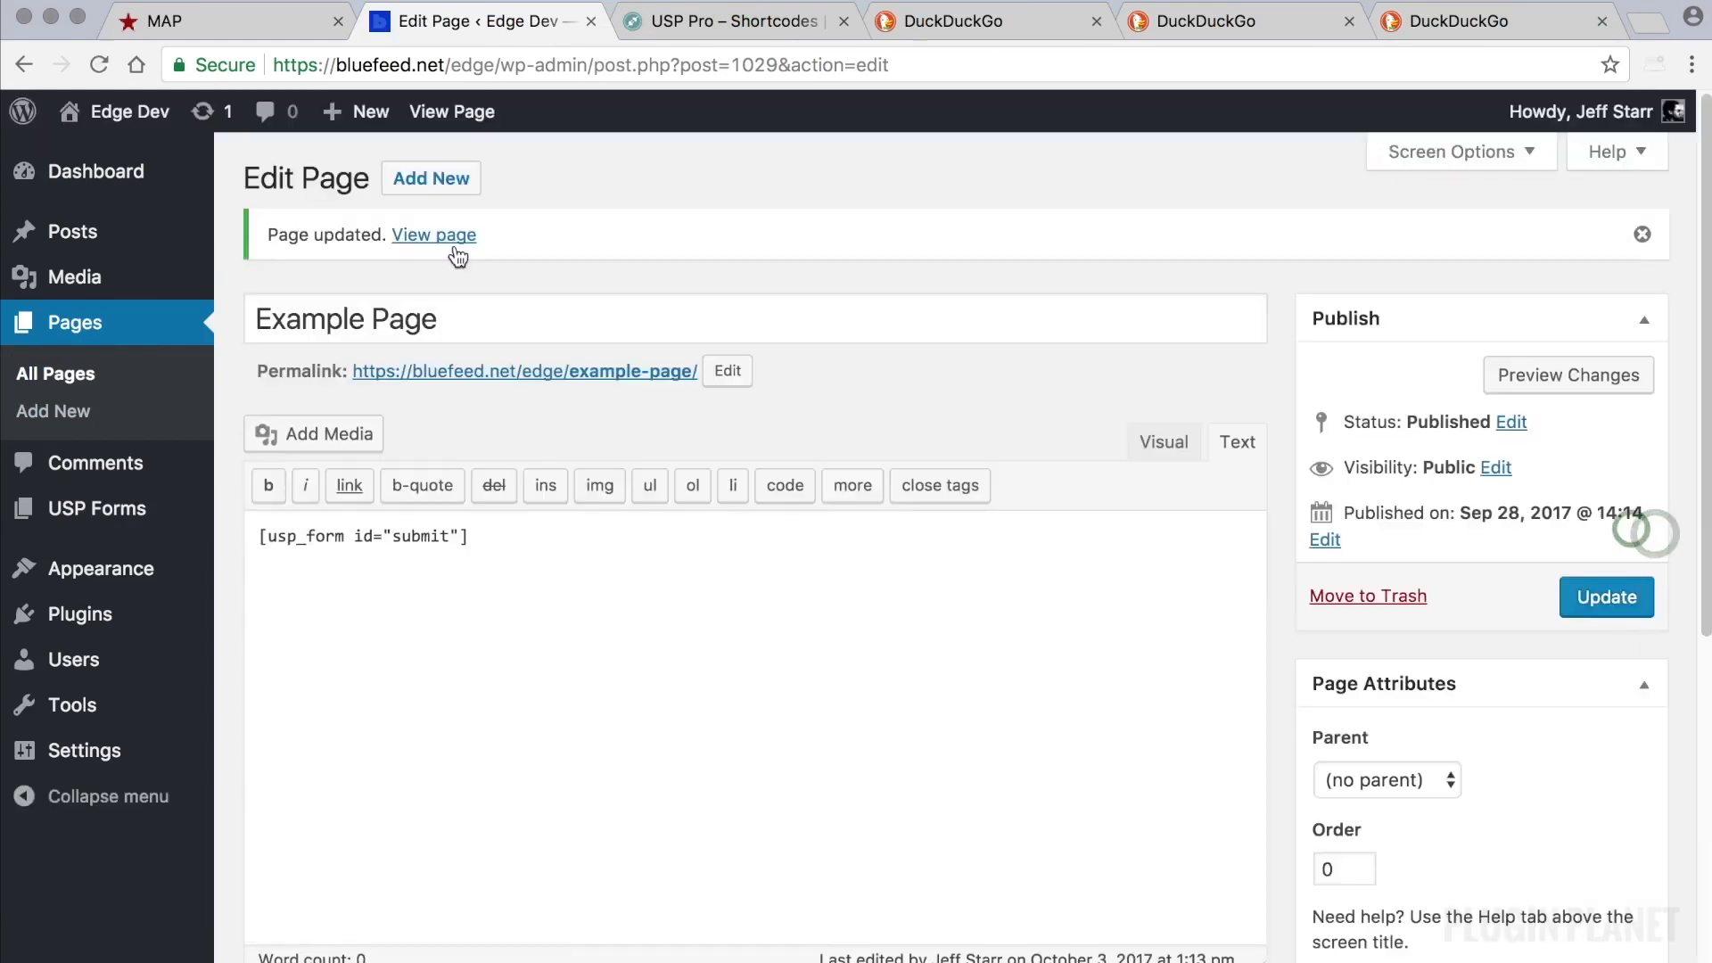
pyautogui.click(432, 235)
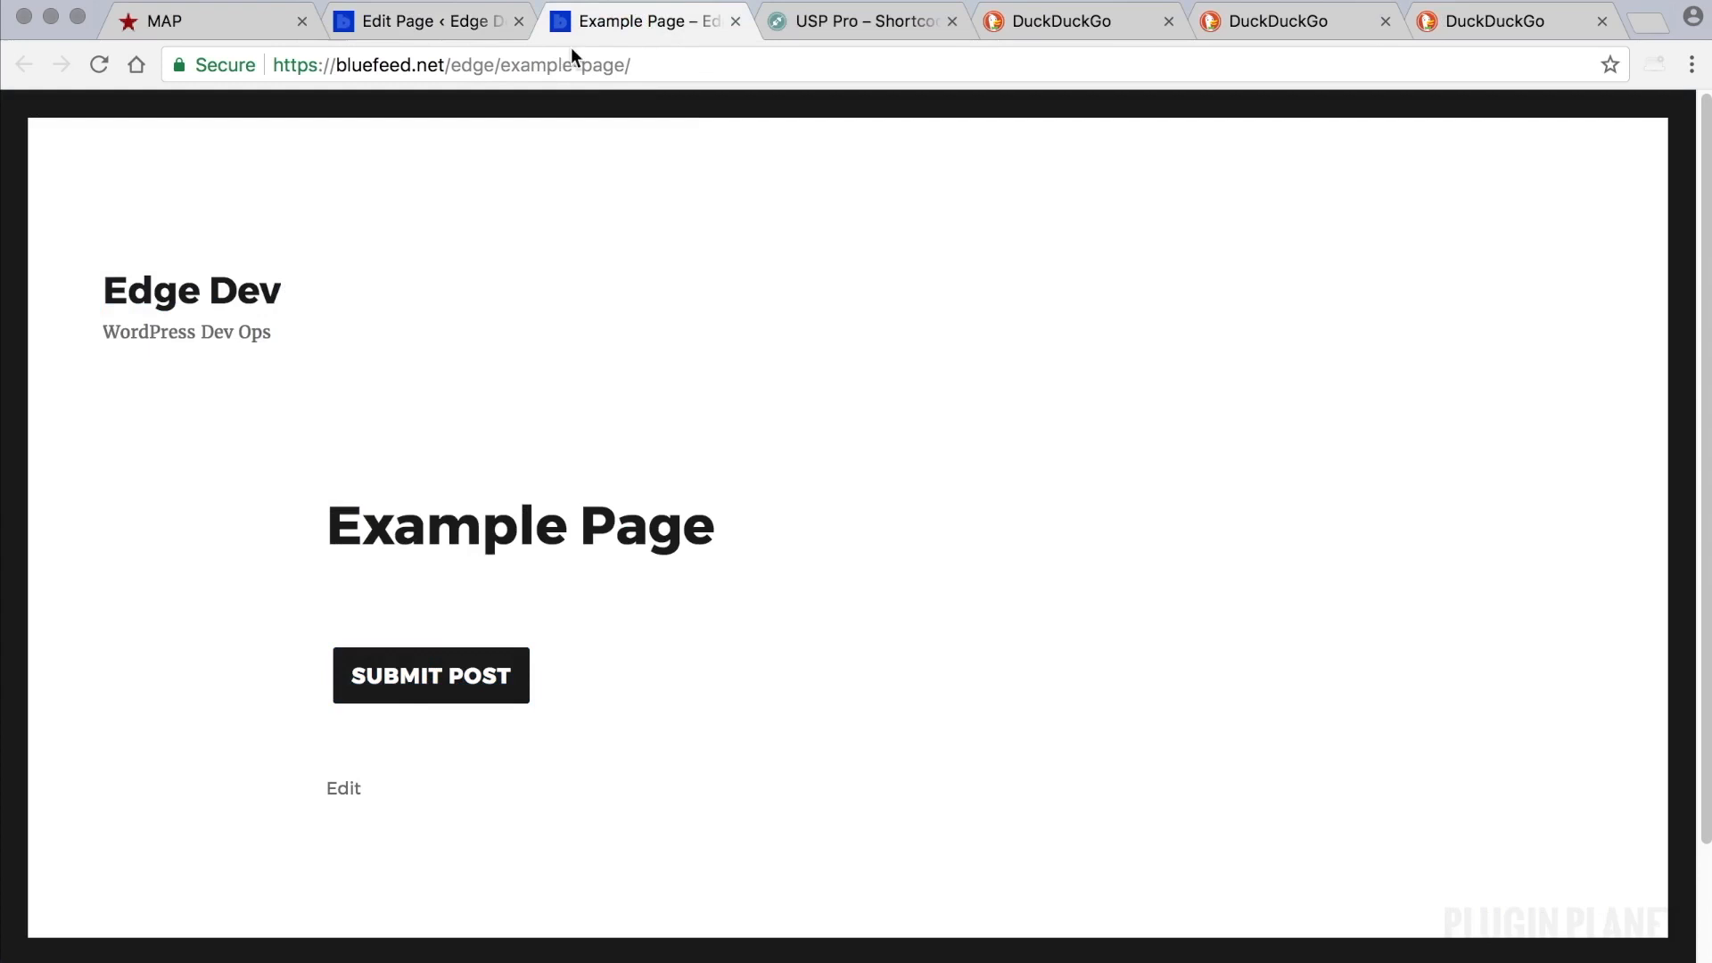
pyautogui.click(426, 21)
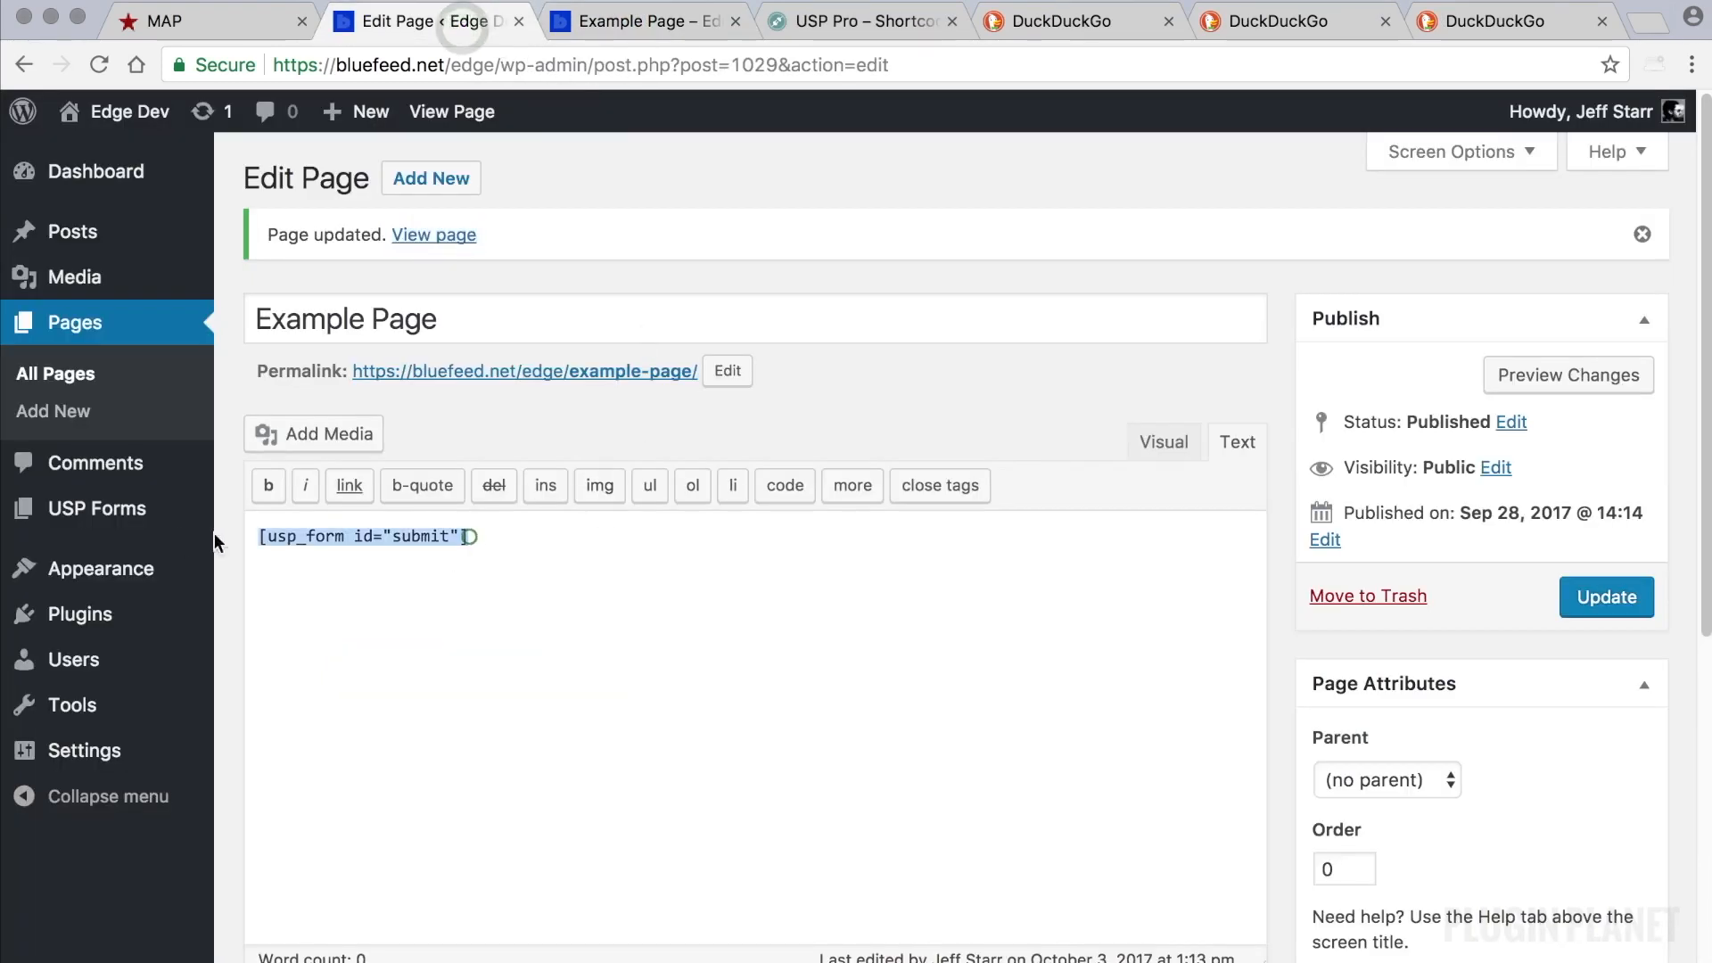
pyautogui.click(638, 20)
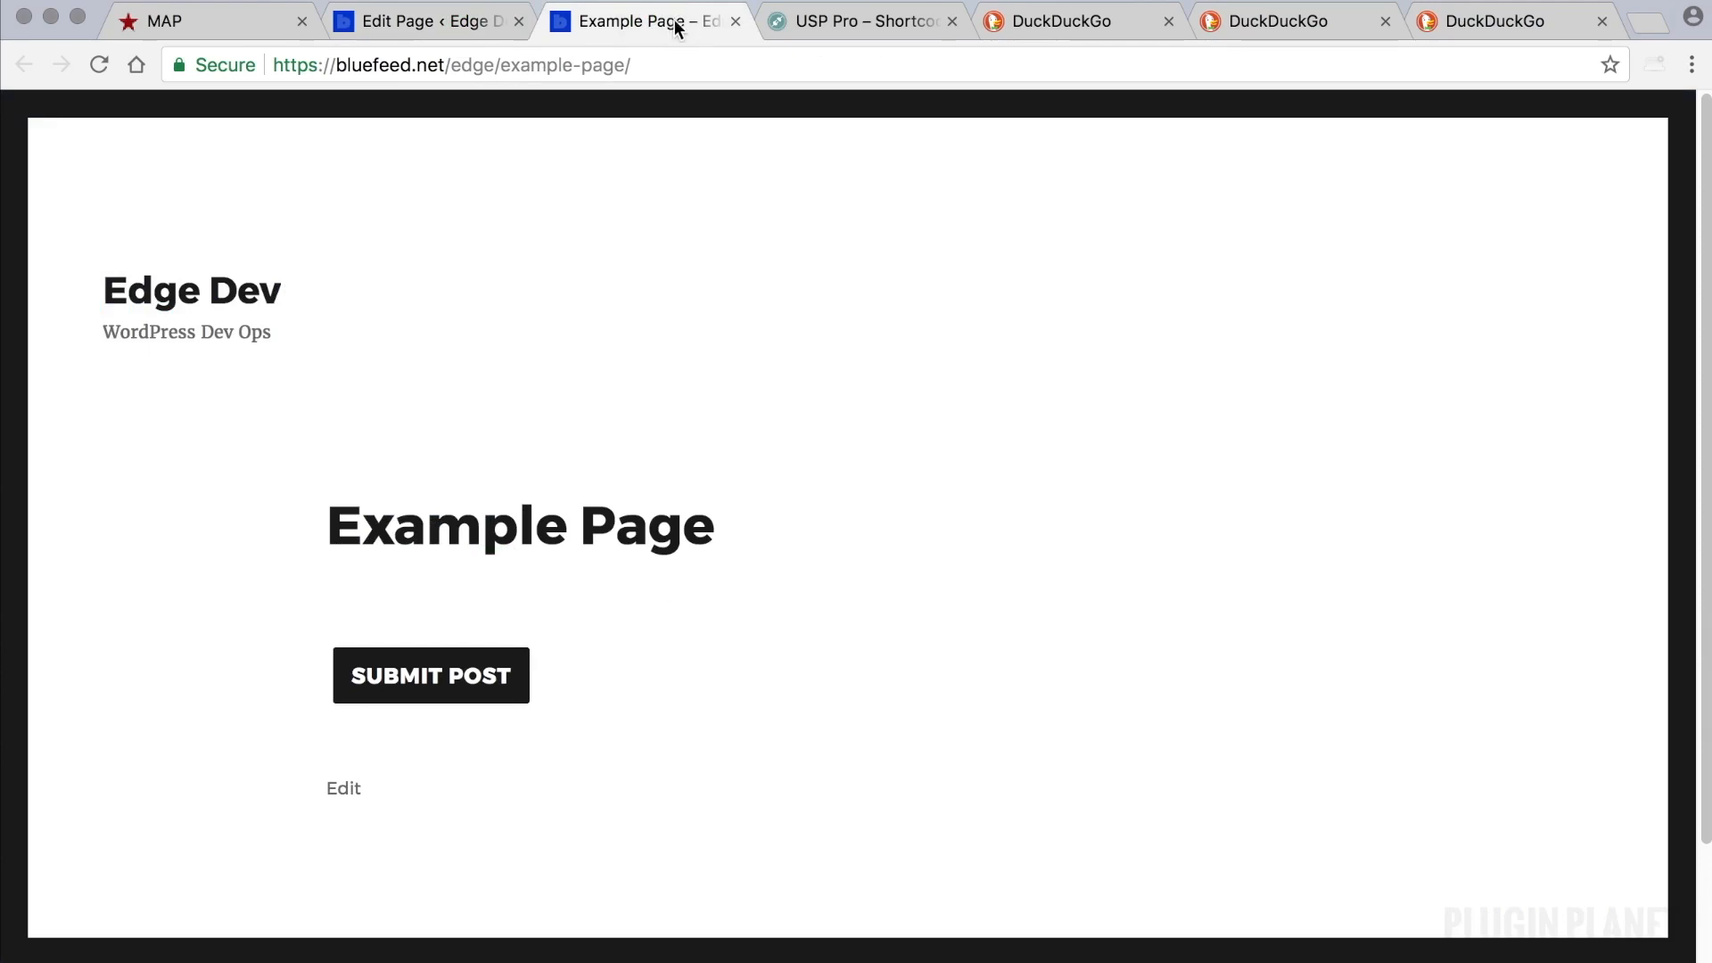
pyautogui.click(420, 21)
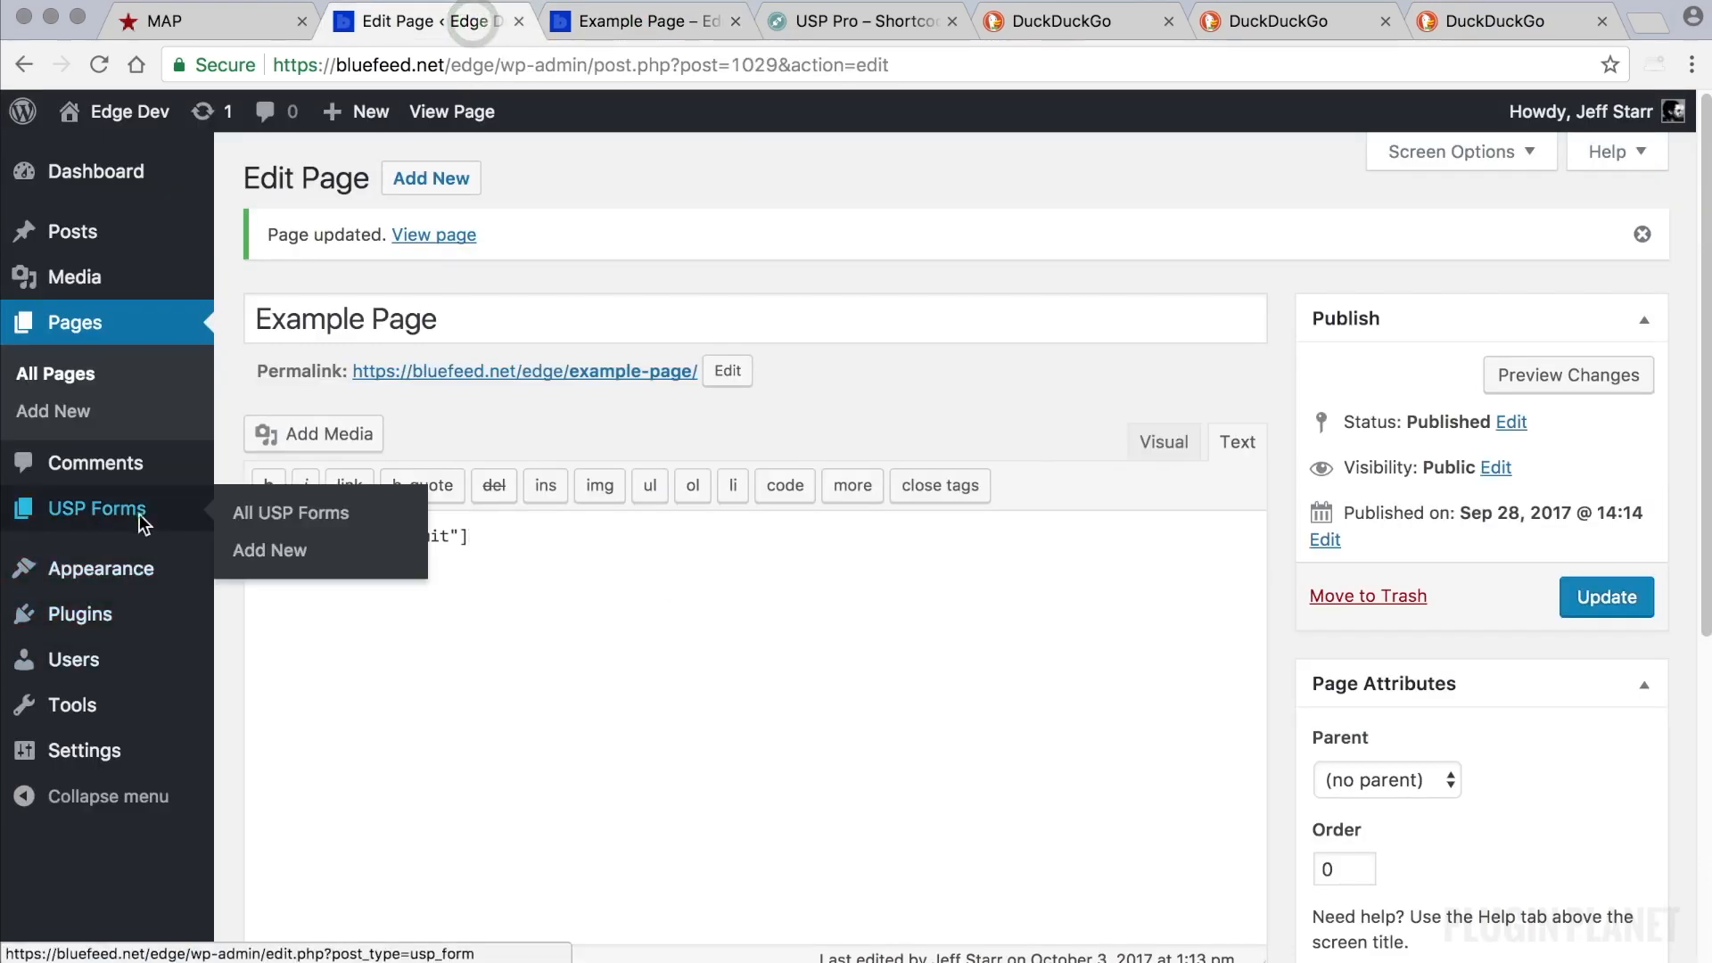
# Publish USP Form Demo and reload Example Page to see its name, title, captcha and email fields.
pyautogui.click(291, 512)
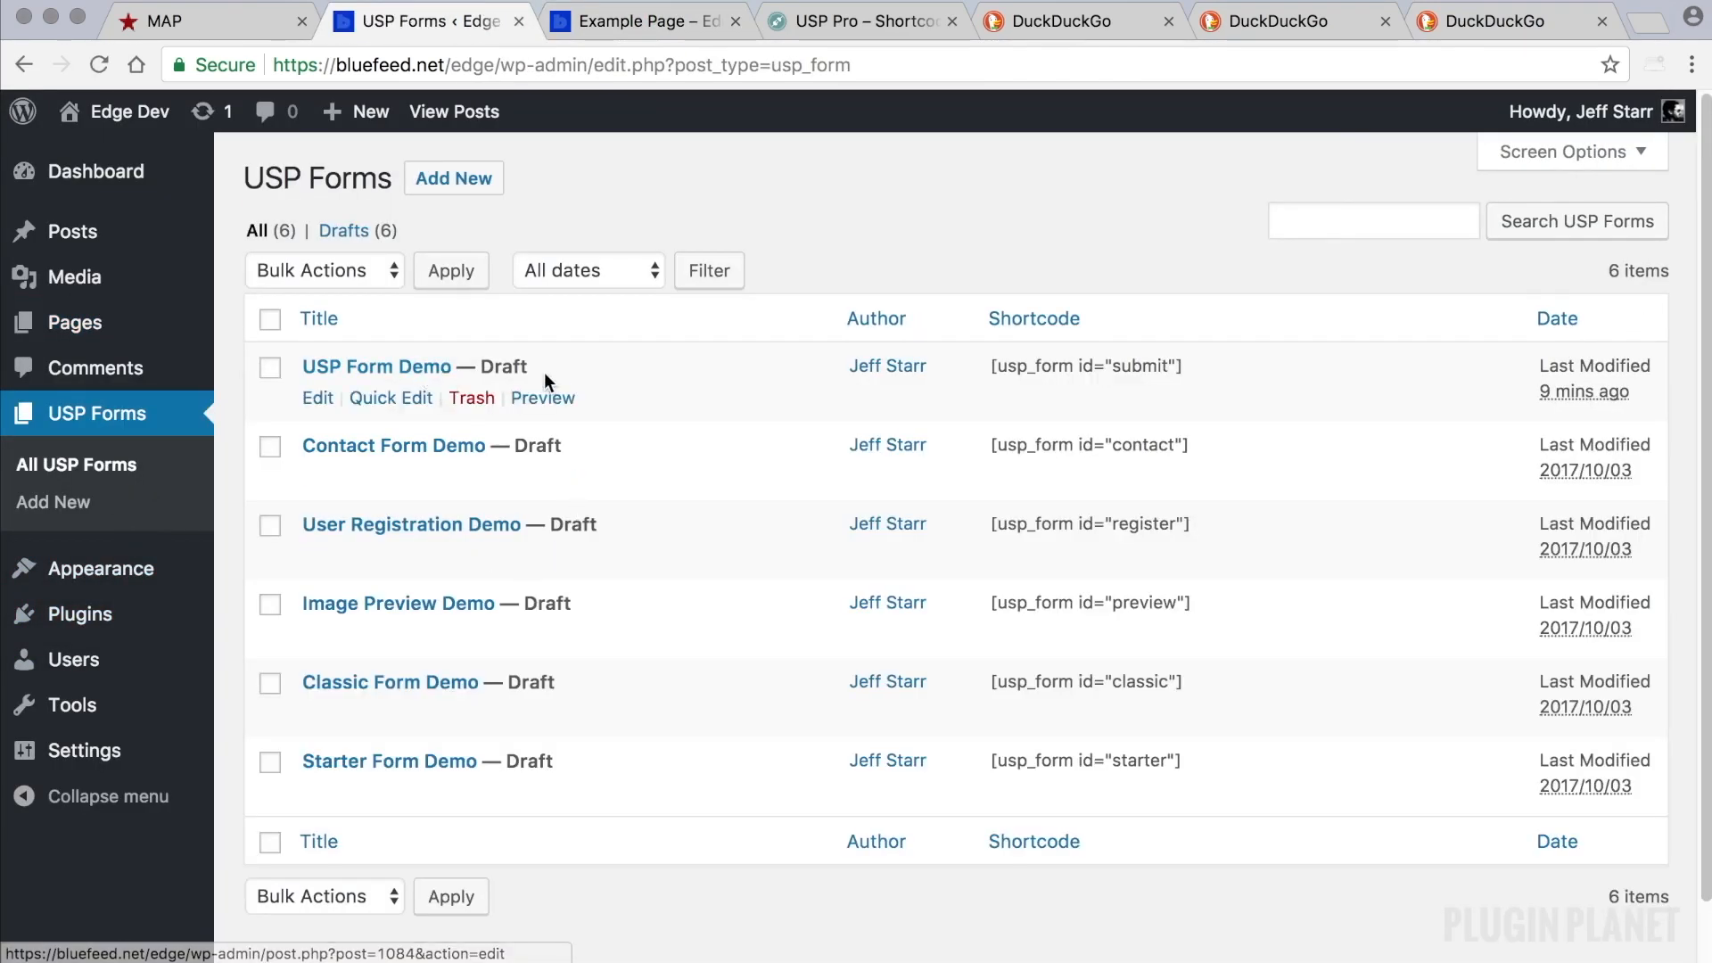
pyautogui.click(375, 366)
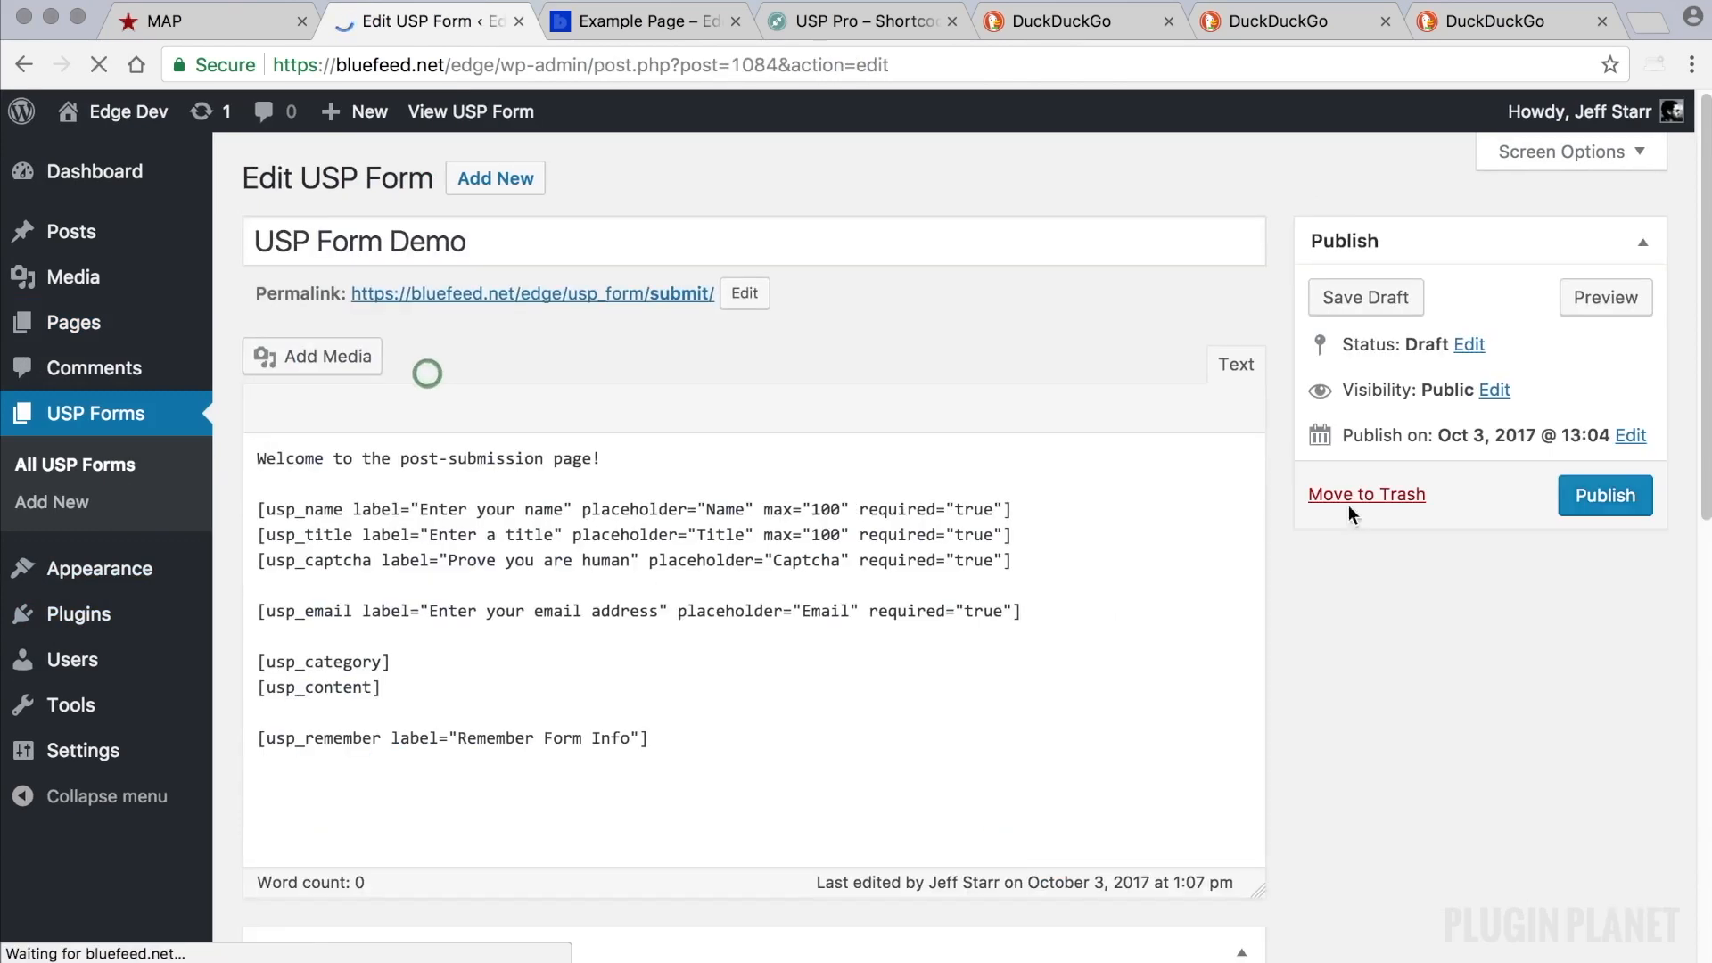
pyautogui.click(1604, 495)
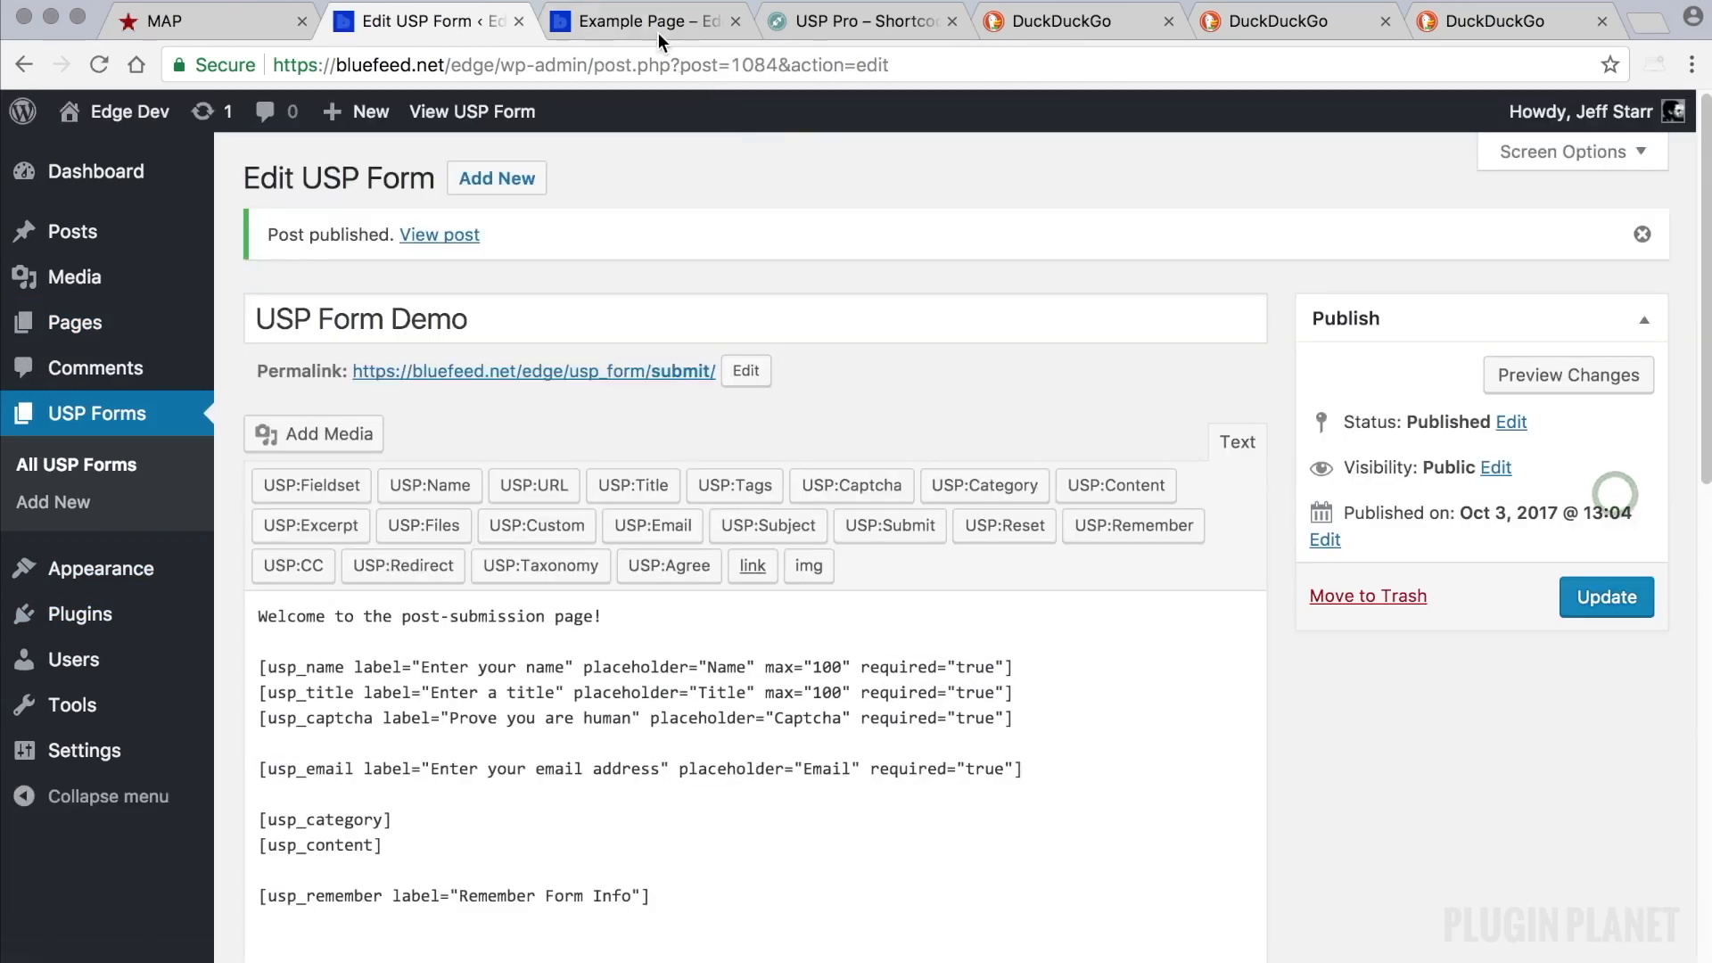
pyautogui.click(642, 20)
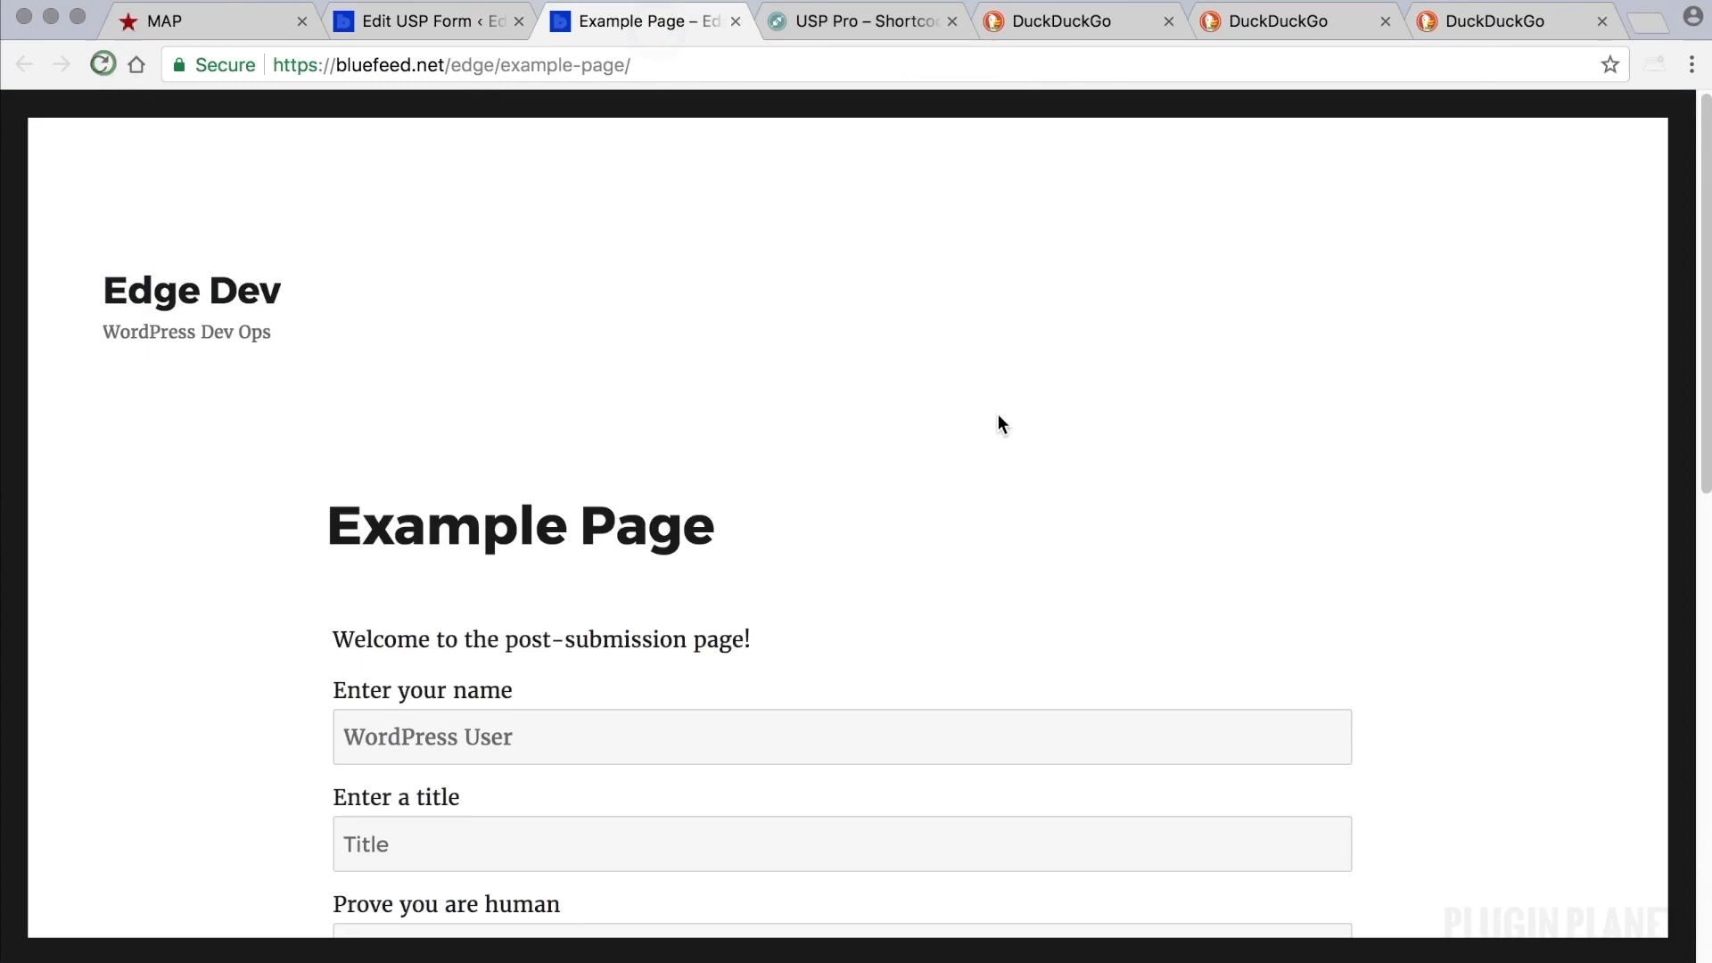
pyautogui.scroll(-3)
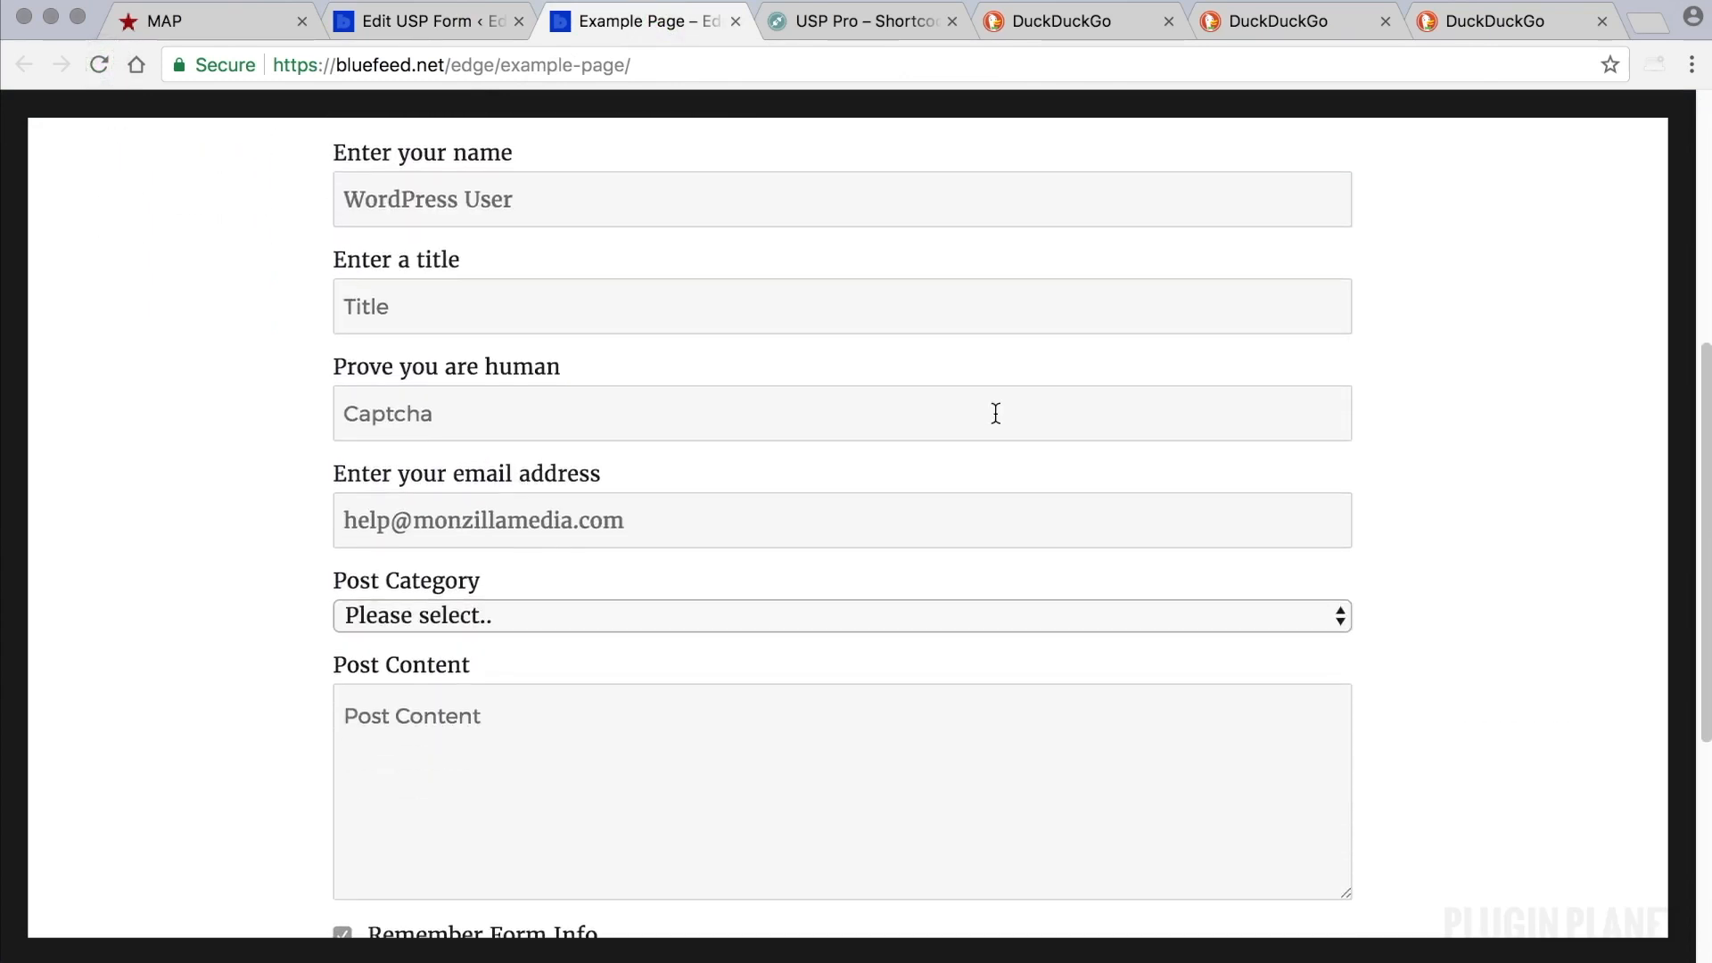
pyautogui.click(426, 20)
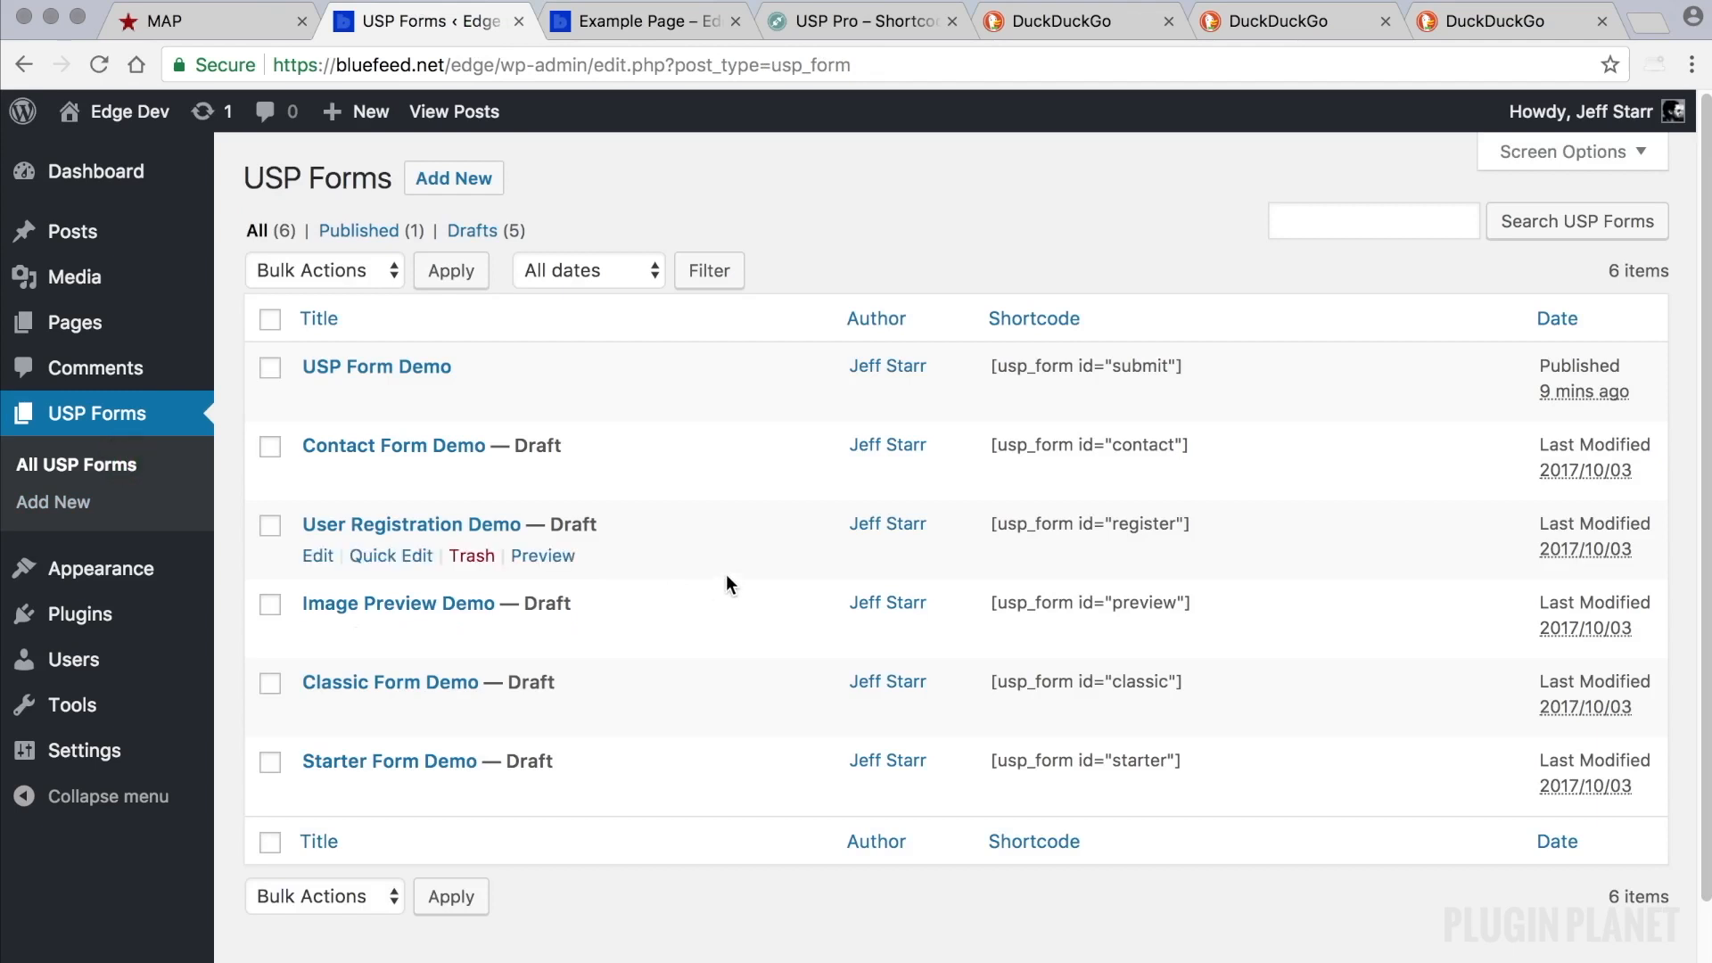
pyautogui.moveTo(812, 366)
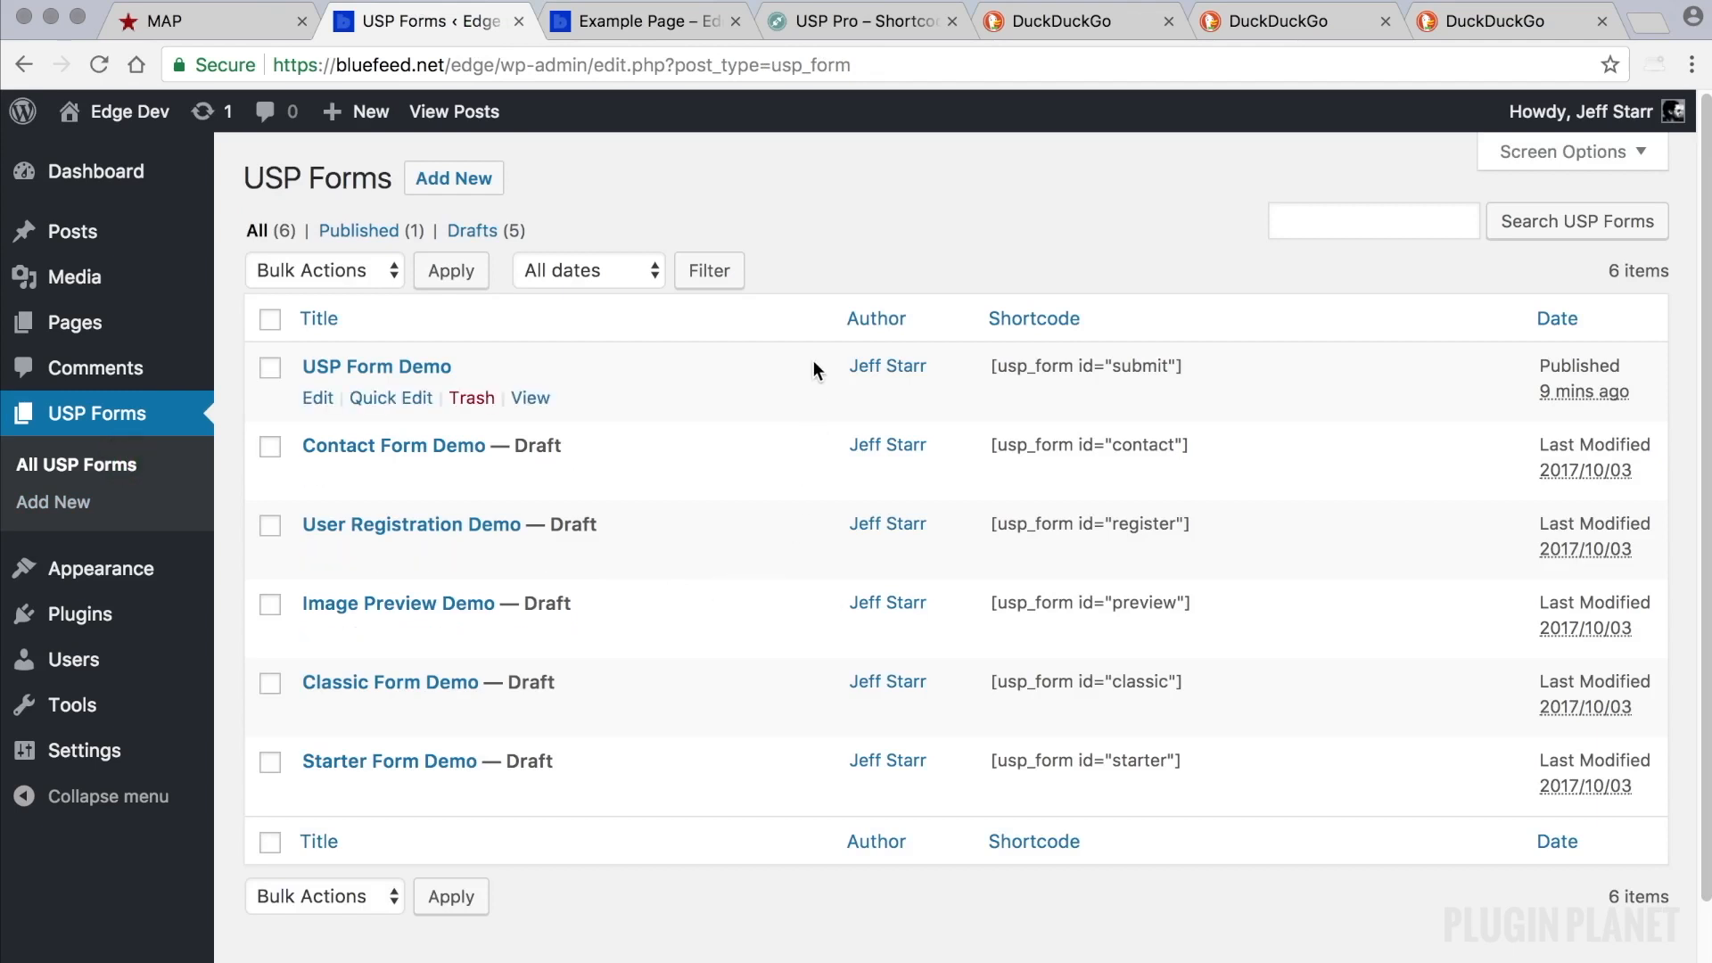